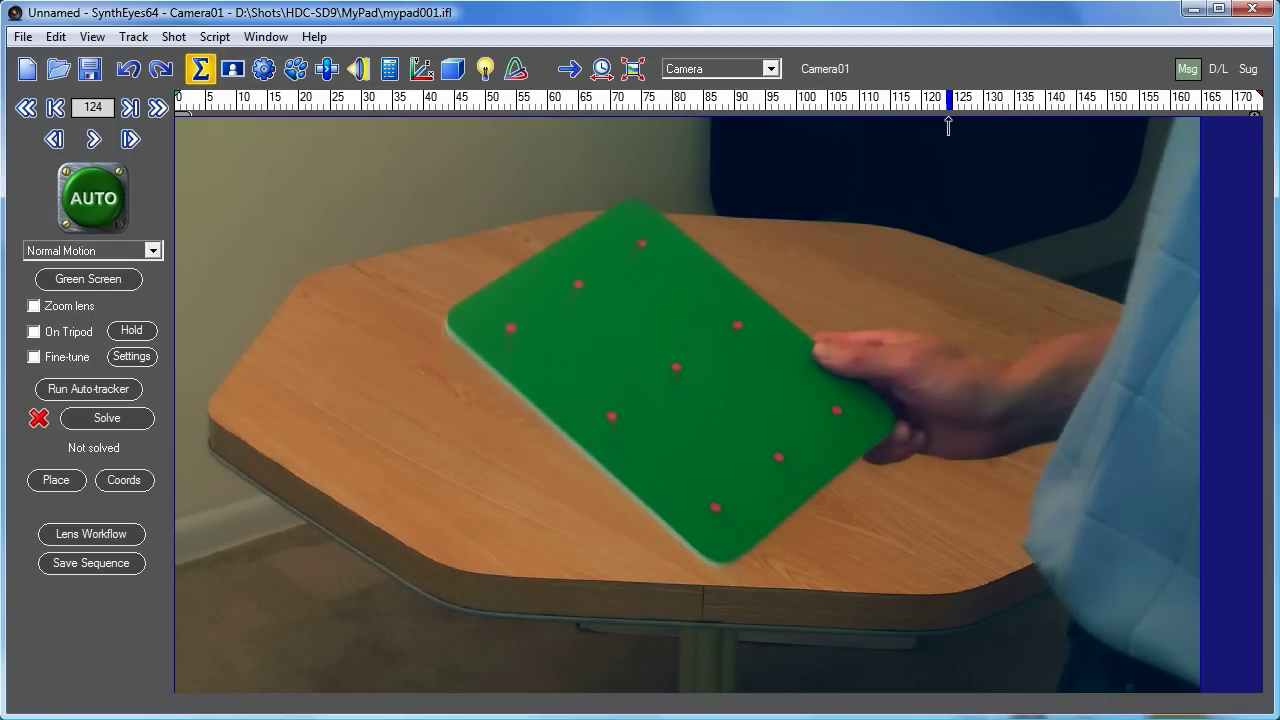
{"action": "mouse_move", "coordinate": [668, 432]}
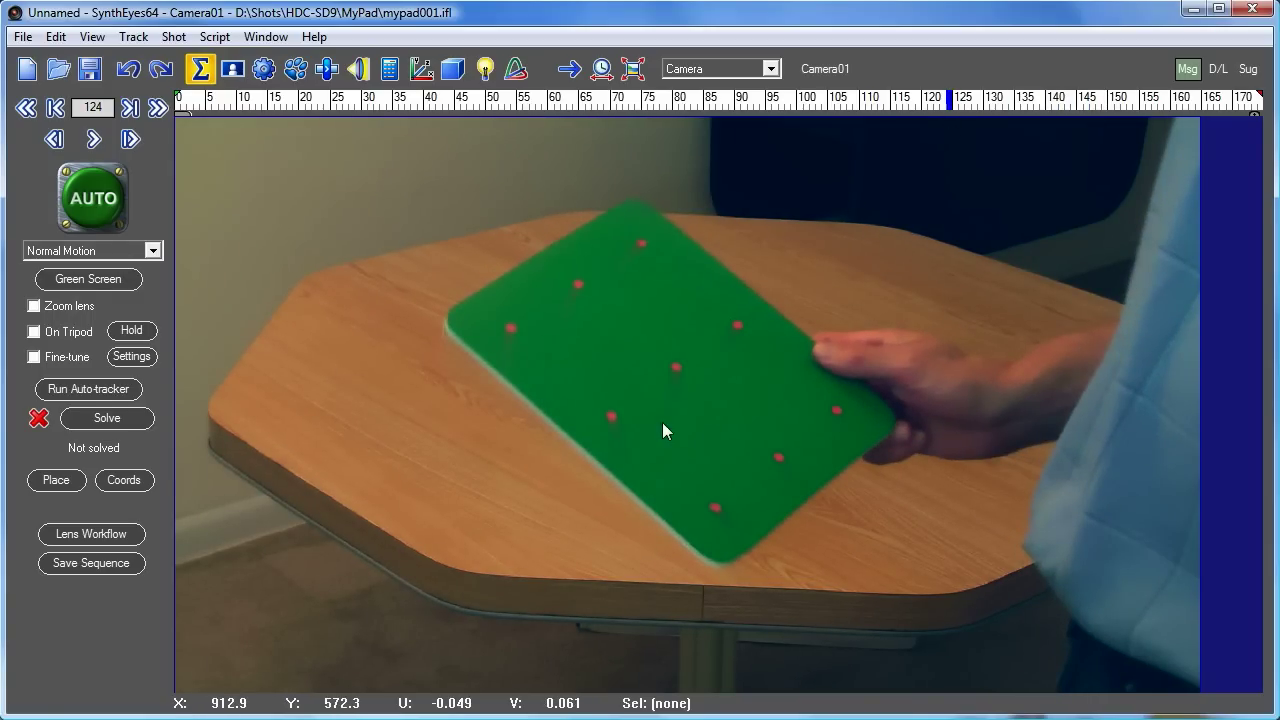
{"action": "mouse_move", "coordinate": [826, 464]}
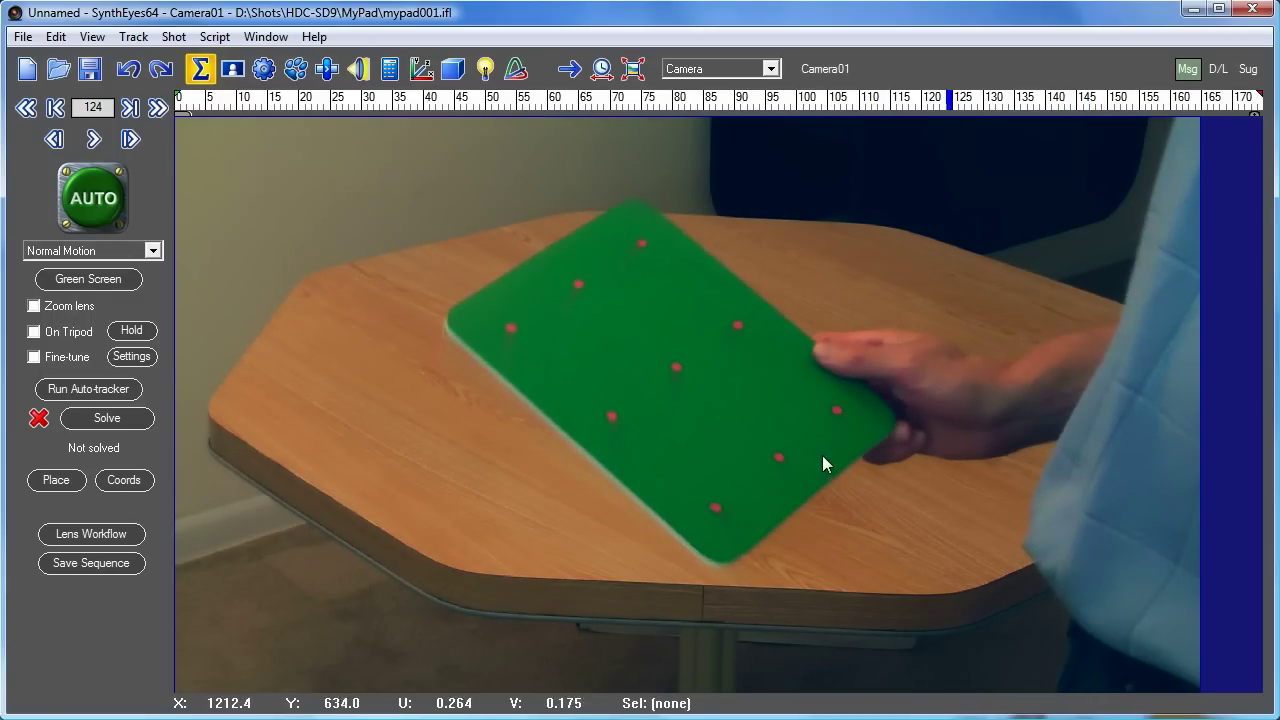
{"action": "mouse_move", "coordinate": [816, 456]}
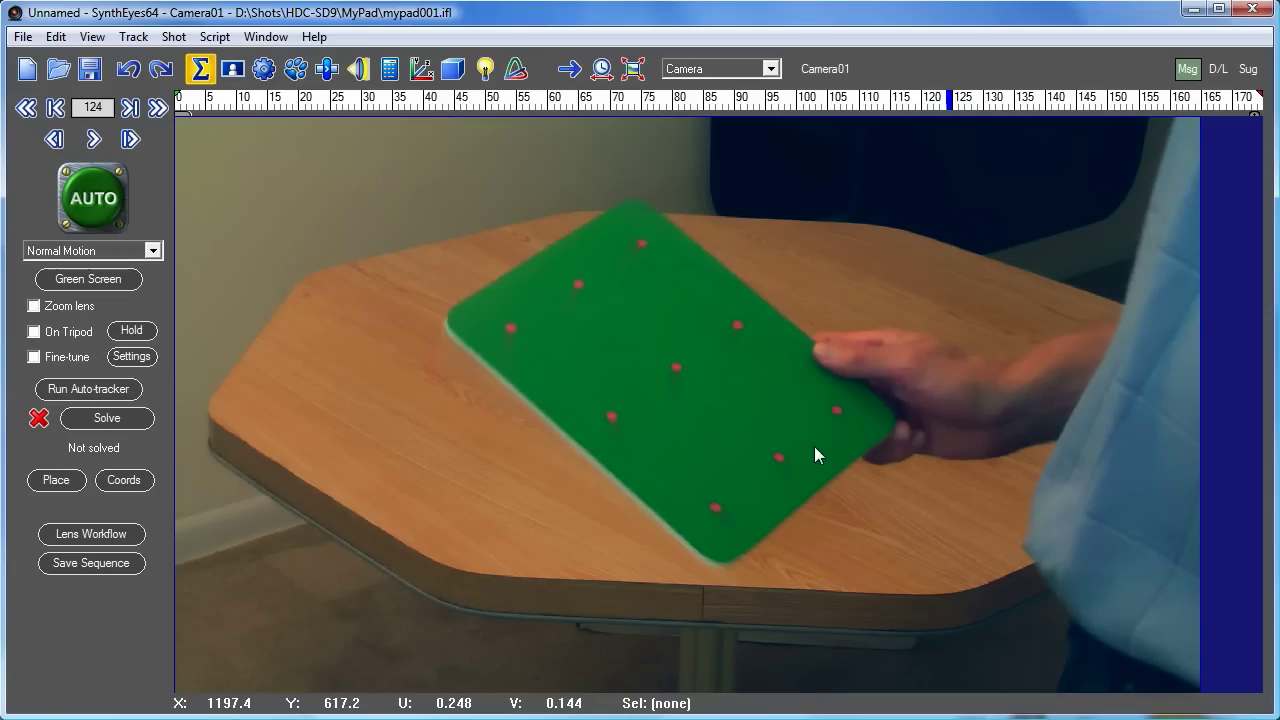
{"action": "mouse_move", "coordinate": [910, 530]}
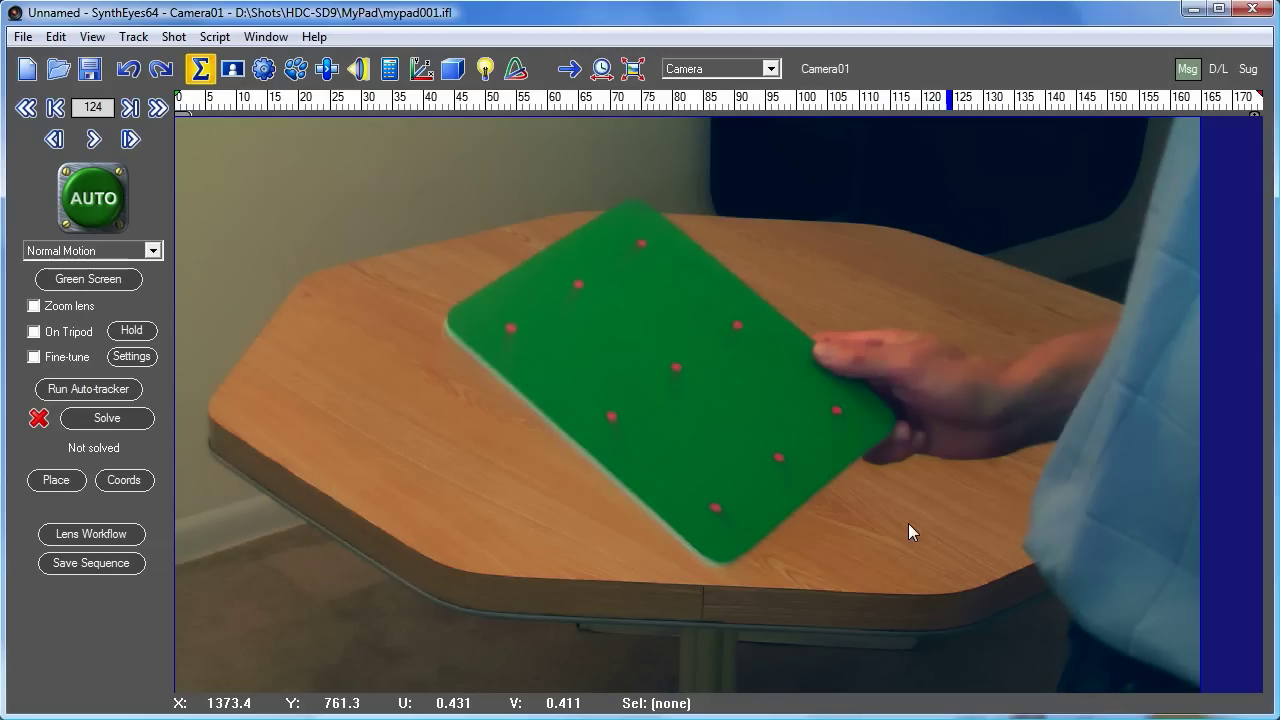
{"action": "mouse_move", "coordinate": [750, 540]}
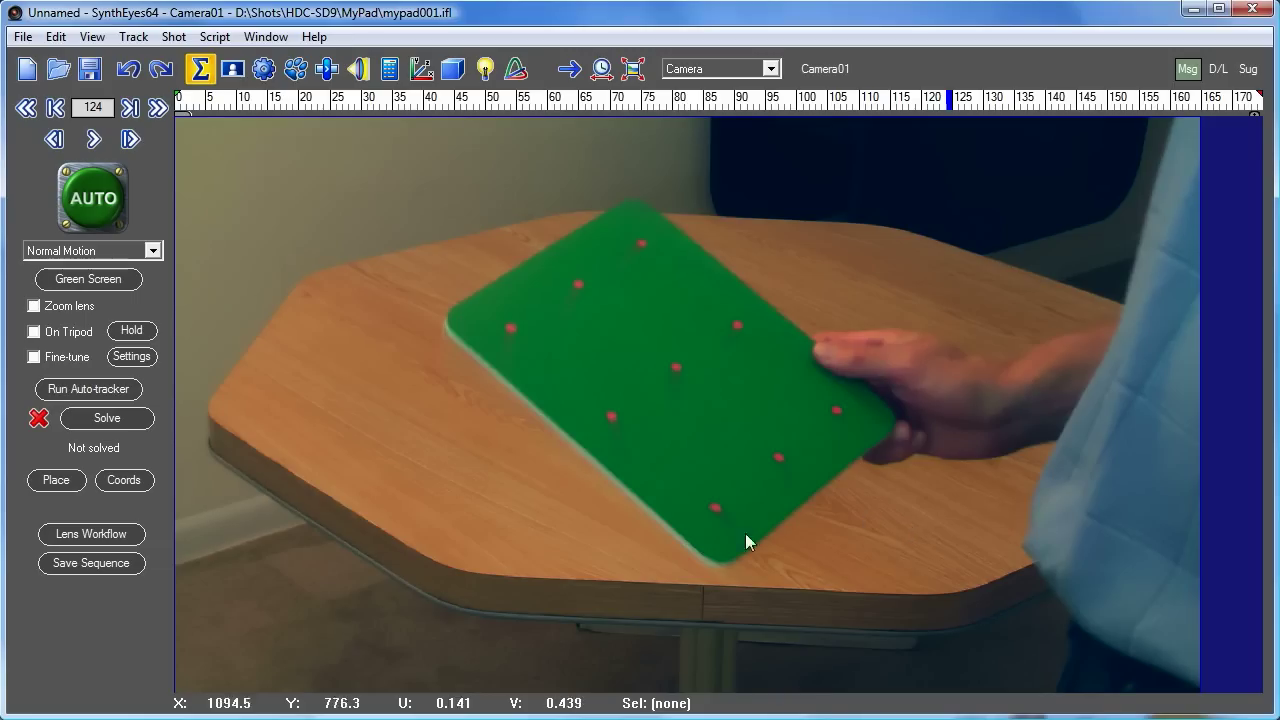
{"action": "mouse_move", "coordinate": [836, 430]}
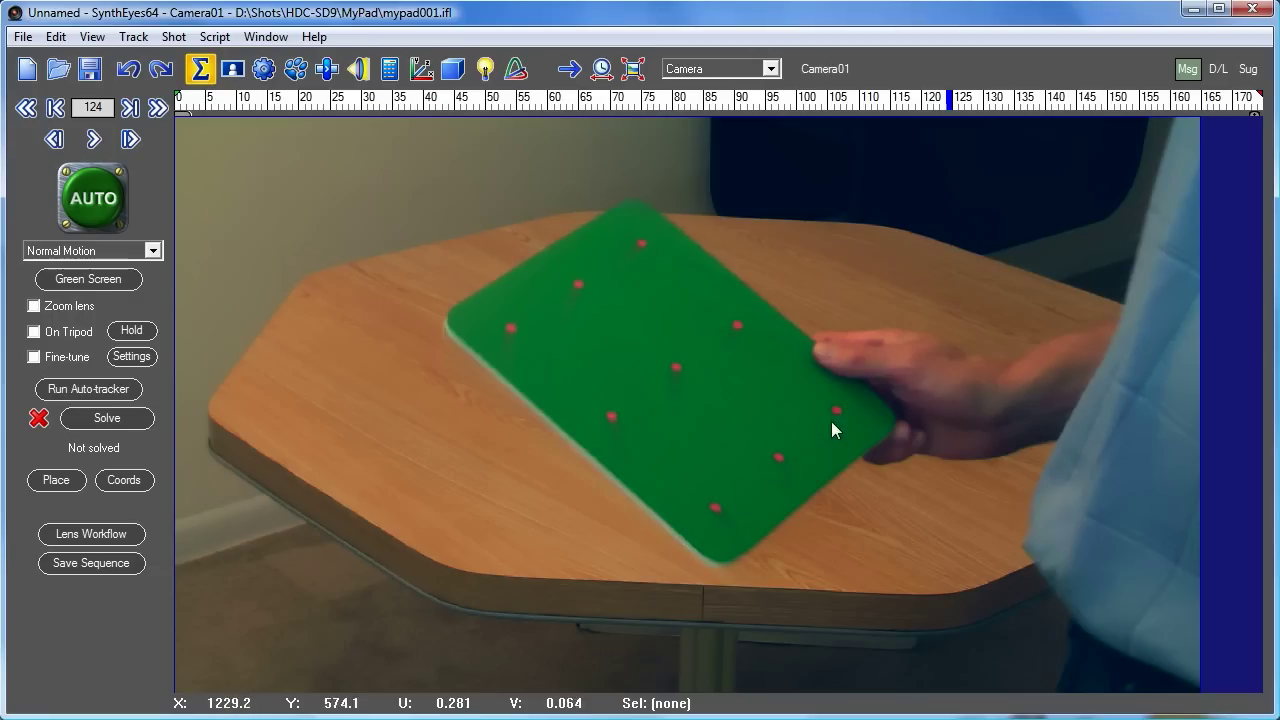
{"action": "mouse_move", "coordinate": [496, 324]}
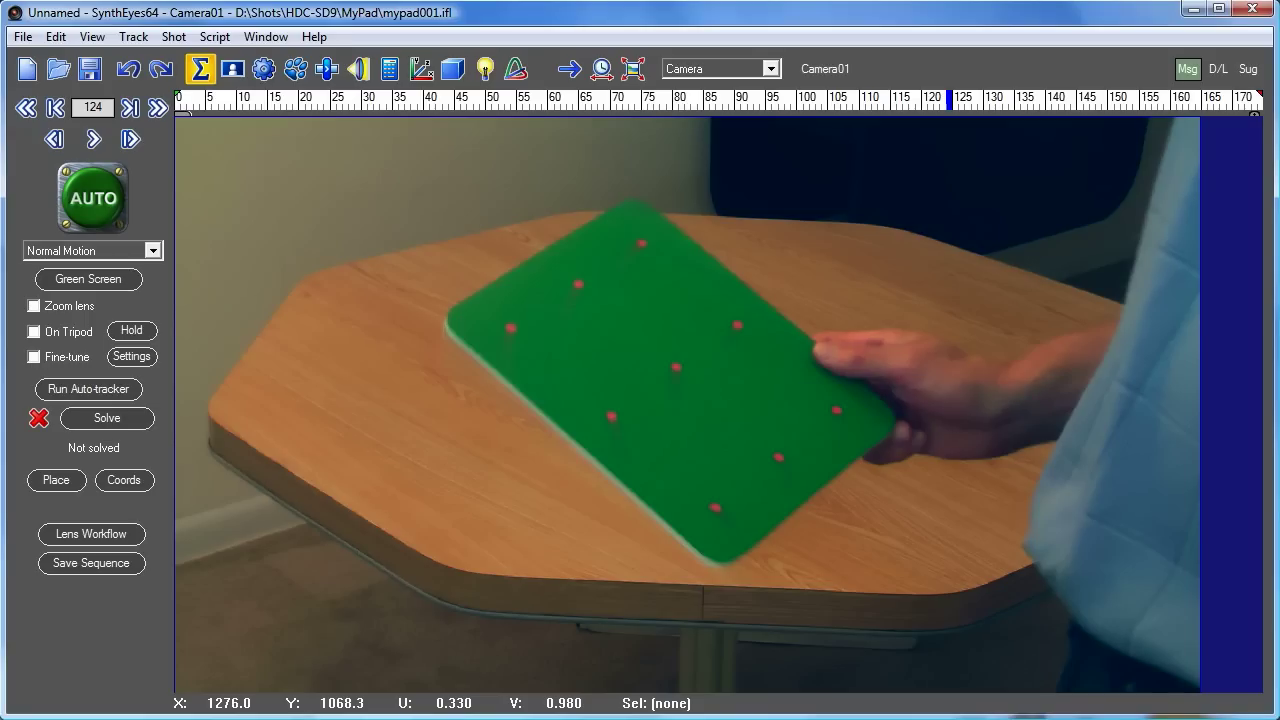
{"action": "mouse_move", "coordinate": [862, 662]}
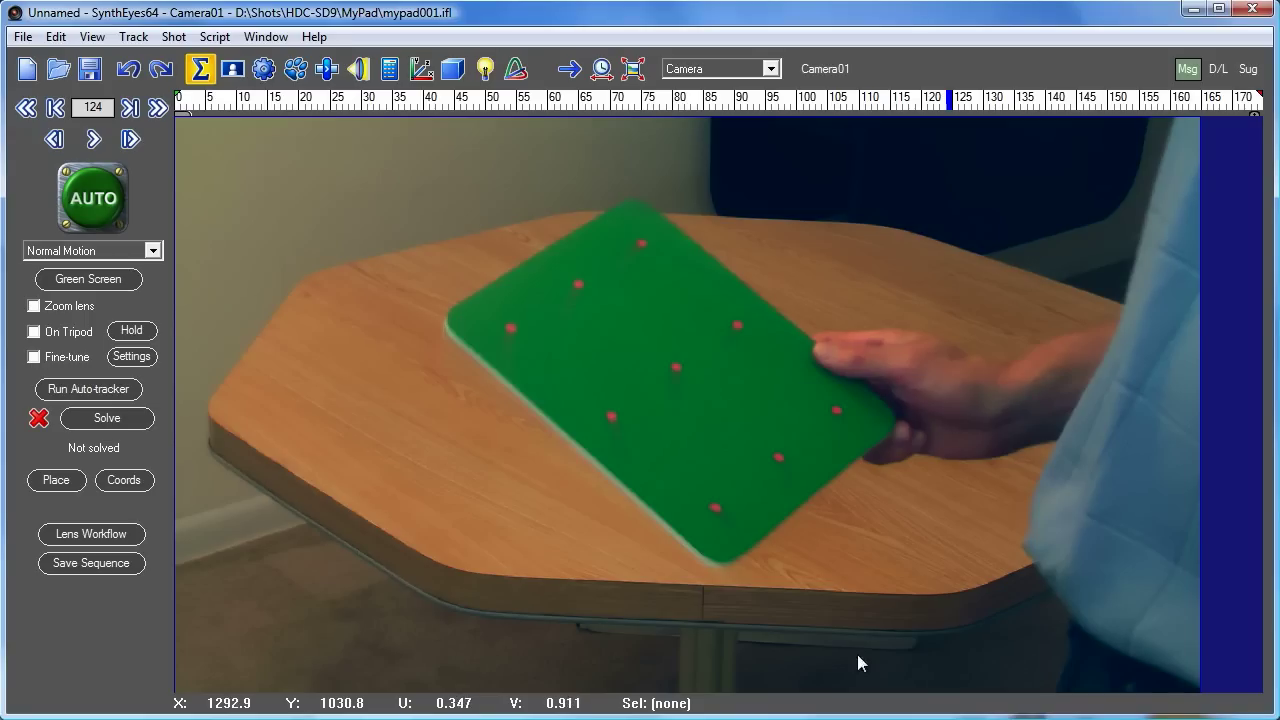
{"action": "mouse_move", "coordinate": [840, 414]}
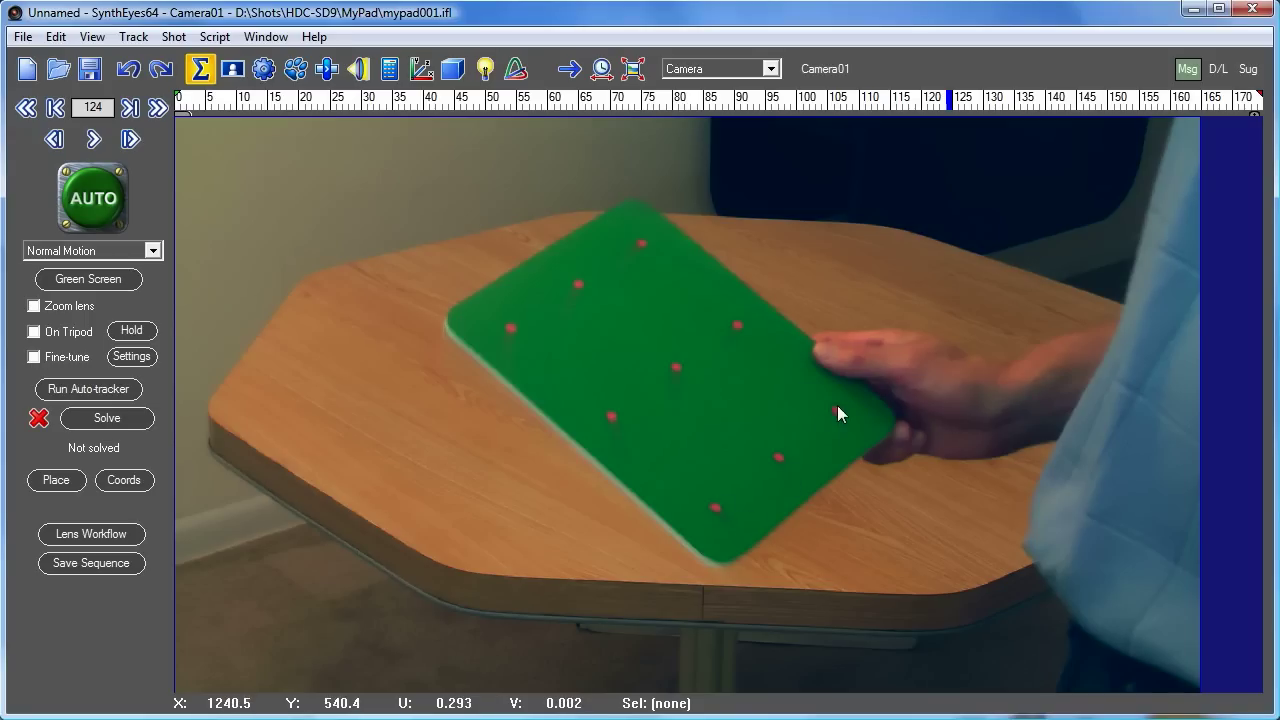
{"action": "mouse_move", "coordinate": [508, 336]}
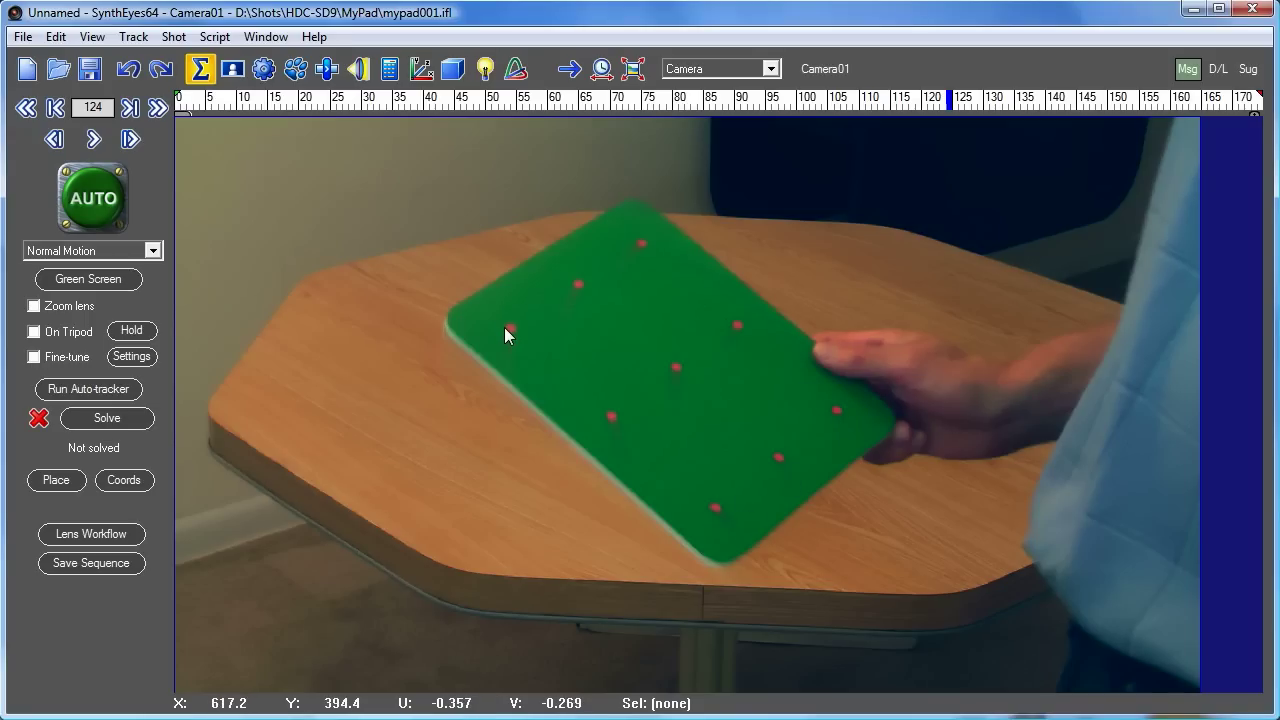
{"action": "mouse_move", "coordinate": [528, 624]}
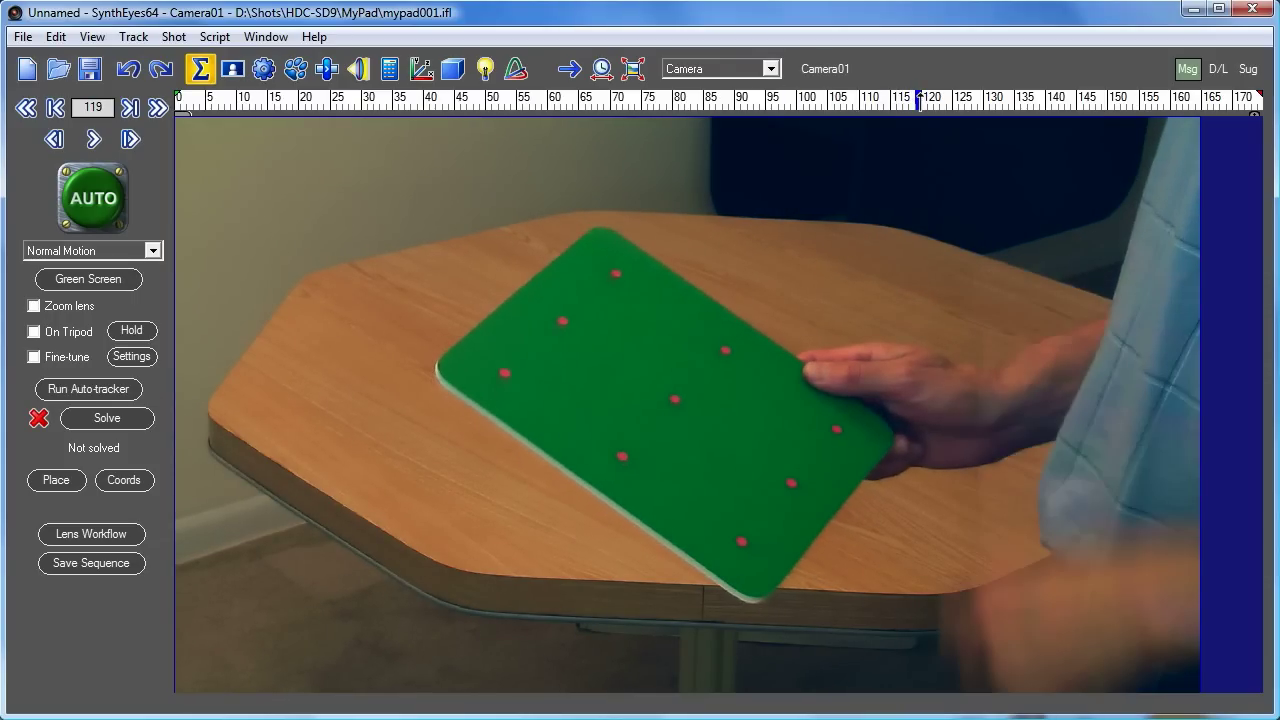
Jump the shot to frame 121 to inspect the tablet's tracking dots.
{"action": "left_click", "coordinate": [1050, 100]}
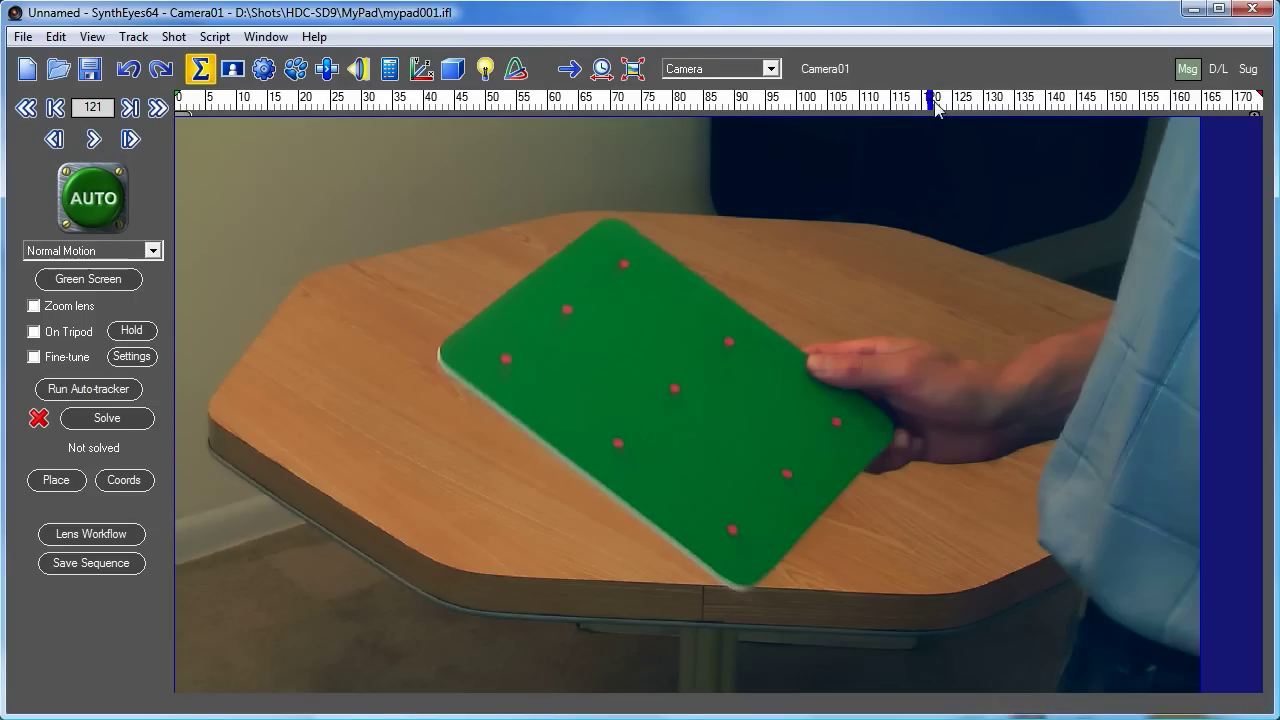
{"action": "mouse_move", "coordinate": [744, 550]}
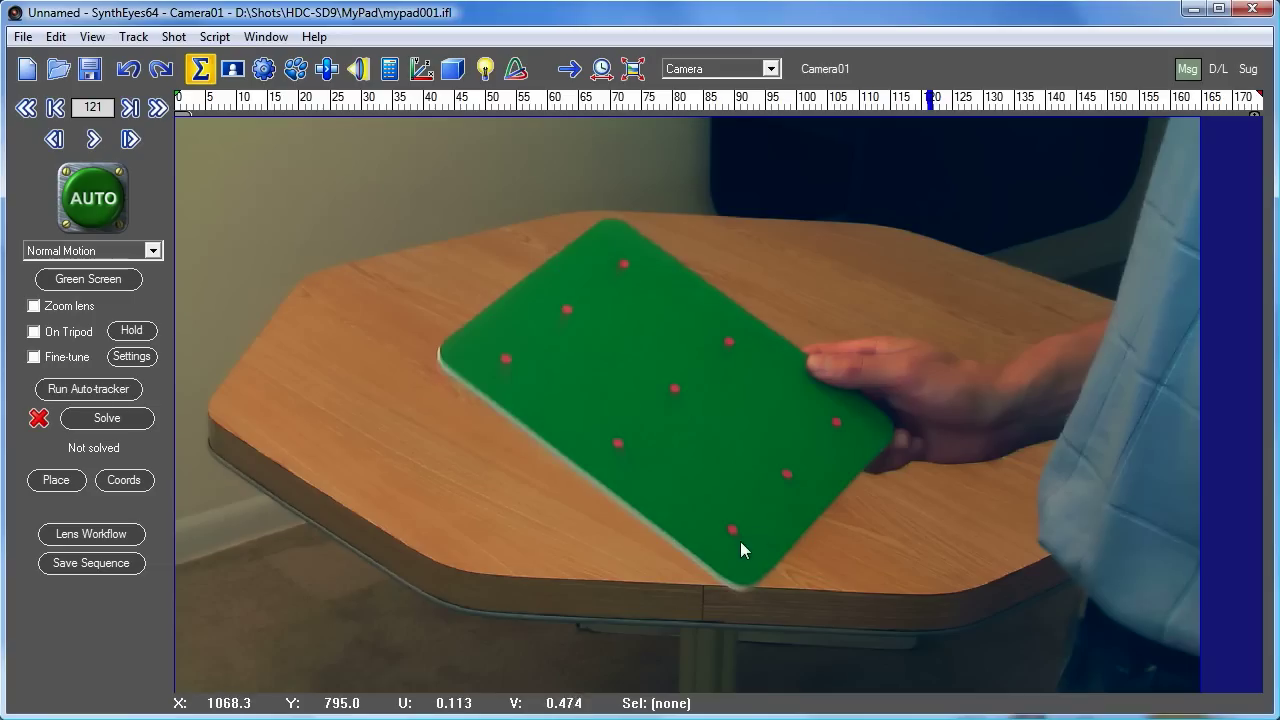
{"action": "mouse_move", "coordinate": [510, 364]}
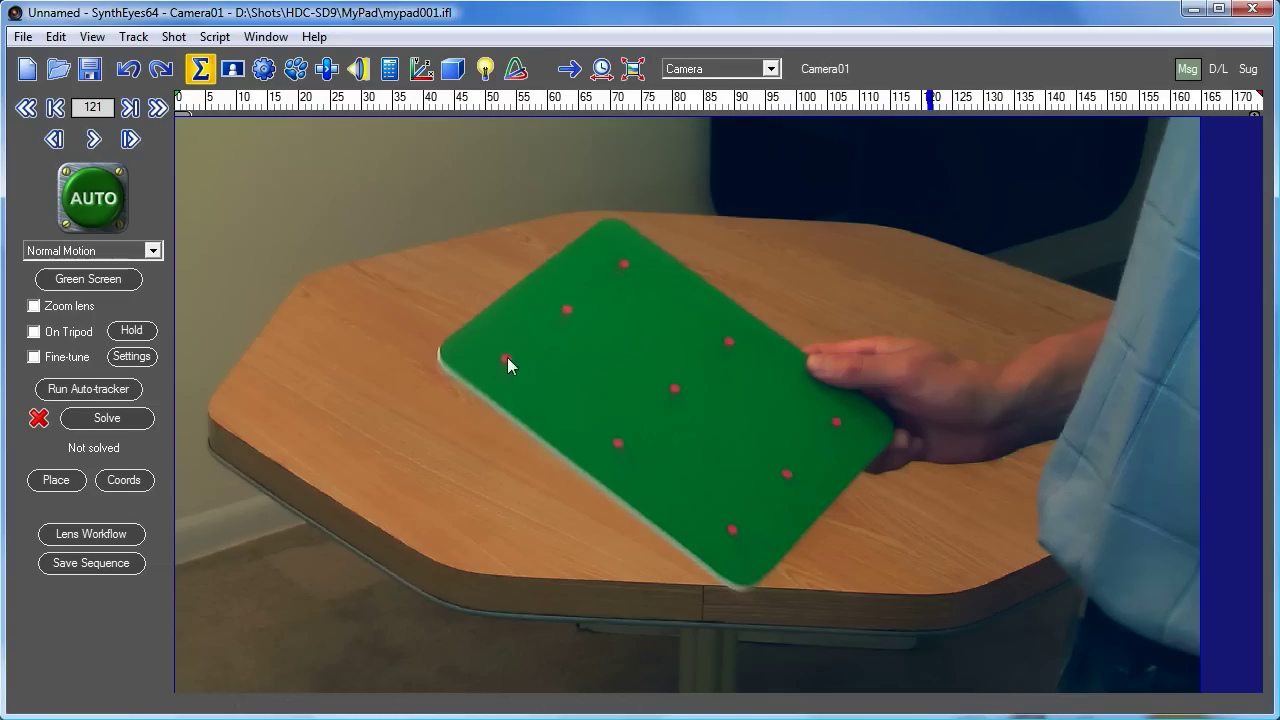
{"action": "mouse_move", "coordinate": [928, 576]}
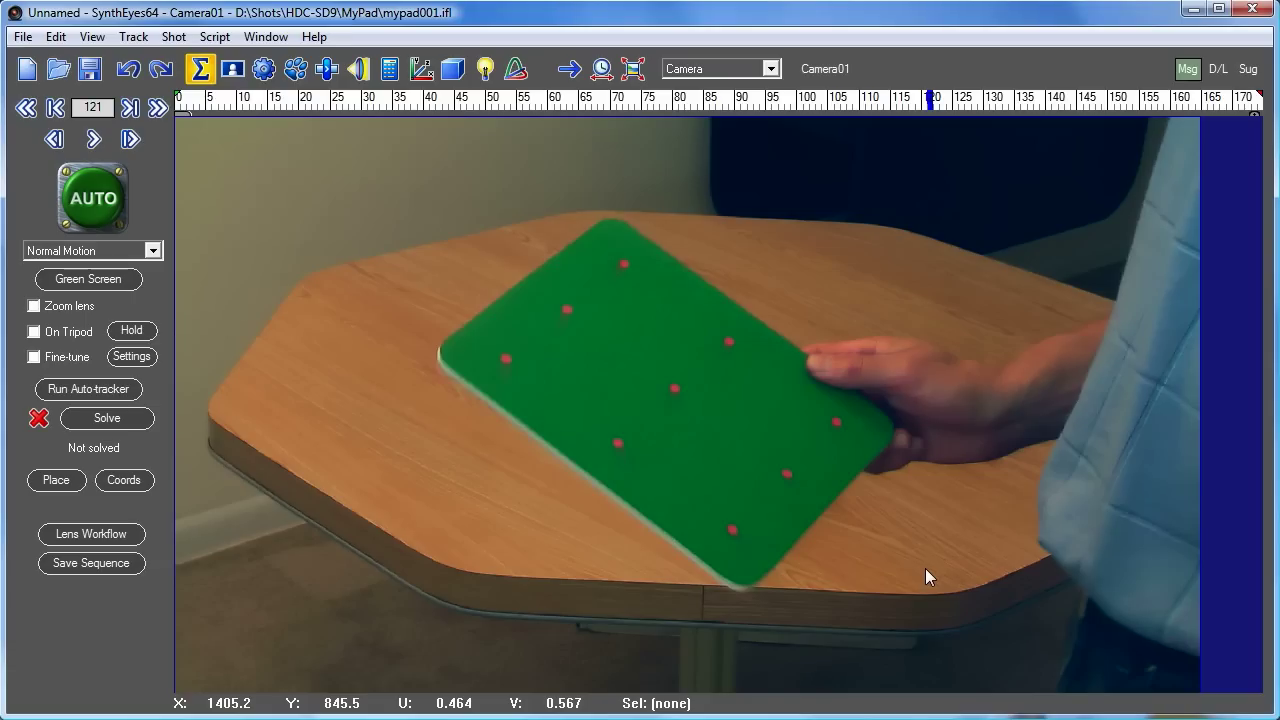
{"action": "mouse_move", "coordinate": [782, 480]}
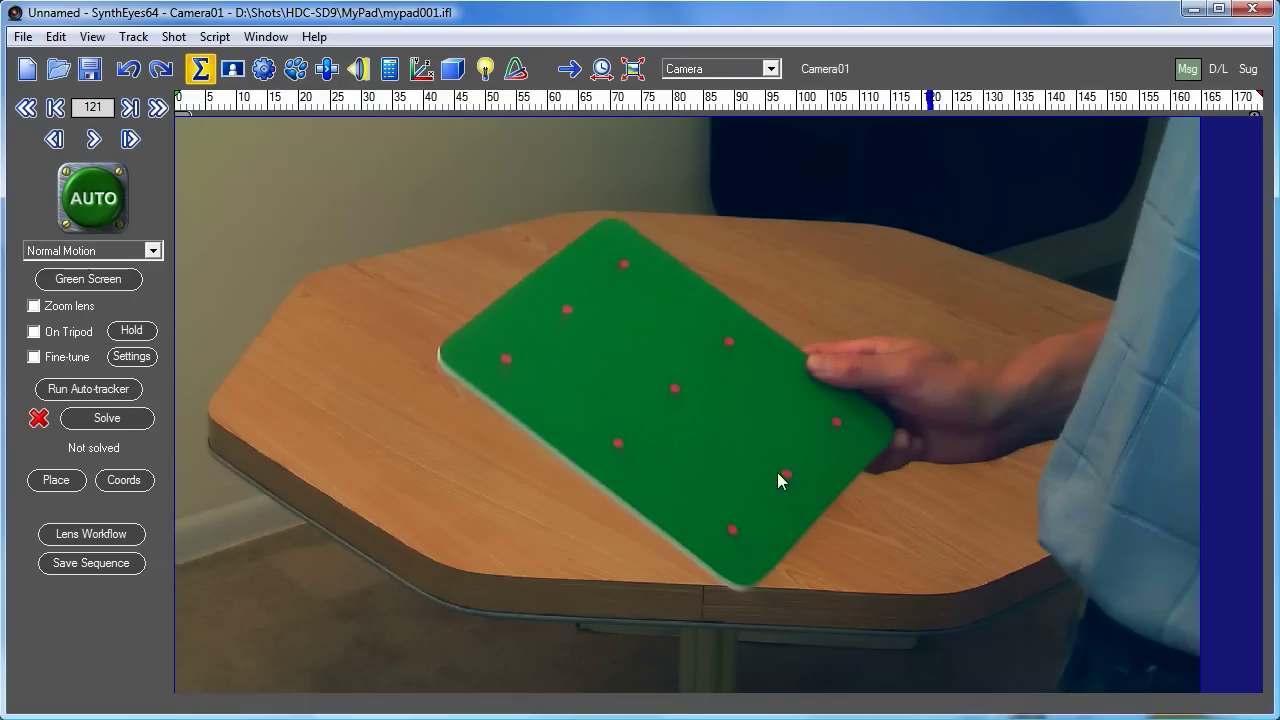
{"action": "mouse_move", "coordinate": [556, 362]}
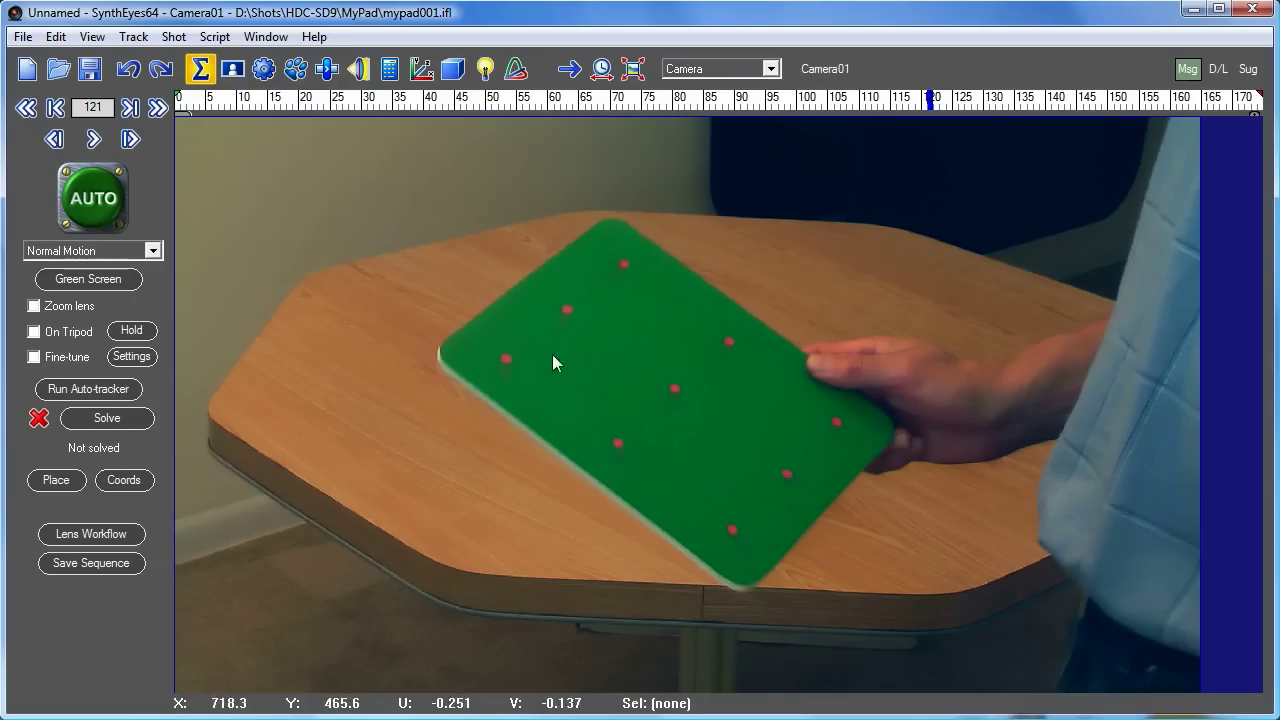
{"action": "mouse_move", "coordinate": [616, 252]}
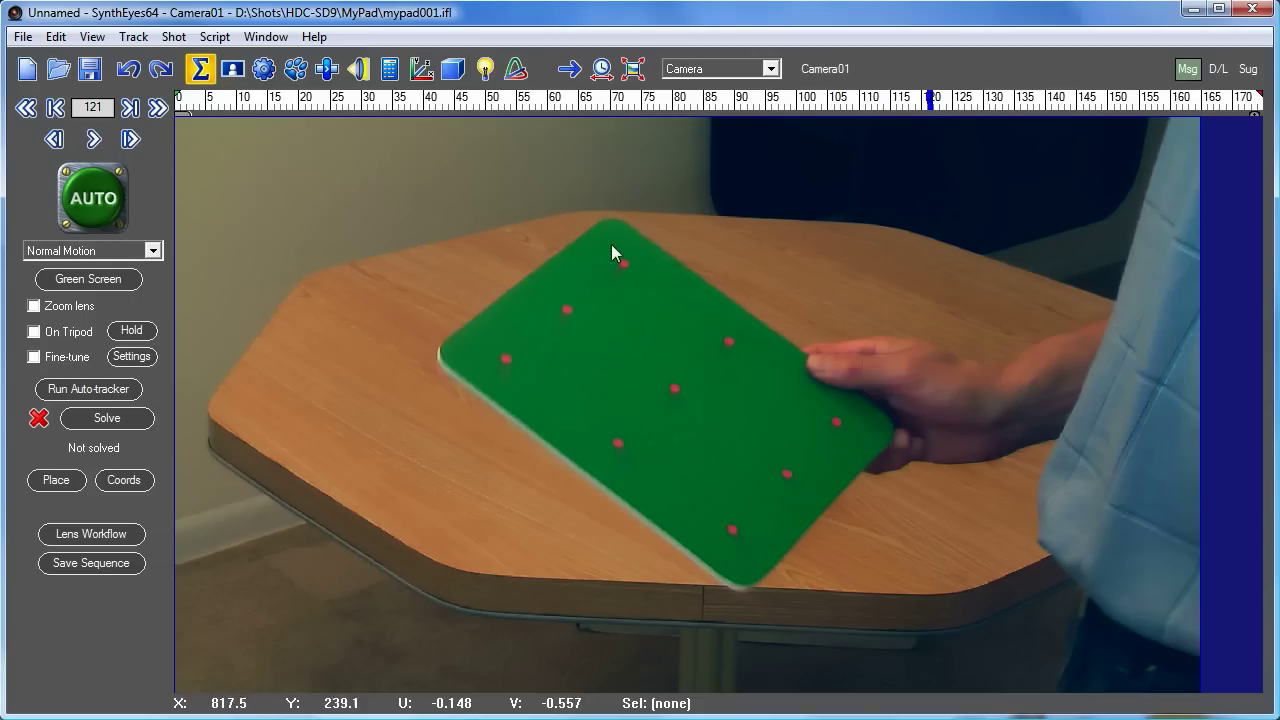
{"action": "mouse_move", "coordinate": [676, 396]}
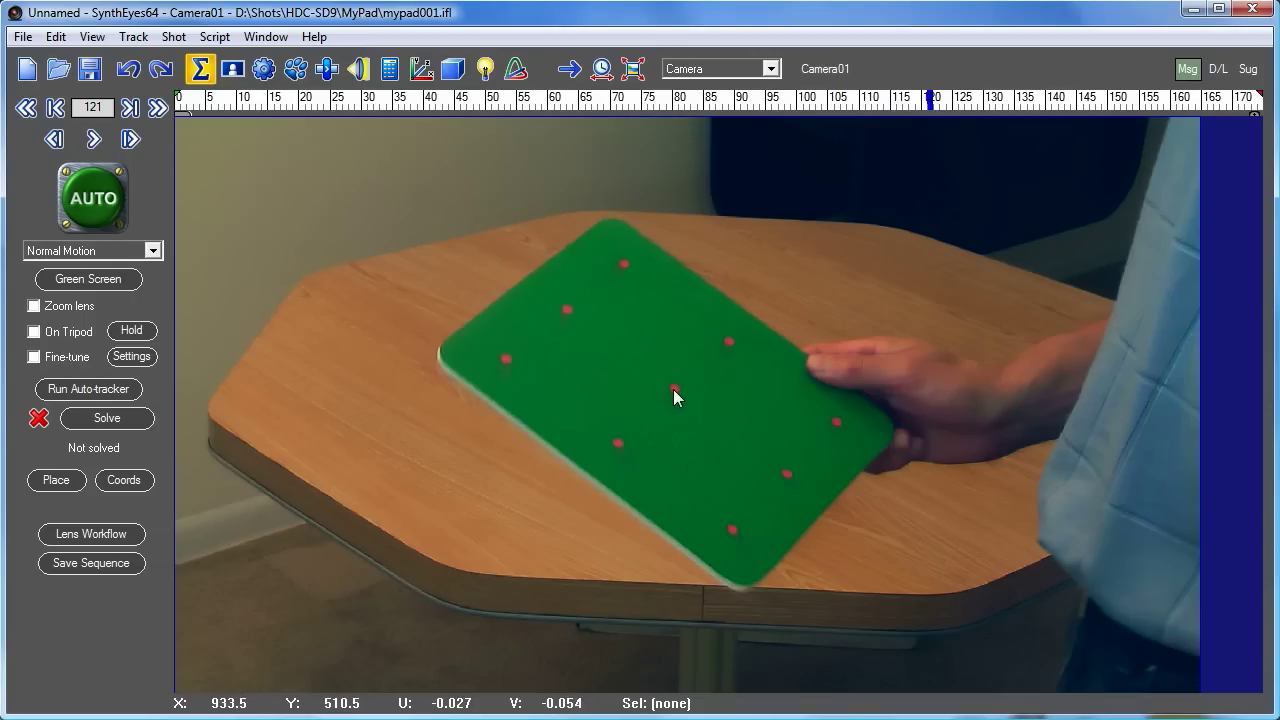
{"action": "mouse_move", "coordinate": [584, 408]}
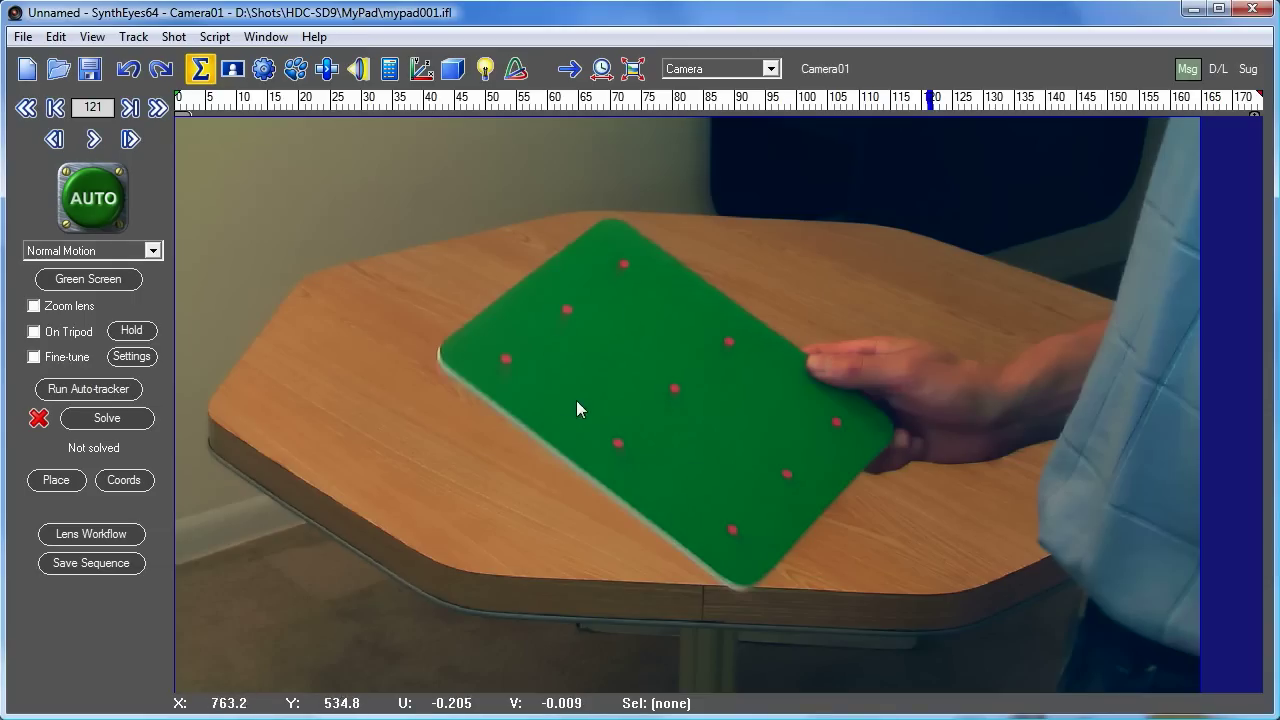
{"action": "mouse_move", "coordinate": [644, 420]}
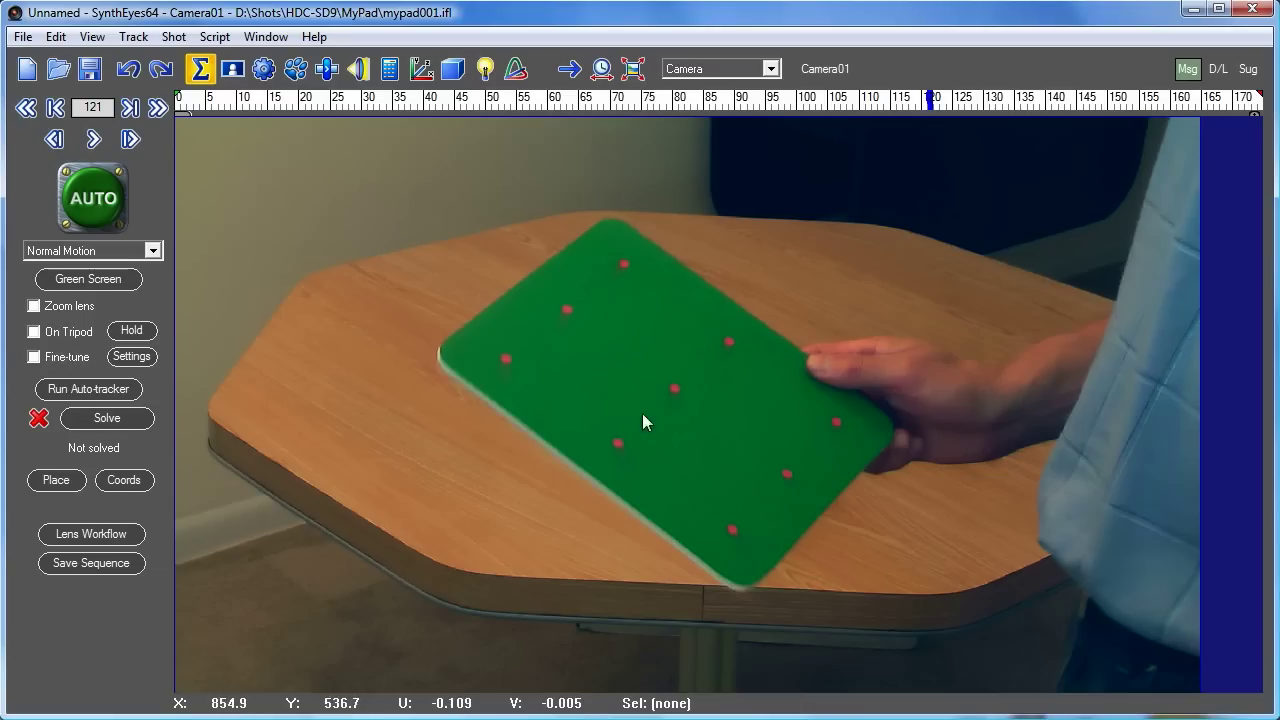
{"action": "mouse_move", "coordinate": [756, 472]}
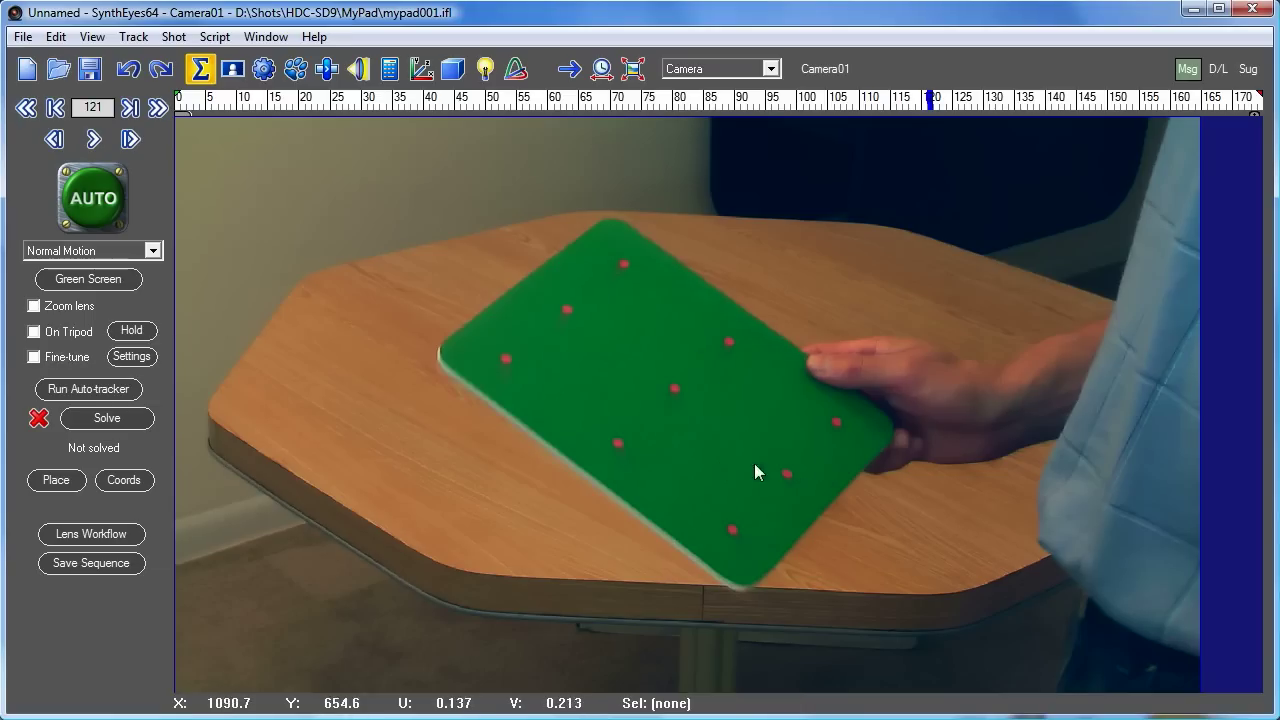
{"action": "mouse_move", "coordinate": [876, 572]}
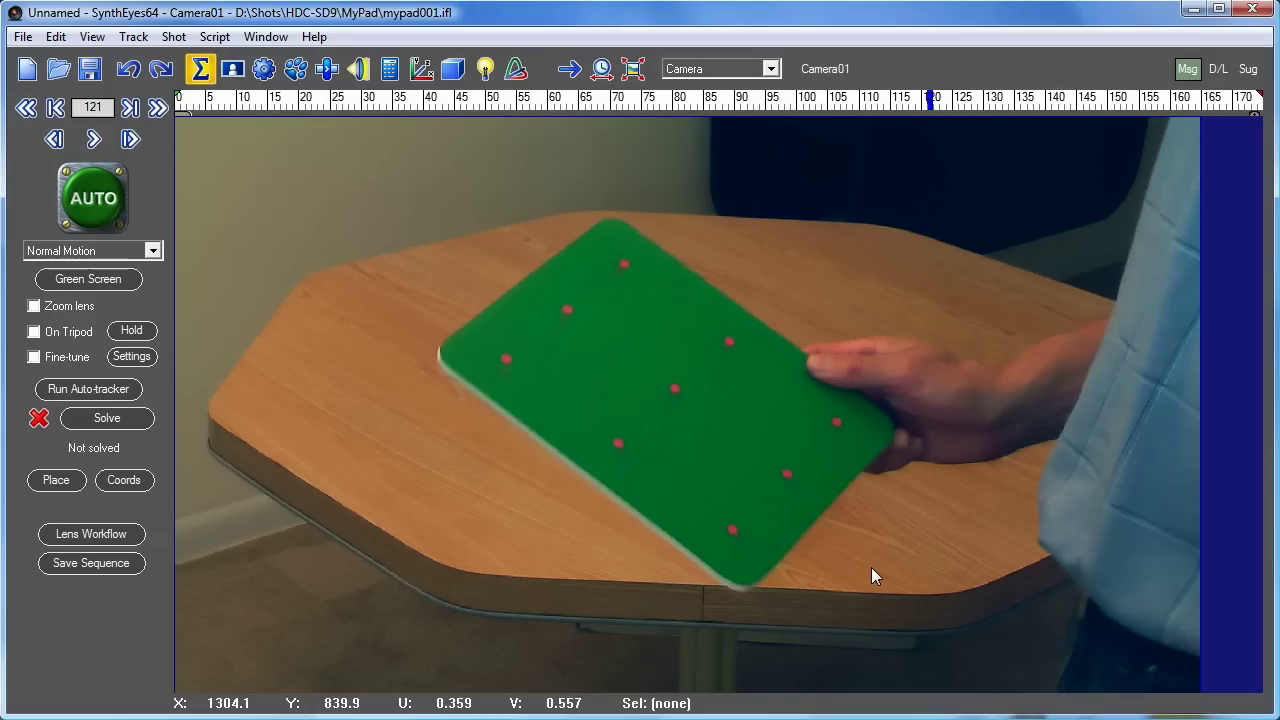
{"action": "mouse_move", "coordinate": [800, 568]}
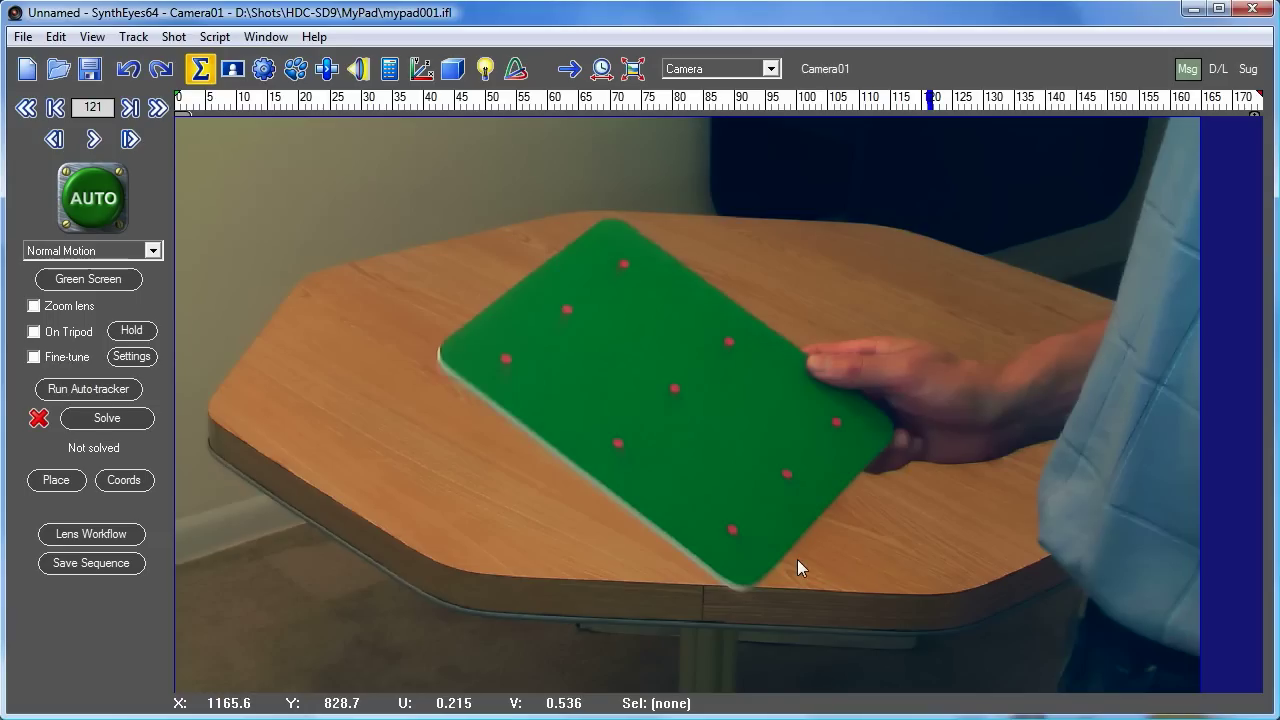
{"action": "mouse_move", "coordinate": [688, 404]}
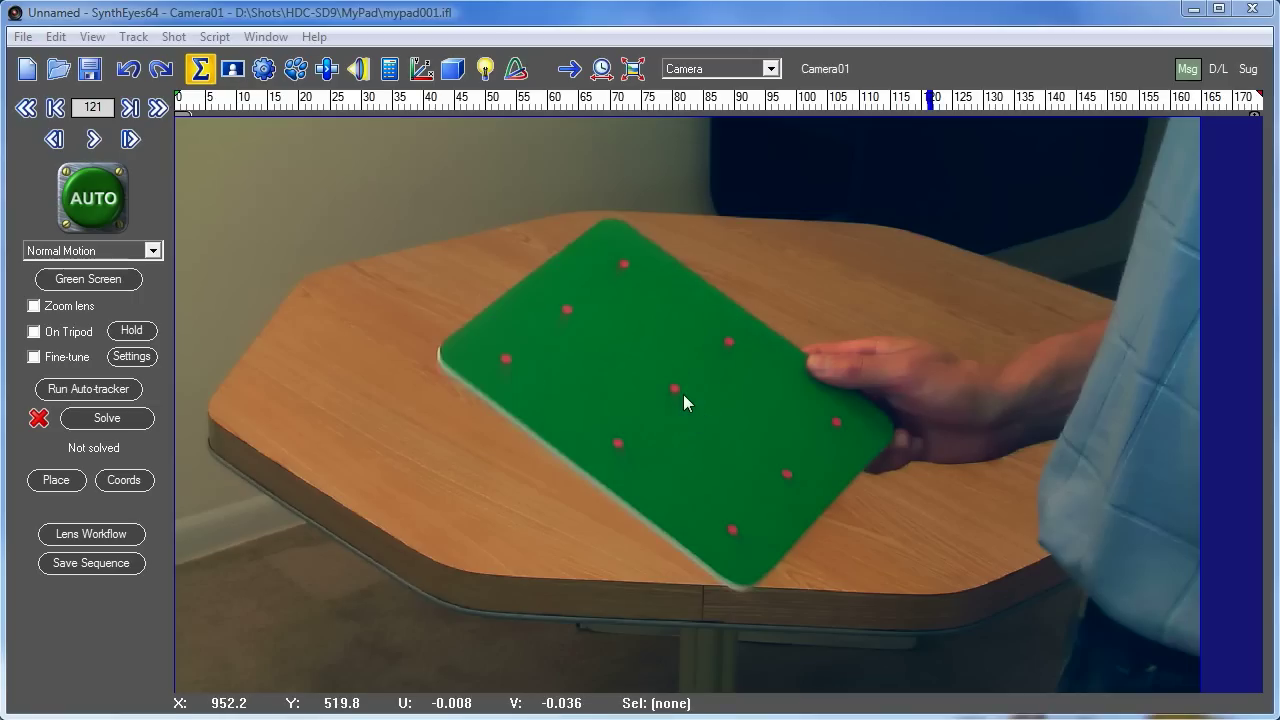
{"action": "scroll", "scroll_direction": "up", "scroll_amount": 3}
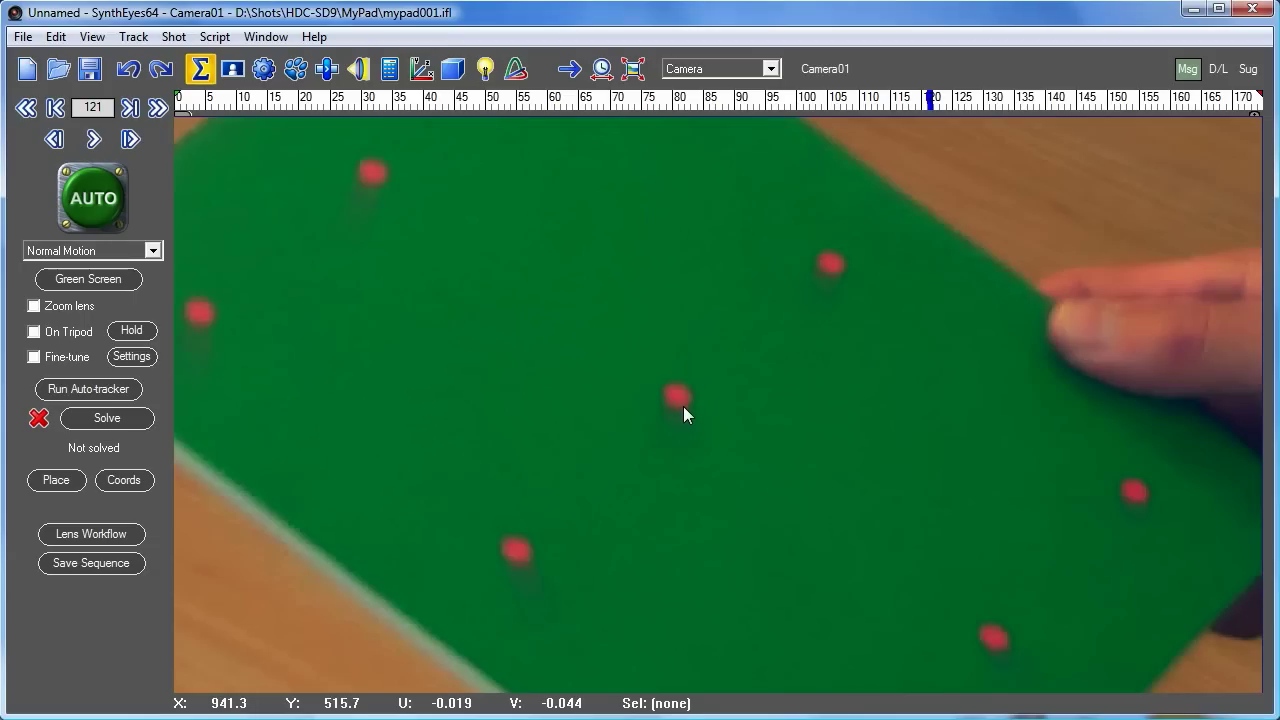
{"action": "mouse_move", "coordinate": [696, 420]}
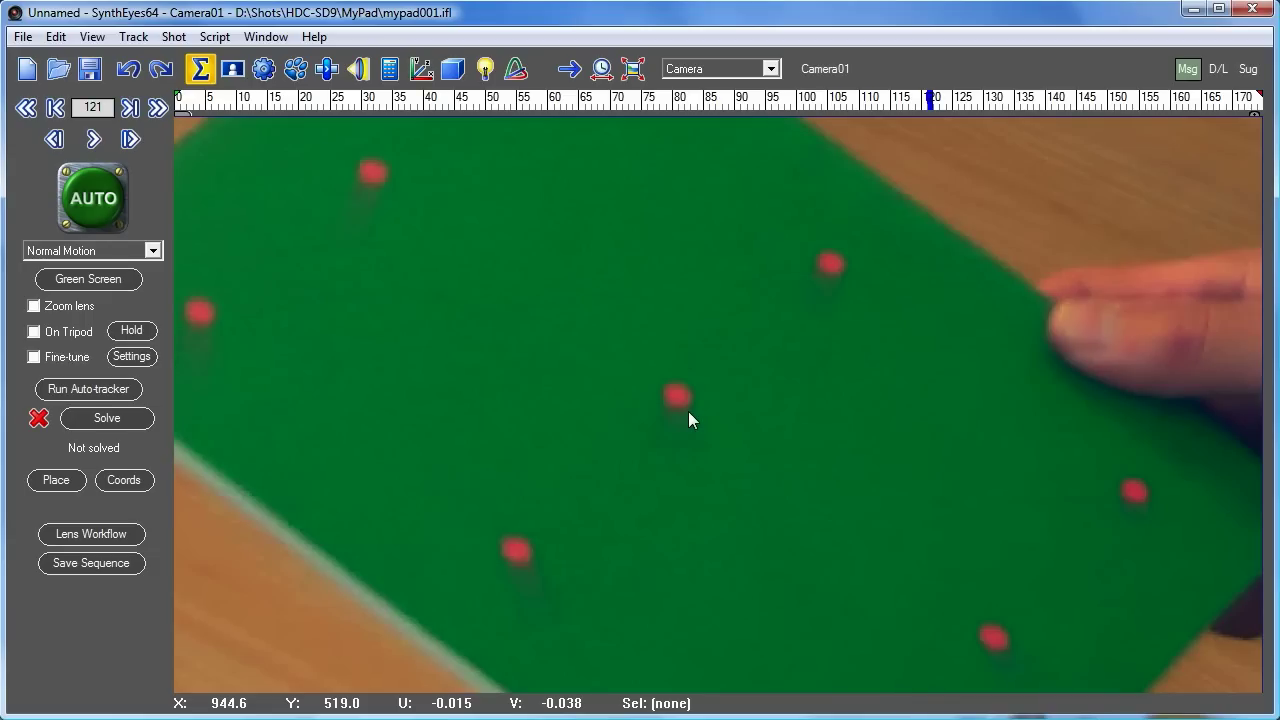
{"action": "mouse_move", "coordinate": [752, 446]}
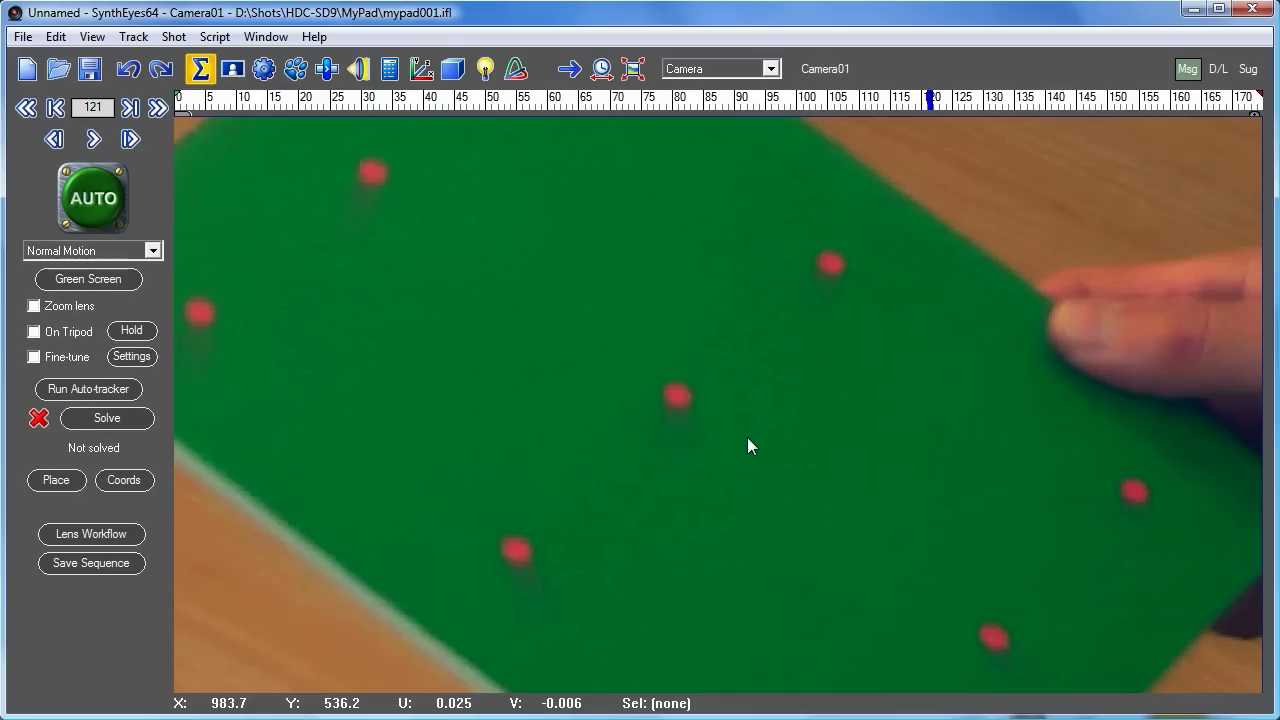
{"action": "mouse_move", "coordinate": [762, 412]}
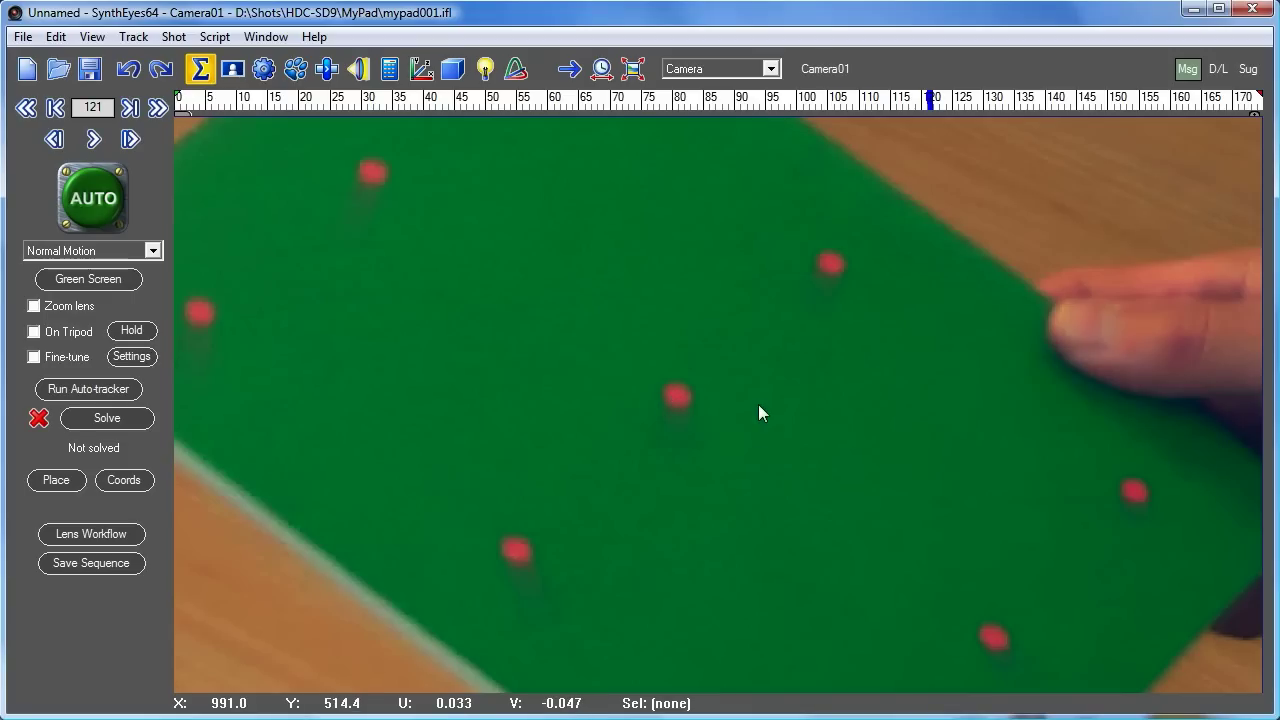
{"action": "mouse_move", "coordinate": [728, 412]}
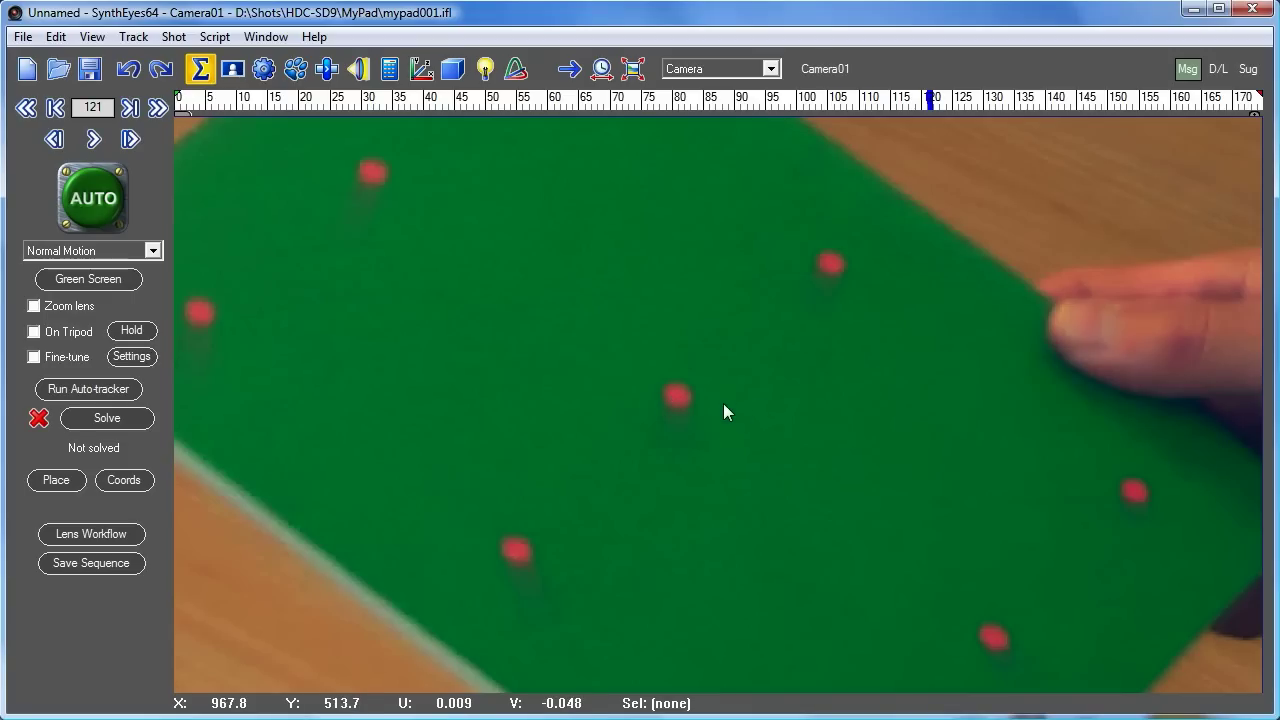
{"action": "mouse_move", "coordinate": [716, 448]}
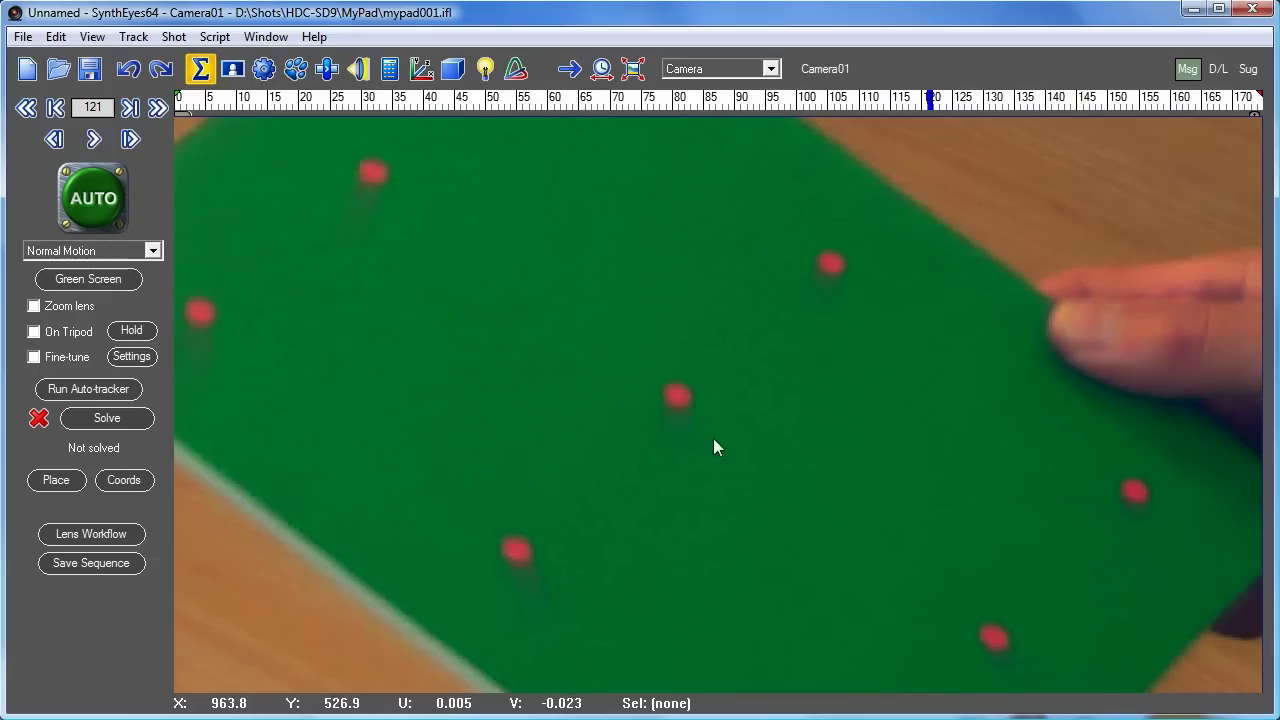
{"action": "mouse_move", "coordinate": [790, 414]}
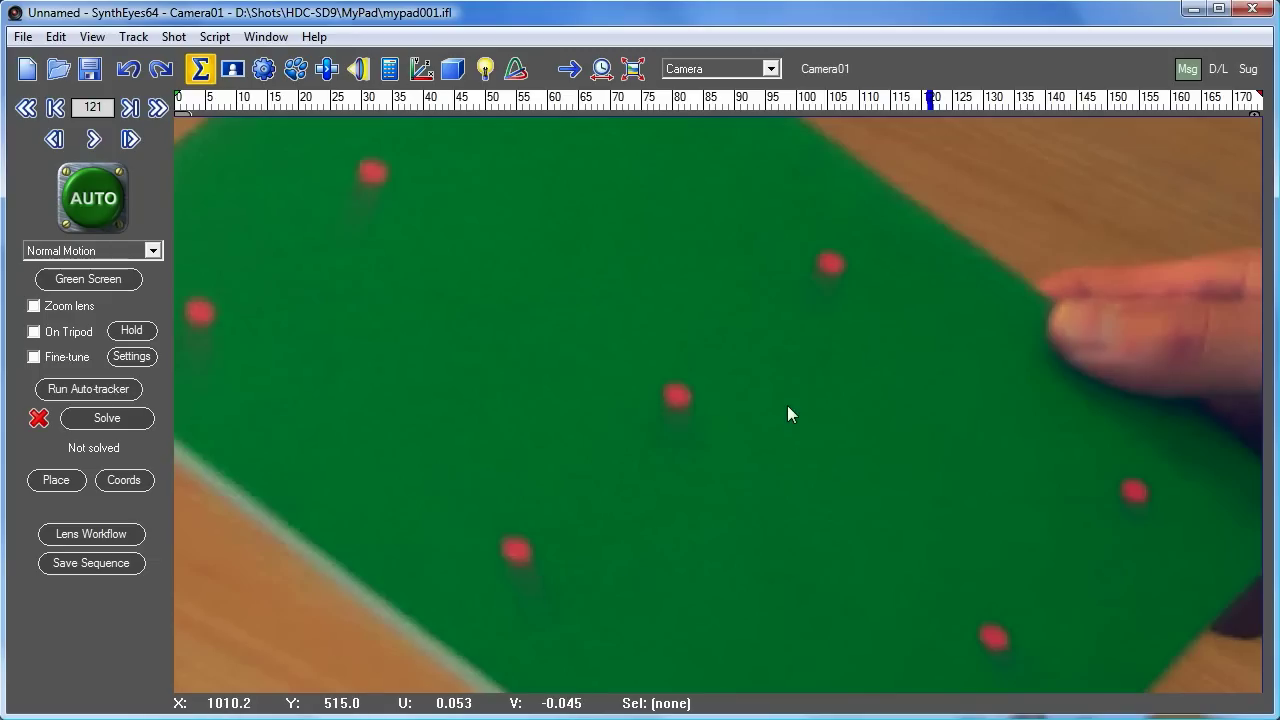
{"action": "mouse_move", "coordinate": [944, 112]}
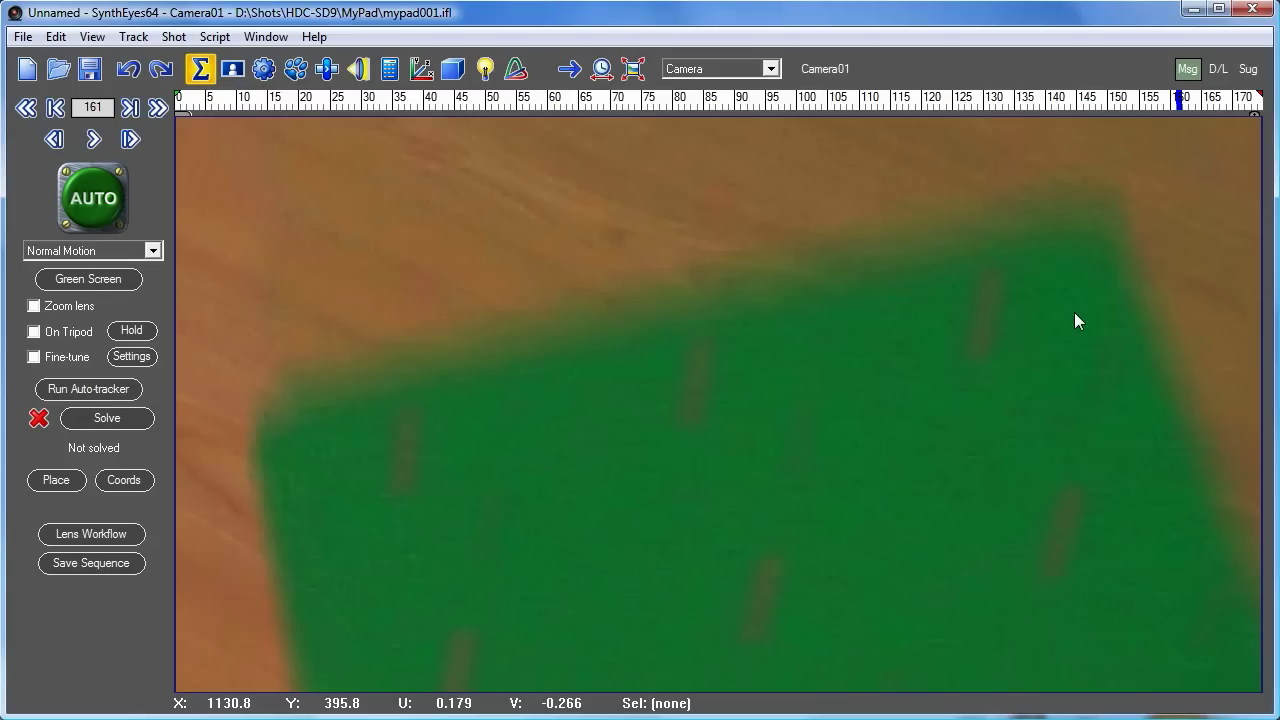
{"action": "mouse_move", "coordinate": [688, 418]}
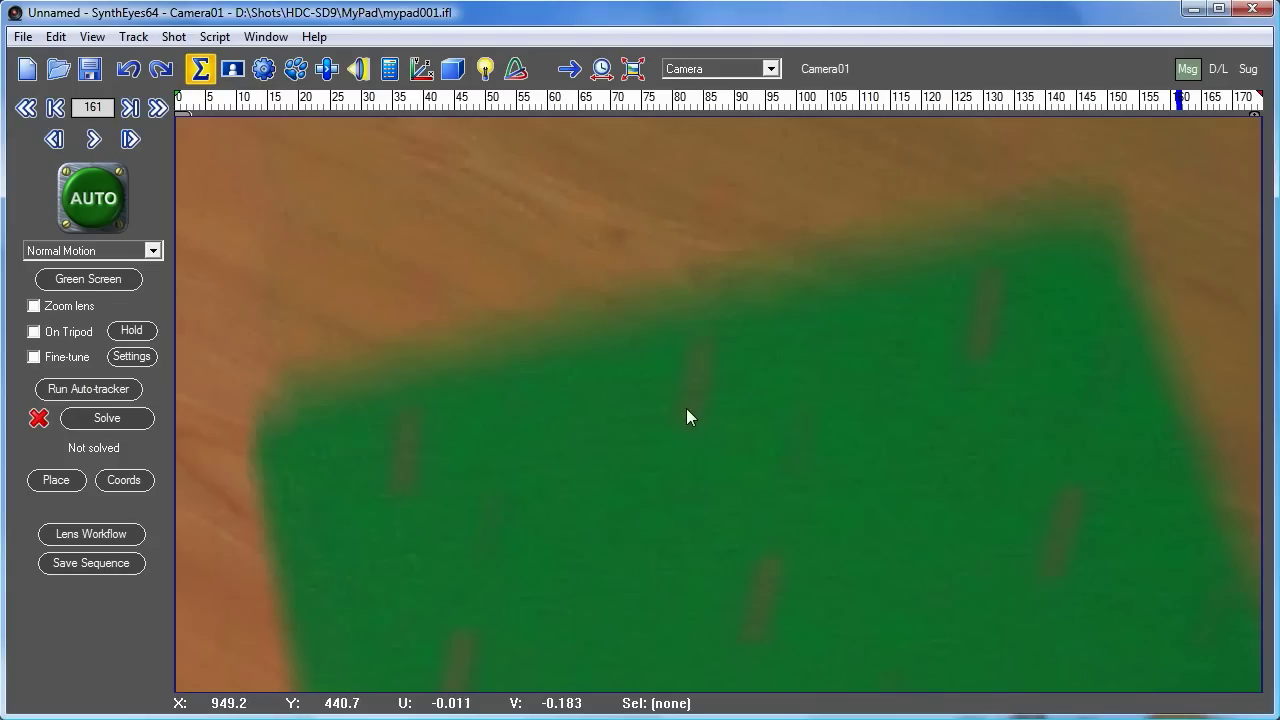
{"action": "mouse_move", "coordinate": [724, 356]}
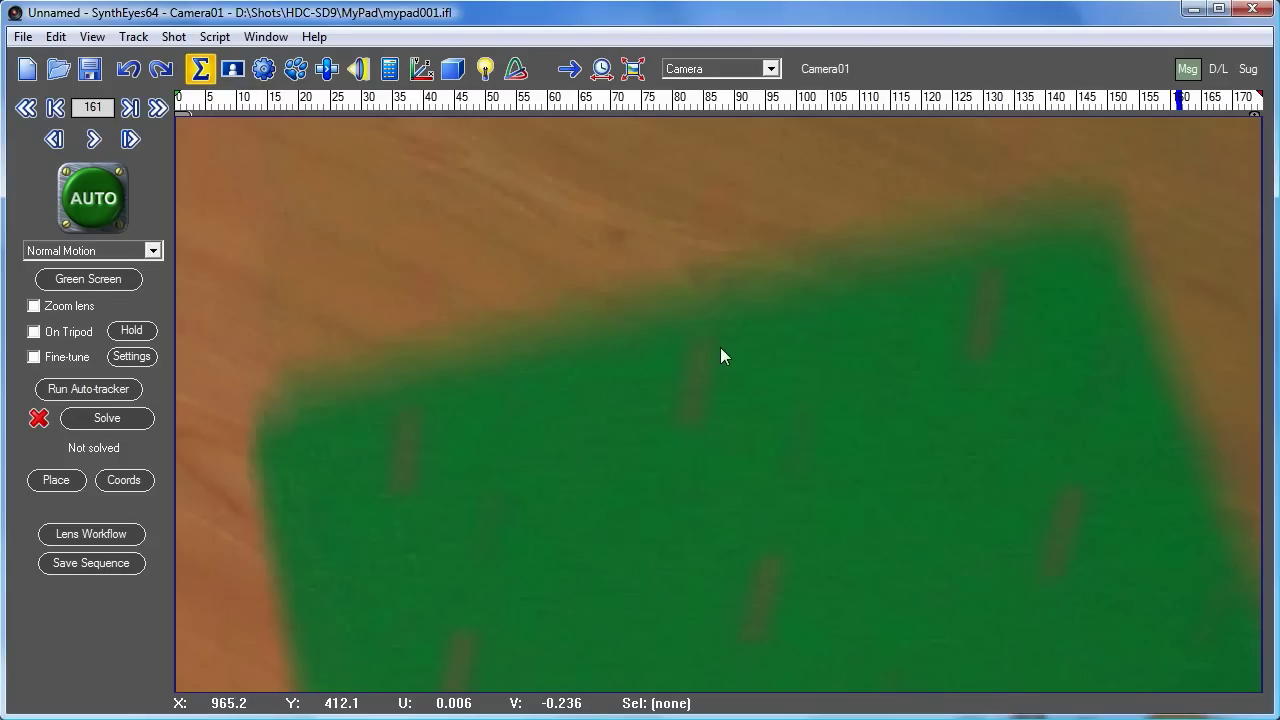
{"action": "mouse_move", "coordinate": [980, 314]}
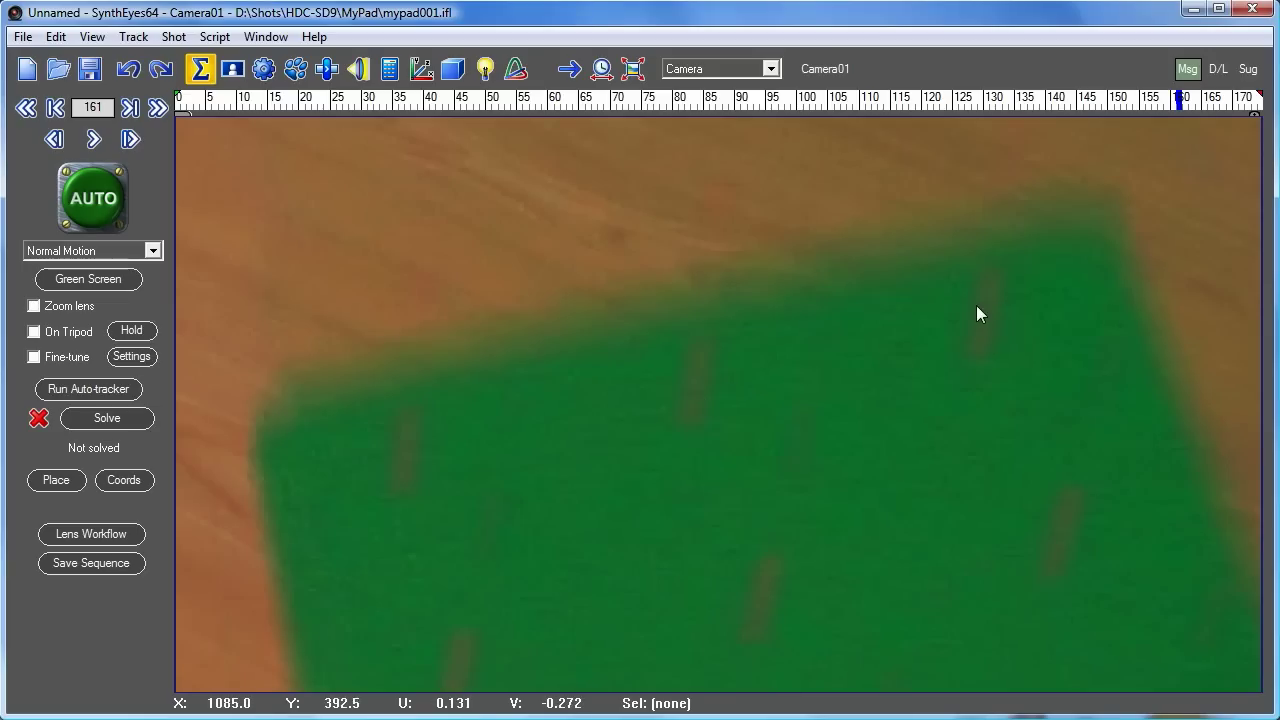
{"action": "mouse_move", "coordinate": [714, 354]}
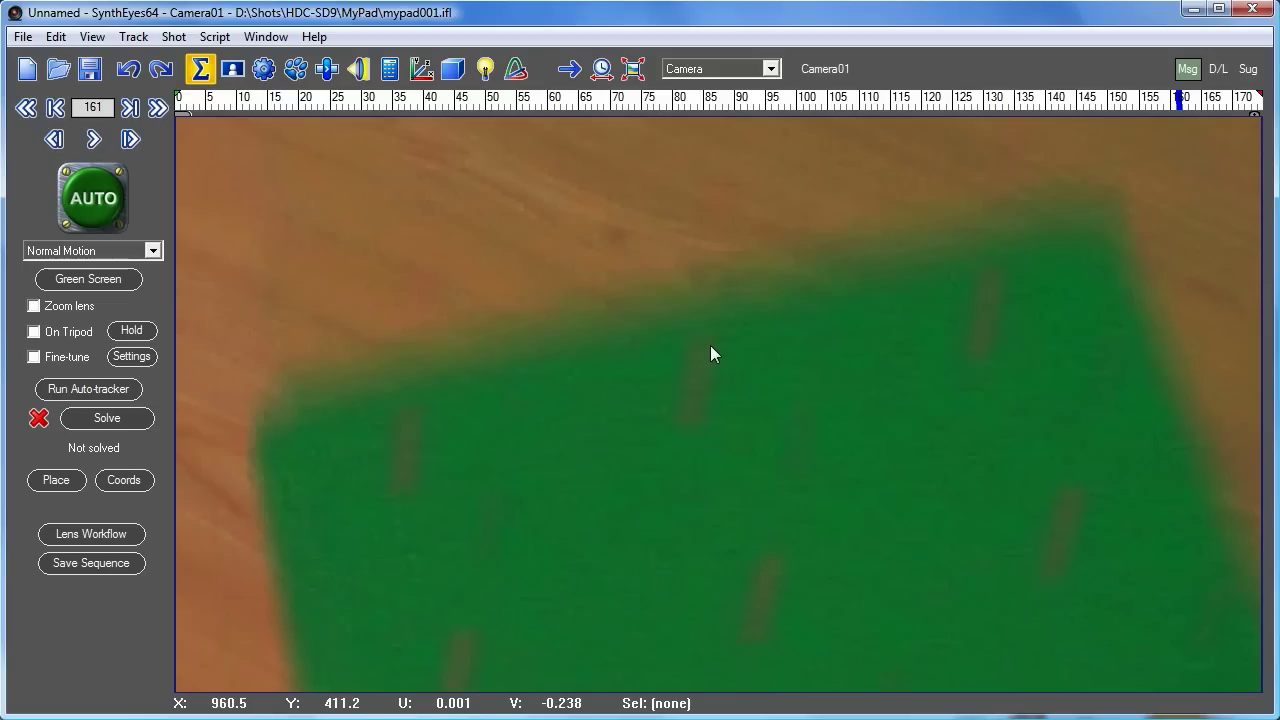
{"action": "mouse_move", "coordinate": [714, 358]}
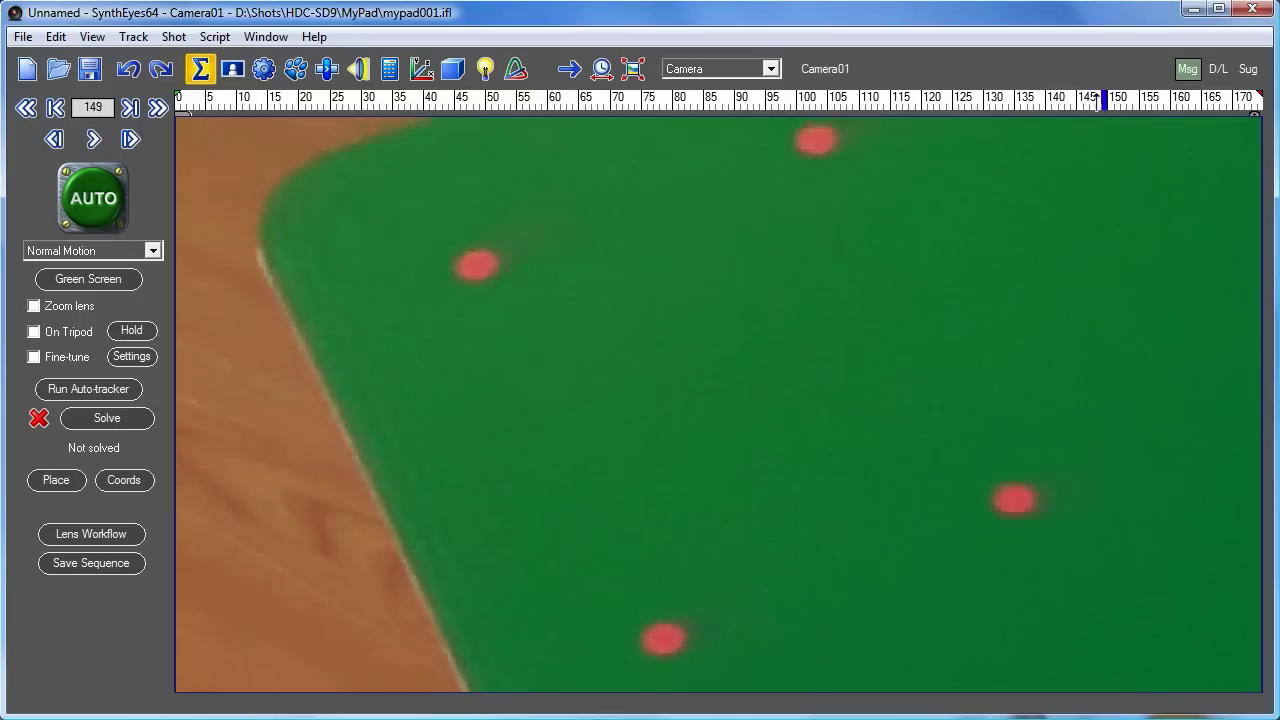
Scrub through the later frames, then return the playhead to frame 0.
{"action": "left_click", "coordinate": [956, 98]}
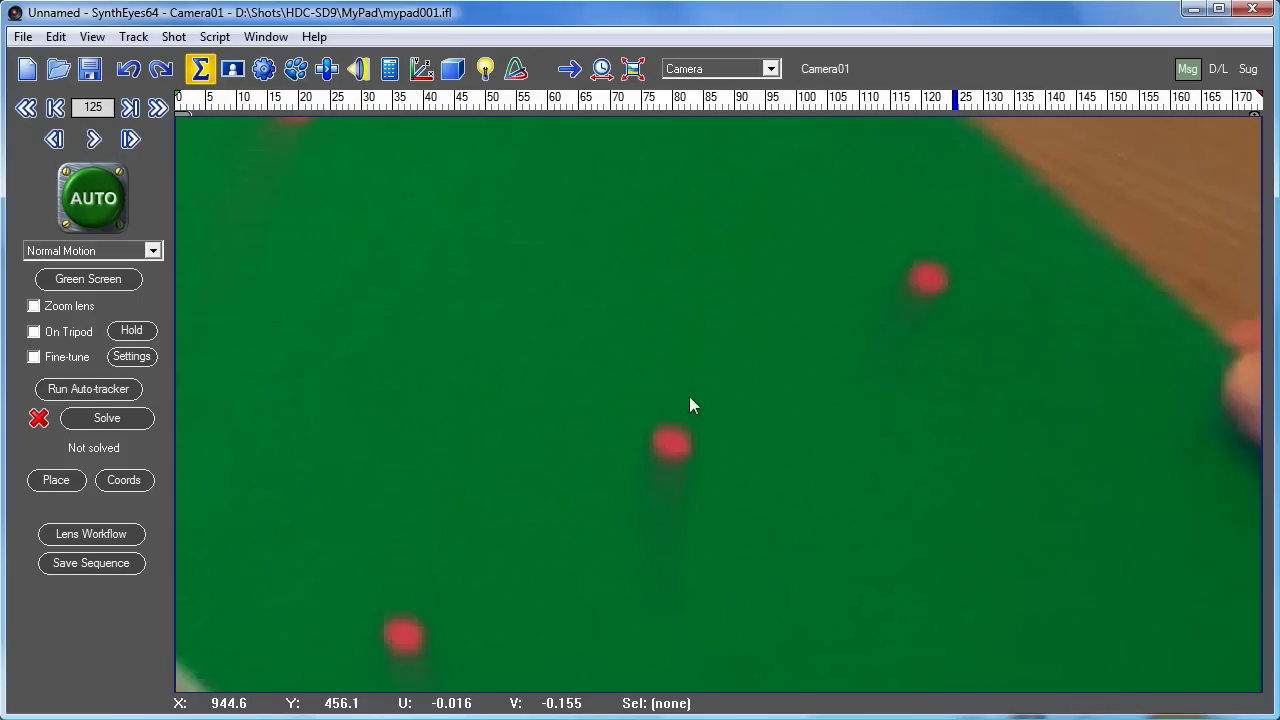
{"action": "mouse_move", "coordinate": [820, 168]}
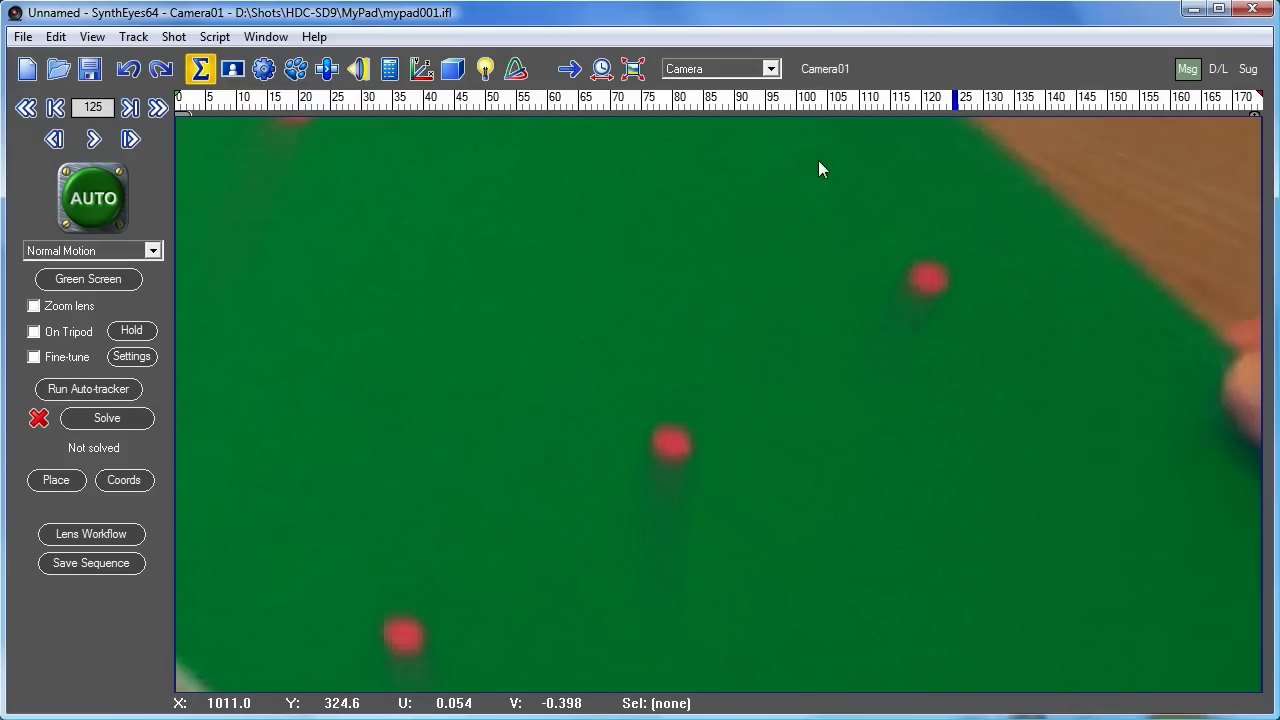
{"action": "mouse_move", "coordinate": [772, 344]}
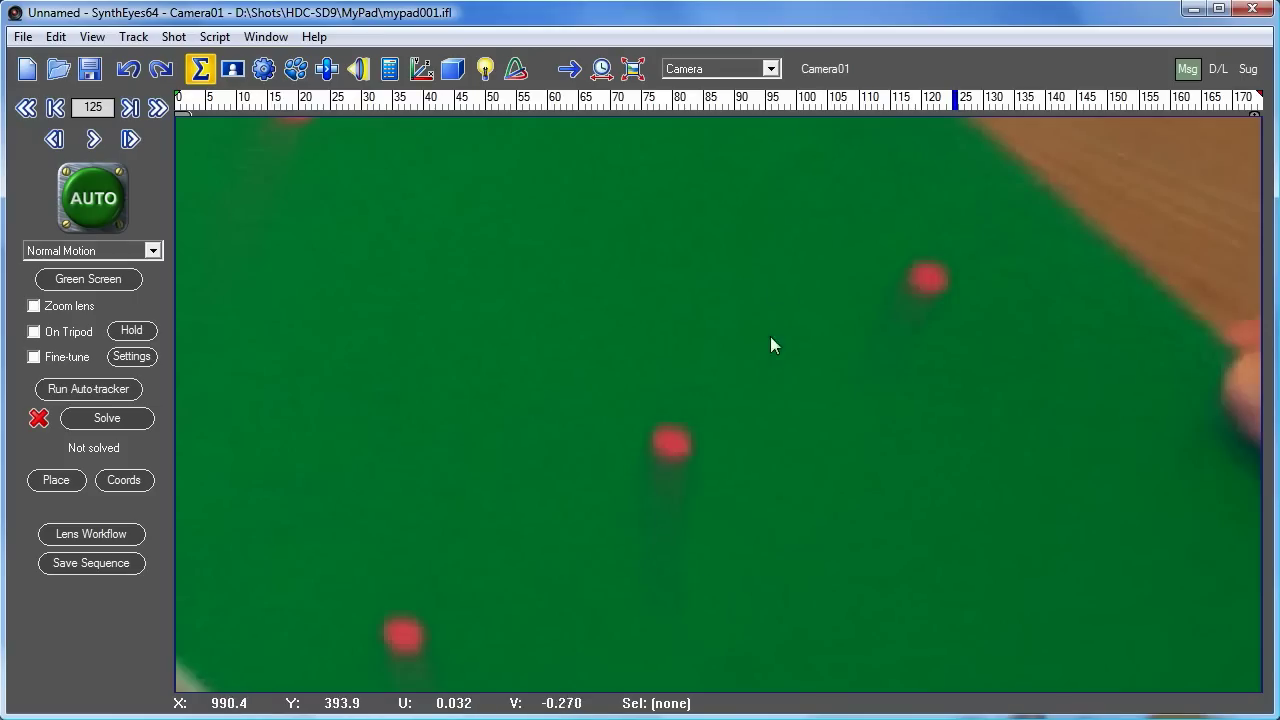
{"action": "mouse_move", "coordinate": [660, 496]}
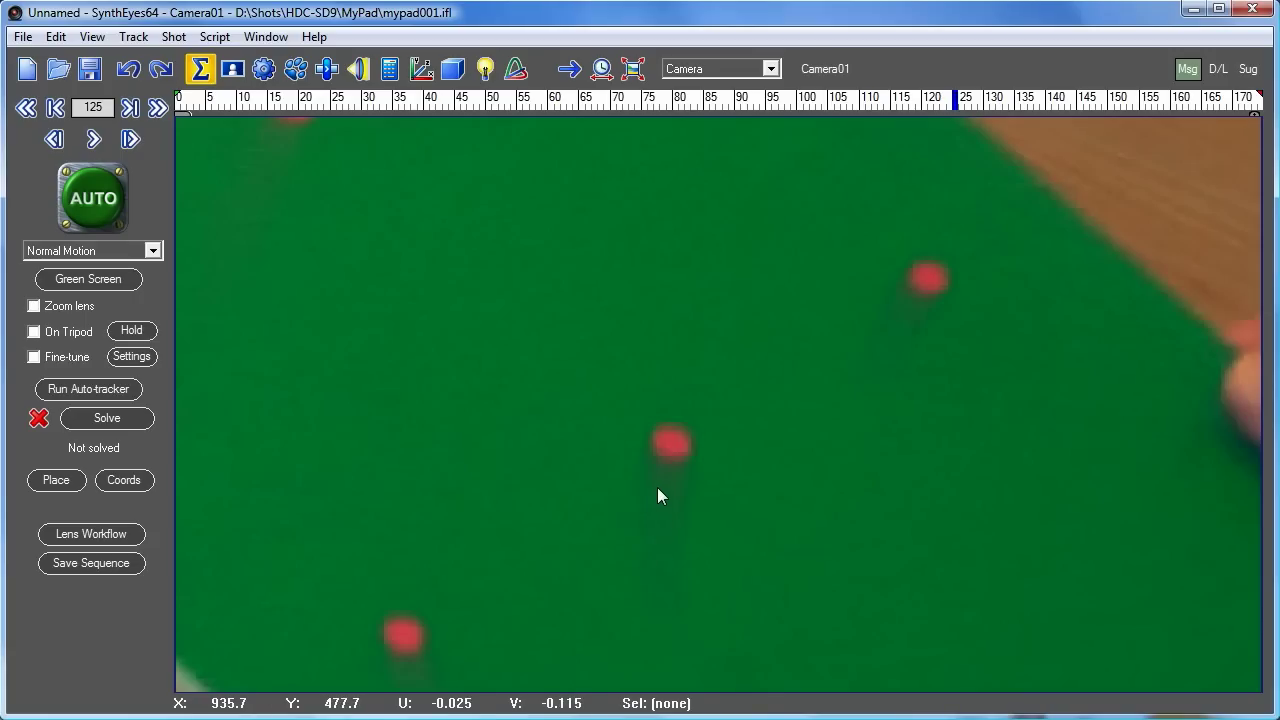
{"action": "mouse_move", "coordinate": [688, 500]}
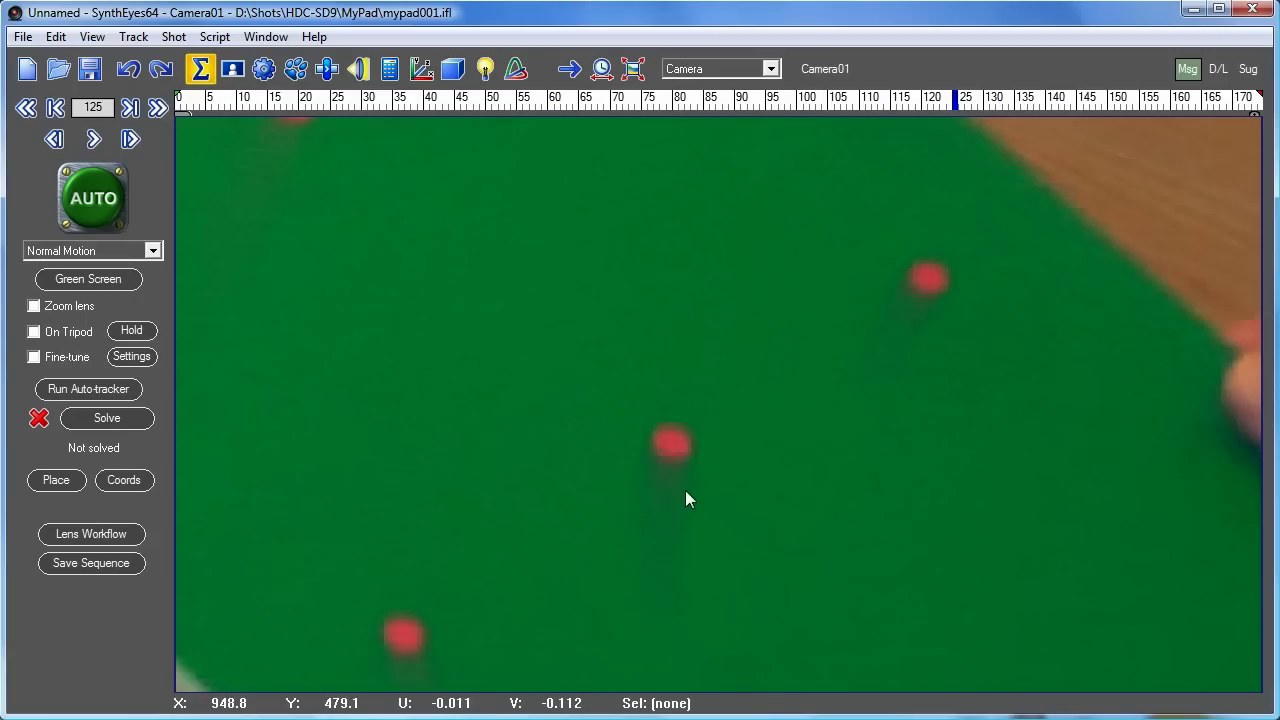
{"action": "mouse_move", "coordinate": [968, 150]}
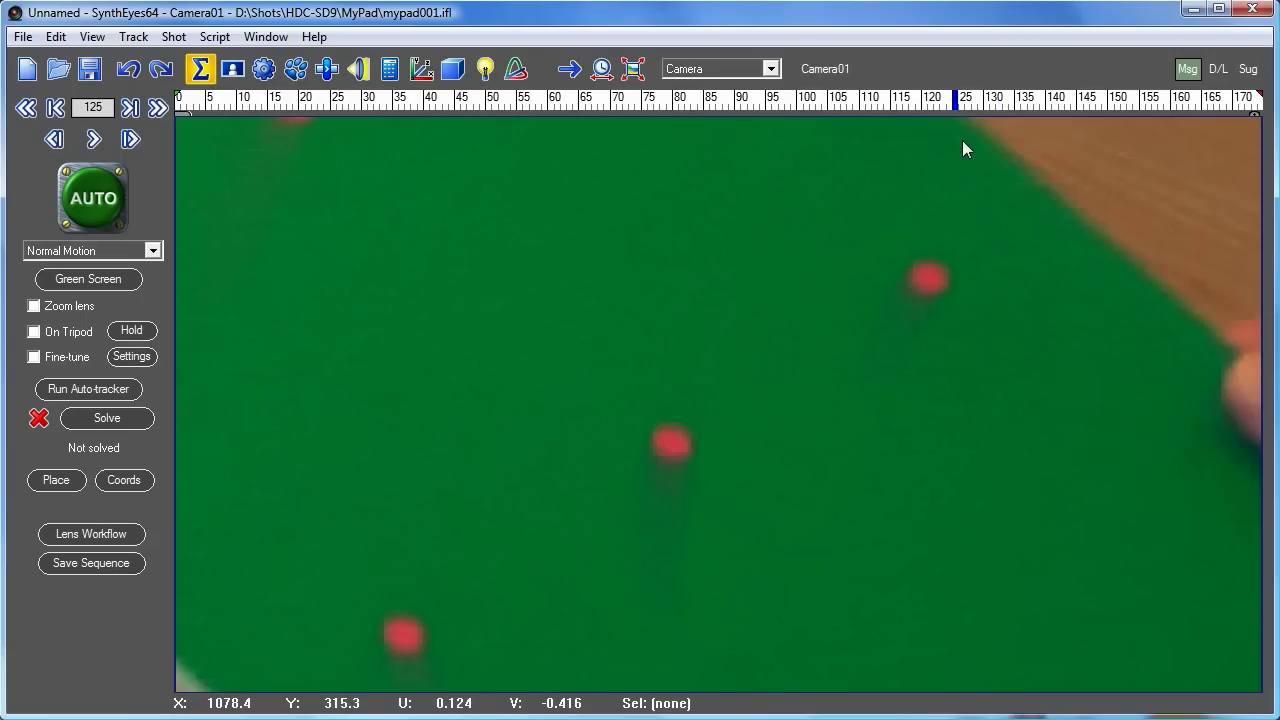
{"action": "mouse_move", "coordinate": [964, 156]}
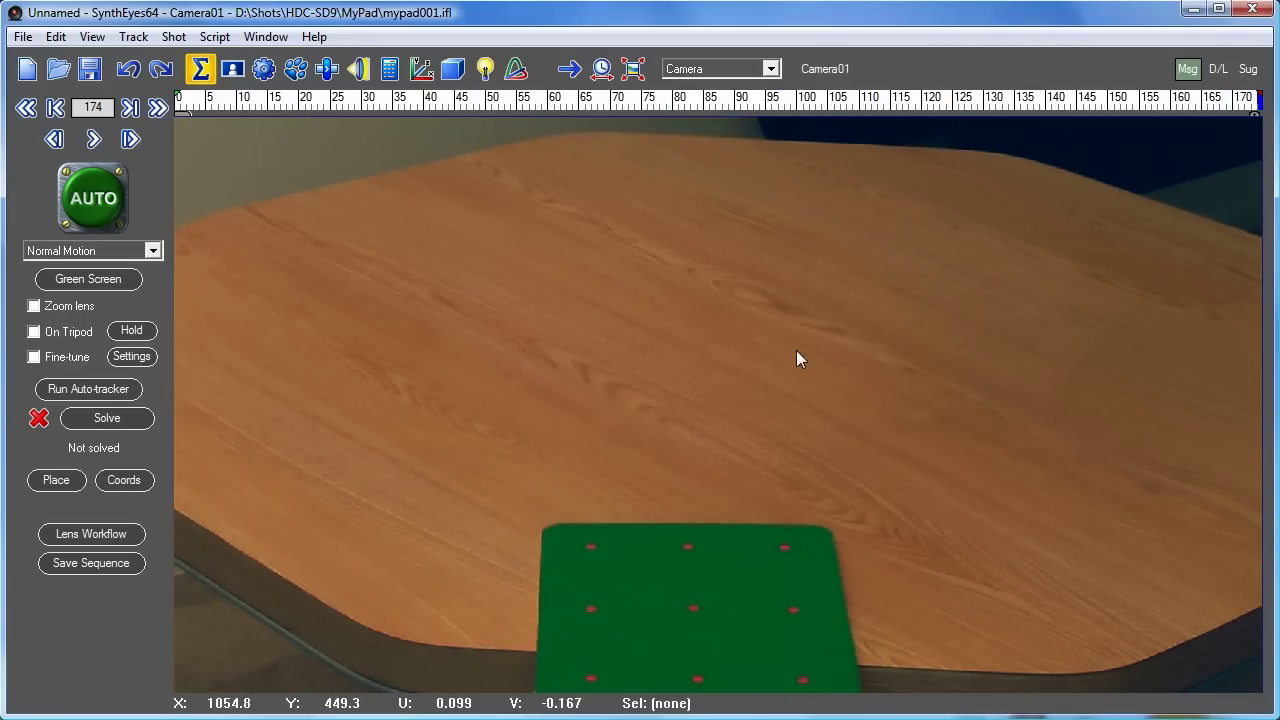
{"action": "mouse_move", "coordinate": [800, 436]}
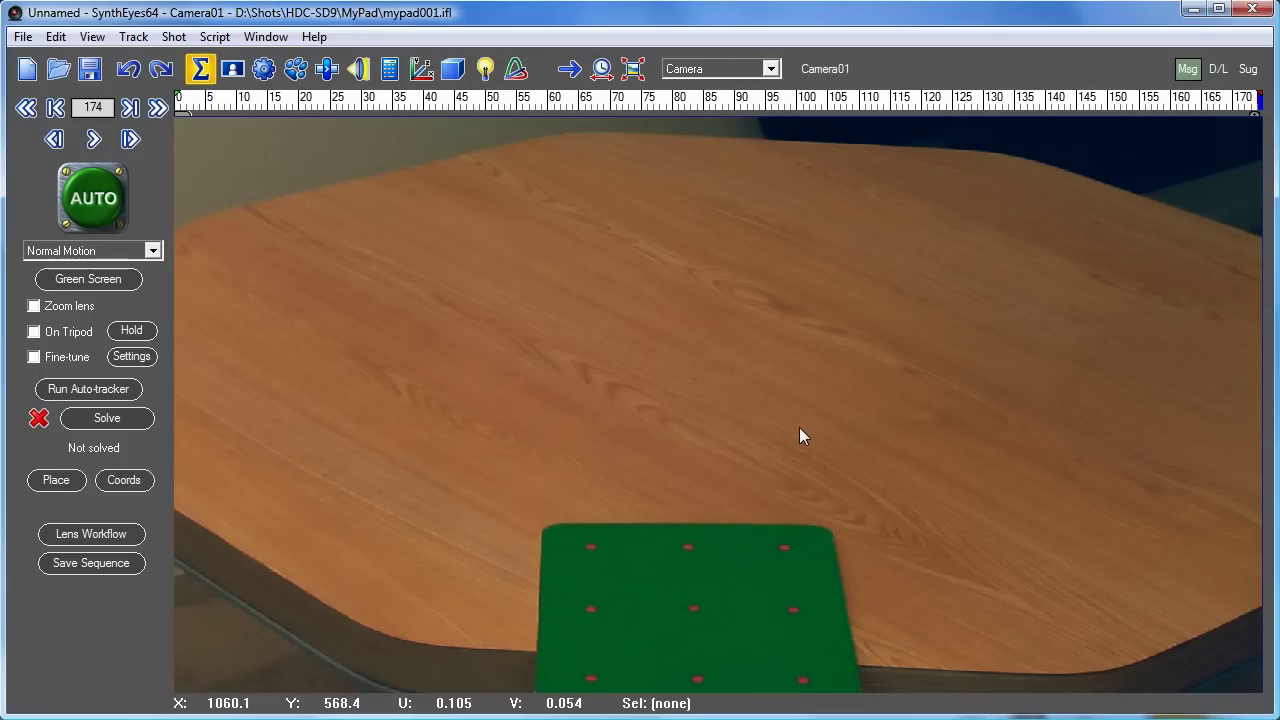
{"action": "mouse_move", "coordinate": [840, 332]}
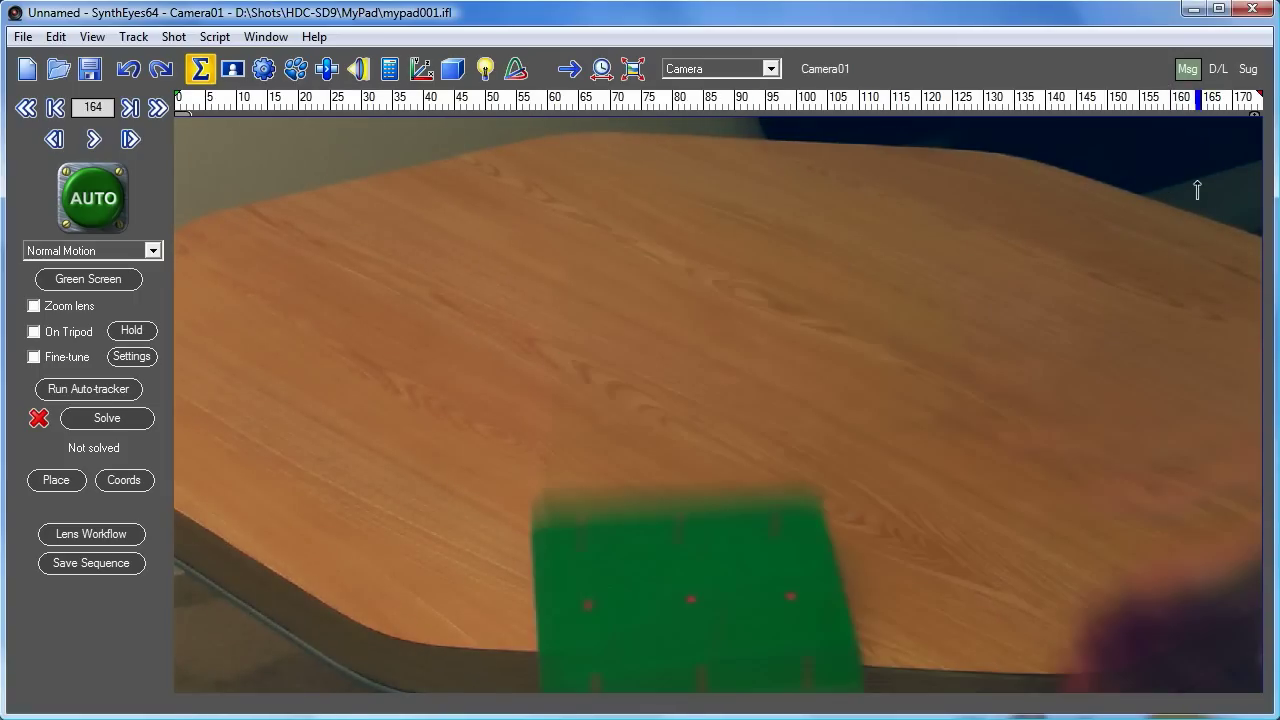
{"action": "mouse_move", "coordinate": [1200, 198]}
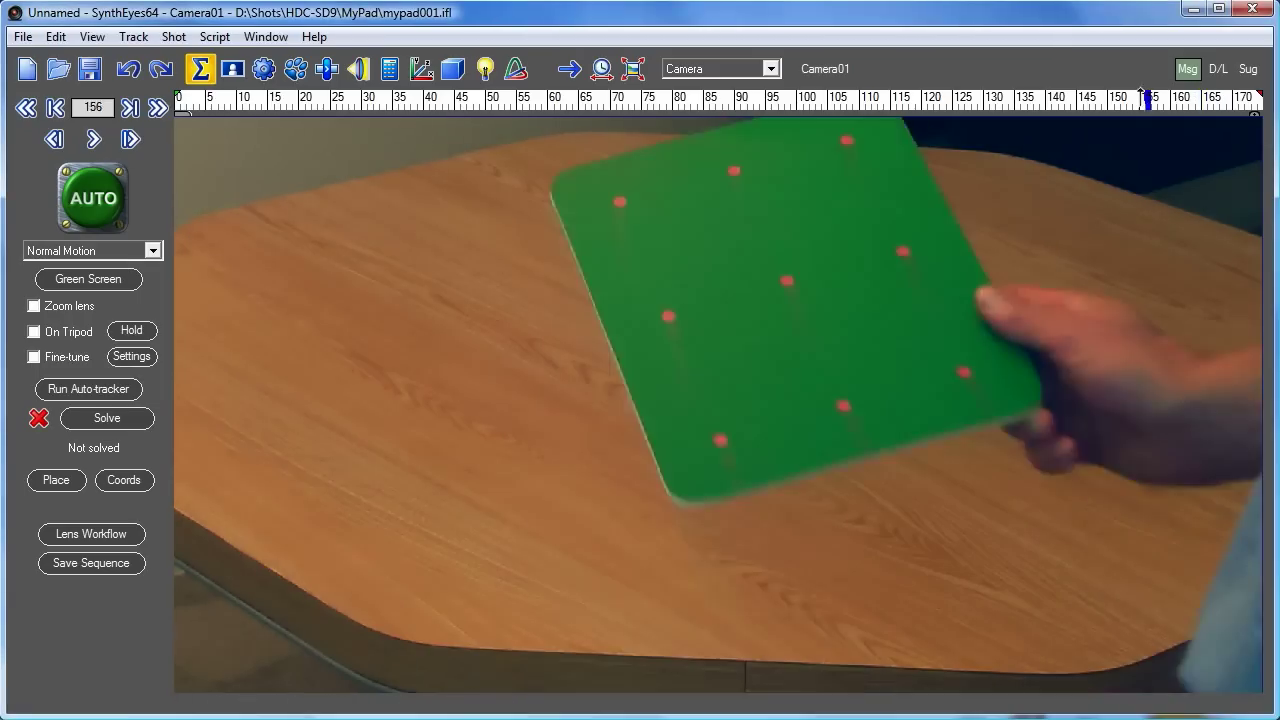
{"action": "left_click", "coordinate": [56, 108]}
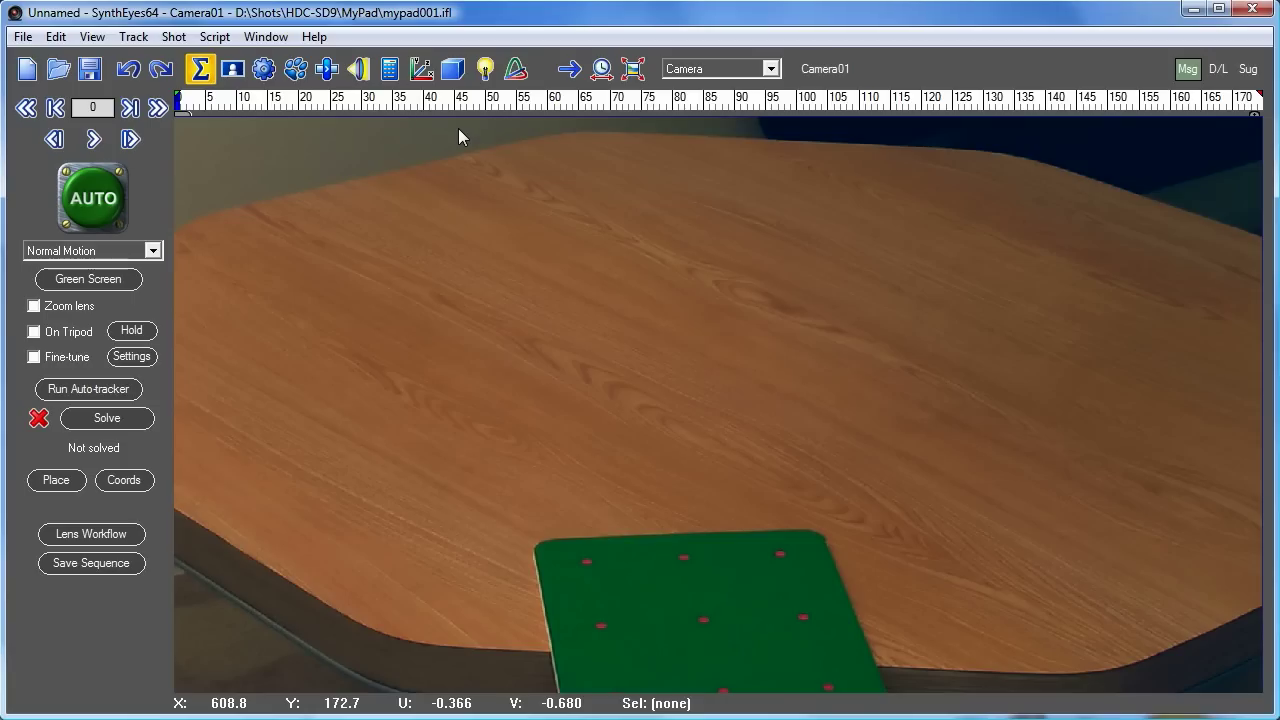
{"action": "mouse_move", "coordinate": [164, 454]}
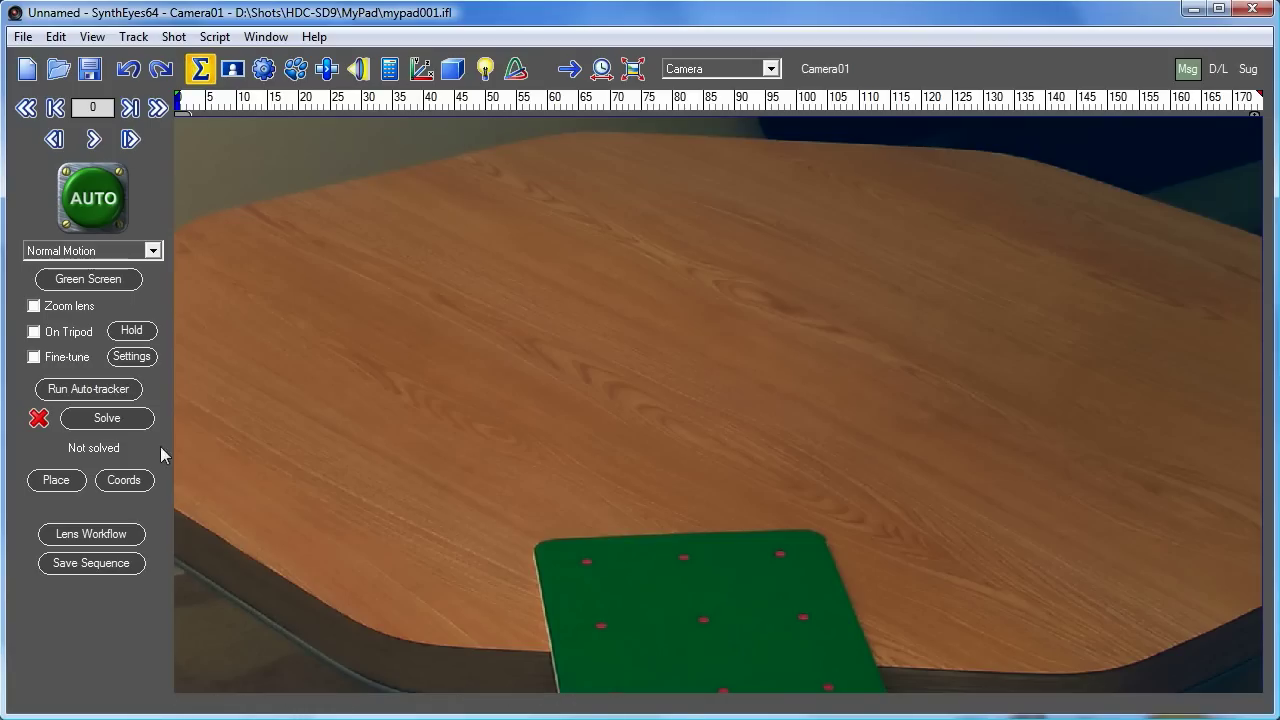
Set the tracker search size to 0.0710 × 0.0800 and place a first tracker on the pad's lower-left dot.
{"action": "left_click", "coordinate": [296, 68]}
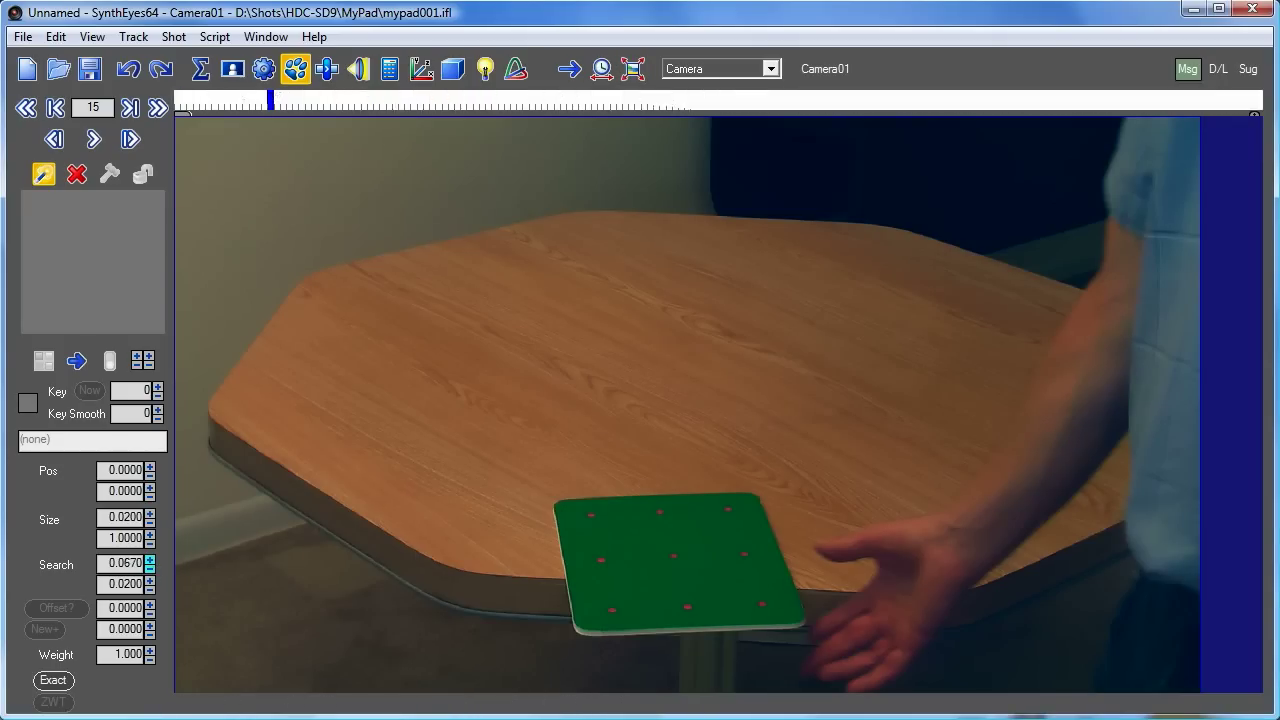
{"action": "left_click", "coordinate": [150, 560]}
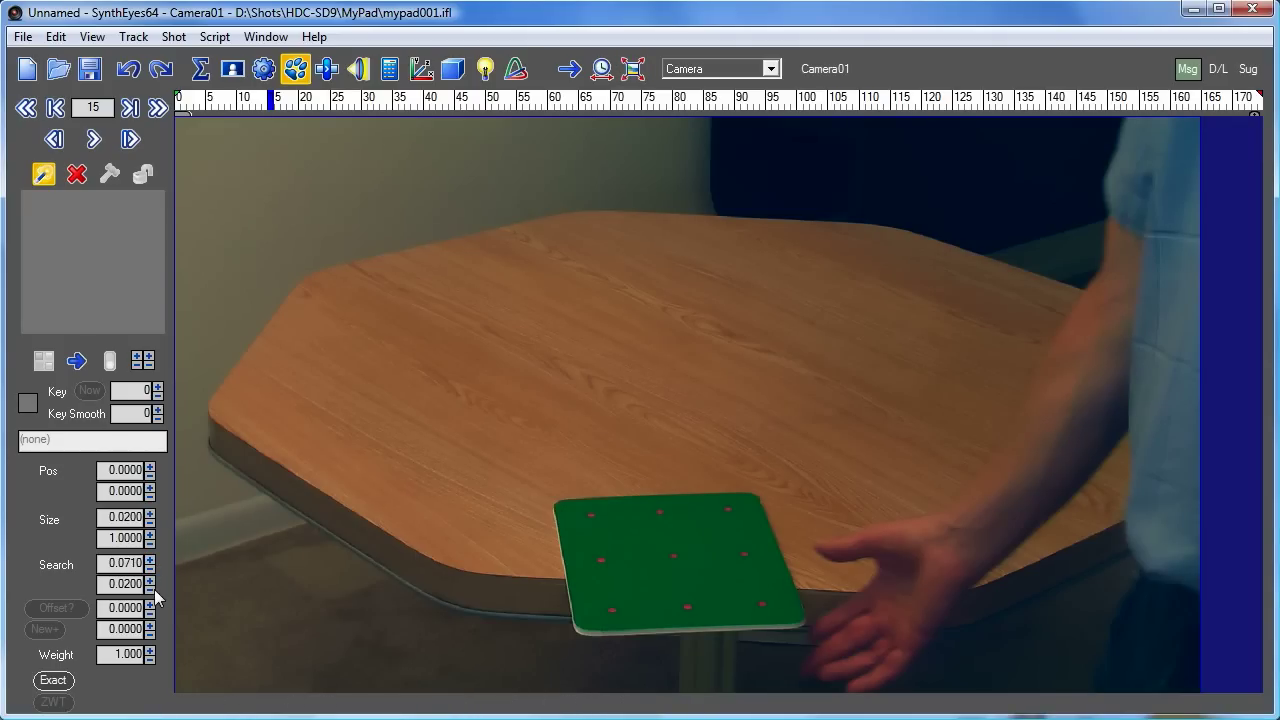
{"action": "left_click", "coordinate": [148, 580]}
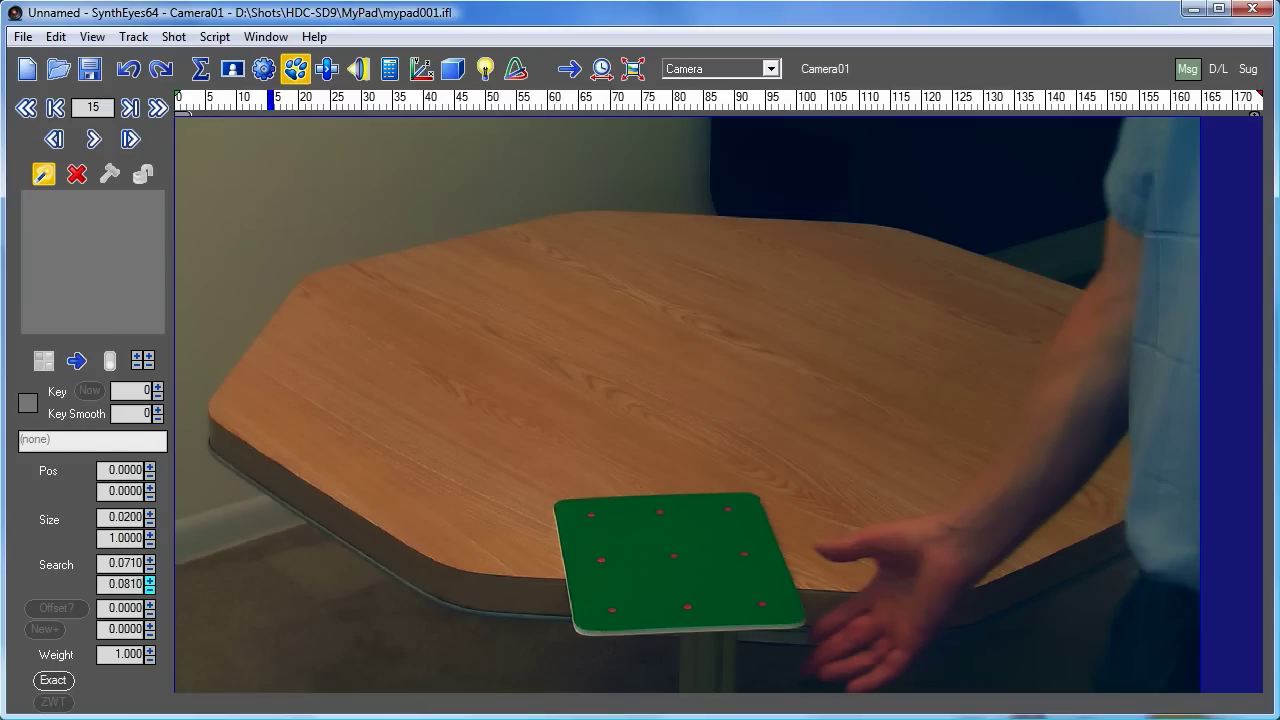
{"action": "left_click", "coordinate": [152, 588]}
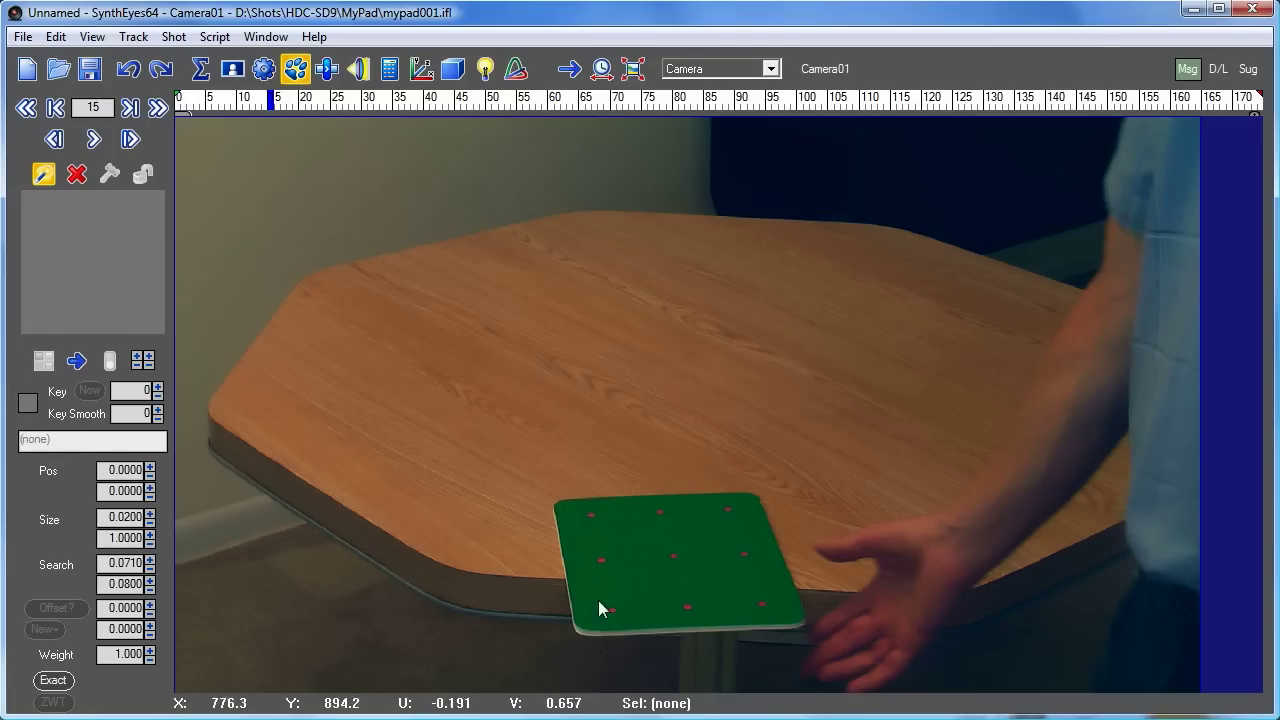
{"action": "left_click", "coordinate": [610, 610]}
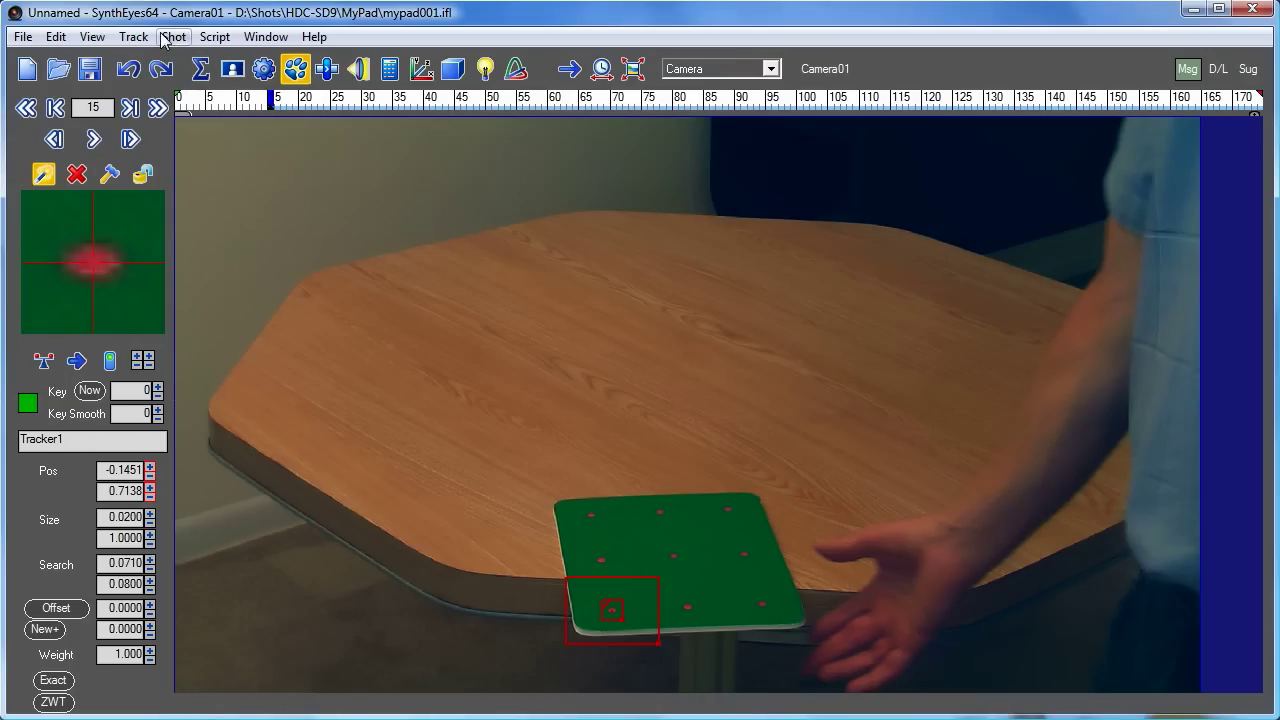
{"action": "mouse_move", "coordinate": [150, 22]}
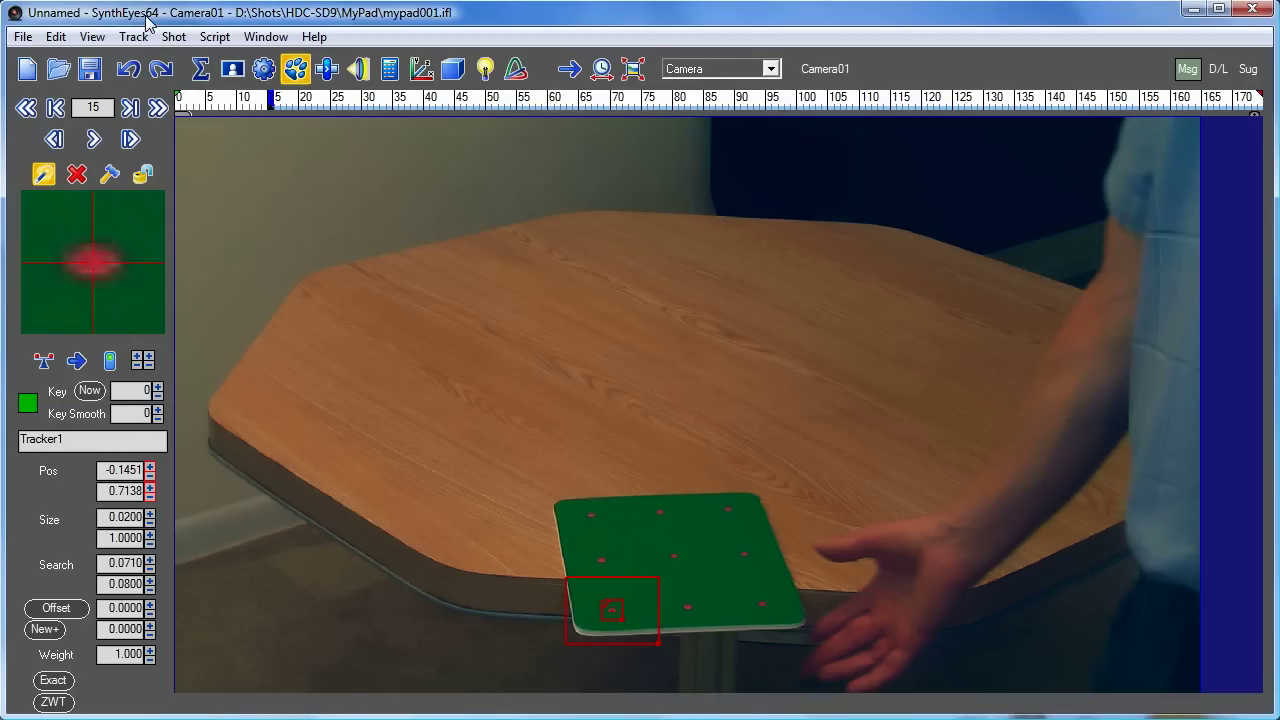
{"action": "mouse_move", "coordinate": [184, 190]}
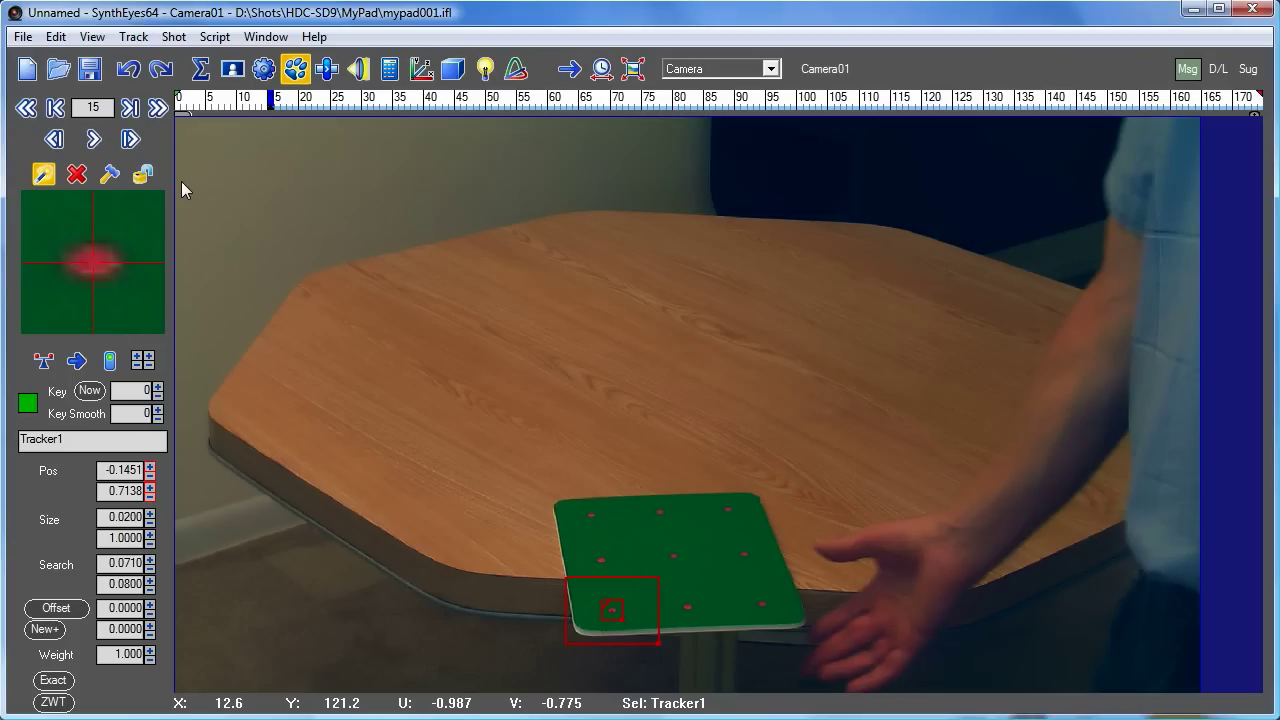
{"action": "mouse_move", "coordinate": [184, 64]}
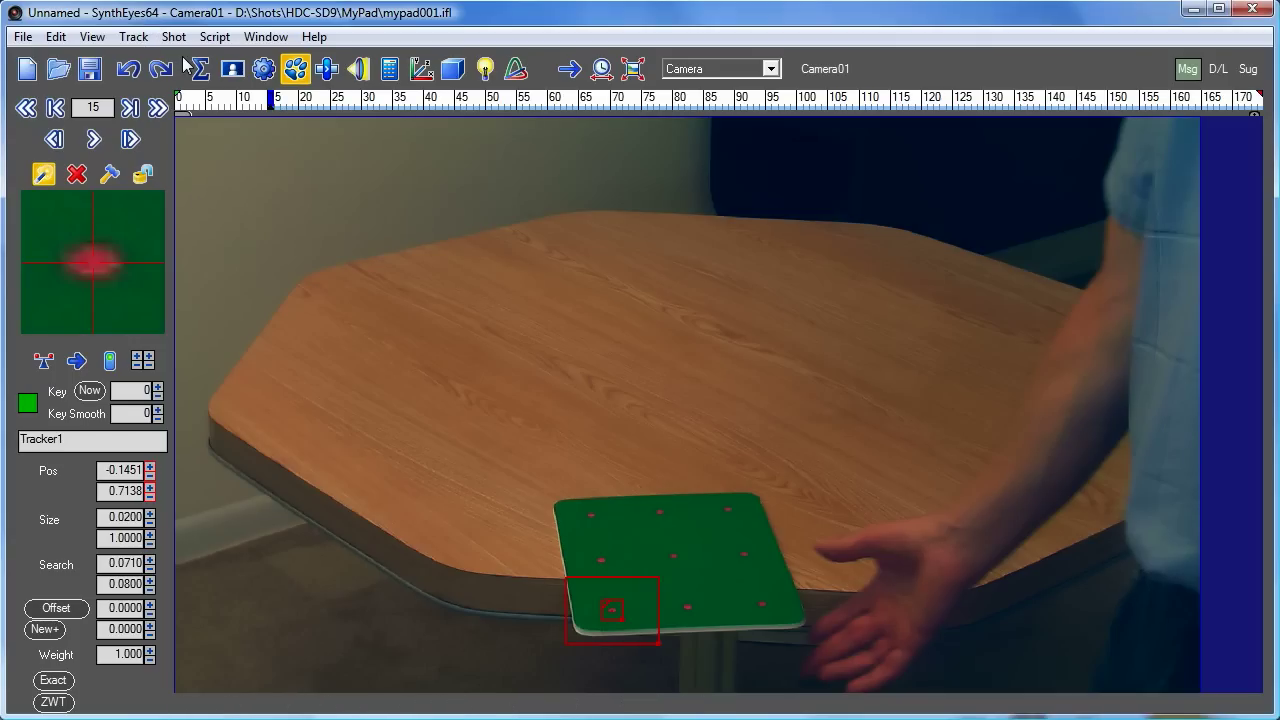
{"action": "mouse_move", "coordinate": [132, 36]}
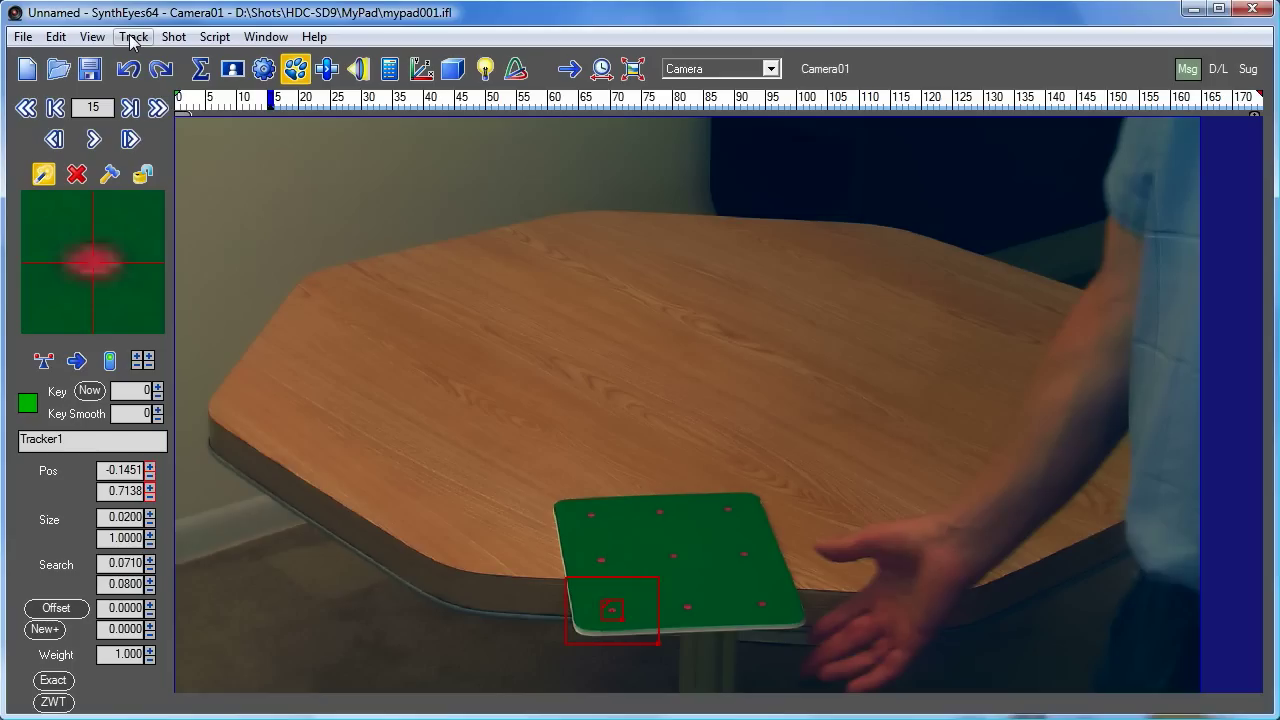
{"action": "left_click", "coordinate": [132, 36]}
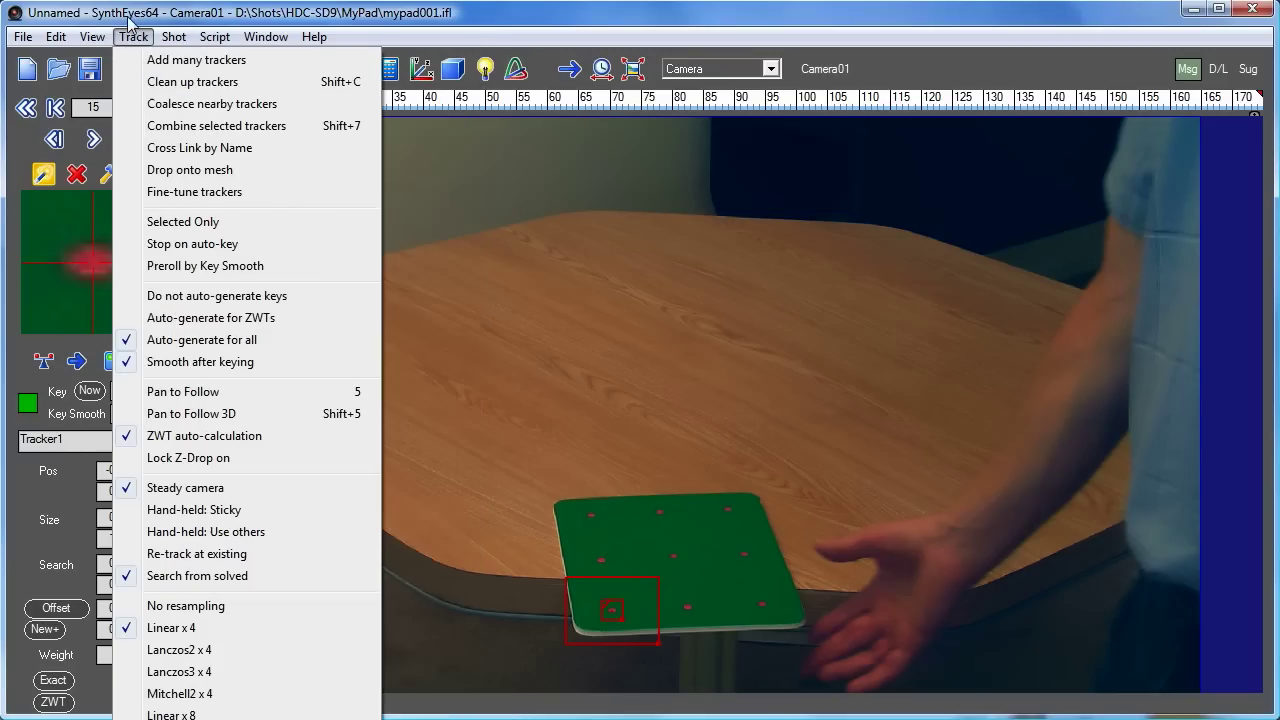
{"action": "mouse_move", "coordinate": [310, 390]}
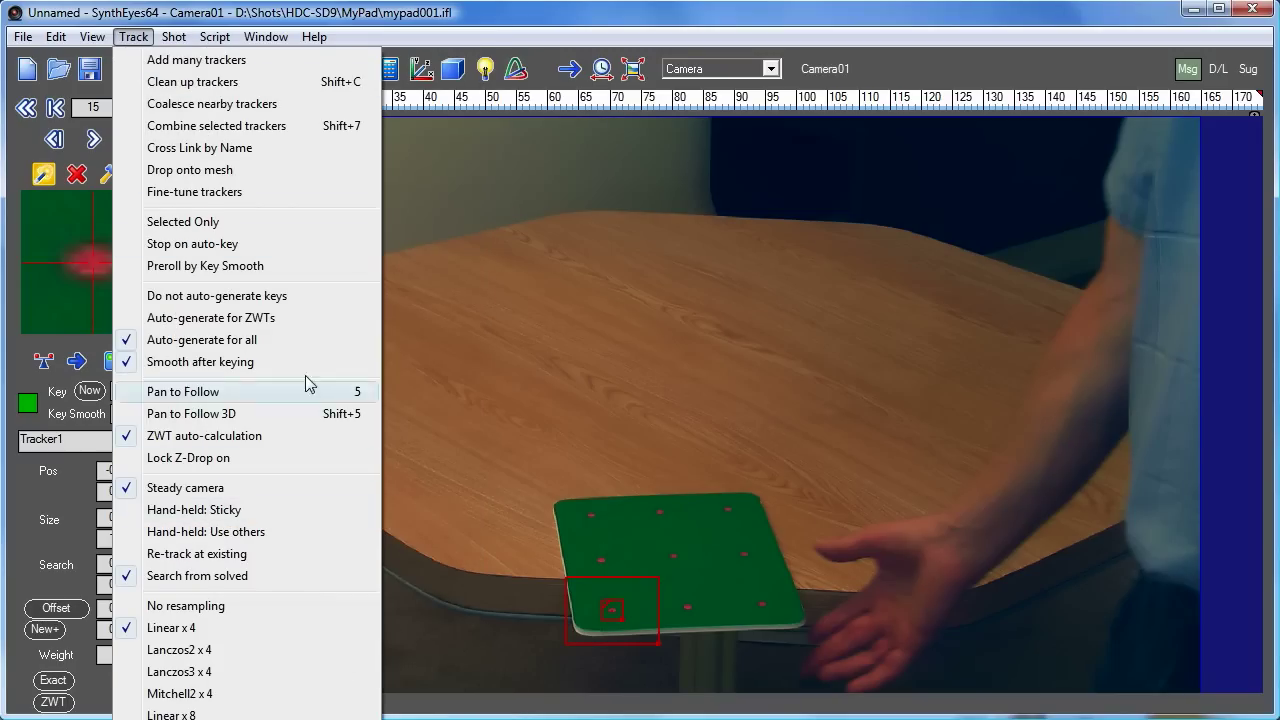
{"action": "mouse_move", "coordinate": [228, 510]}
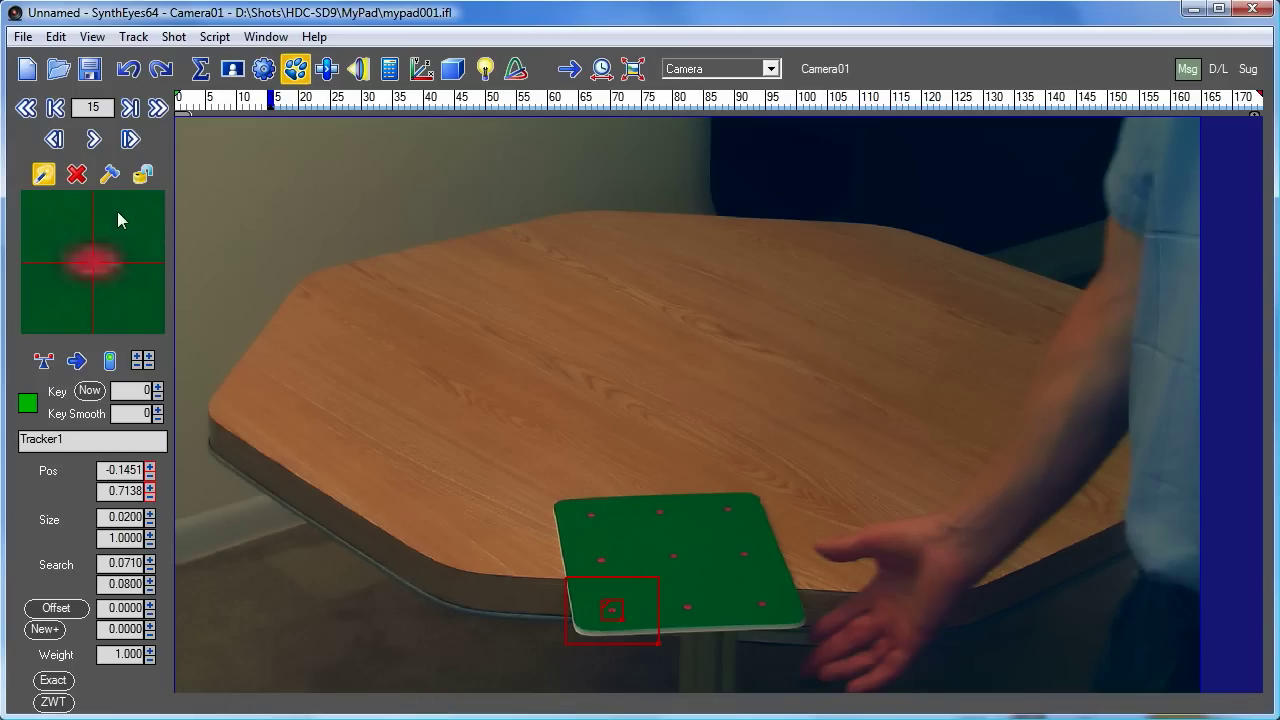
{"action": "mouse_move", "coordinate": [112, 276]}
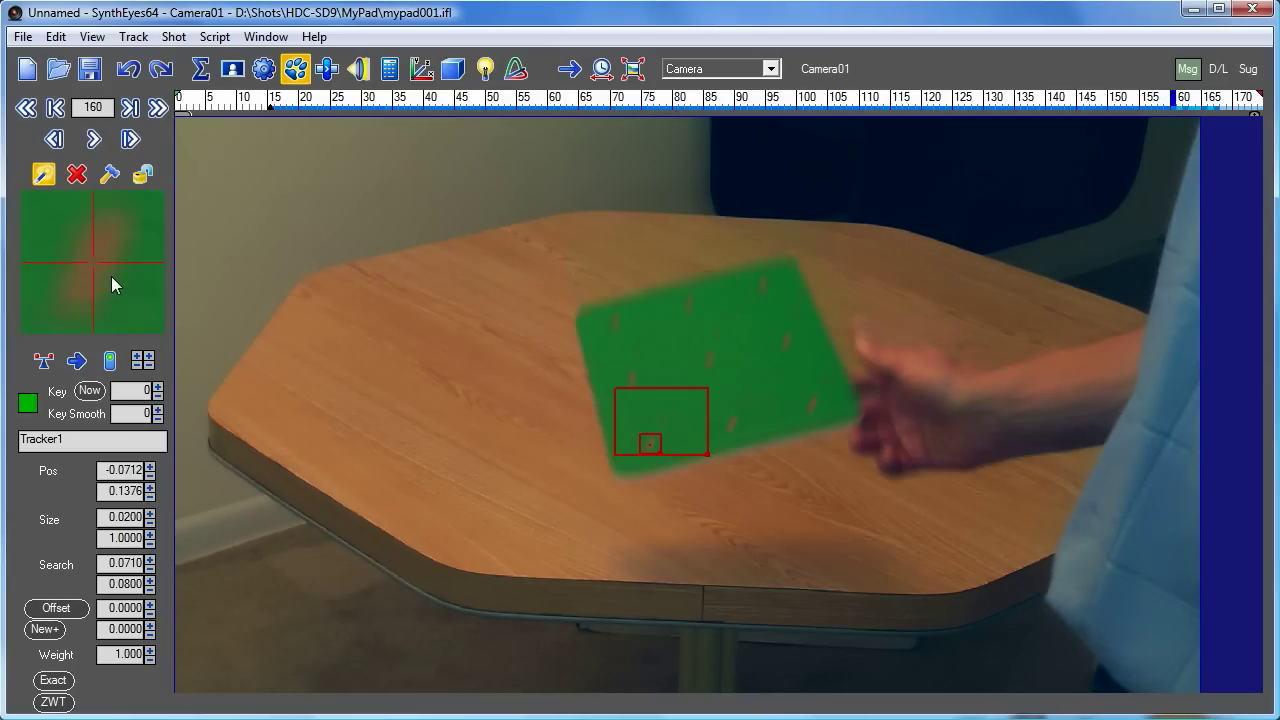
Step through frames 160–163, drag Tracker1 back onto the blurred lower-left dot, and track to the end.
{"action": "left_click", "coordinate": [92, 138]}
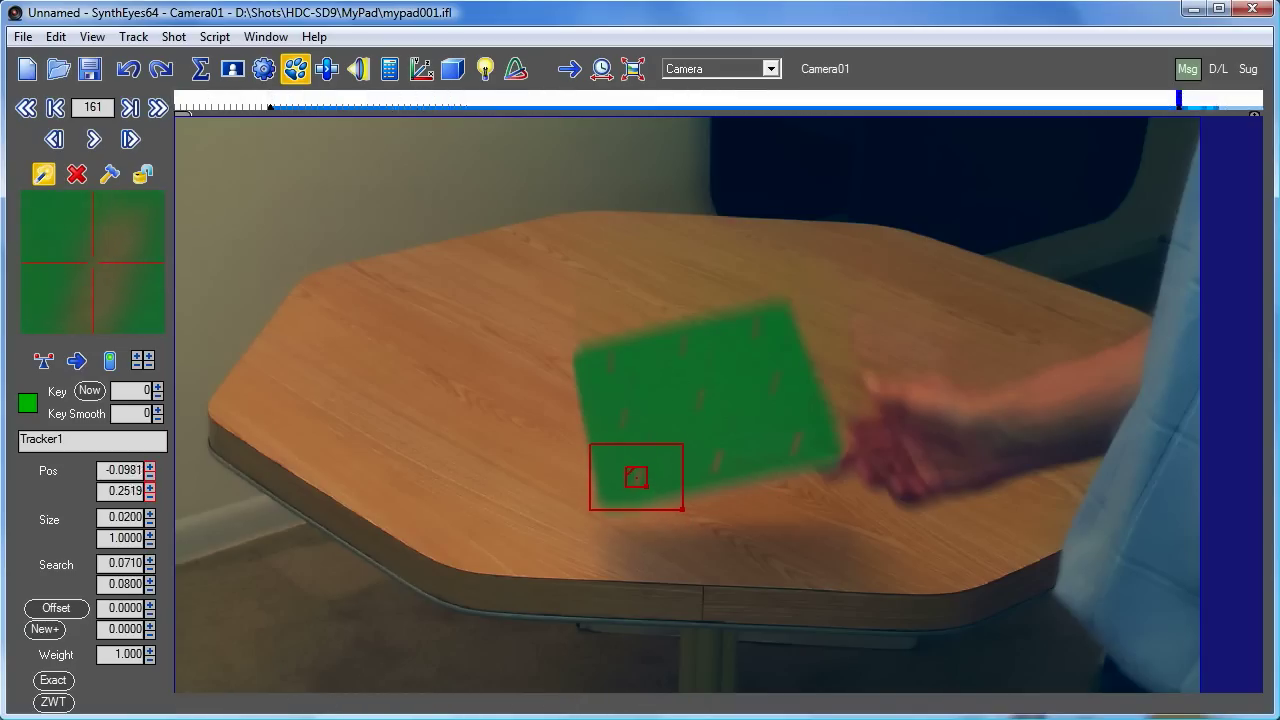
{"action": "left_click", "coordinate": [92, 140]}
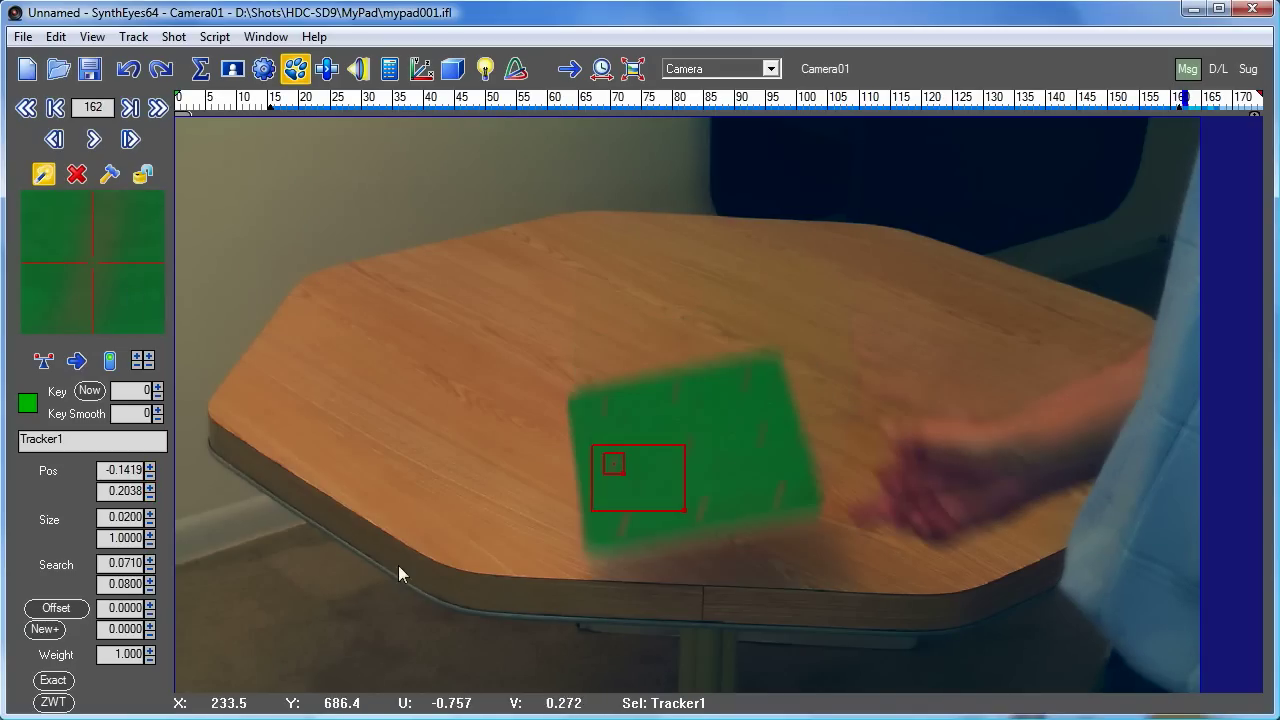
{"action": "left_click_drag", "start_coordinate": [636, 478], "coordinate": [624, 524]}
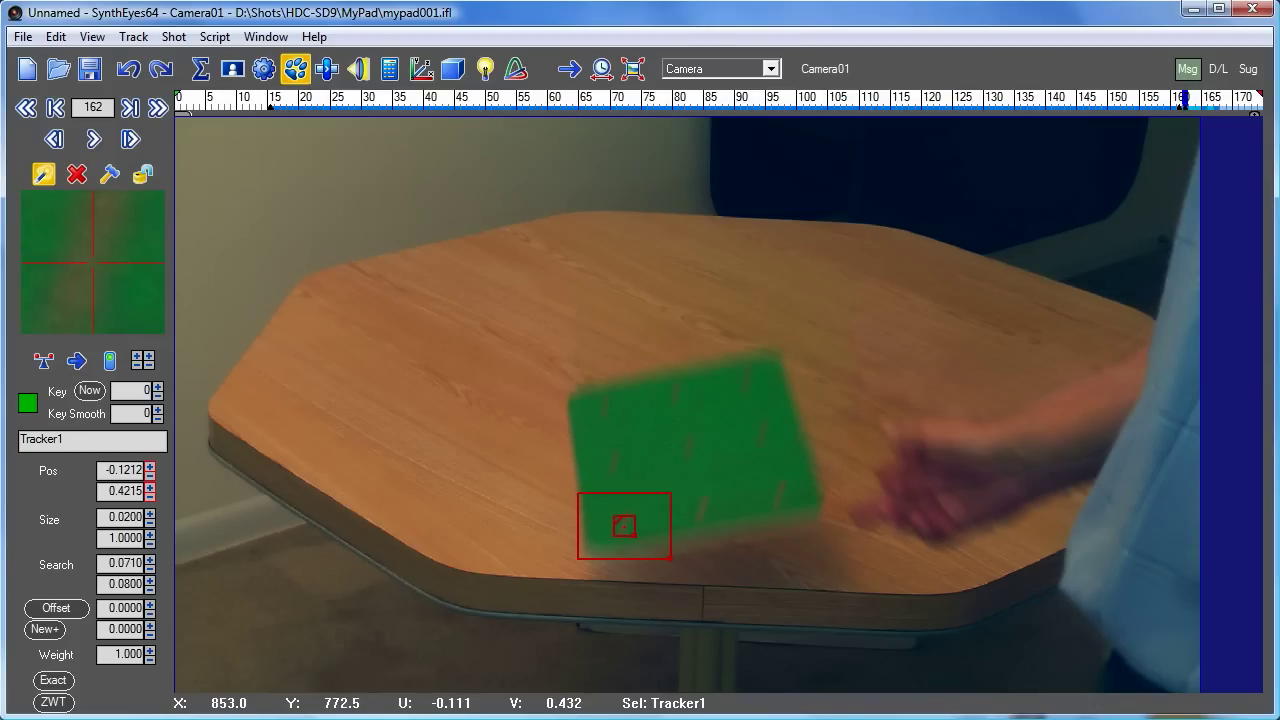
{"action": "mouse_move", "coordinate": [588, 488]}
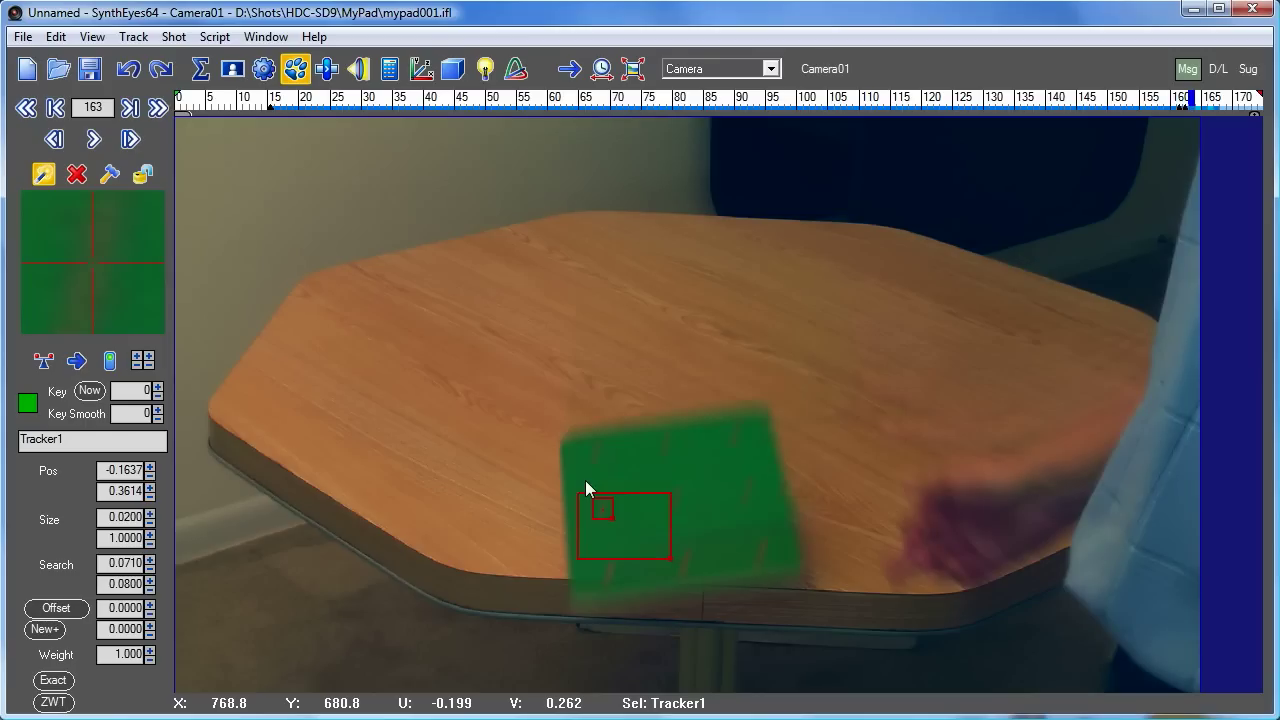
{"action": "left_click_drag", "start_coordinate": [624, 524], "coordinate": [608, 576]}
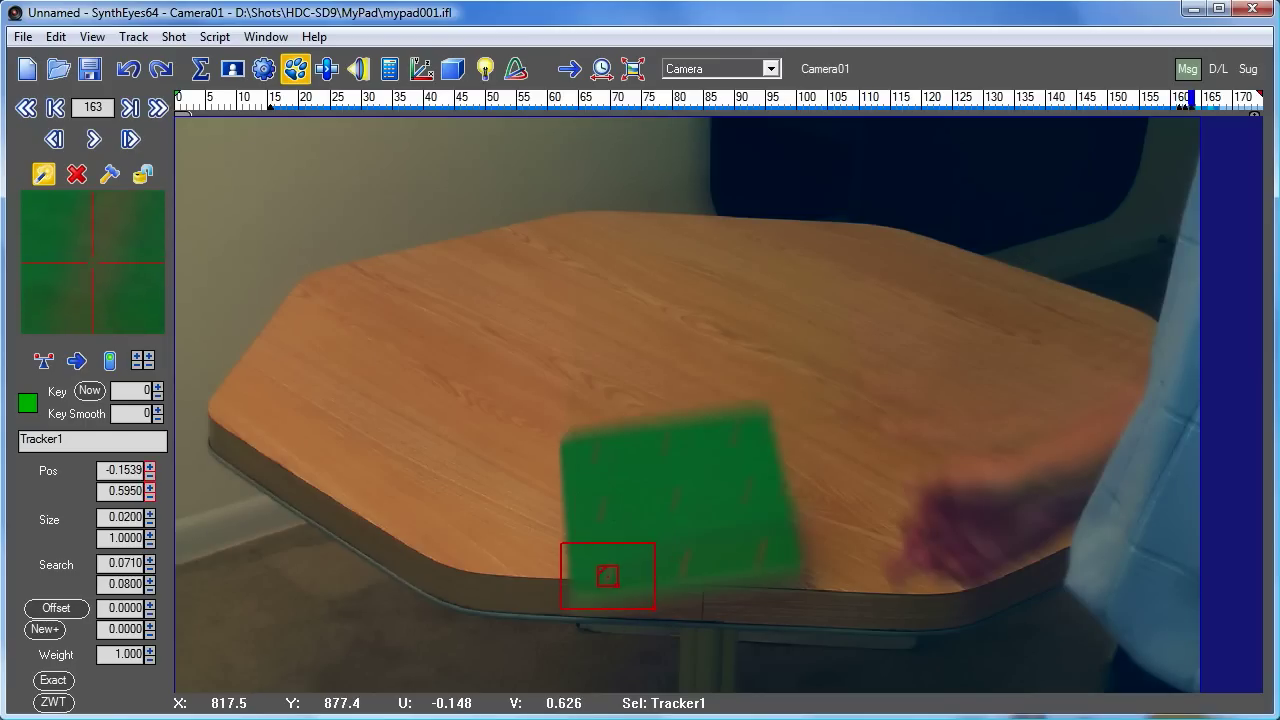
{"action": "left_click", "coordinate": [92, 138]}
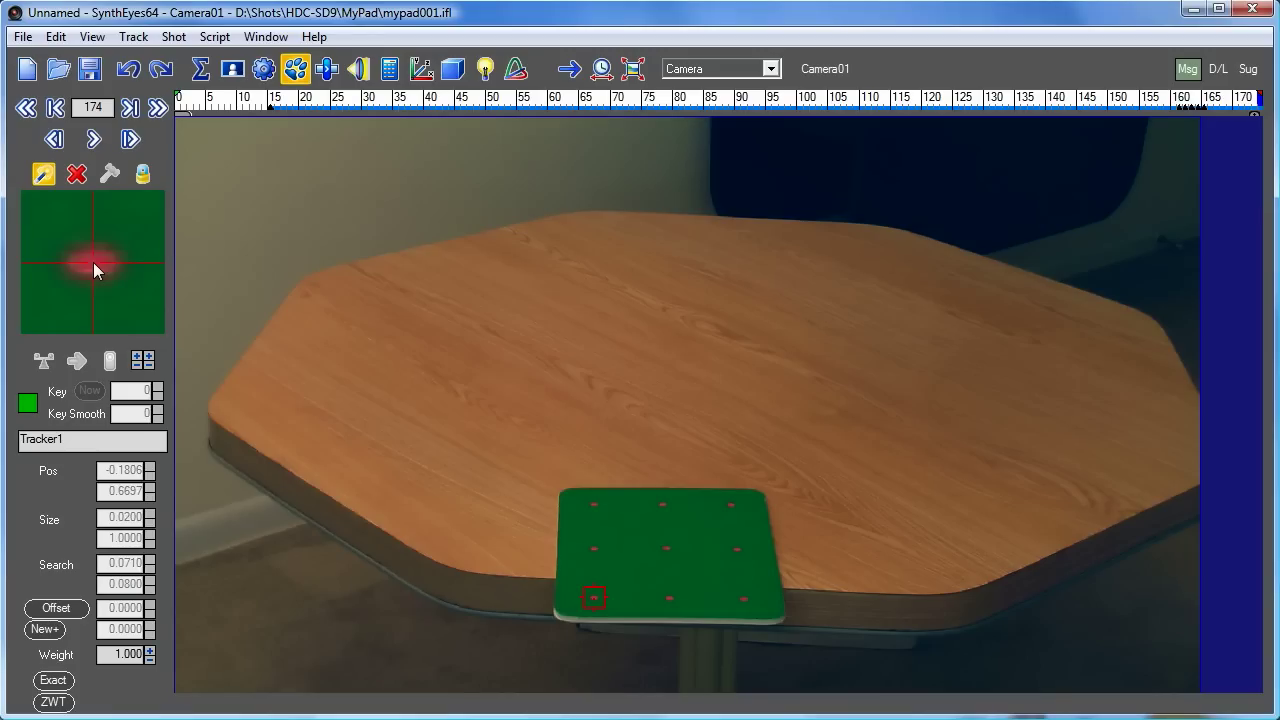
{"action": "mouse_move", "coordinate": [158, 158]}
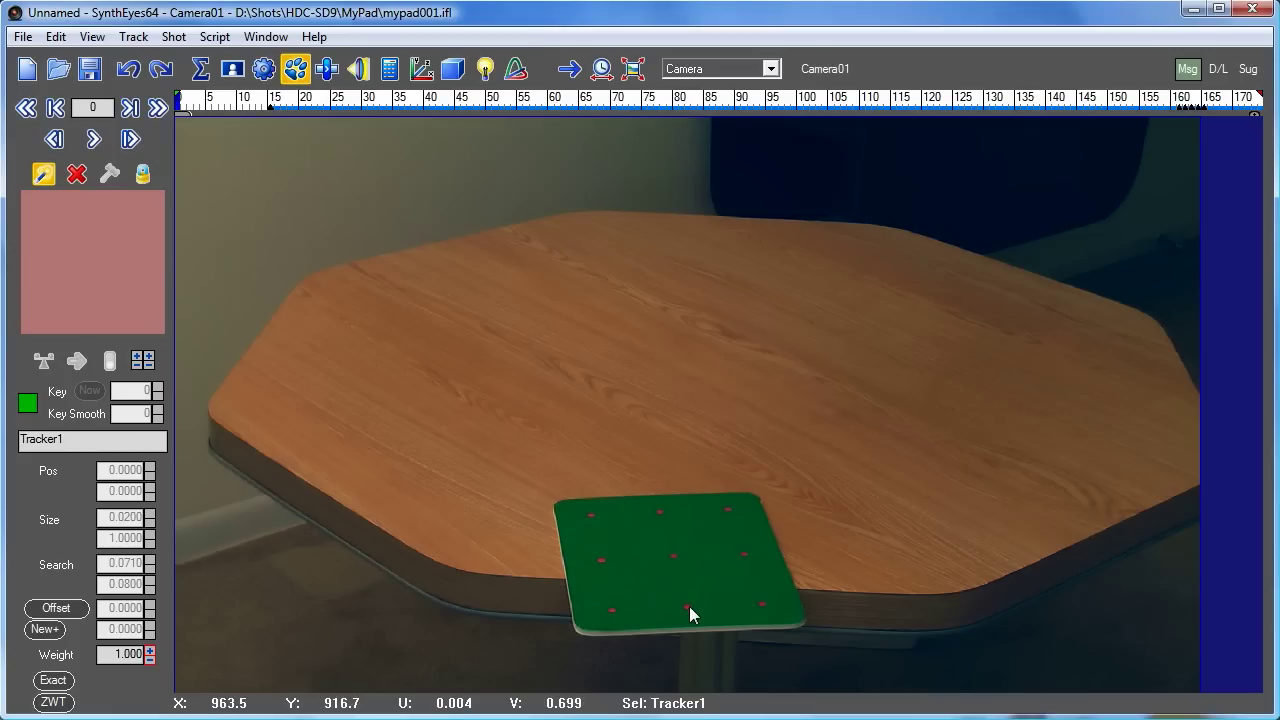
Create Tracker2 on the bottom-middle dot, correct it at frames 161–164, track to frame 174, and rewind to 0.
{"action": "left_click", "coordinate": [688, 608]}
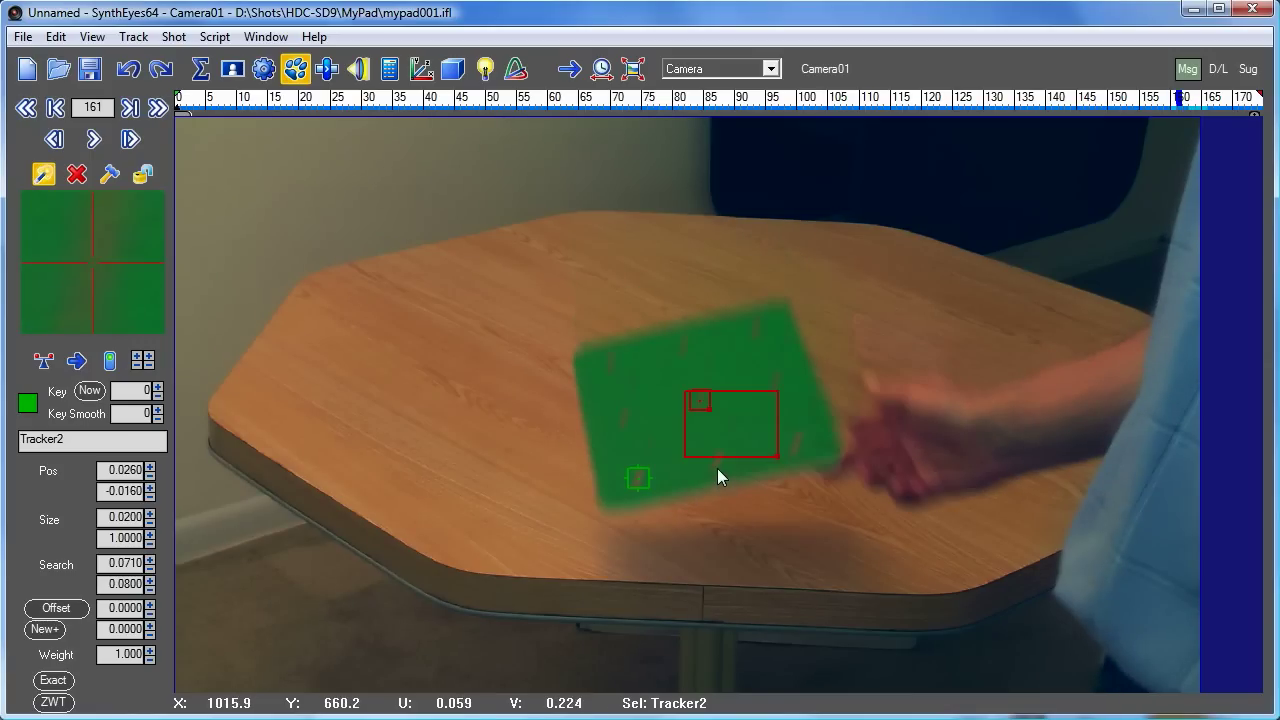
{"action": "left_click_drag", "start_coordinate": [730, 424], "coordinate": [716, 464]}
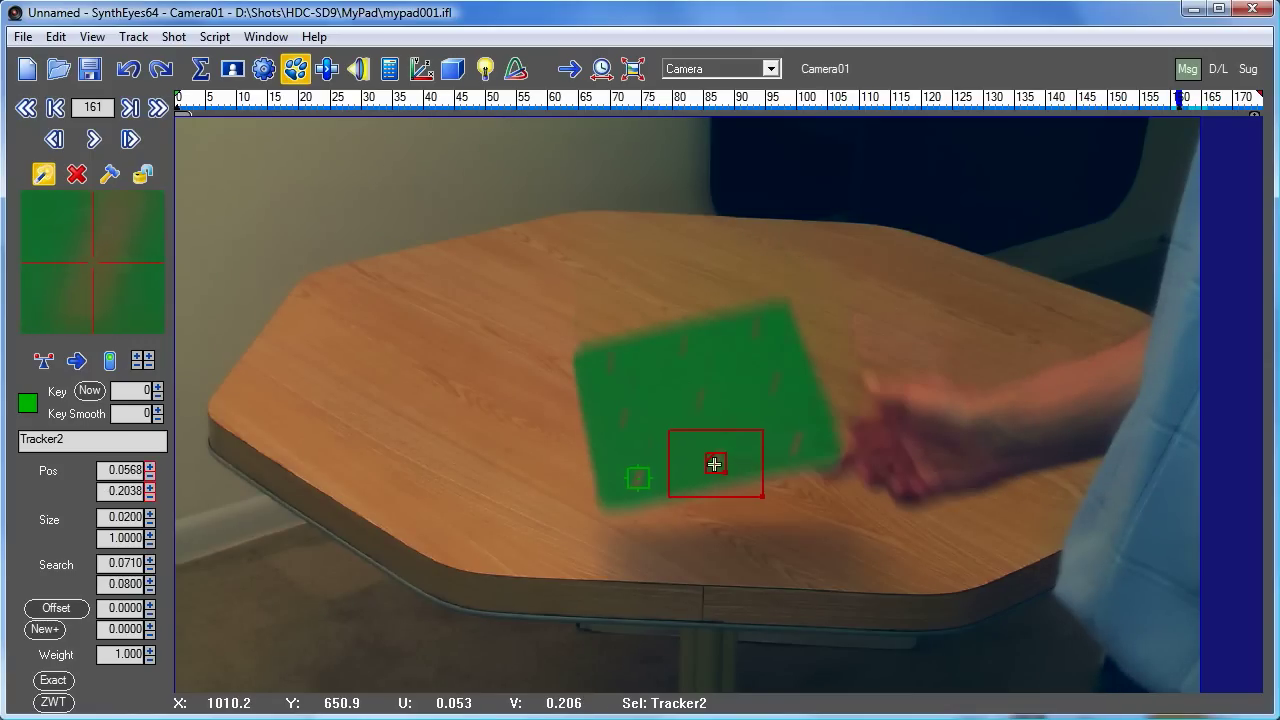
{"action": "left_click", "coordinate": [92, 138]}
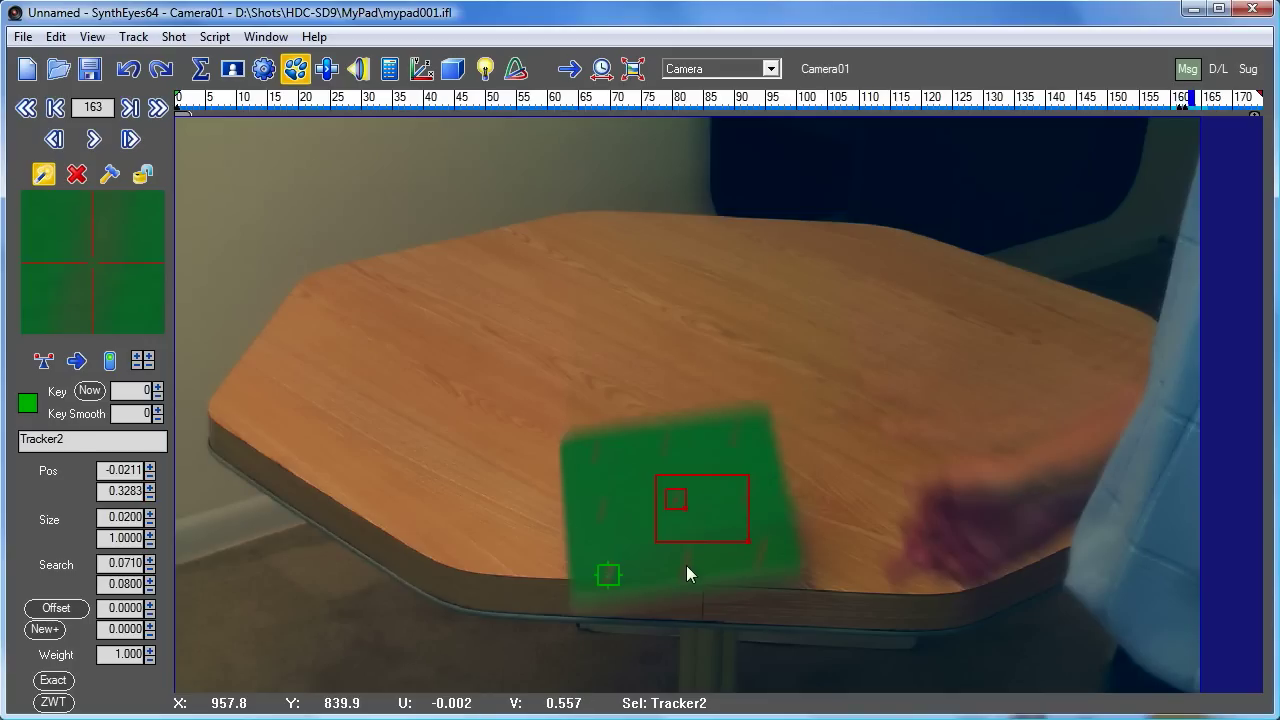
{"action": "left_click_drag", "start_coordinate": [700, 504], "coordinate": [684, 570]}
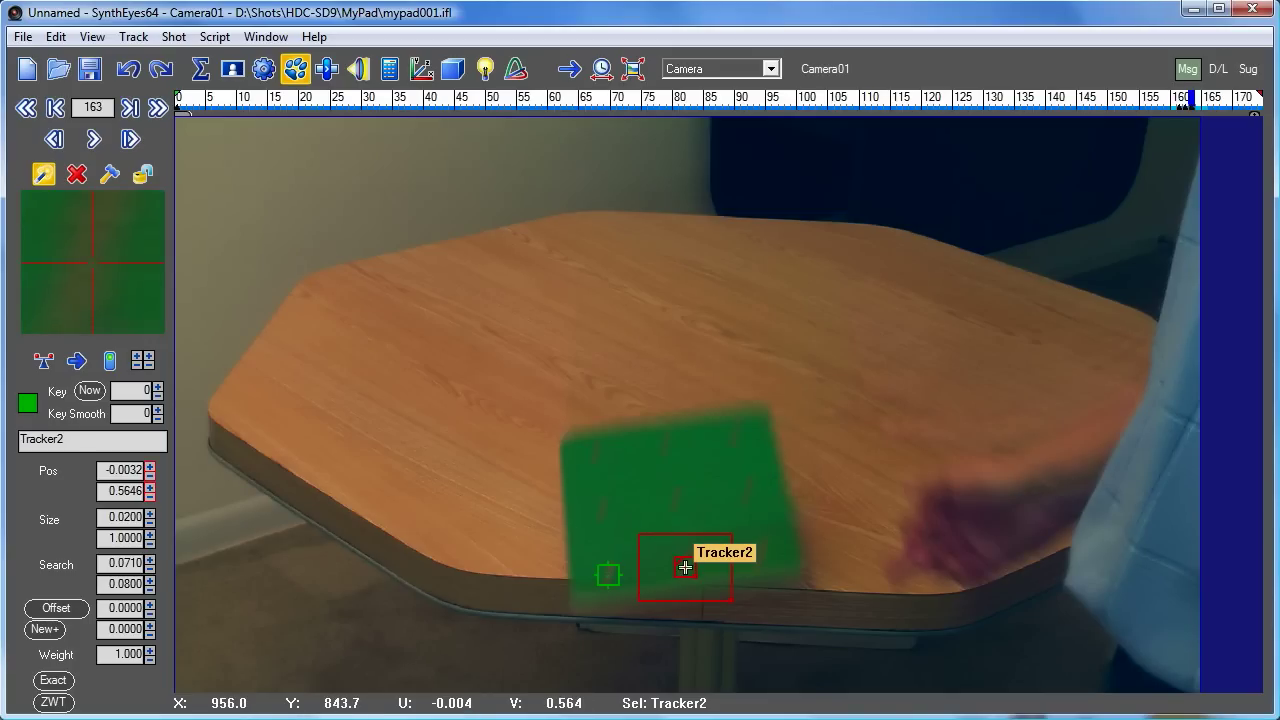
{"action": "left_click", "coordinate": [92, 140]}
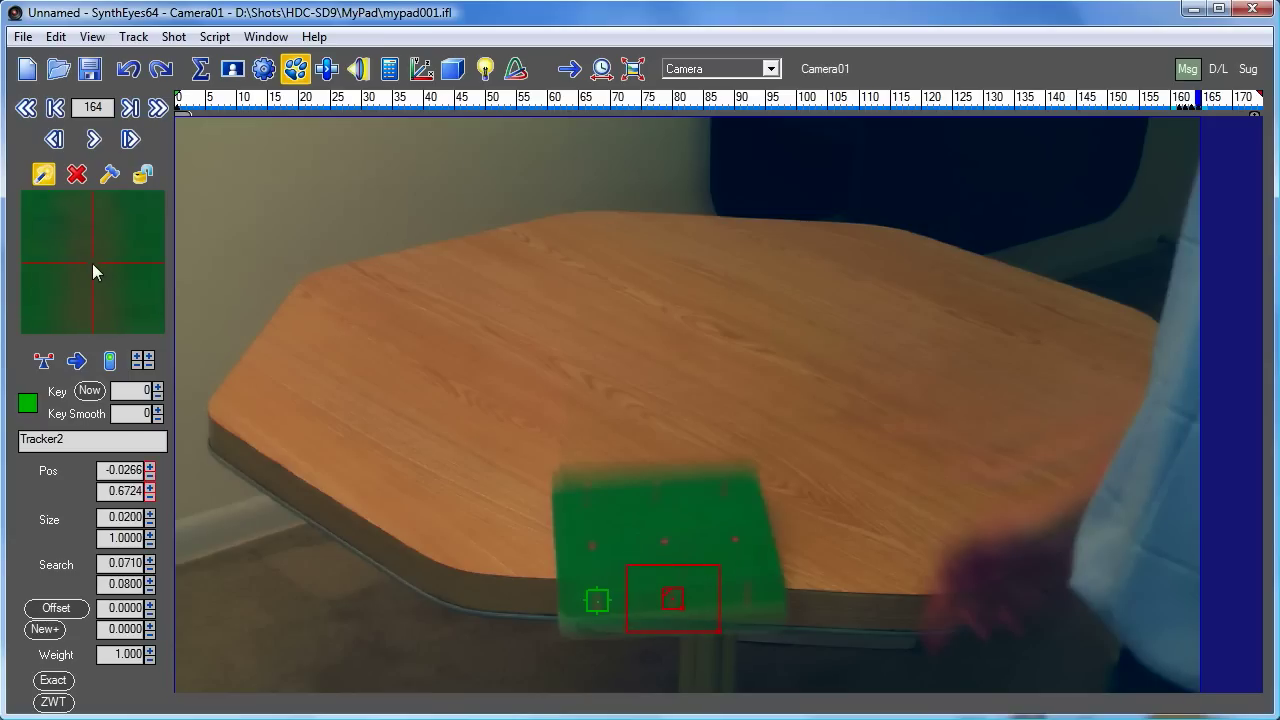
{"action": "left_click", "coordinate": [92, 138]}
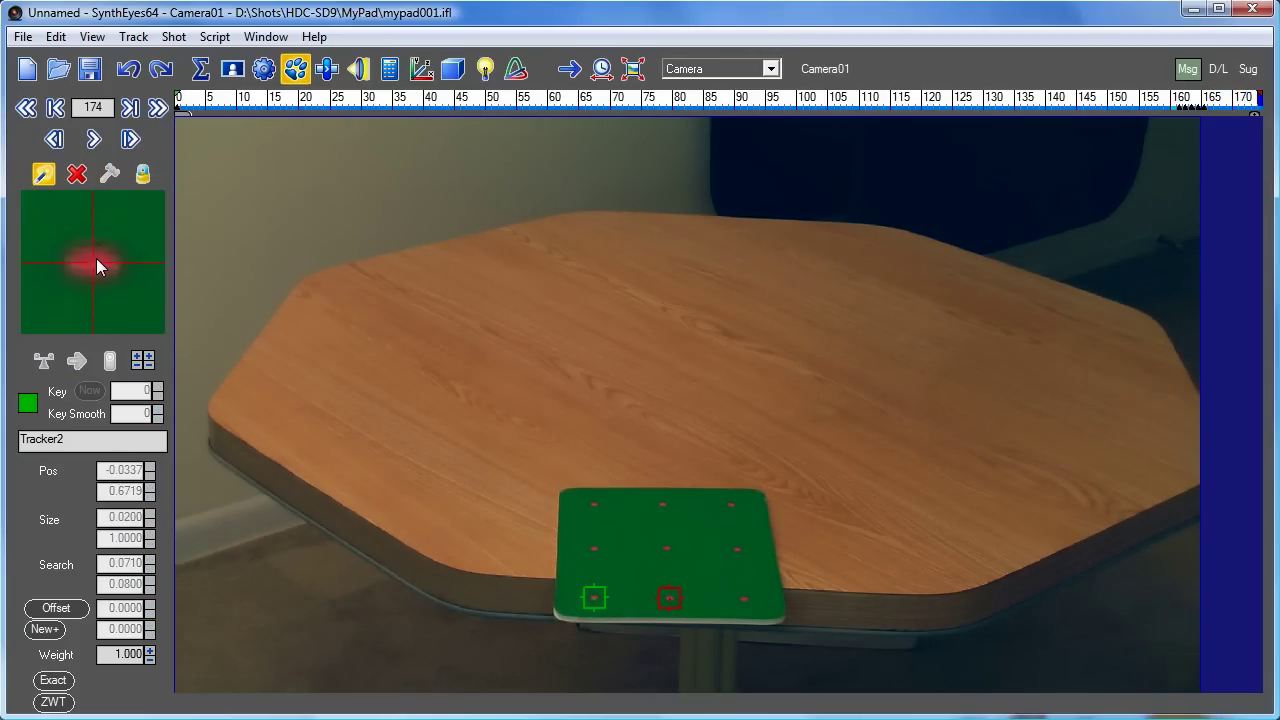
{"action": "left_click", "coordinate": [26, 108]}
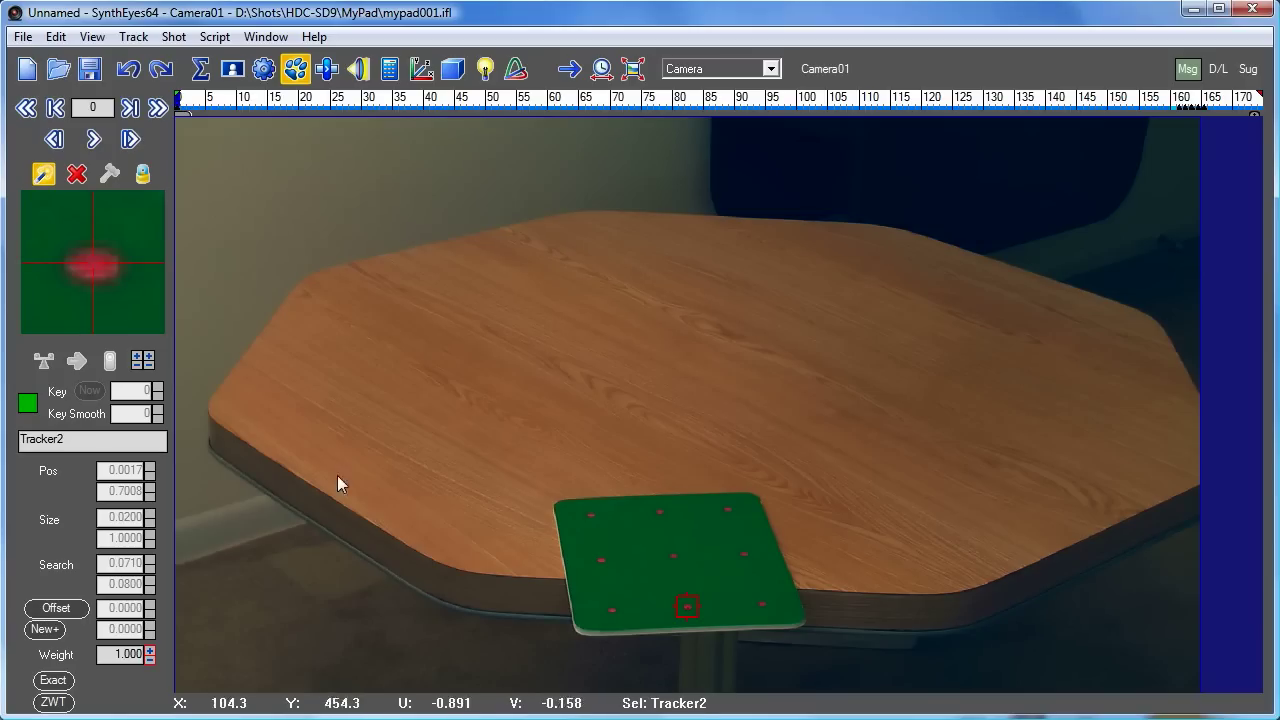
Create Tracker3 on the bottom-right dot, correct it through the blurry frames, track to the end, and rewind to 0.
{"action": "left_click", "coordinate": [764, 604]}
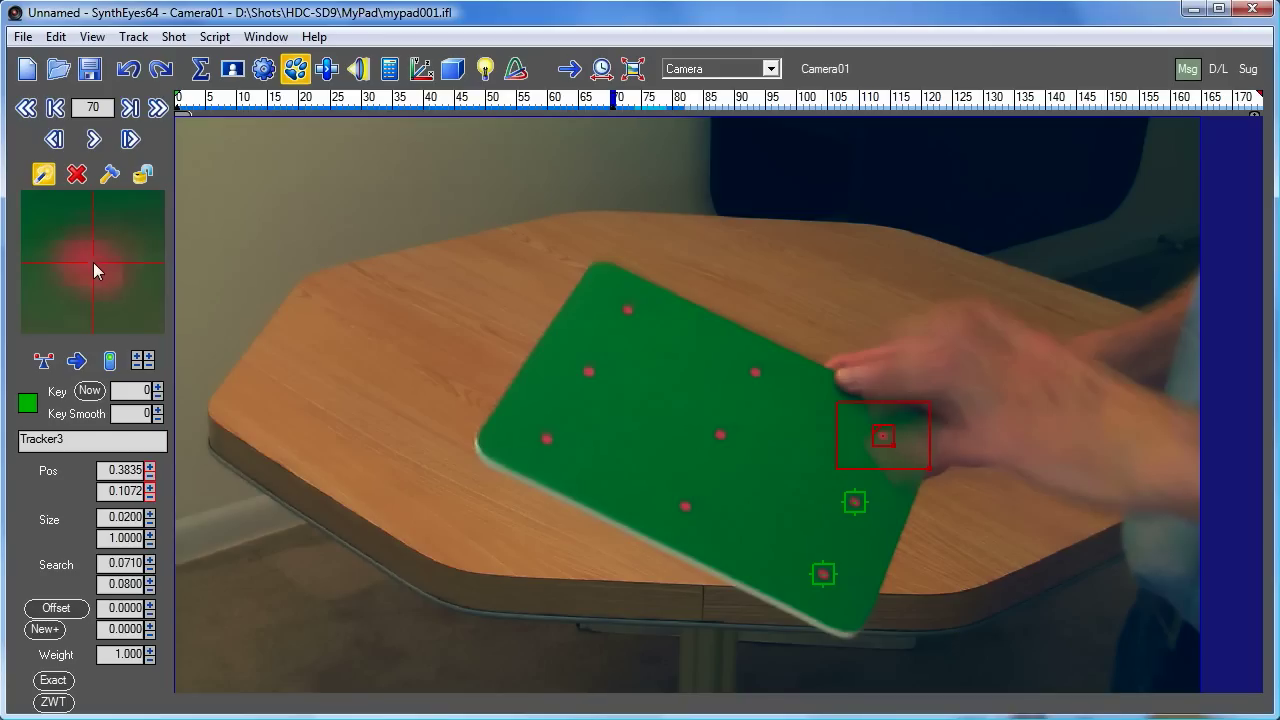
{"action": "left_click", "coordinate": [92, 138]}
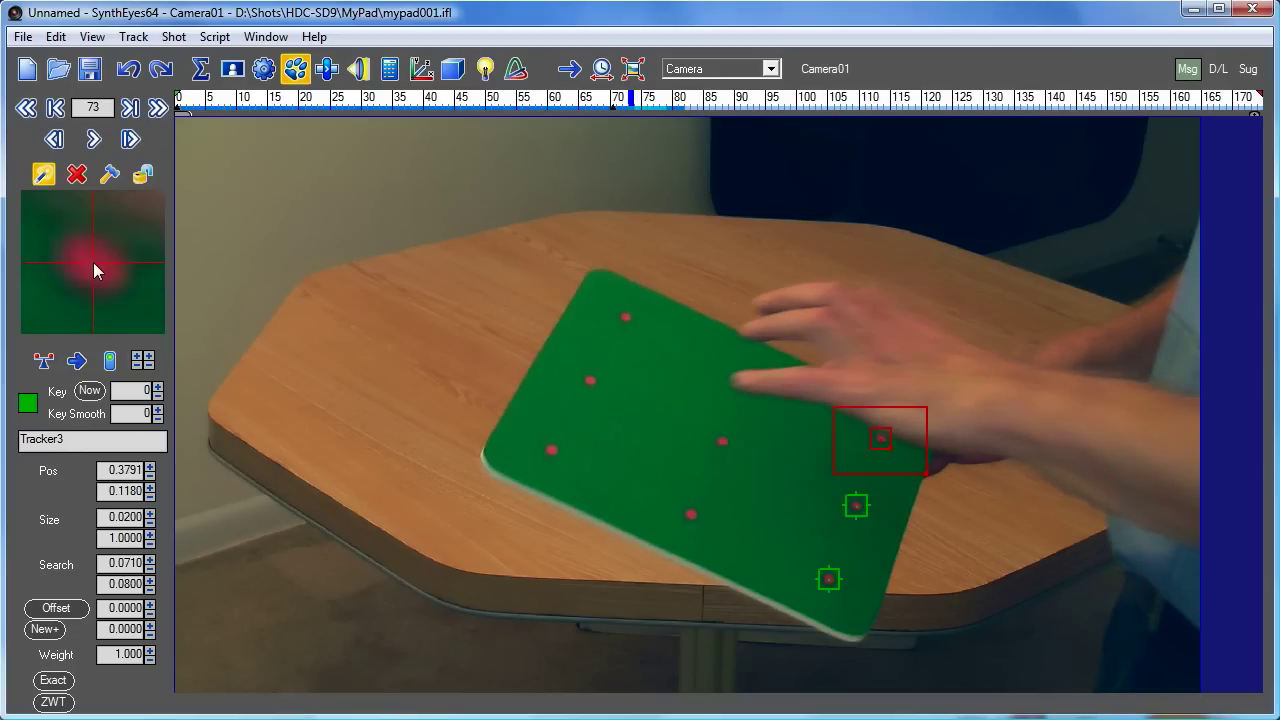
{"action": "left_click", "coordinate": [92, 138]}
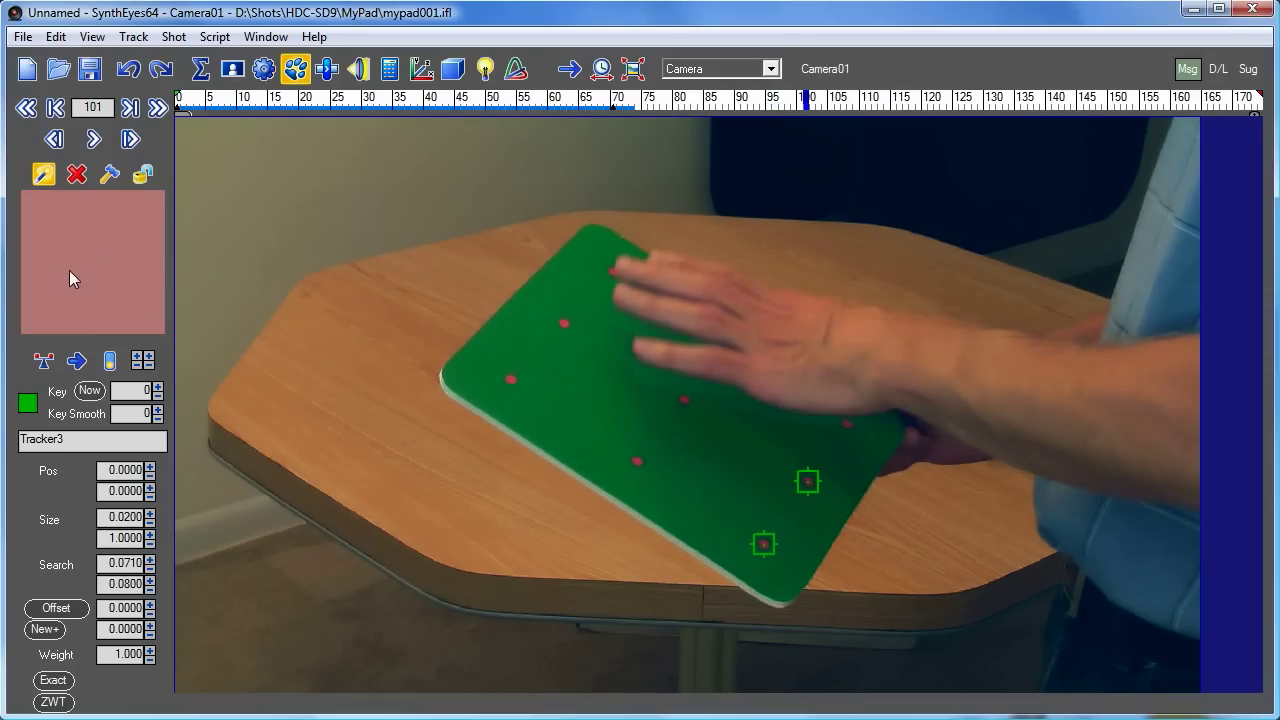
{"action": "left_click", "coordinate": [844, 424]}
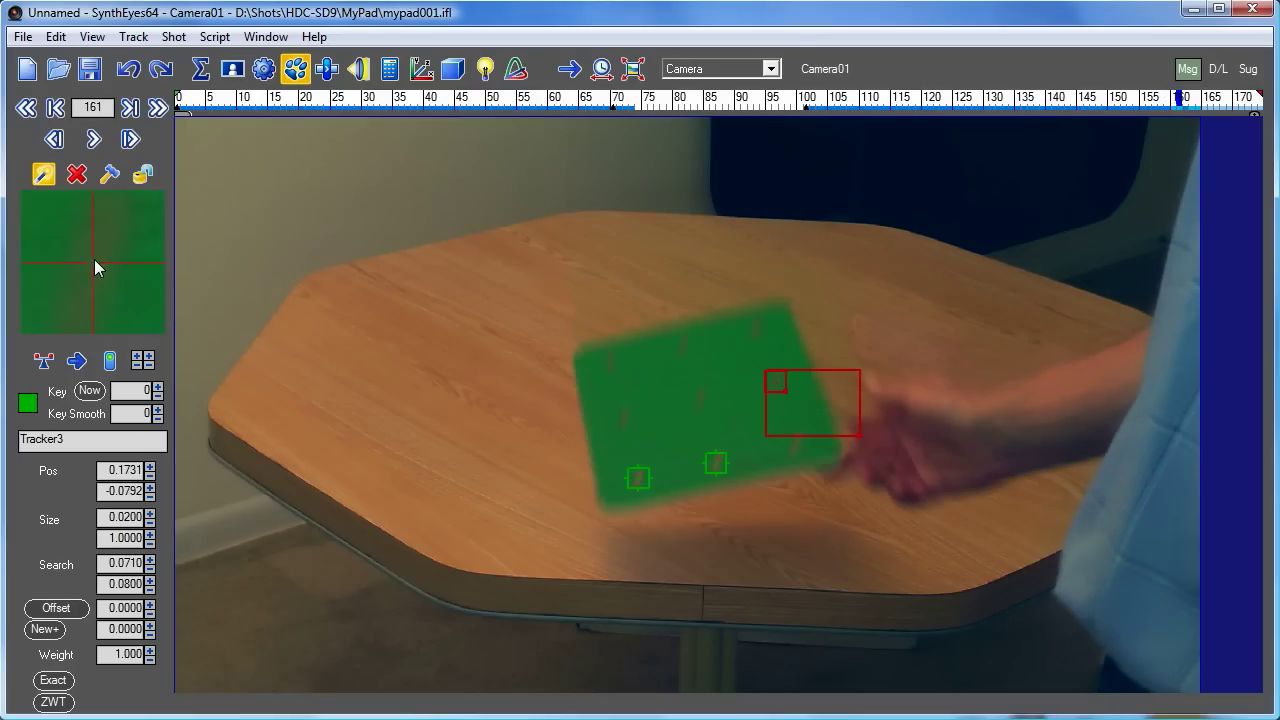
{"action": "left_click_drag", "start_coordinate": [812, 404], "coordinate": [798, 448]}
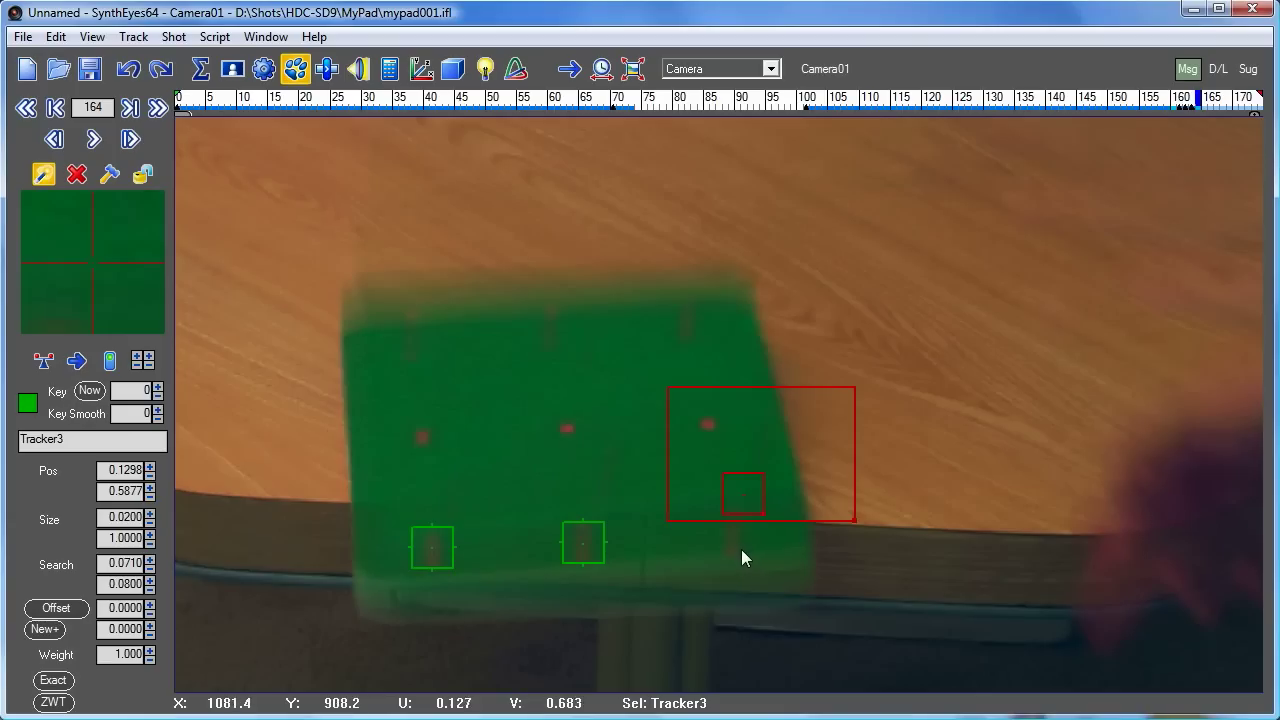
{"action": "left_click_drag", "start_coordinate": [744, 496], "coordinate": [730, 536]}
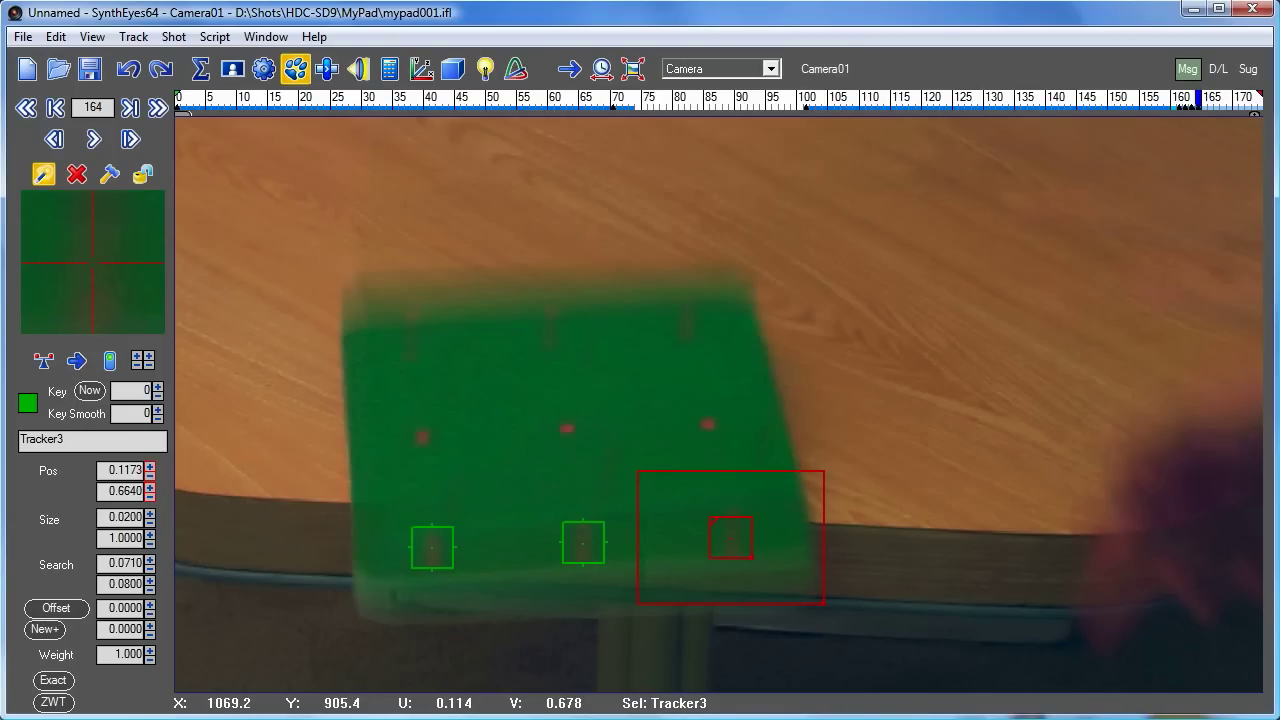
{"action": "mouse_move", "coordinate": [732, 538]}
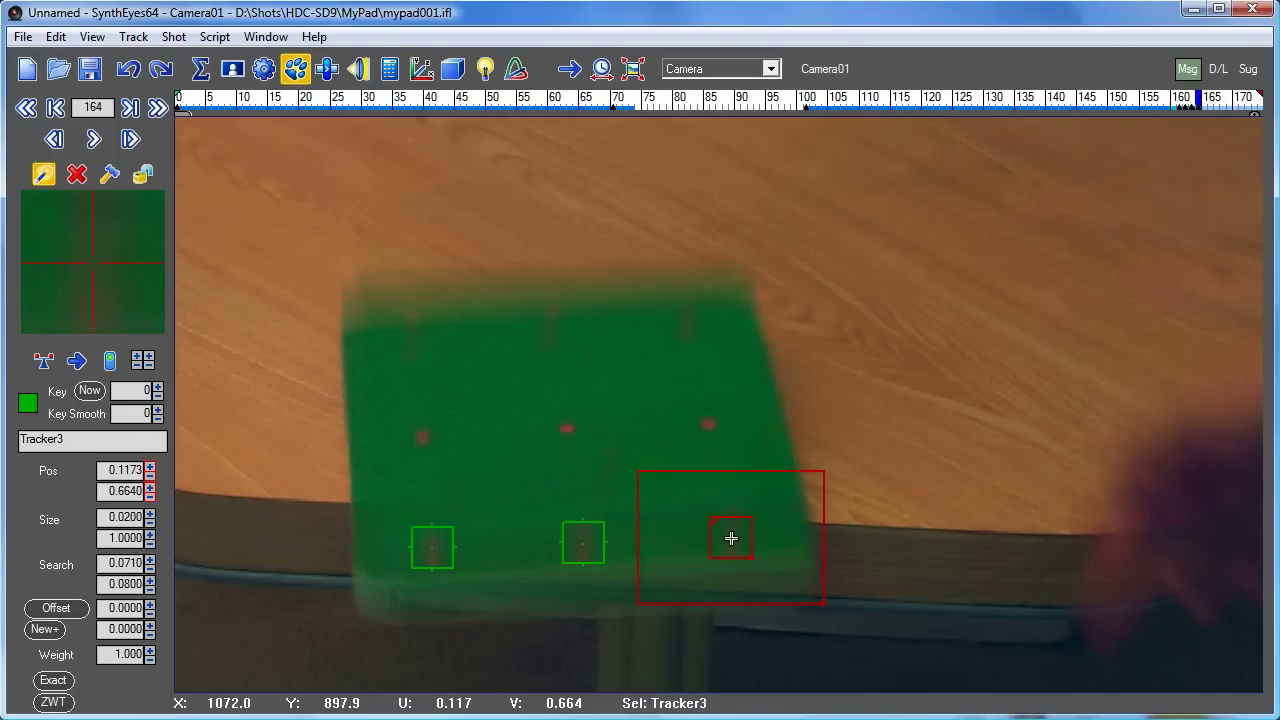
{"action": "left_click", "coordinate": [92, 138]}
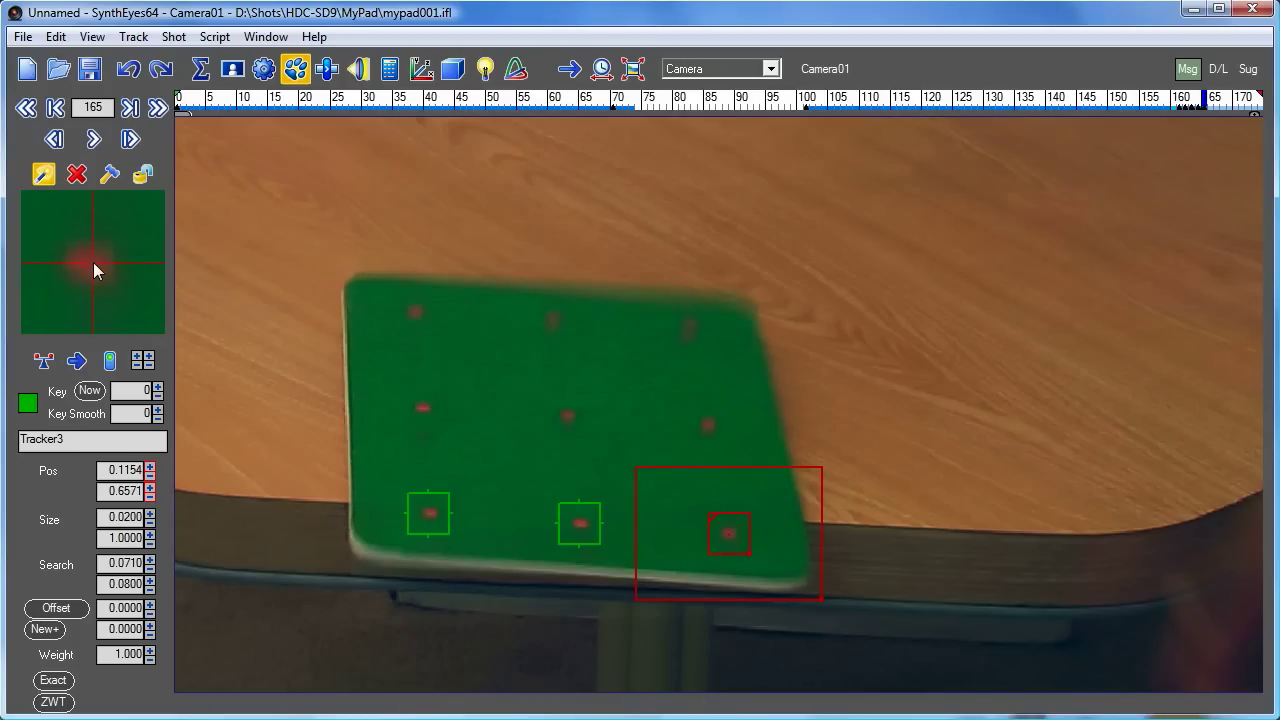
{"action": "left_click", "coordinate": [92, 138]}
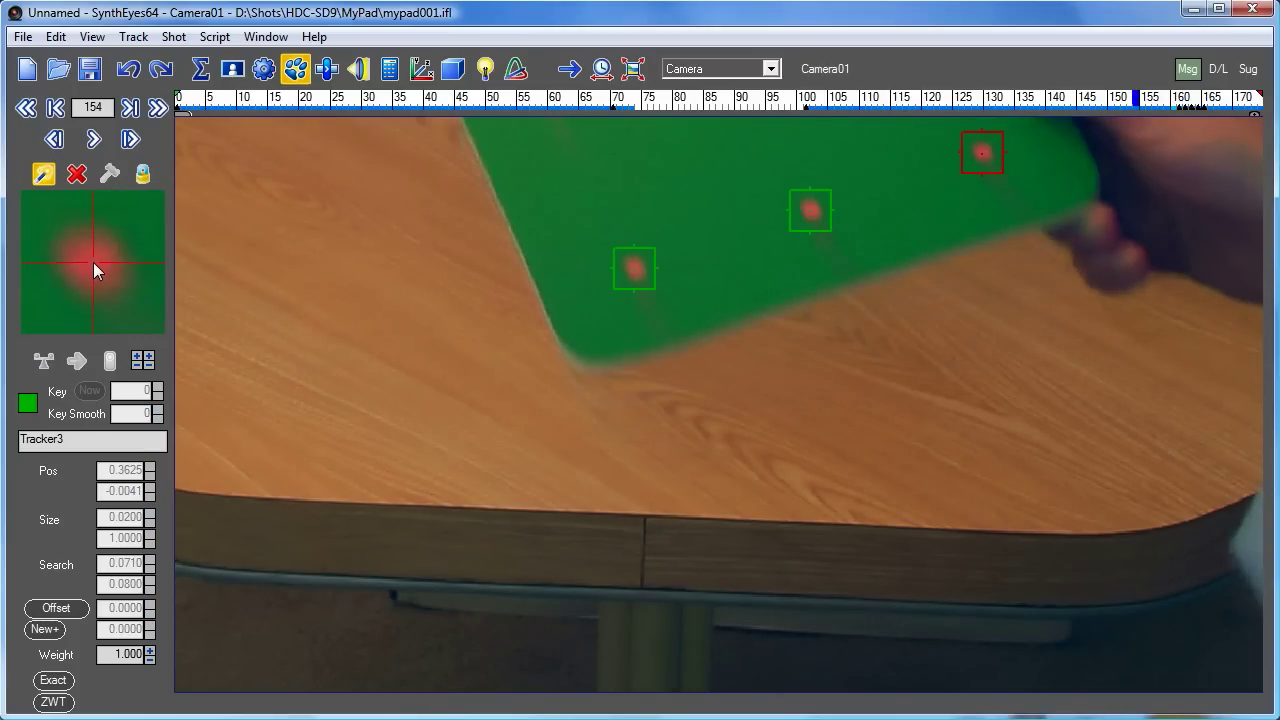
{"action": "left_click", "coordinate": [28, 108]}
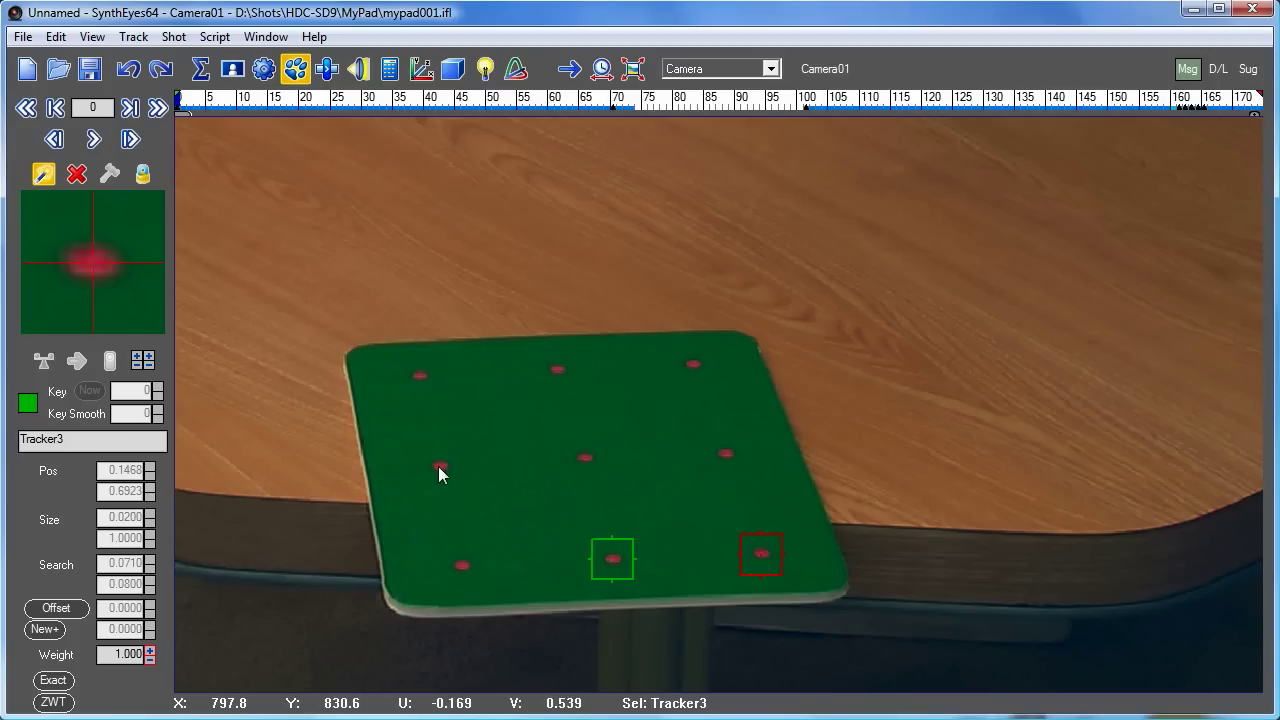
{"action": "mouse_move", "coordinate": [288, 212]}
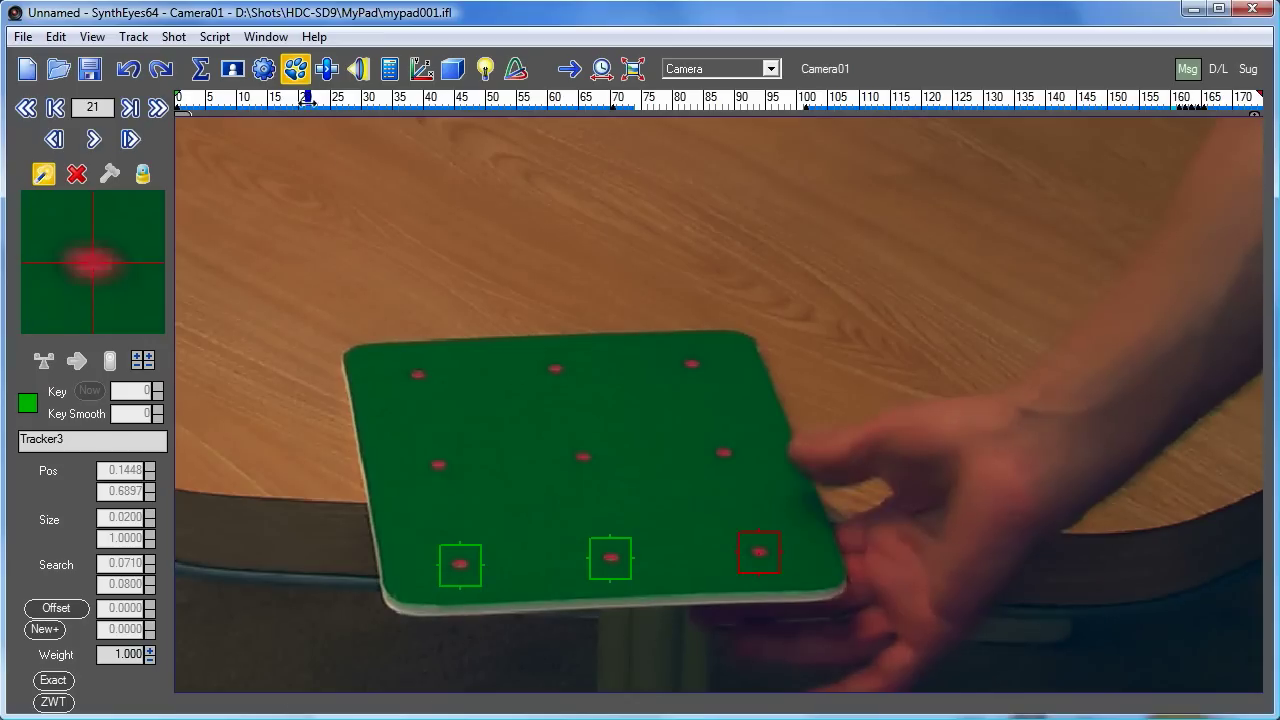
Track the bottom-left tracker backwards to the start, then create Tracker4 on the middle-row left dot.
{"action": "left_click", "coordinate": [460, 564]}
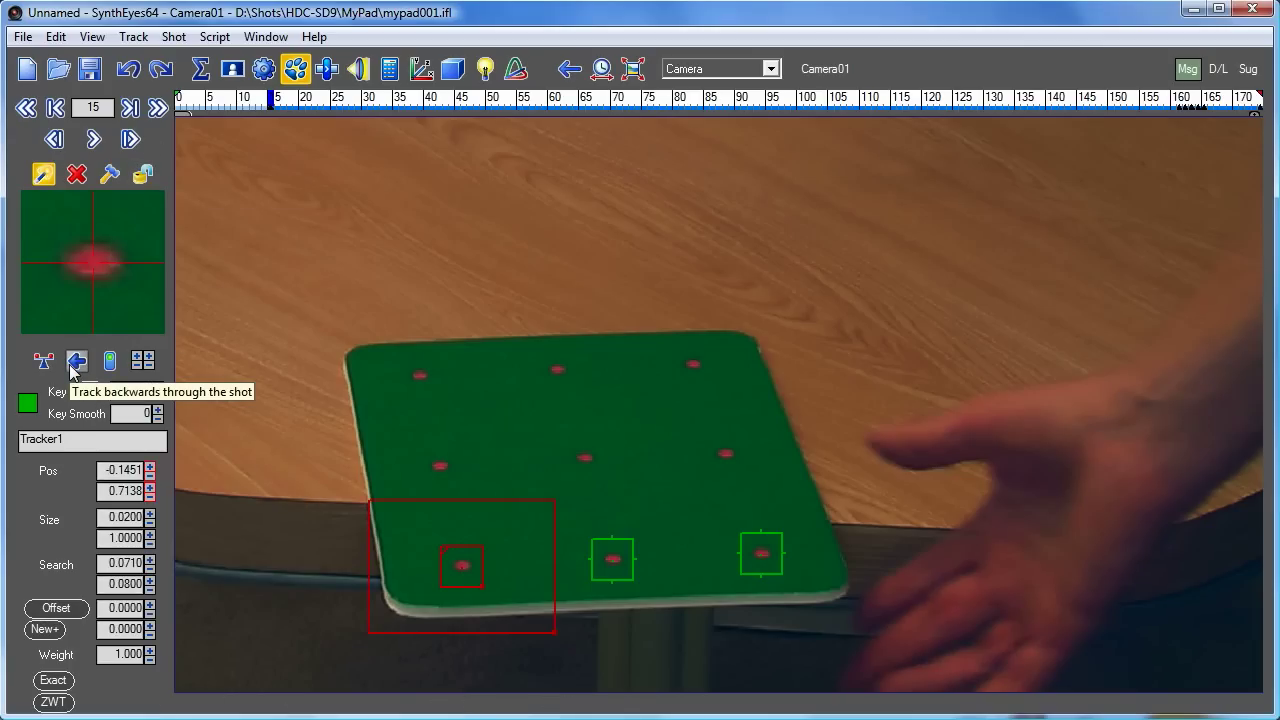
{"action": "left_click", "coordinate": [76, 360]}
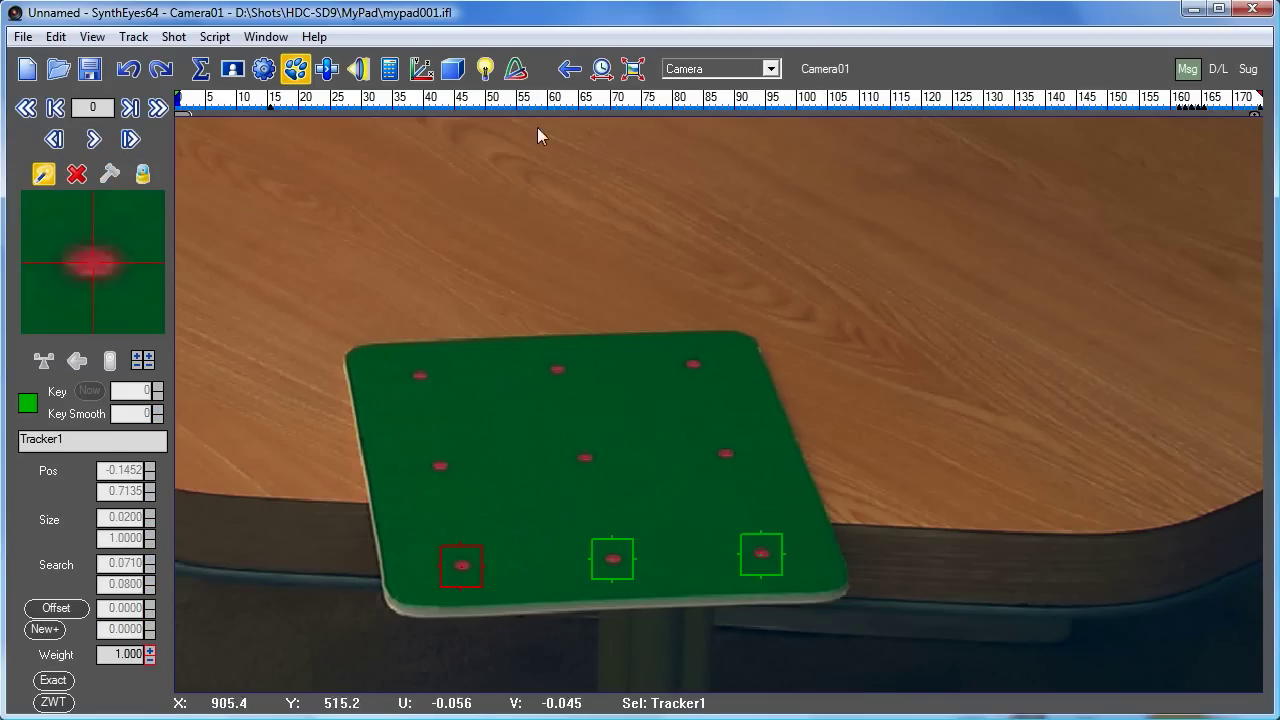
{"action": "mouse_move", "coordinate": [408, 412]}
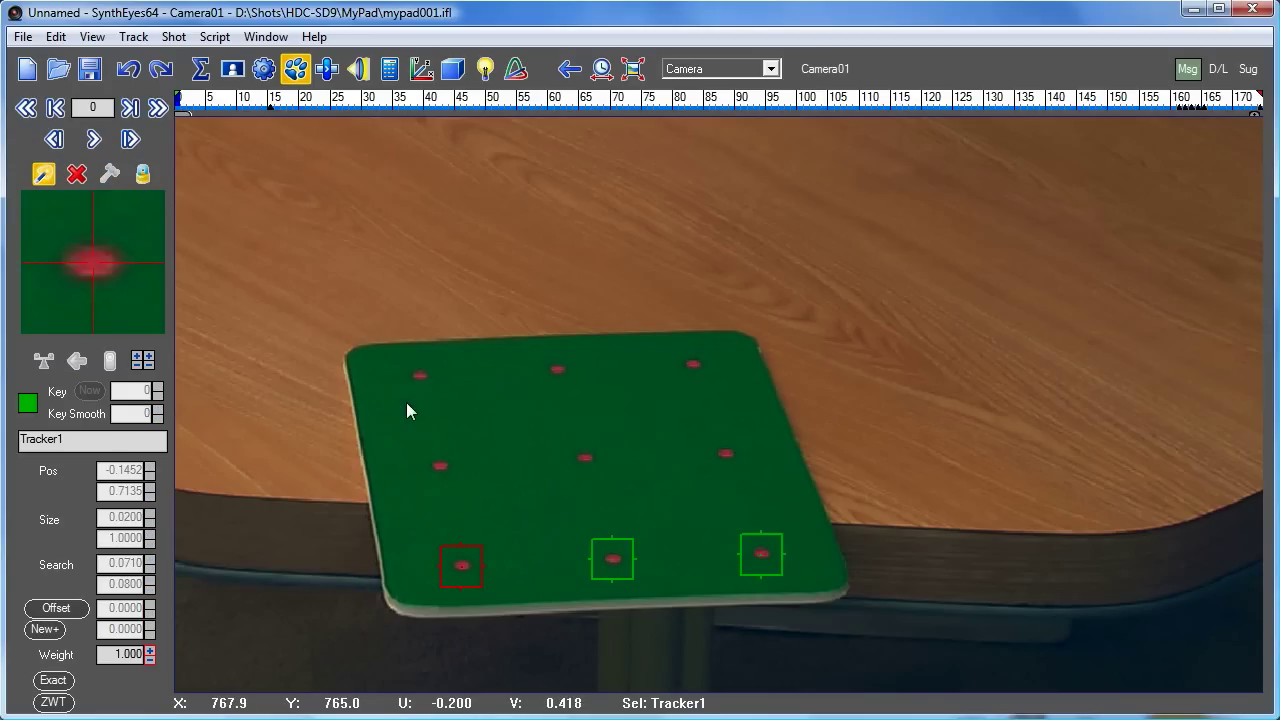
{"action": "mouse_move", "coordinate": [444, 472]}
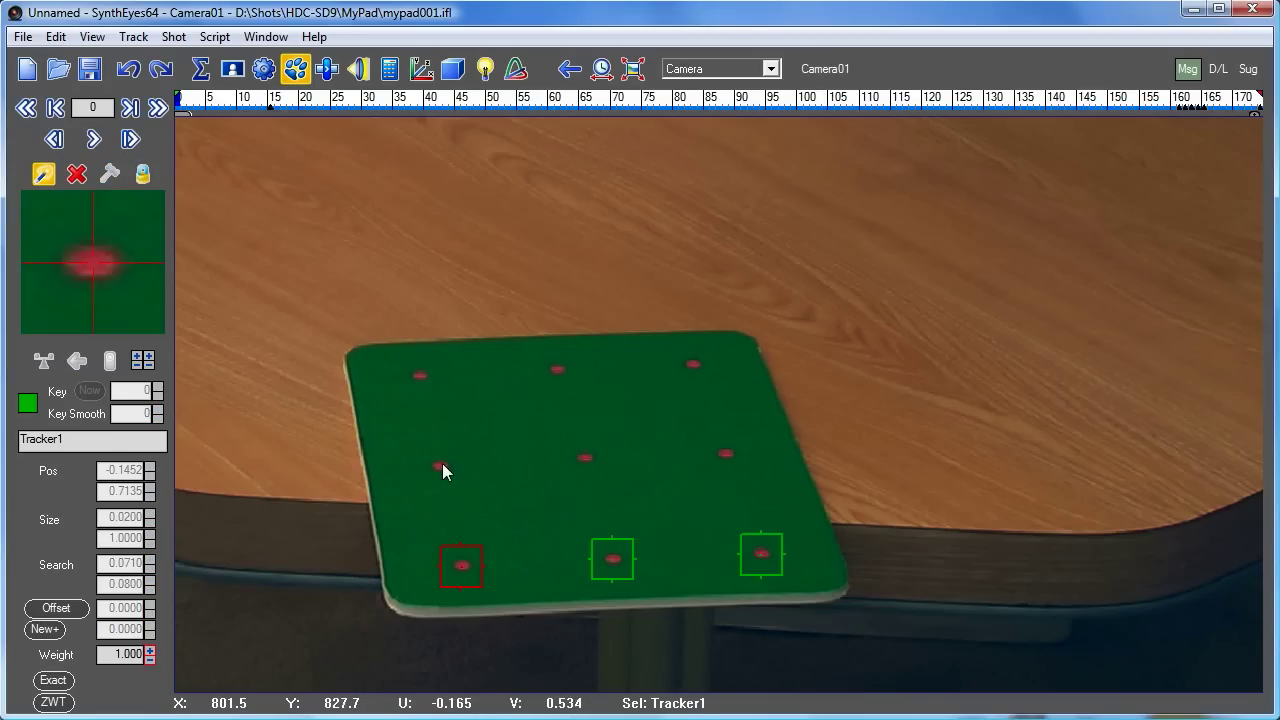
{"action": "left_click", "coordinate": [460, 462]}
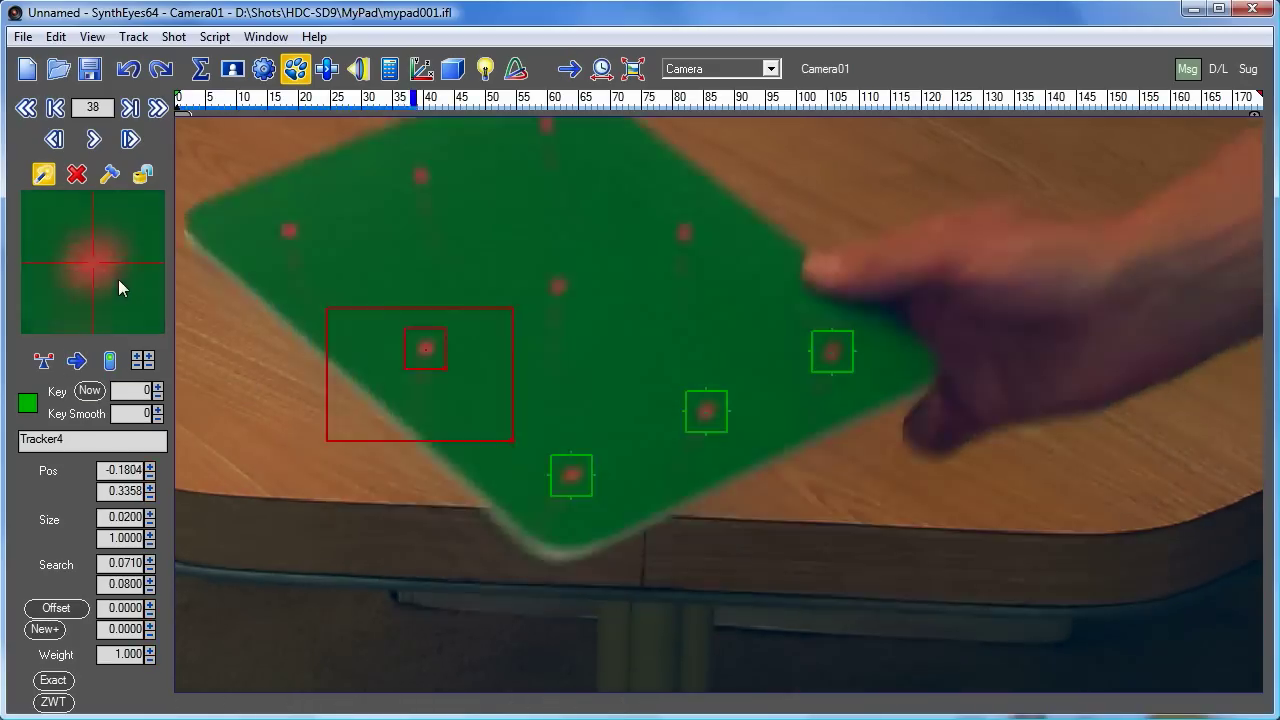
Track Tracker4 forward, re-seat it on its dot through frames 161–165, finish to frame 174, and rewind to 0.
{"action": "left_click", "coordinate": [92, 138]}
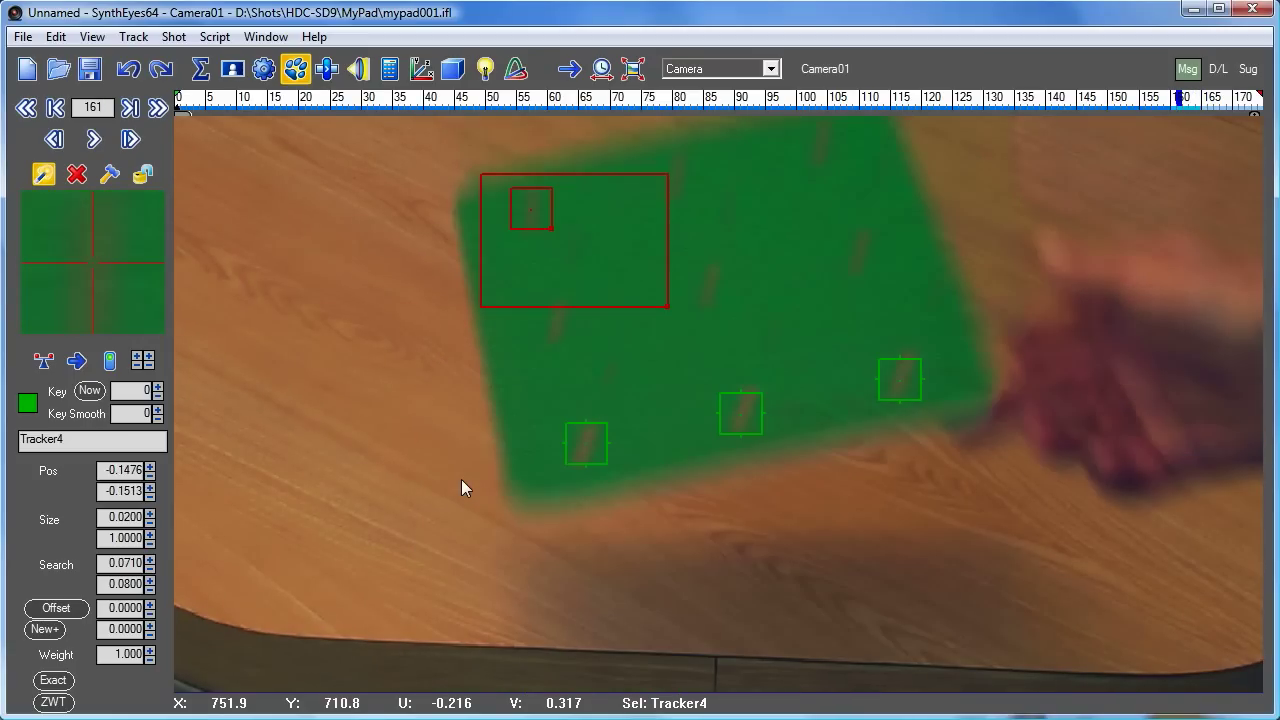
{"action": "mouse_move", "coordinate": [556, 338]}
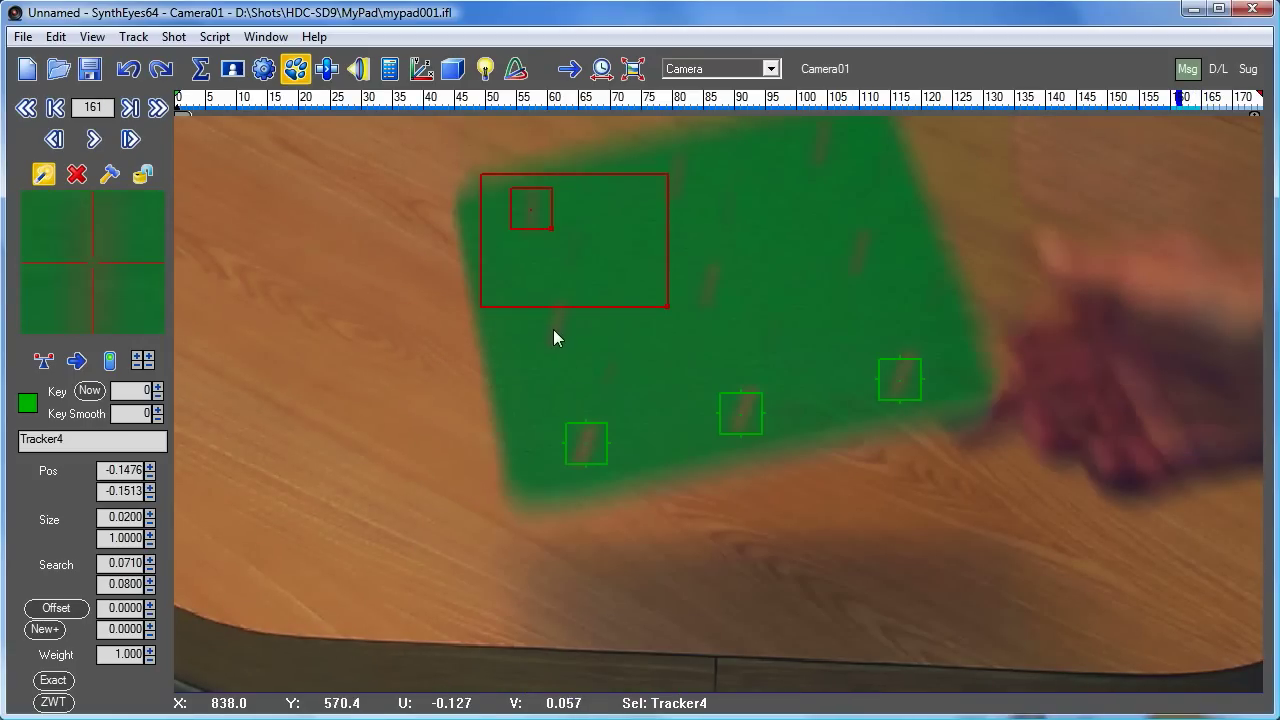
{"action": "left_click_drag", "start_coordinate": [530, 206], "coordinate": [556, 324]}
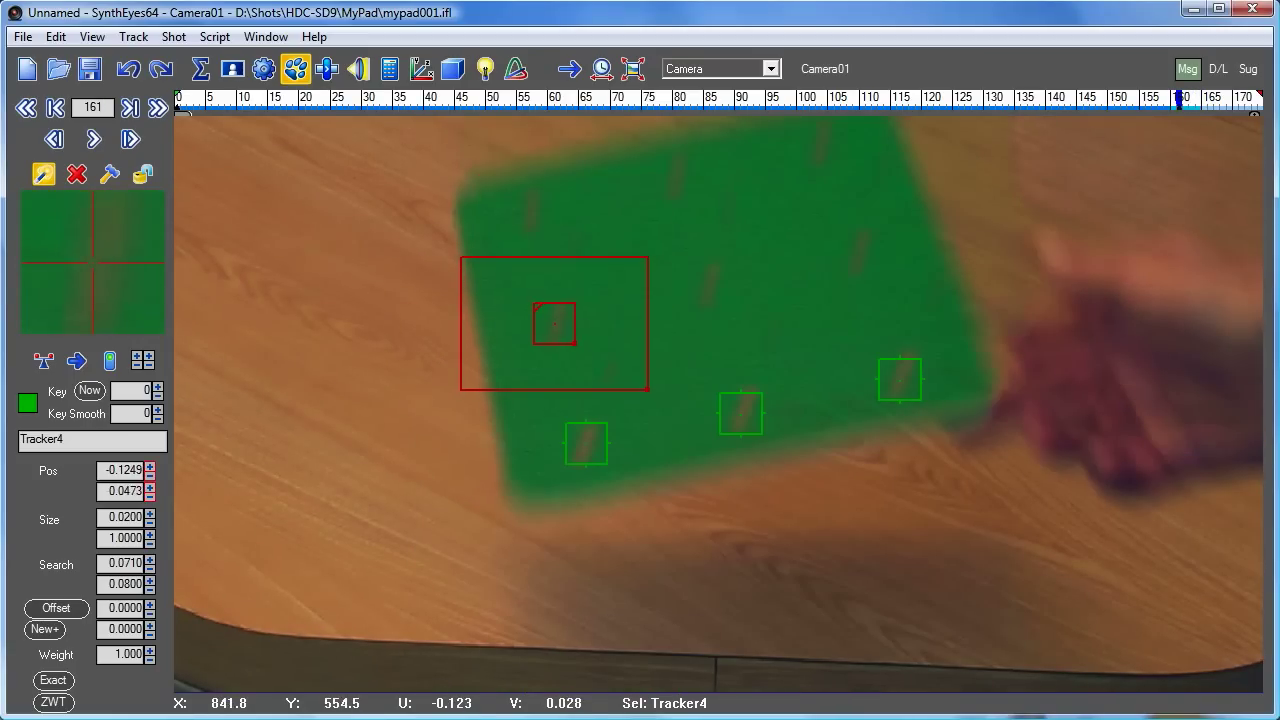
{"action": "left_click", "coordinate": [92, 138]}
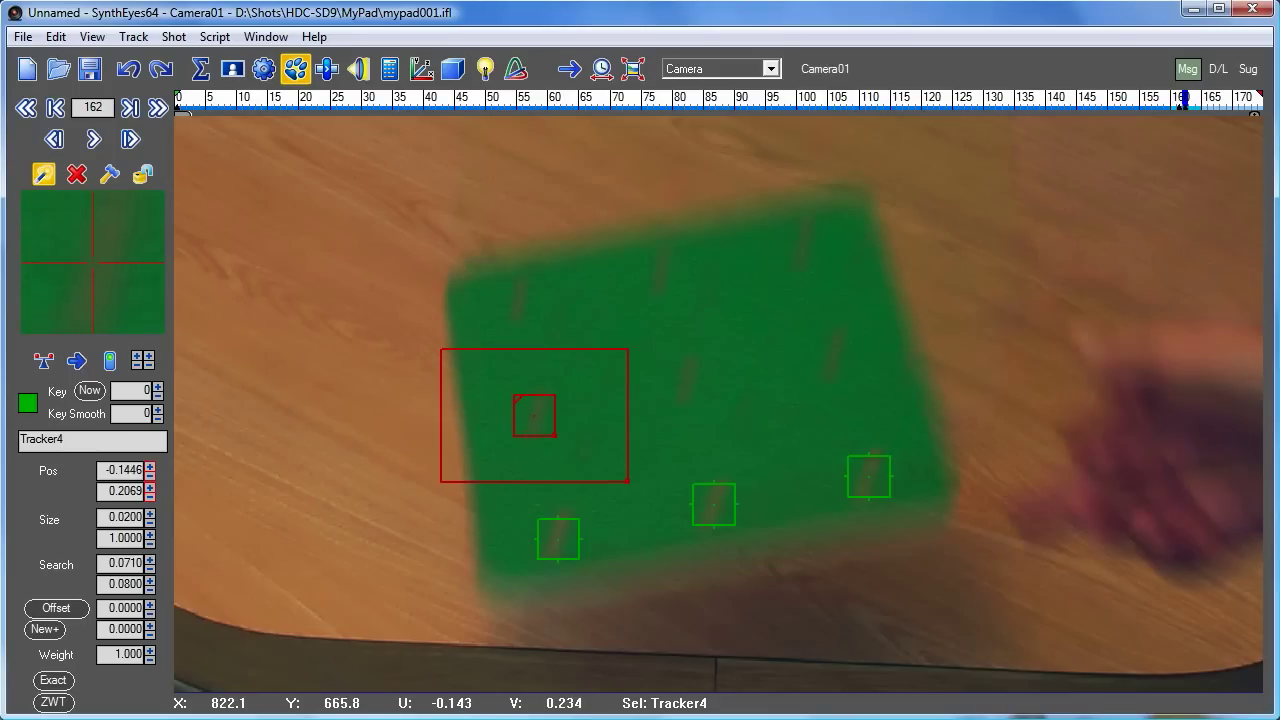
{"action": "left_click", "coordinate": [92, 138]}
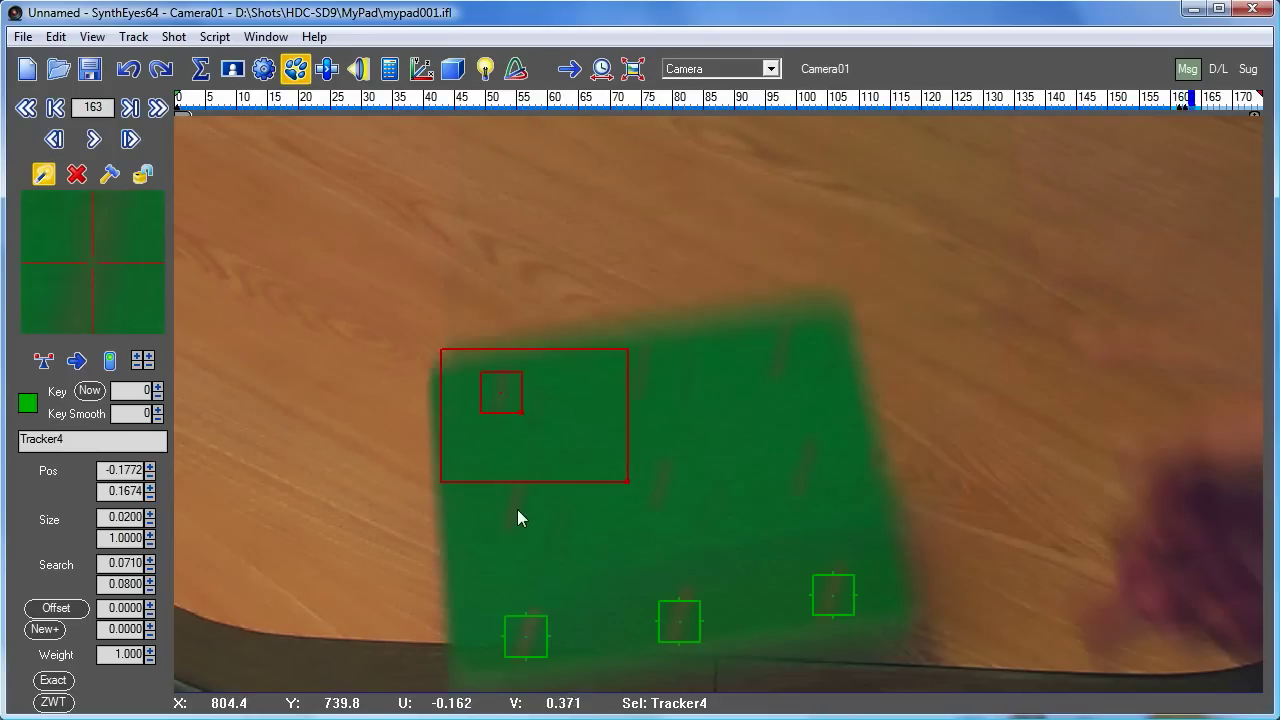
{"action": "left_click_drag", "start_coordinate": [500, 390], "coordinate": [516, 508]}
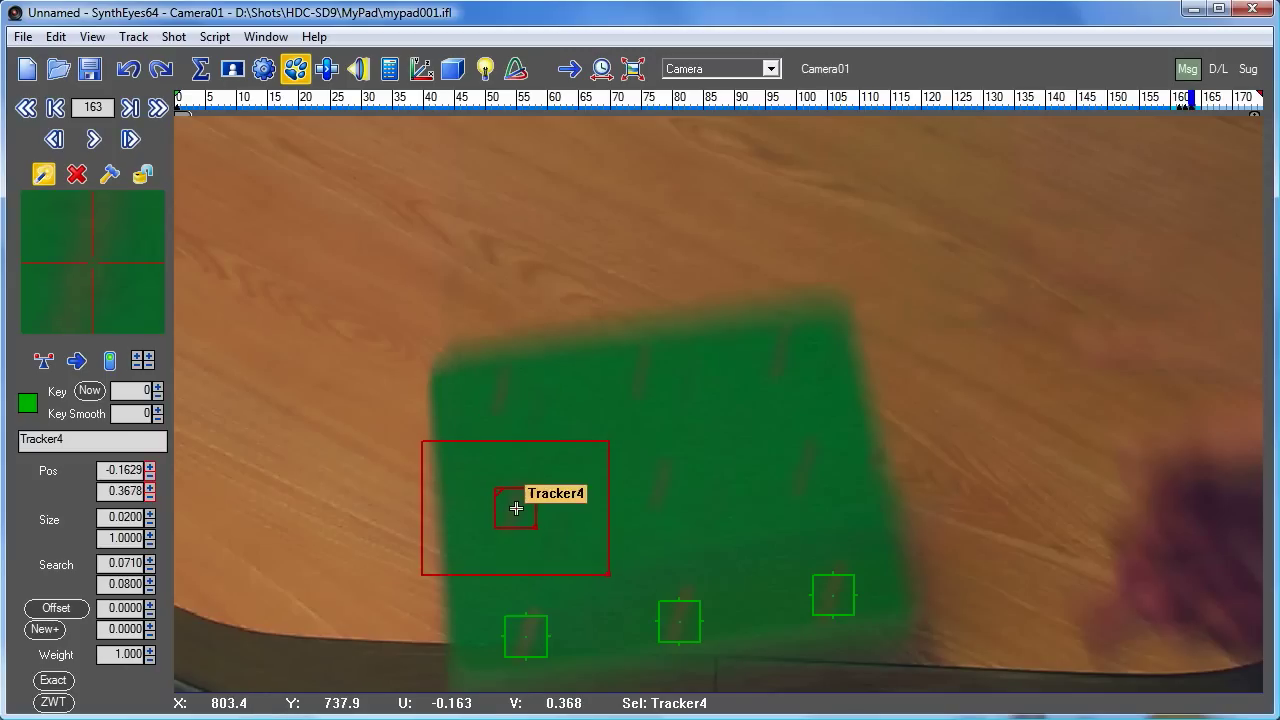
{"action": "left_click", "coordinate": [92, 138]}
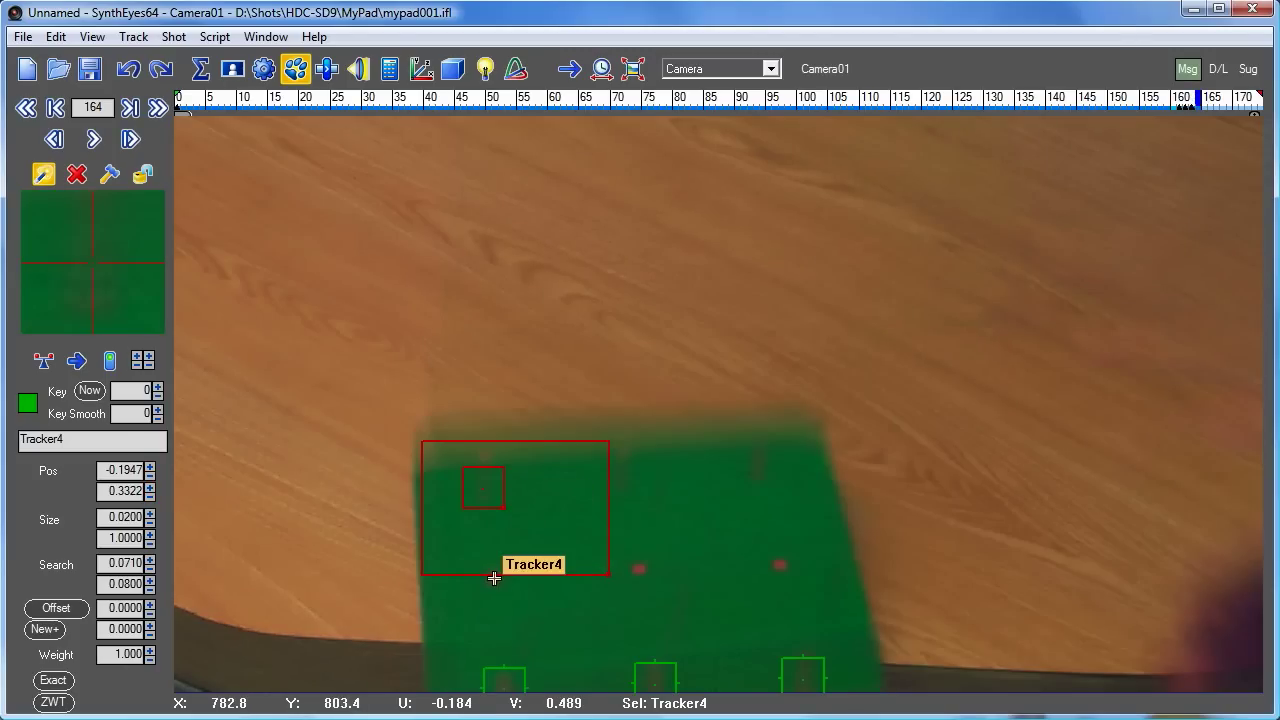
{"action": "left_click_drag", "start_coordinate": [484, 486], "coordinate": [492, 578]}
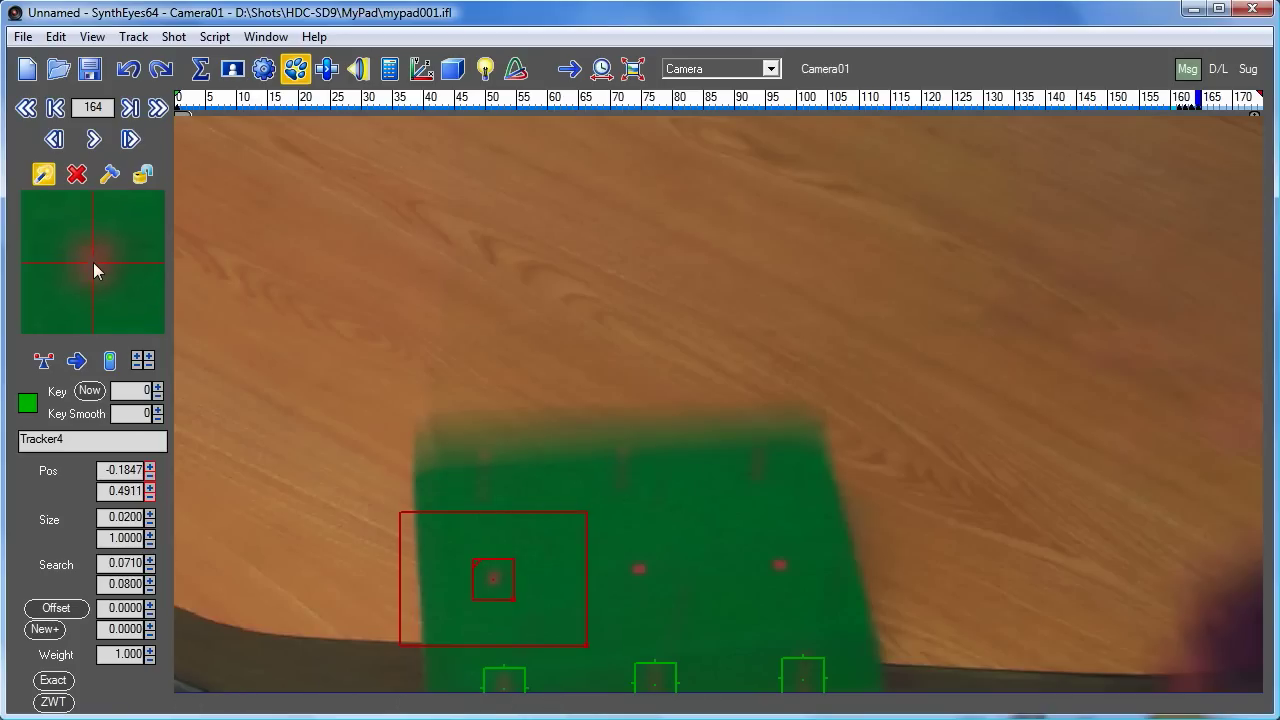
{"action": "left_click", "coordinate": [92, 138]}
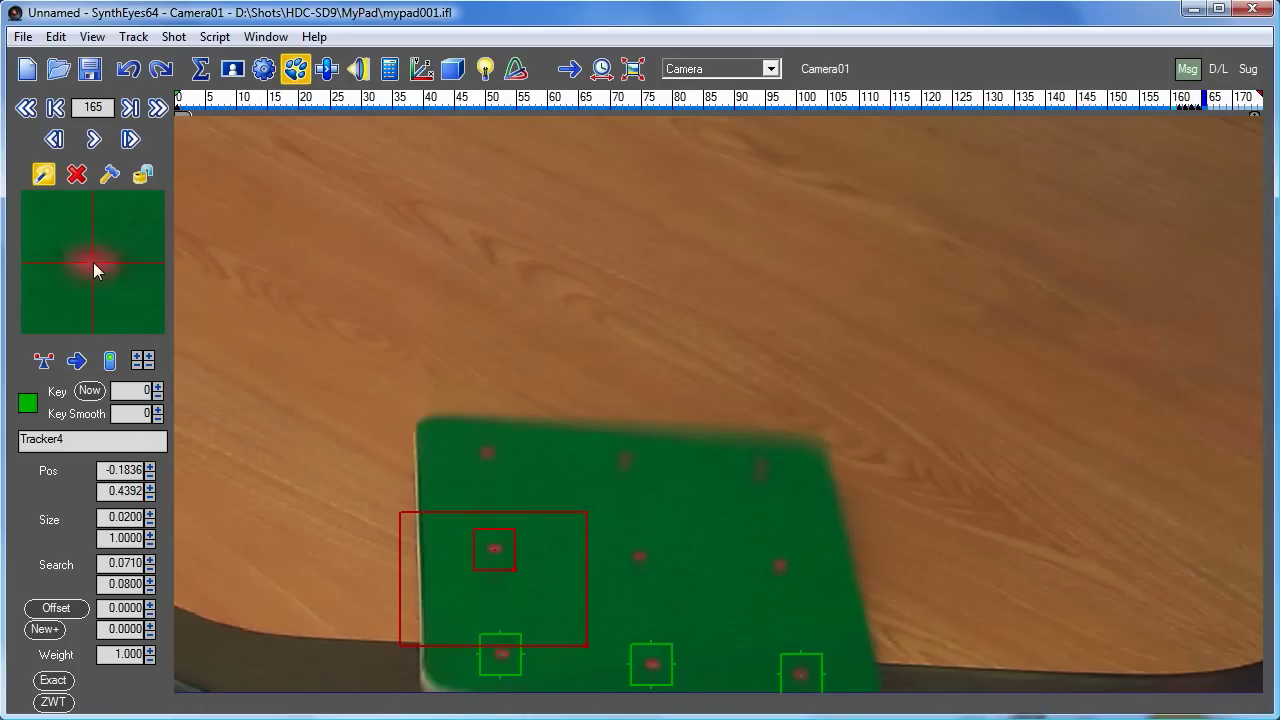
{"action": "left_click", "coordinate": [130, 140]}
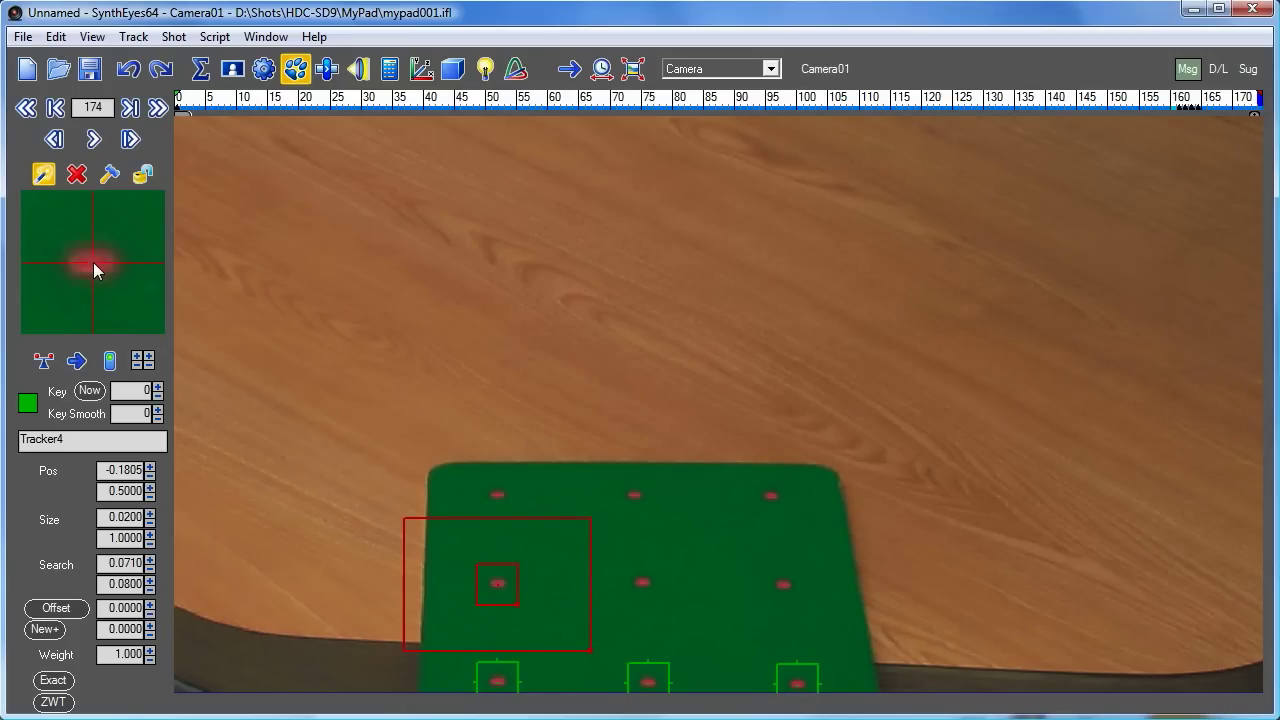
{"action": "left_click", "coordinate": [24, 108]}
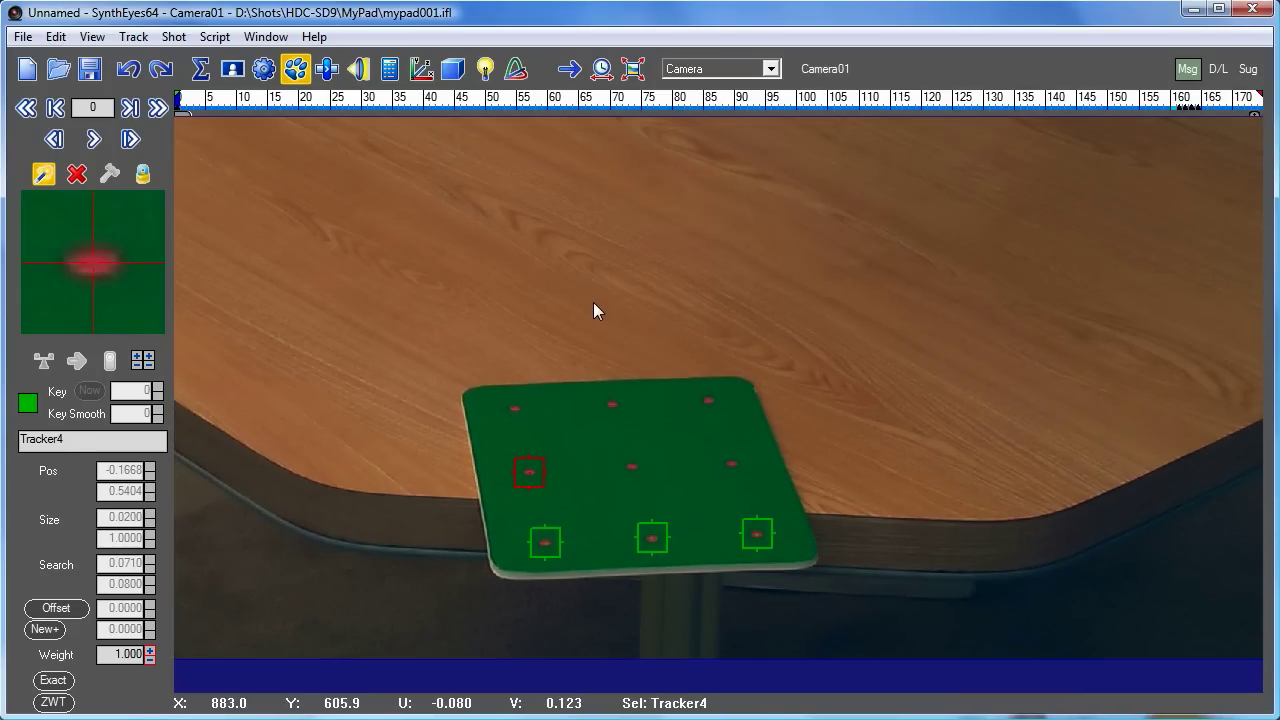
{"action": "left_click", "coordinate": [132, 36]}
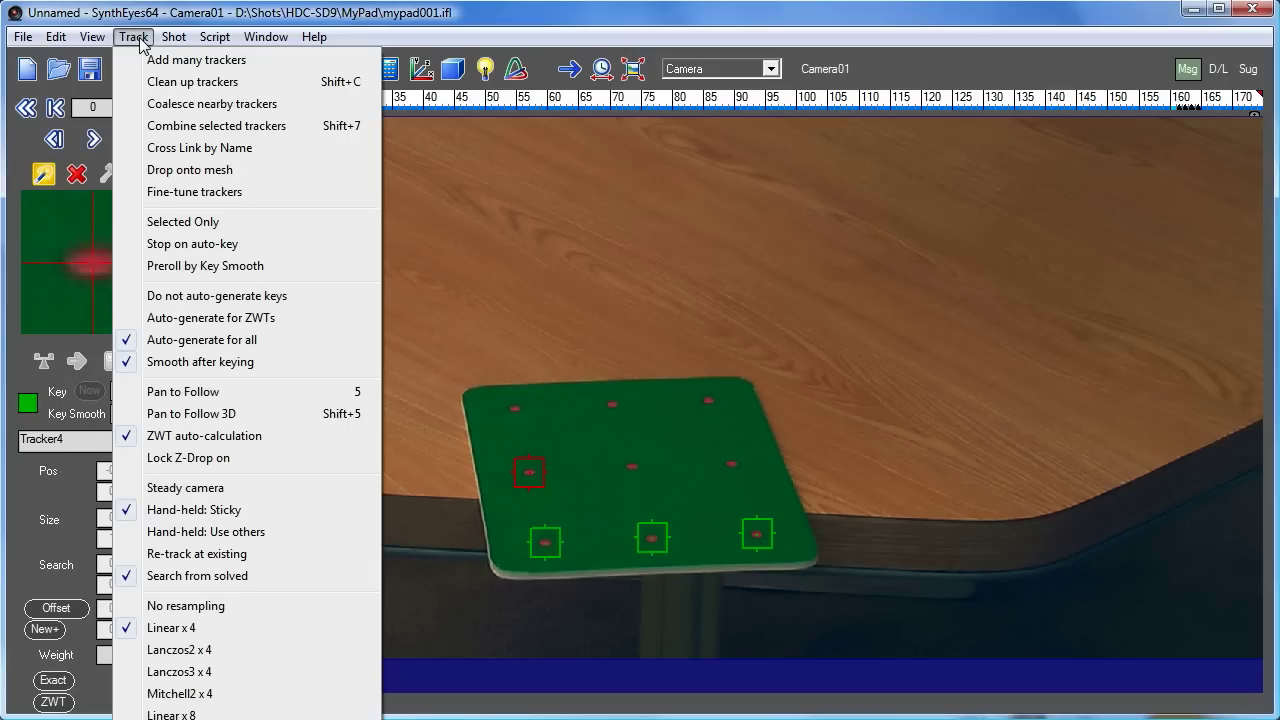
{"action": "mouse_move", "coordinate": [224, 532]}
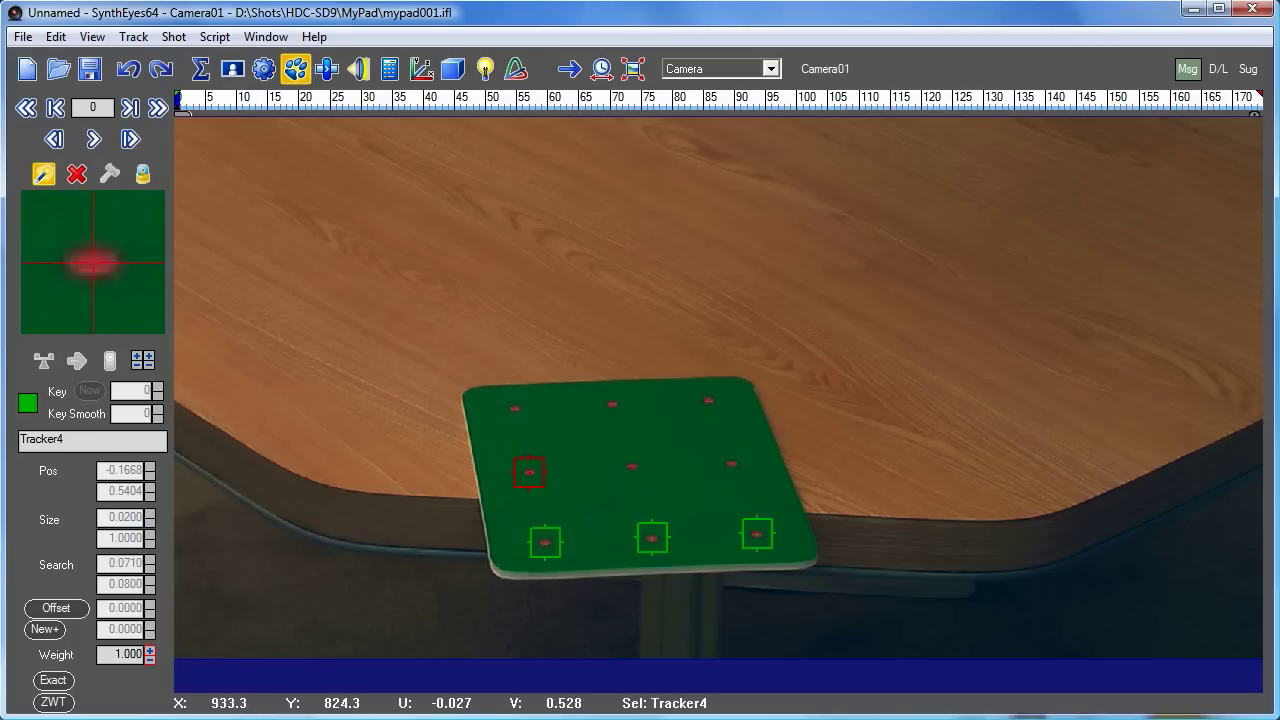
{"action": "left_click", "coordinate": [632, 468]}
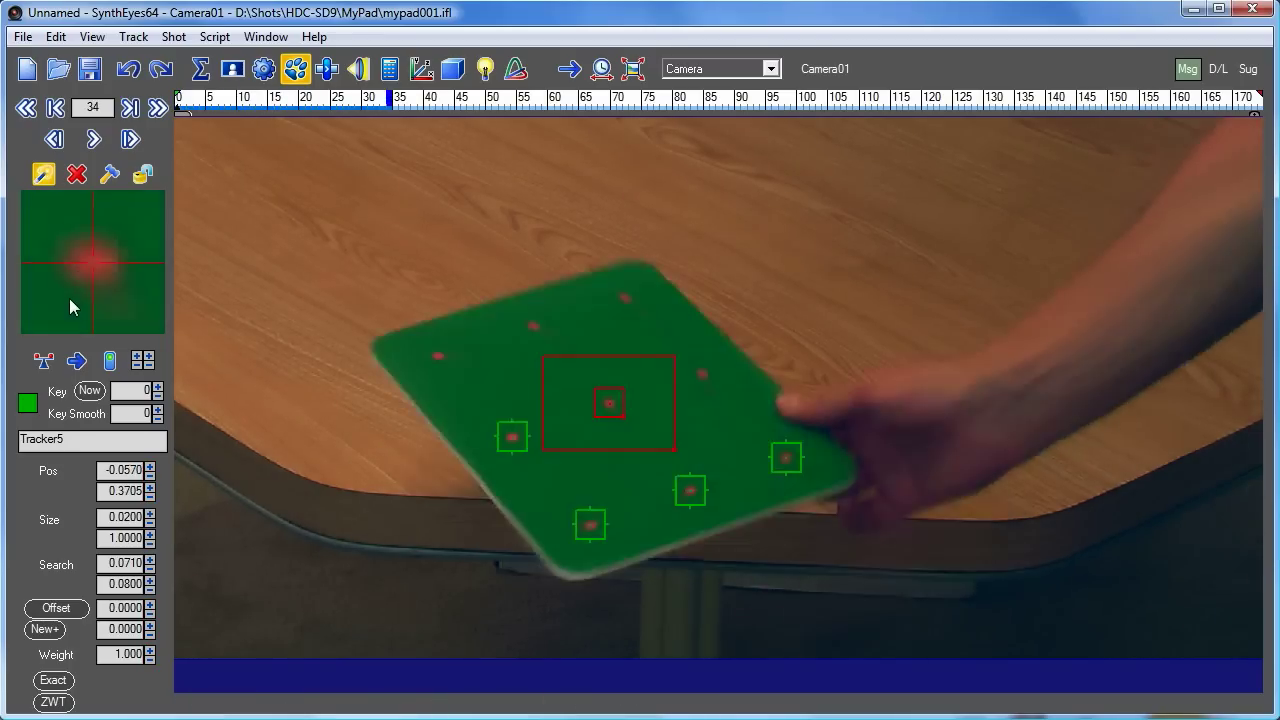
Track Tracker5 on the centre dot forward through the blurry frames to 174, then rewind to frame 0.
{"action": "left_click", "coordinate": [92, 138]}
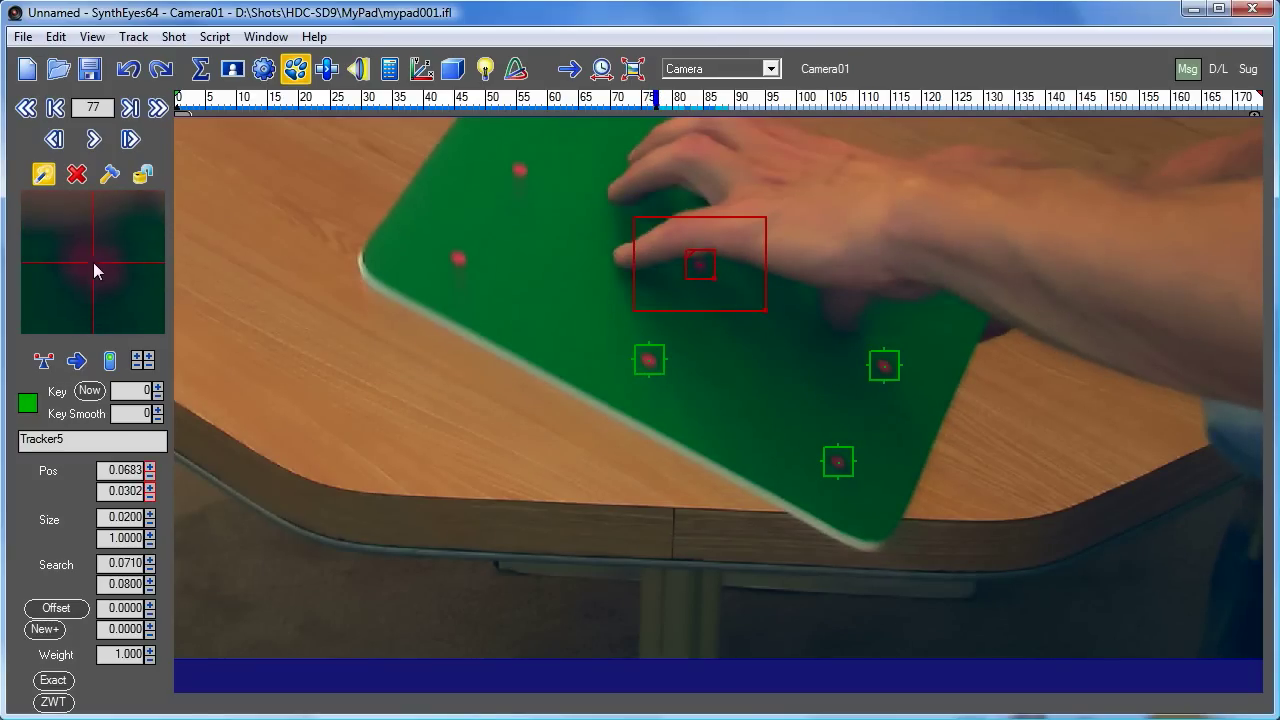
{"action": "left_click", "coordinate": [92, 138]}
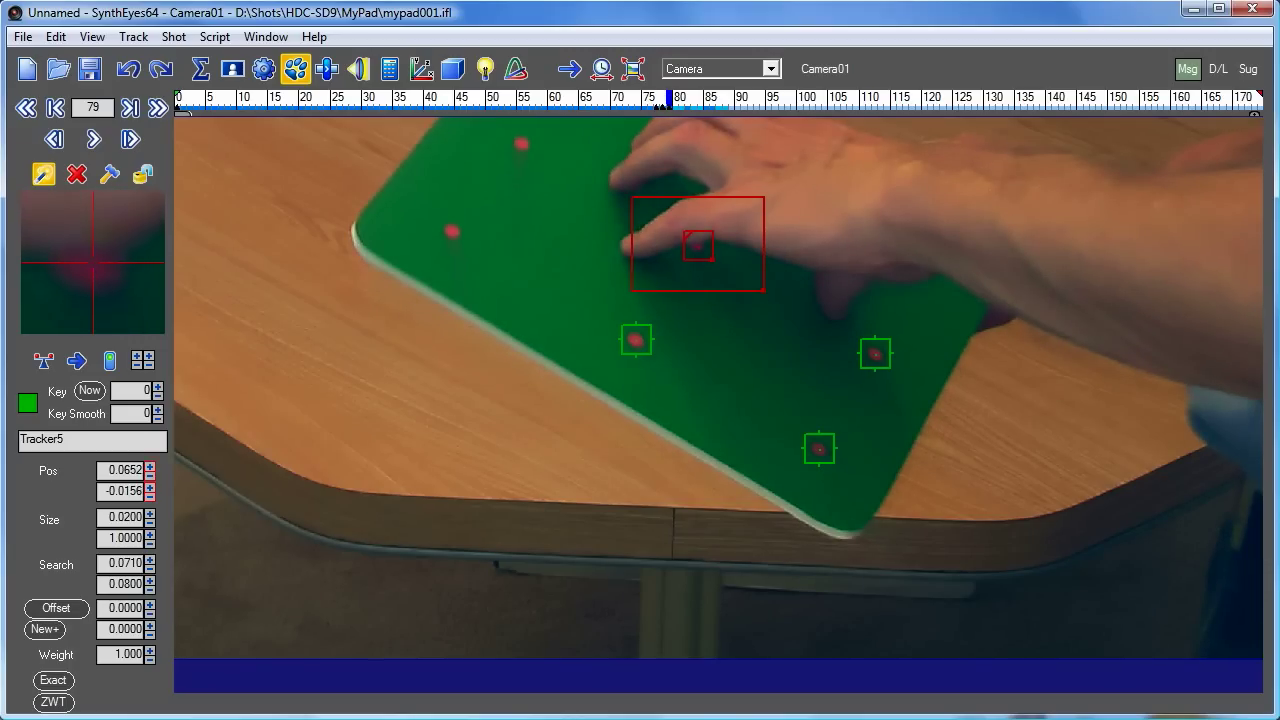
{"action": "left_click", "coordinate": [92, 140]}
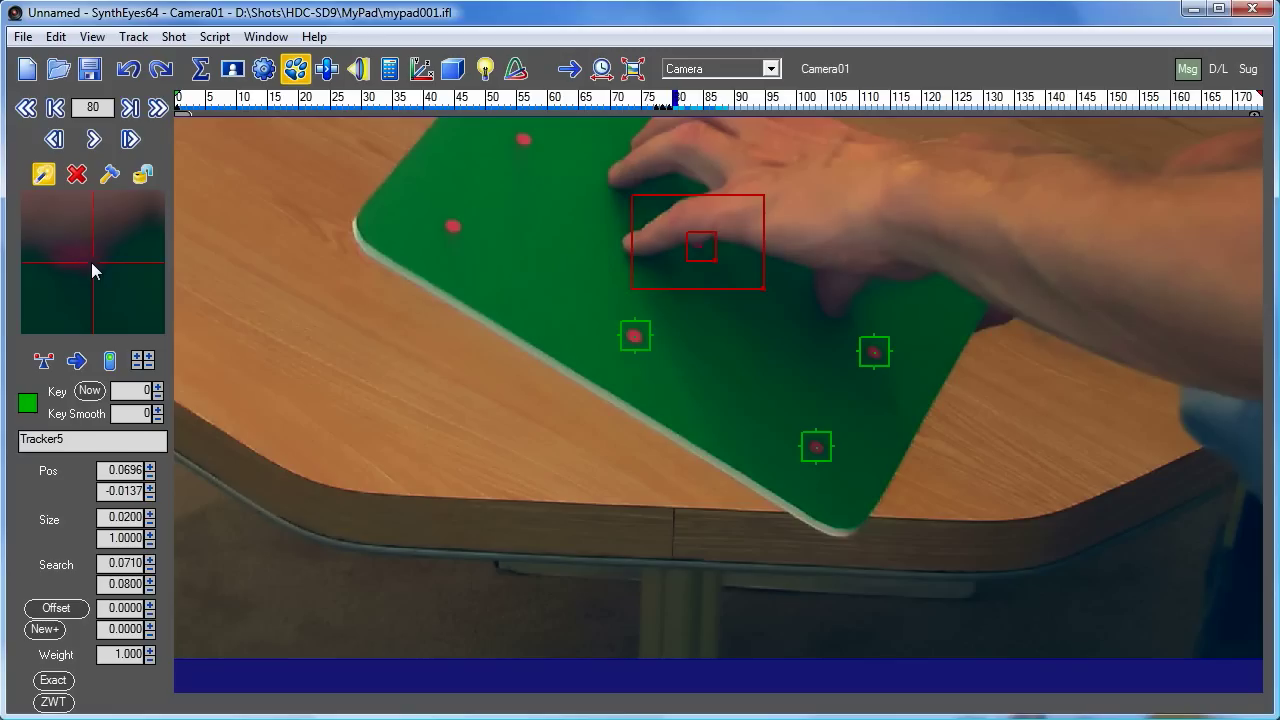
{"action": "left_click", "coordinate": [92, 138]}
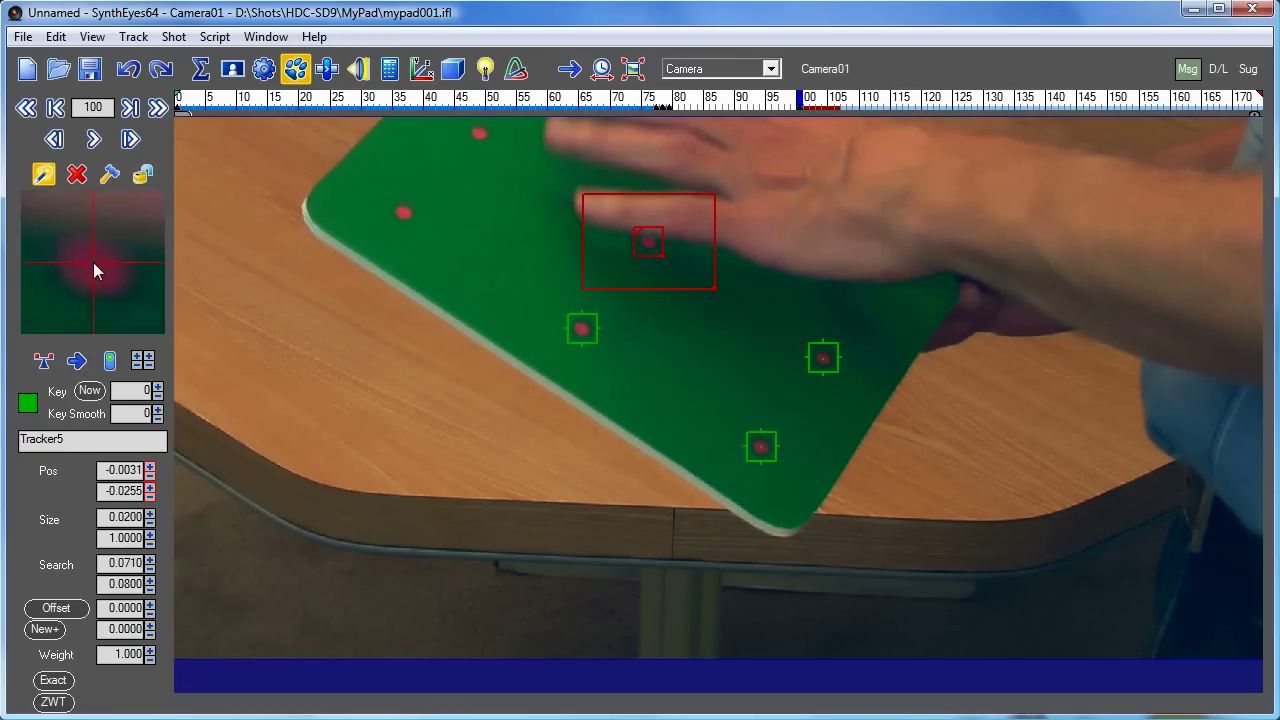
{"action": "left_click", "coordinate": [92, 138]}
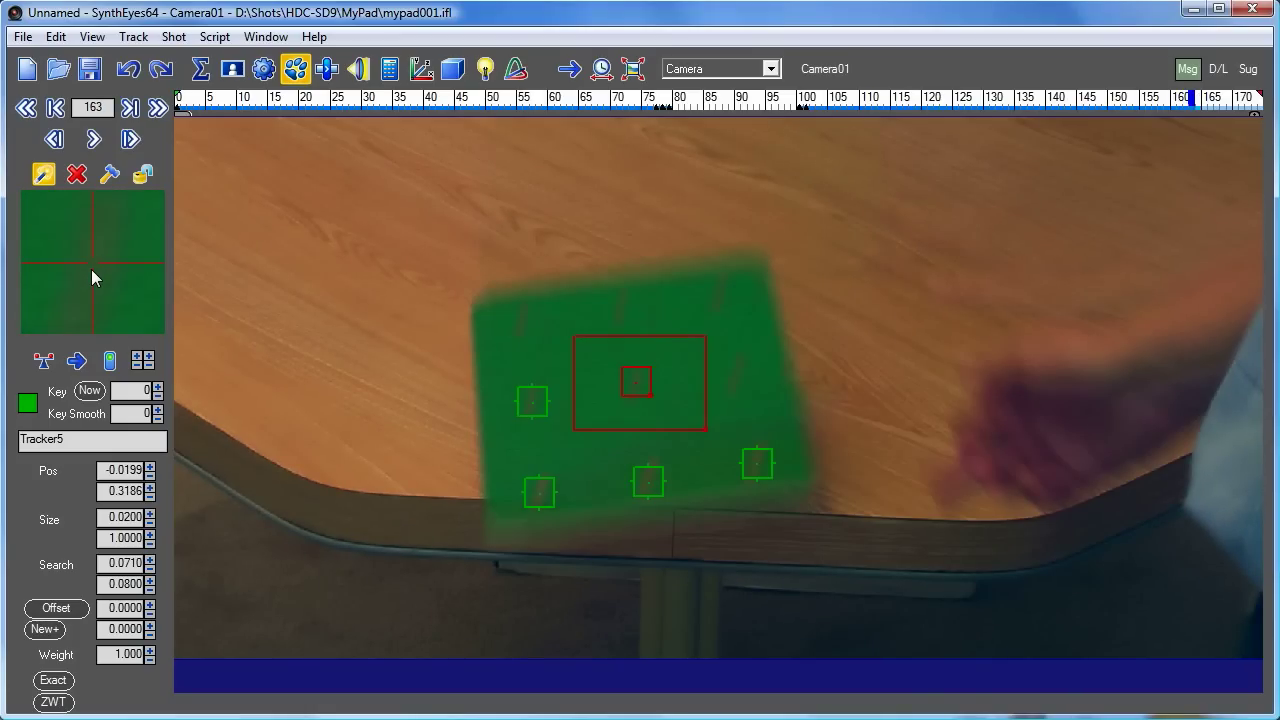
{"action": "left_click", "coordinate": [92, 138]}
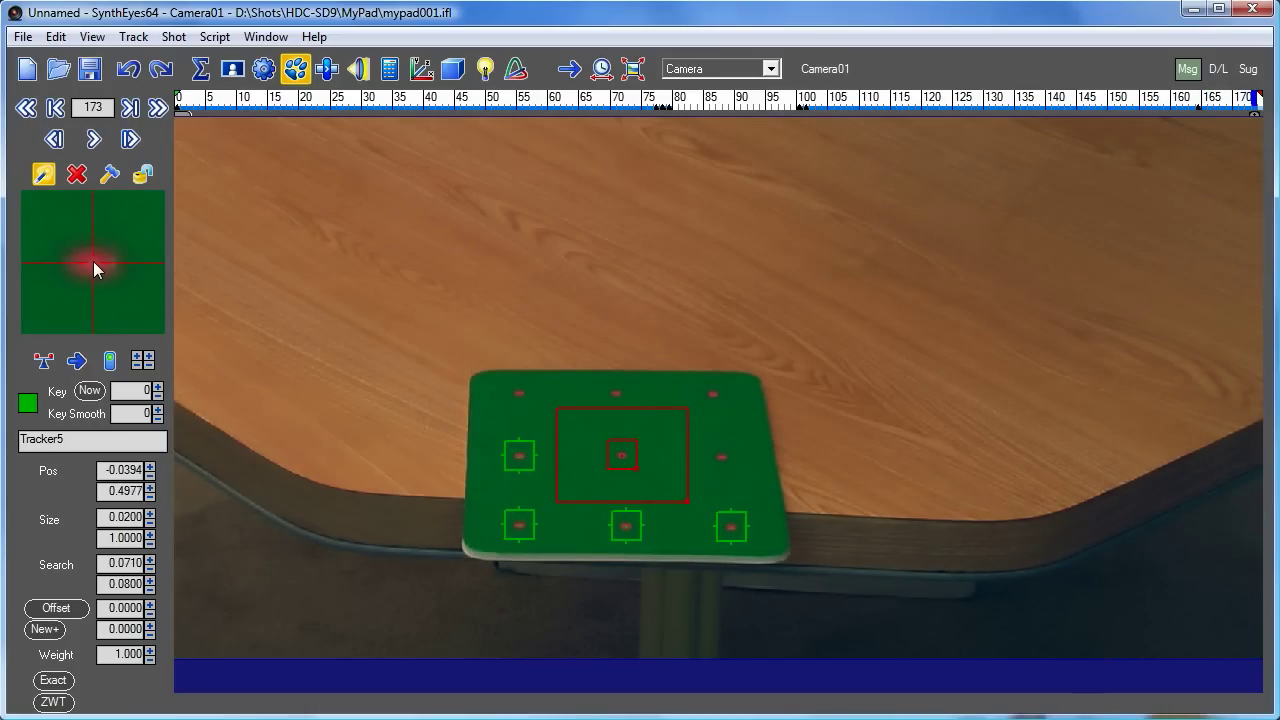
{"action": "left_click", "coordinate": [92, 138]}
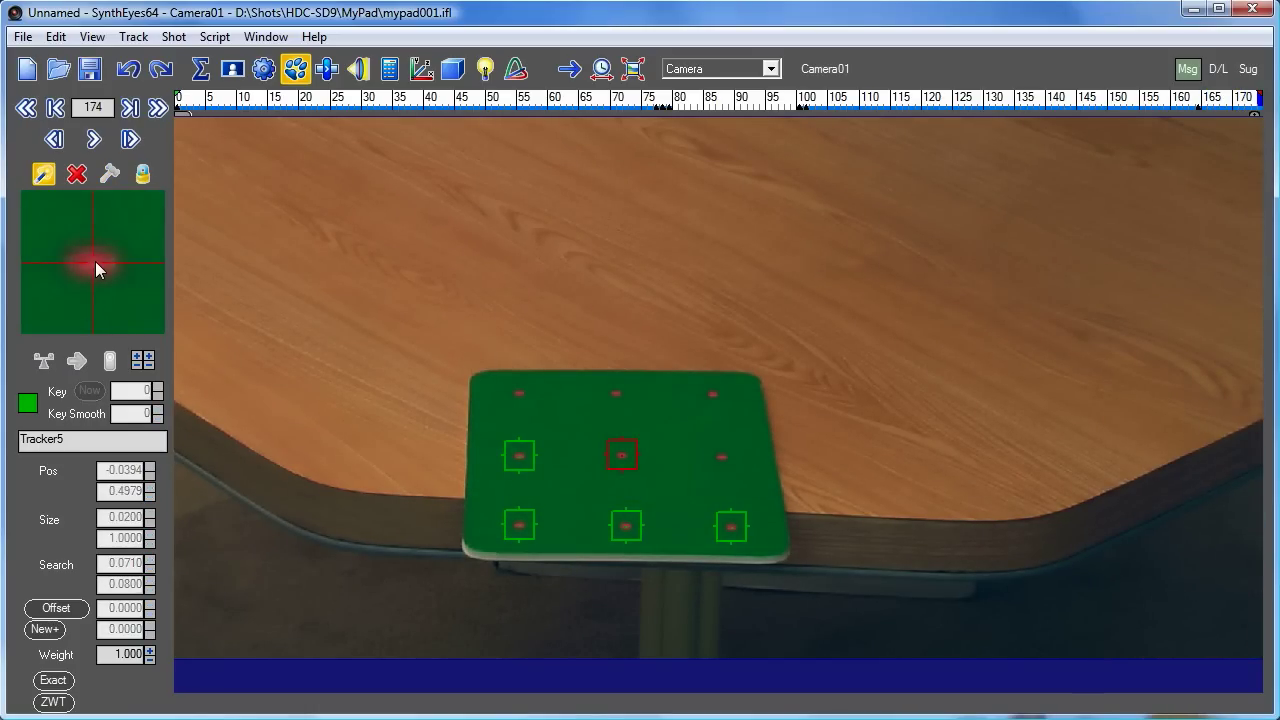
{"action": "left_click", "coordinate": [26, 108]}
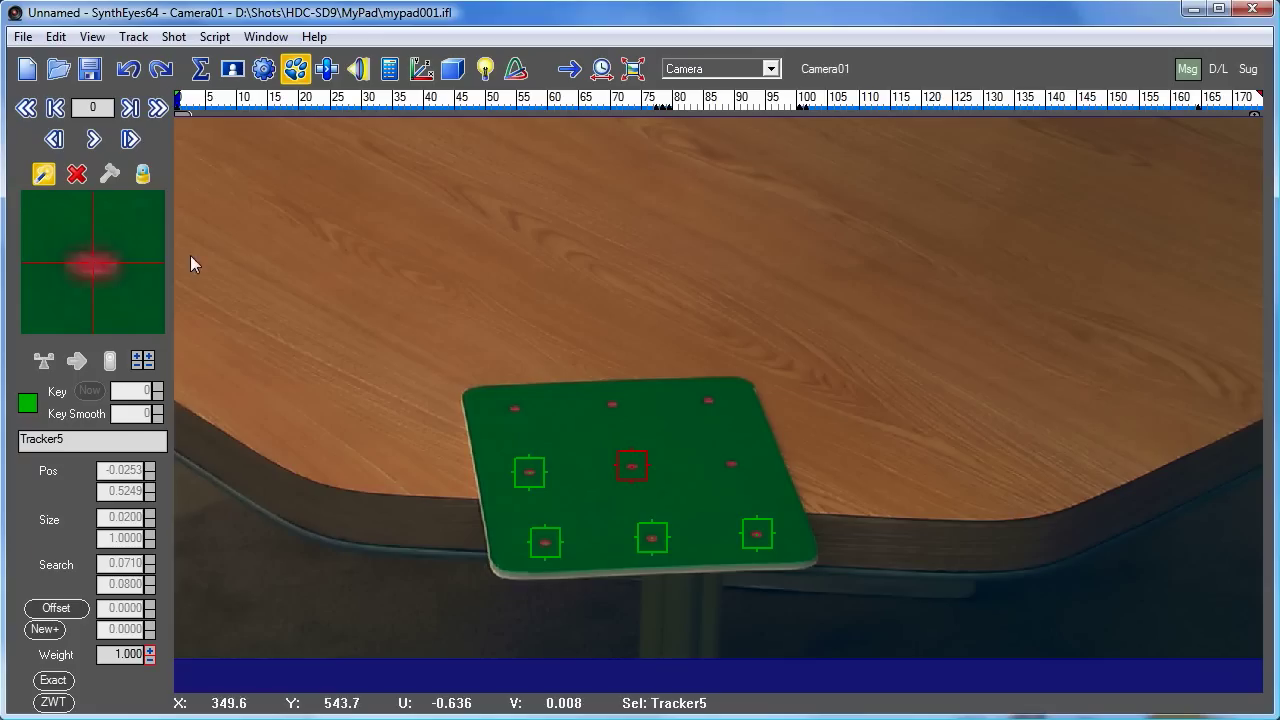
Create Tracker6 on the middle-right dot, re-seat it when lost, and track it forward to the last frame.
{"action": "left_click", "coordinate": [730, 464]}
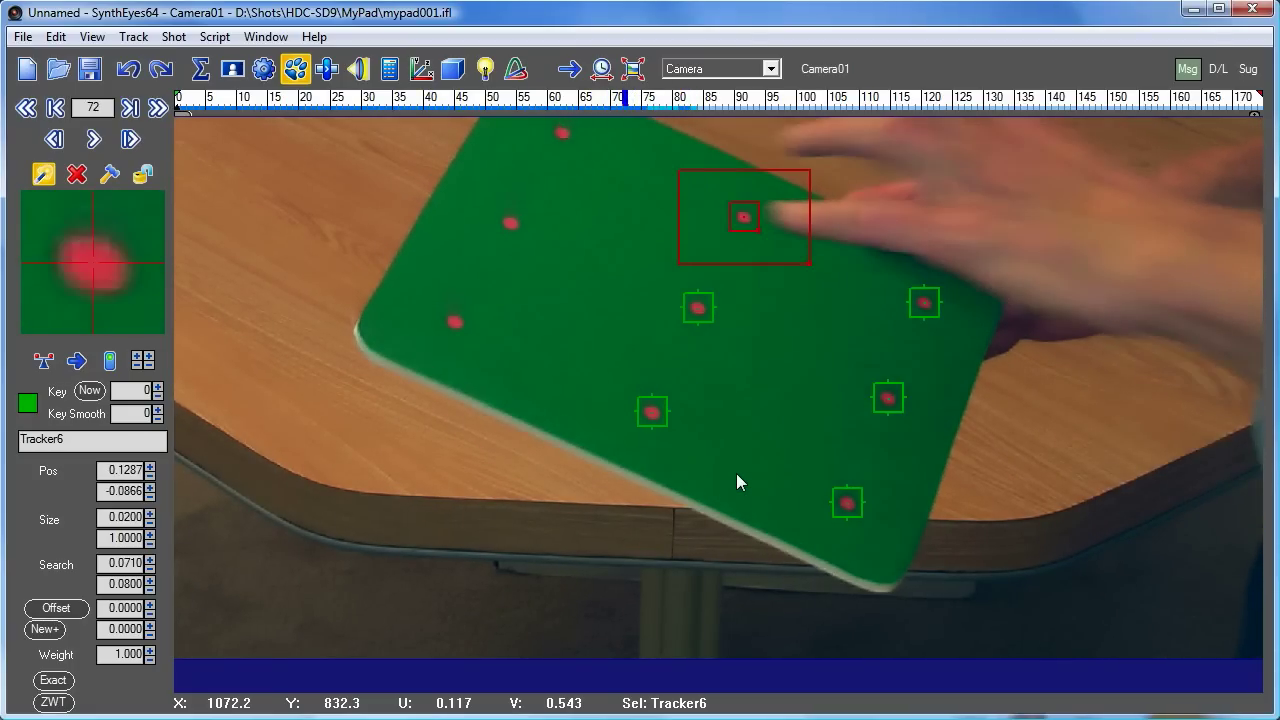
{"action": "left_click", "coordinate": [92, 138]}
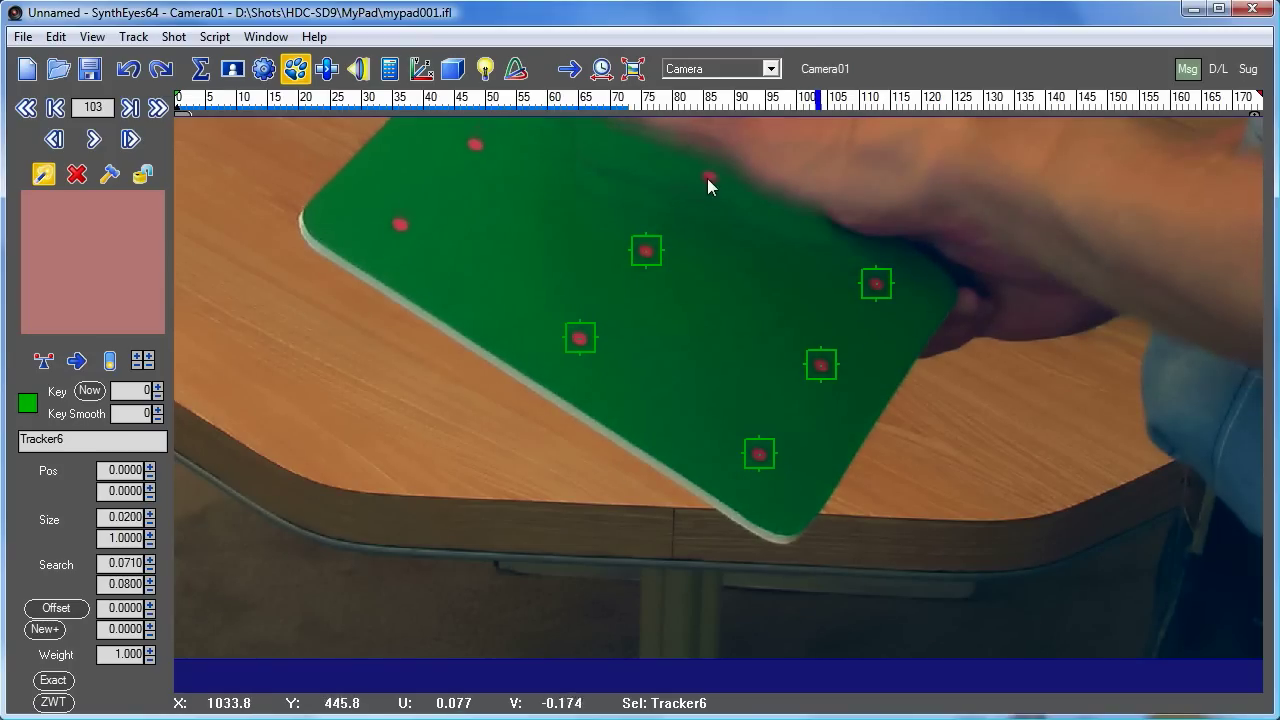
{"action": "left_click", "coordinate": [710, 176]}
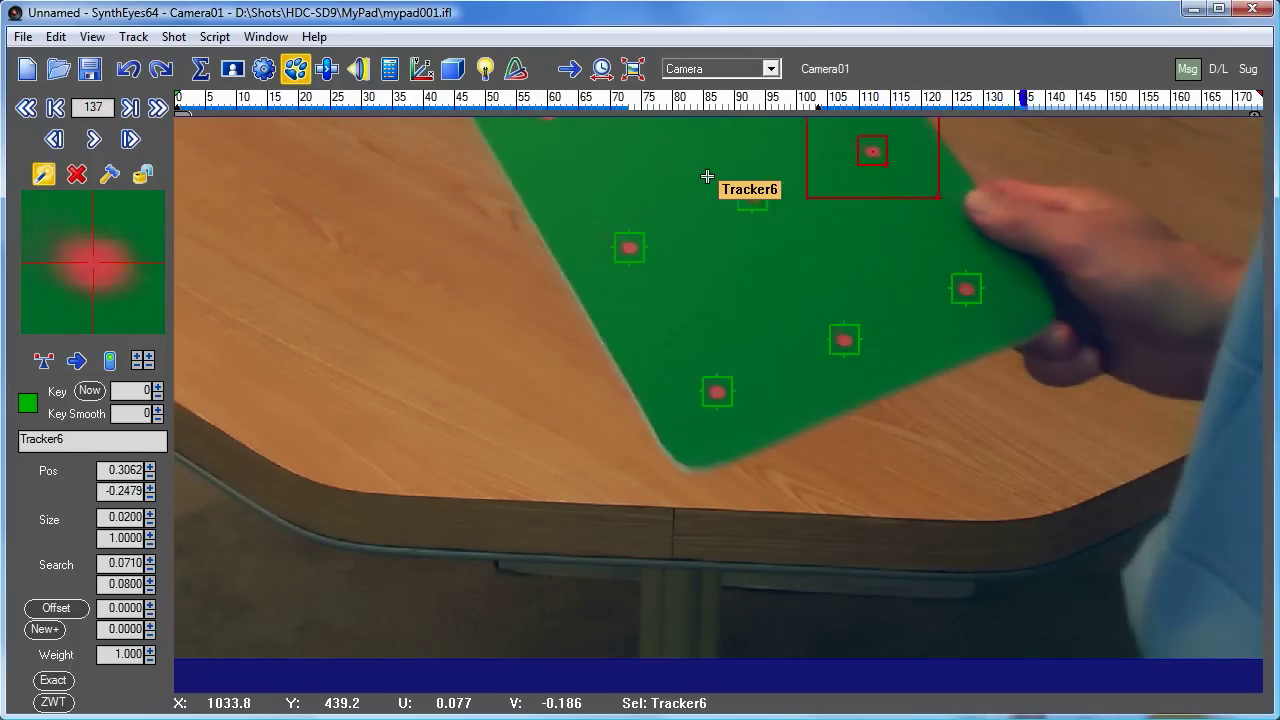
{"action": "left_click", "coordinate": [156, 108]}
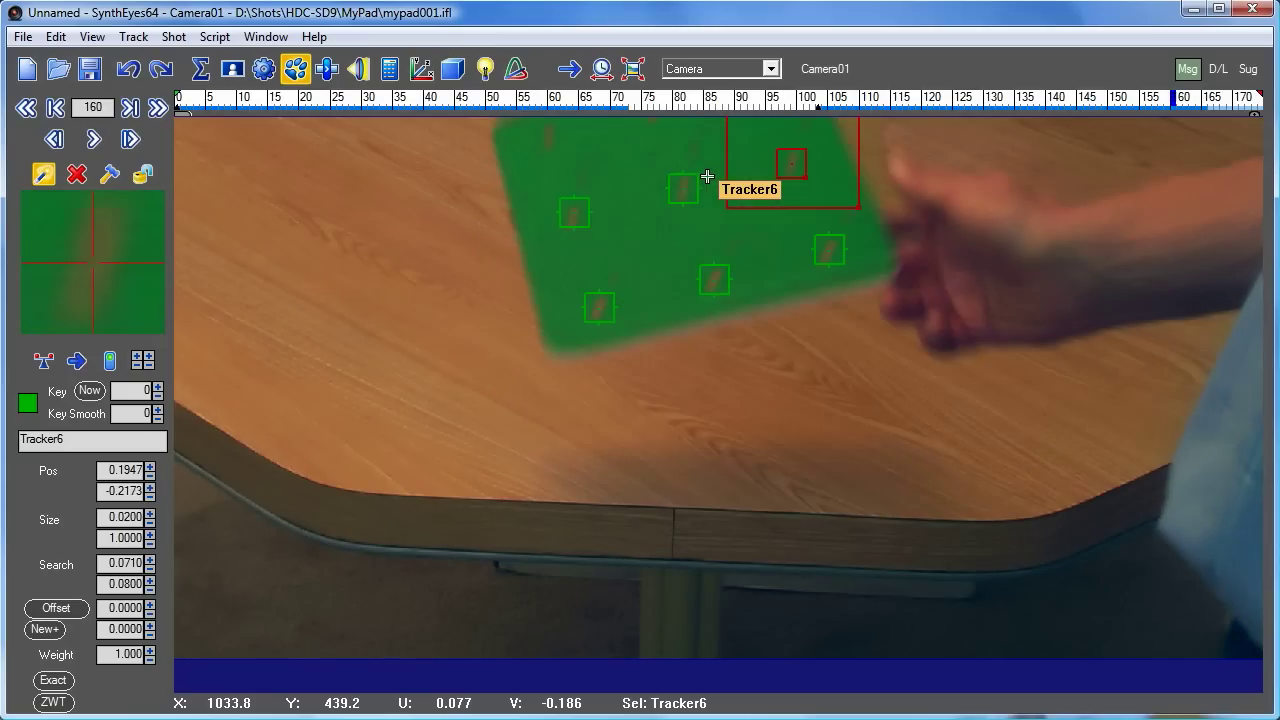
{"action": "left_click", "coordinate": [92, 138]}
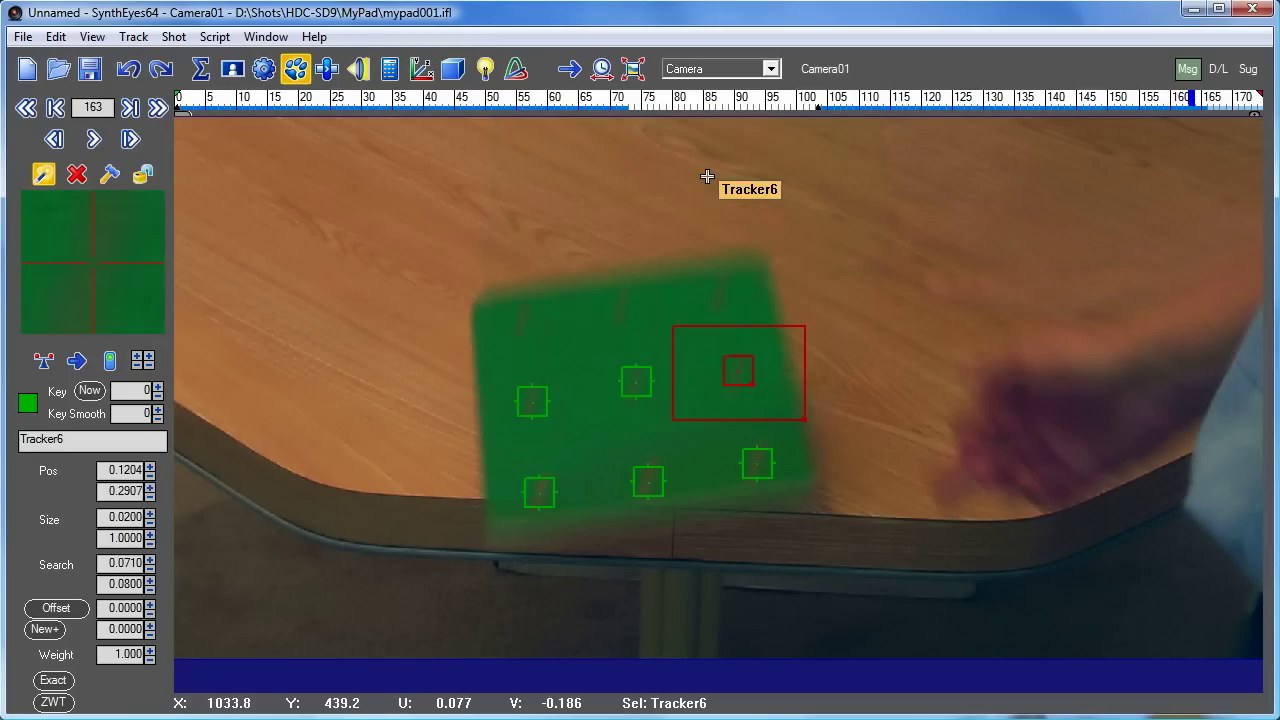
{"action": "left_click", "coordinate": [92, 140]}
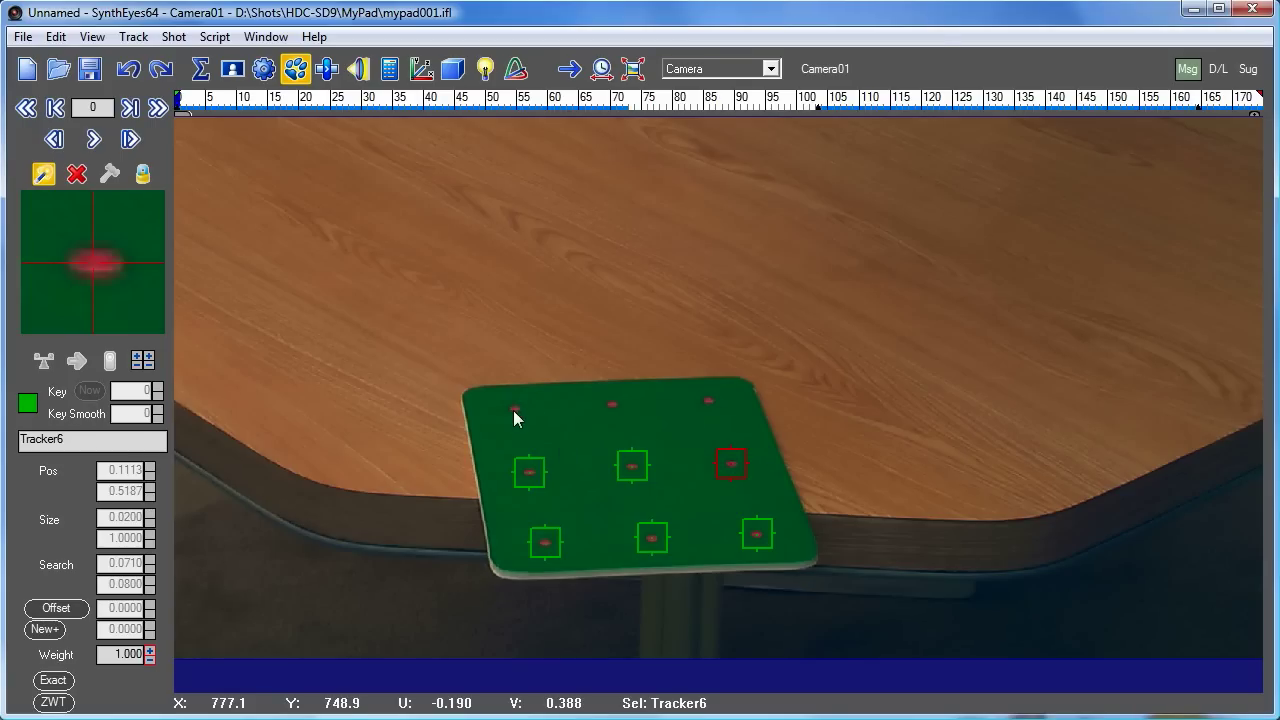
Create Tracker7 on the tablet's top-left dot and track it through the shot, re-centring on blurry frames.
{"action": "left_click", "coordinate": [512, 408]}
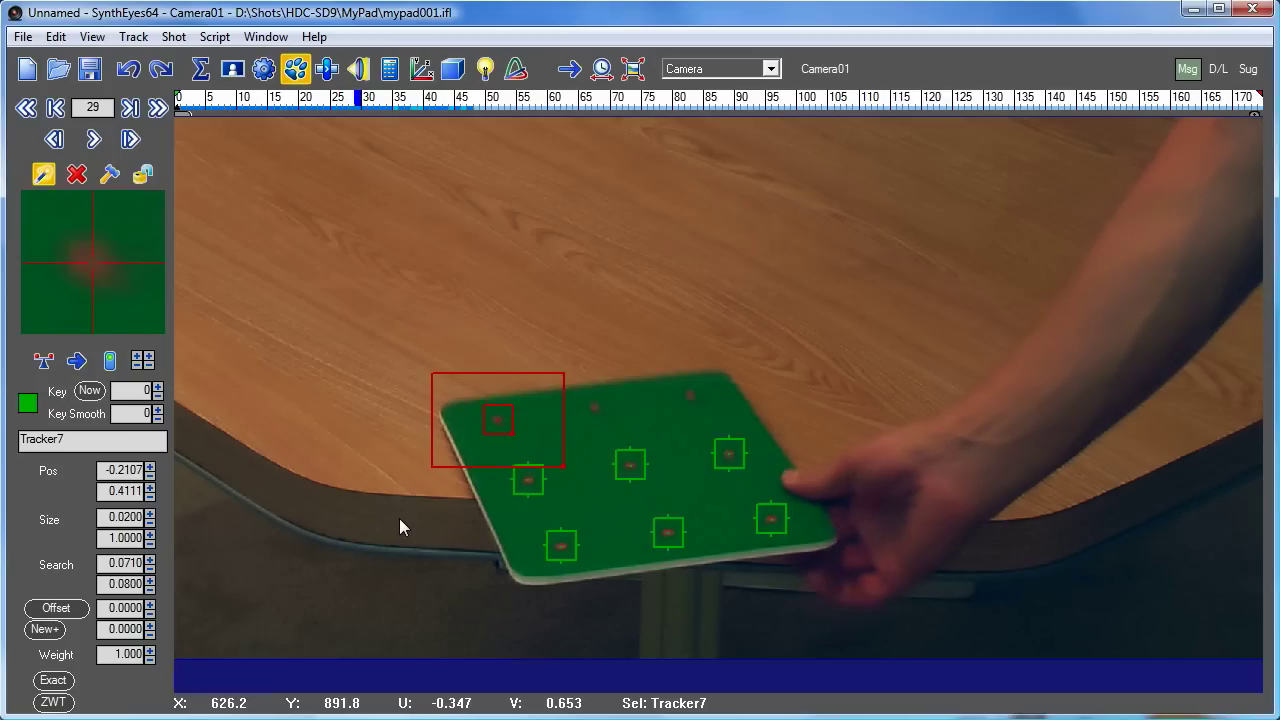
{"action": "left_click", "coordinate": [92, 138]}
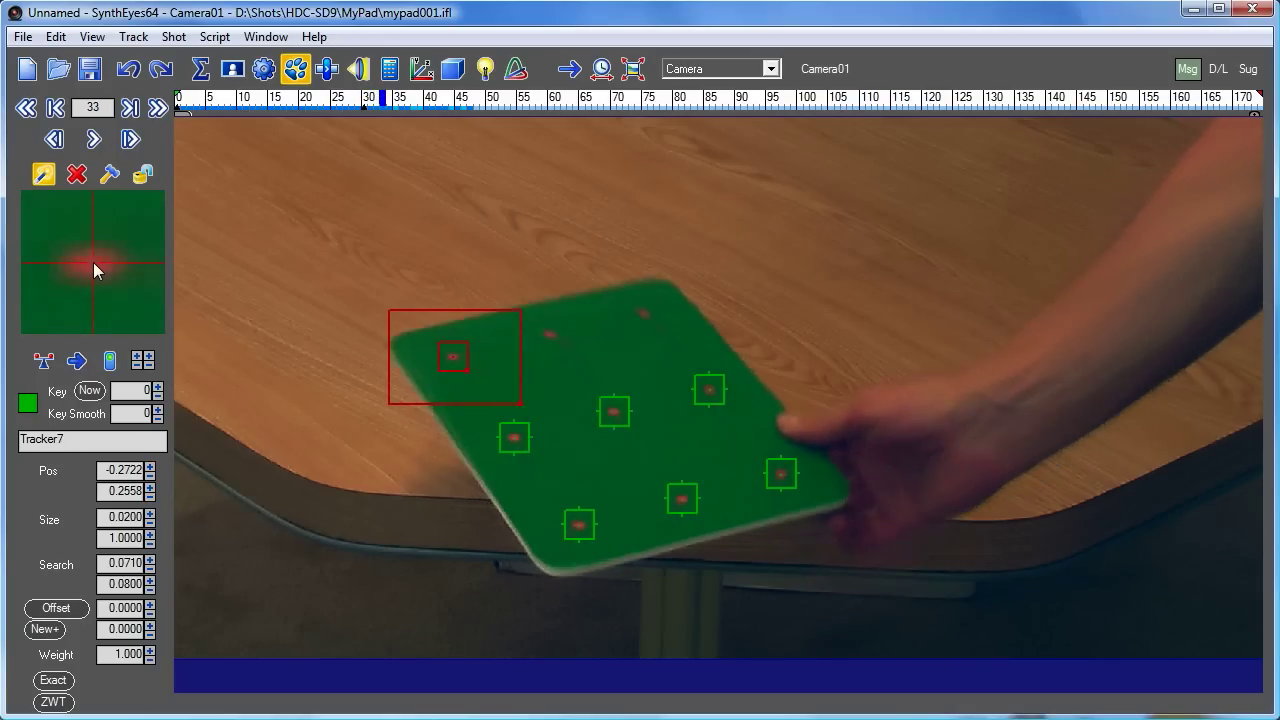
{"action": "left_click", "coordinate": [92, 138]}
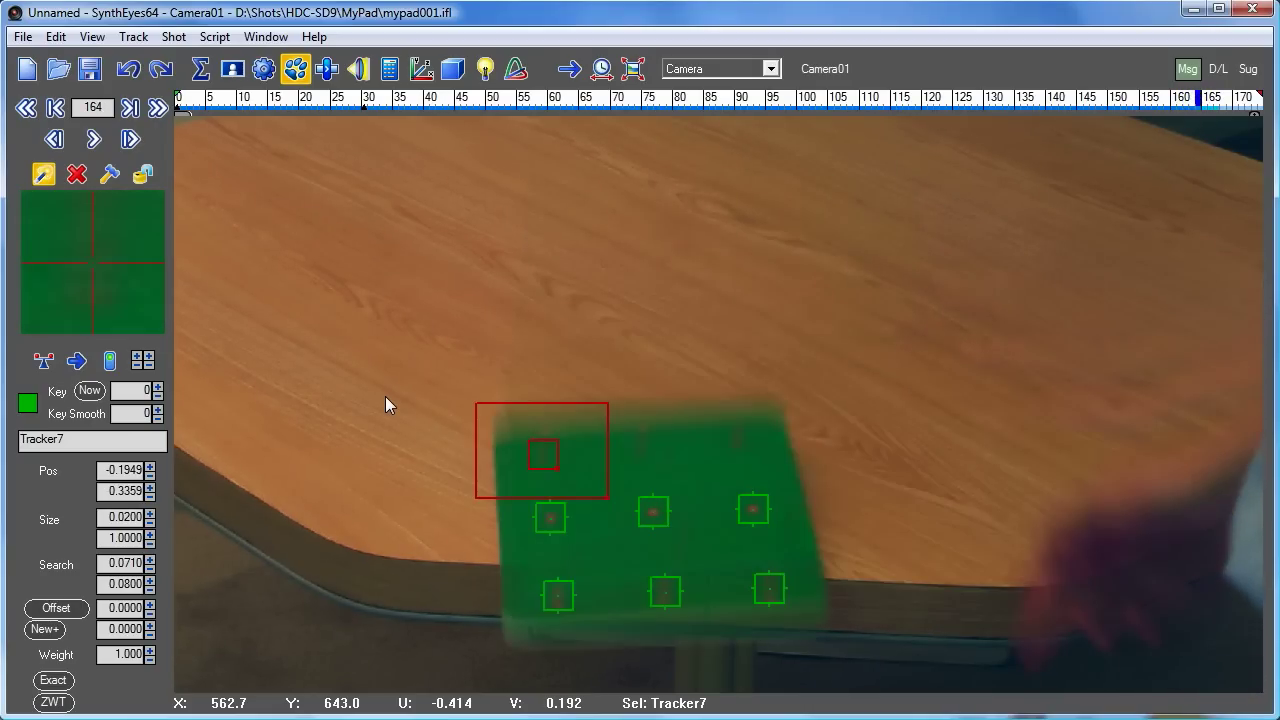
{"action": "left_click", "coordinate": [92, 138]}
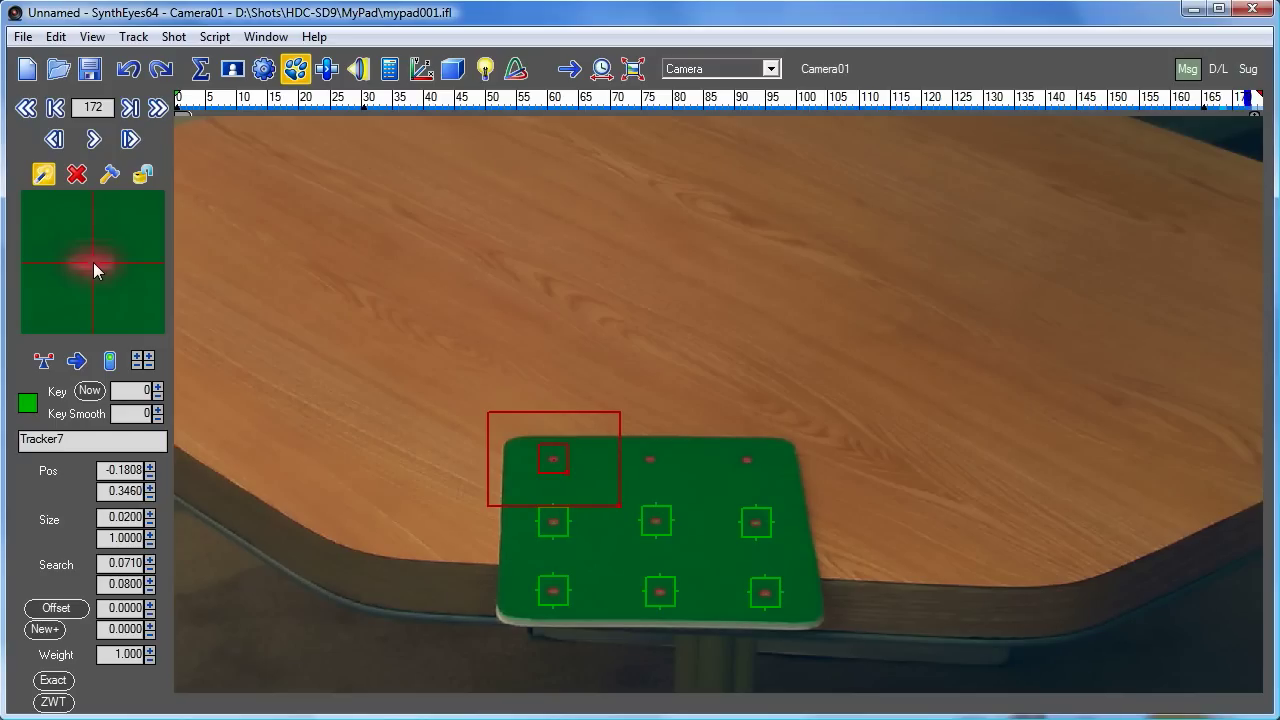
{"action": "left_click", "coordinate": [92, 138]}
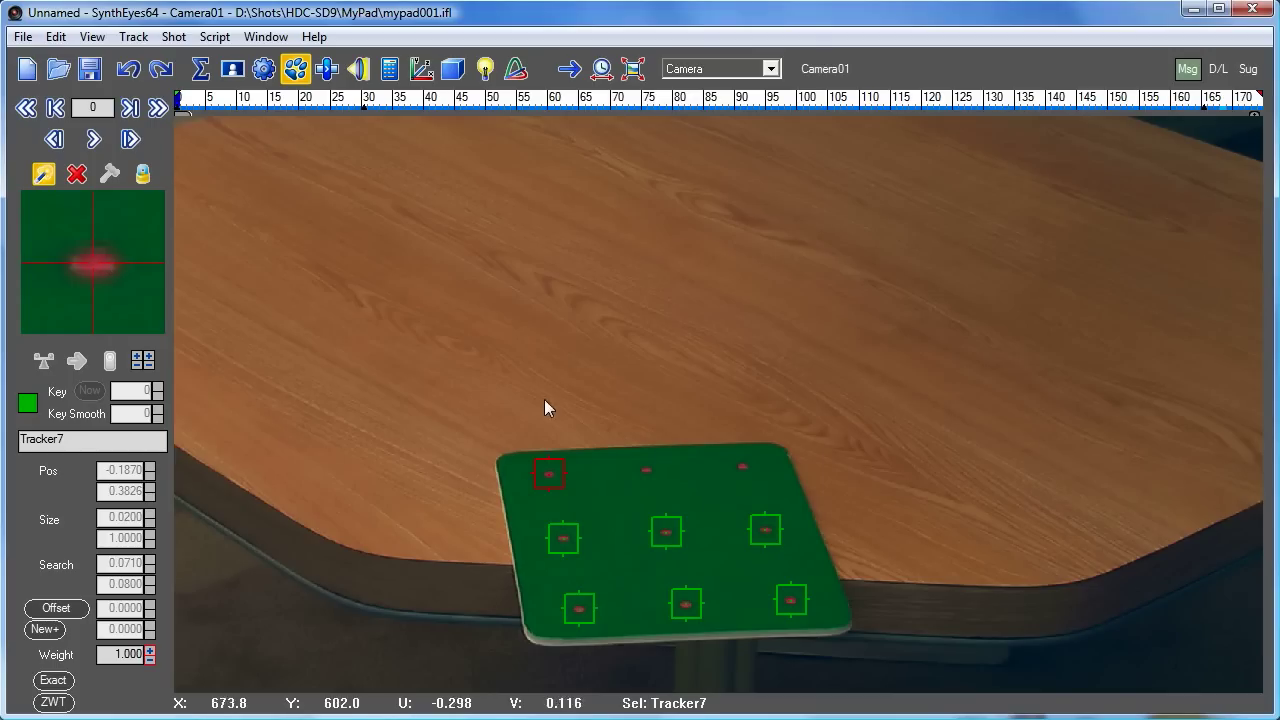
Create Tracker8 on the tablet's top-middle dot and track it to the end, re-centring as needed.
{"action": "left_click", "coordinate": [644, 468]}
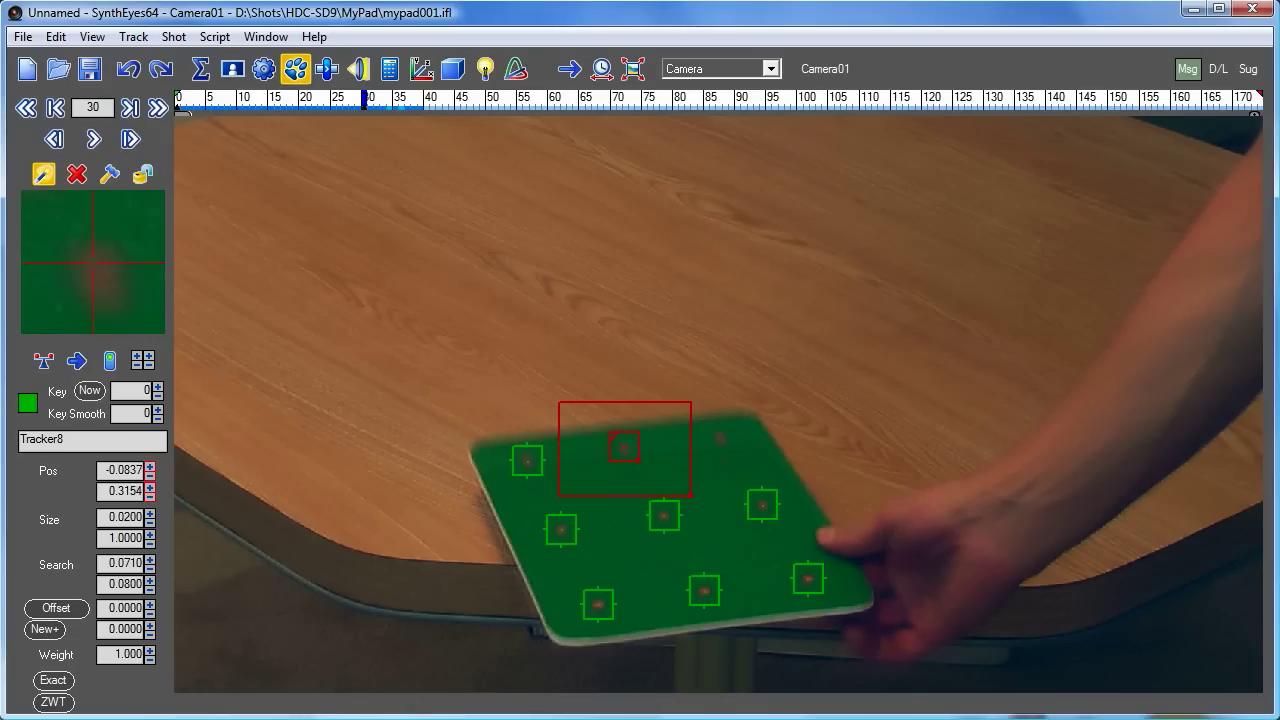
{"action": "left_click", "coordinate": [92, 140]}
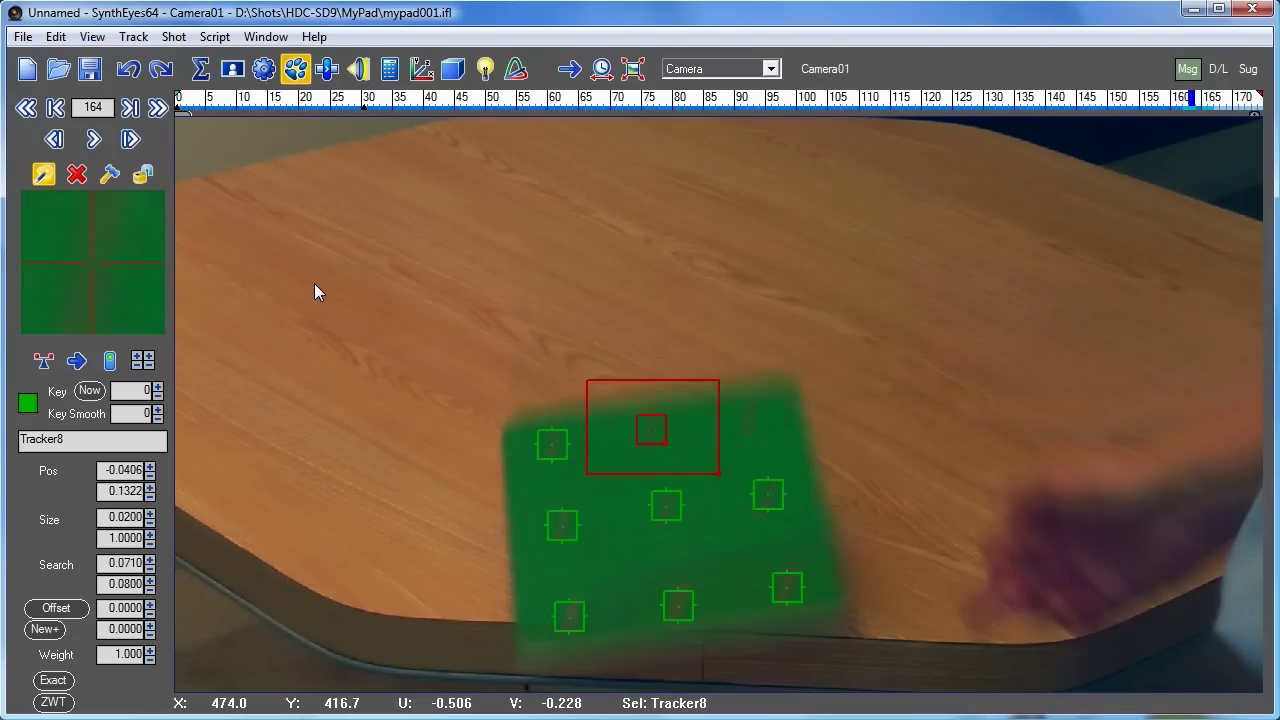
{"action": "left_click", "coordinate": [92, 138]}
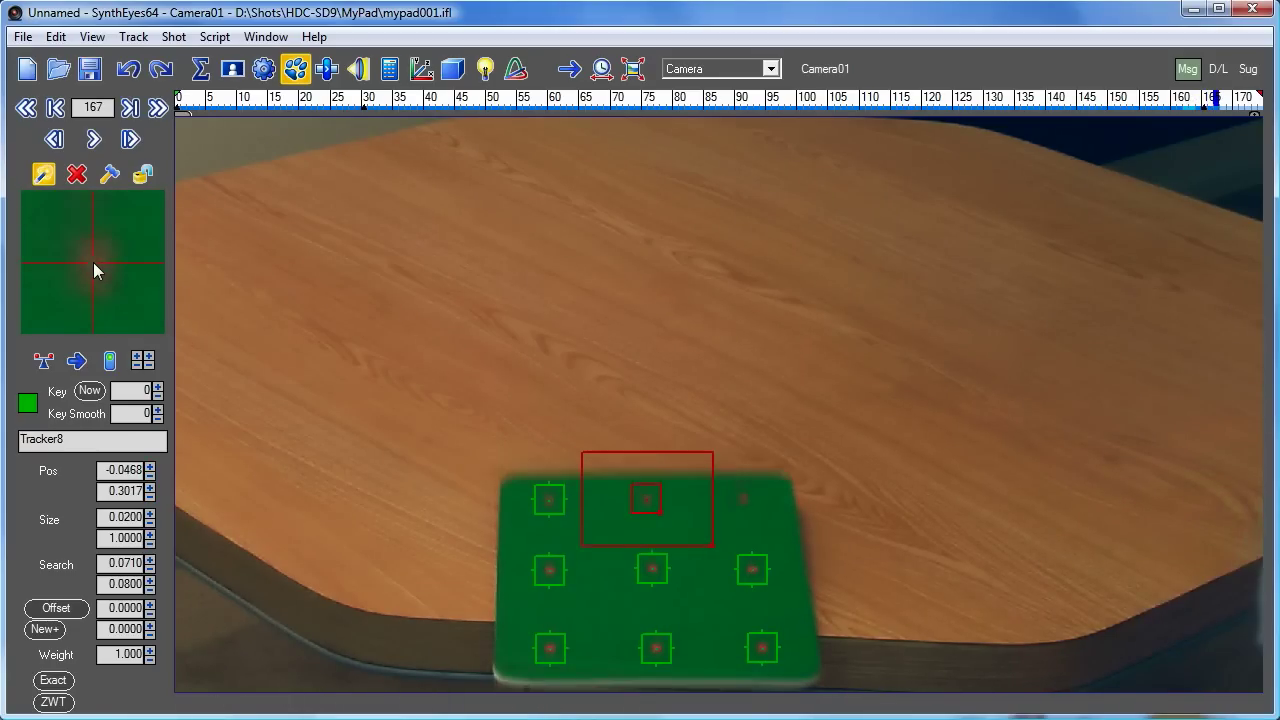
{"action": "left_click", "coordinate": [130, 138]}
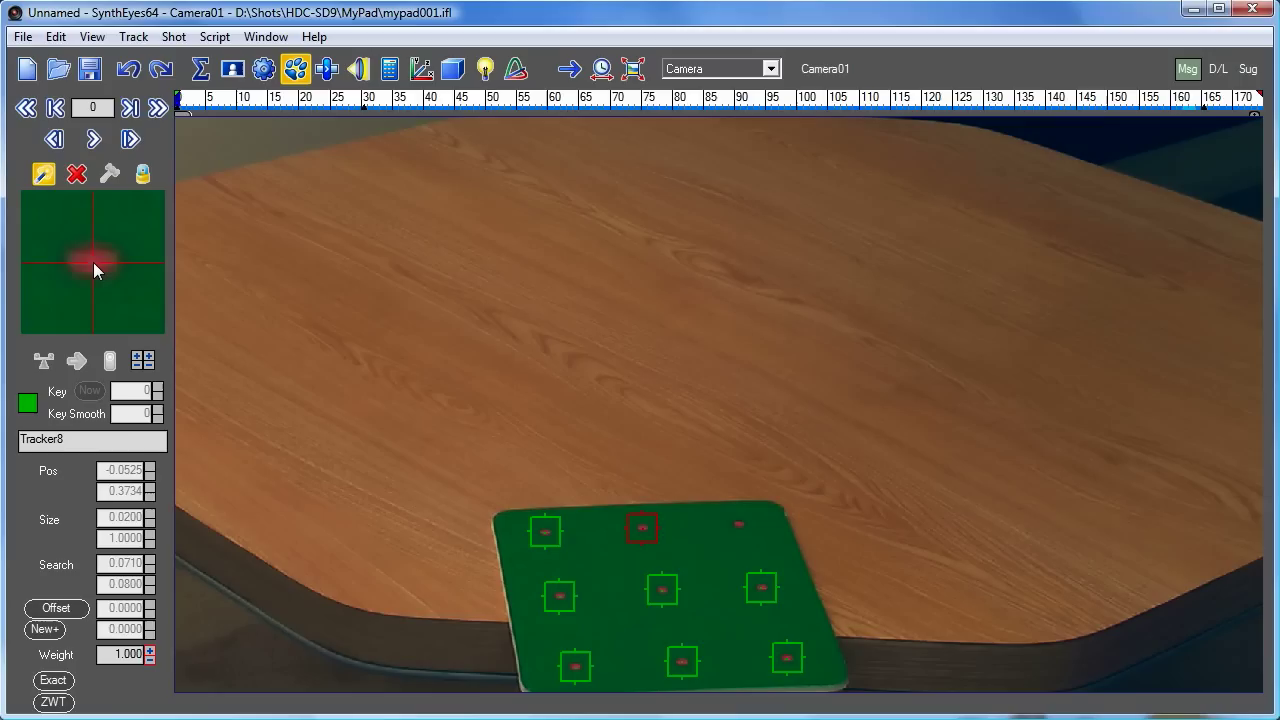
{"action": "mouse_move", "coordinate": [760, 530]}
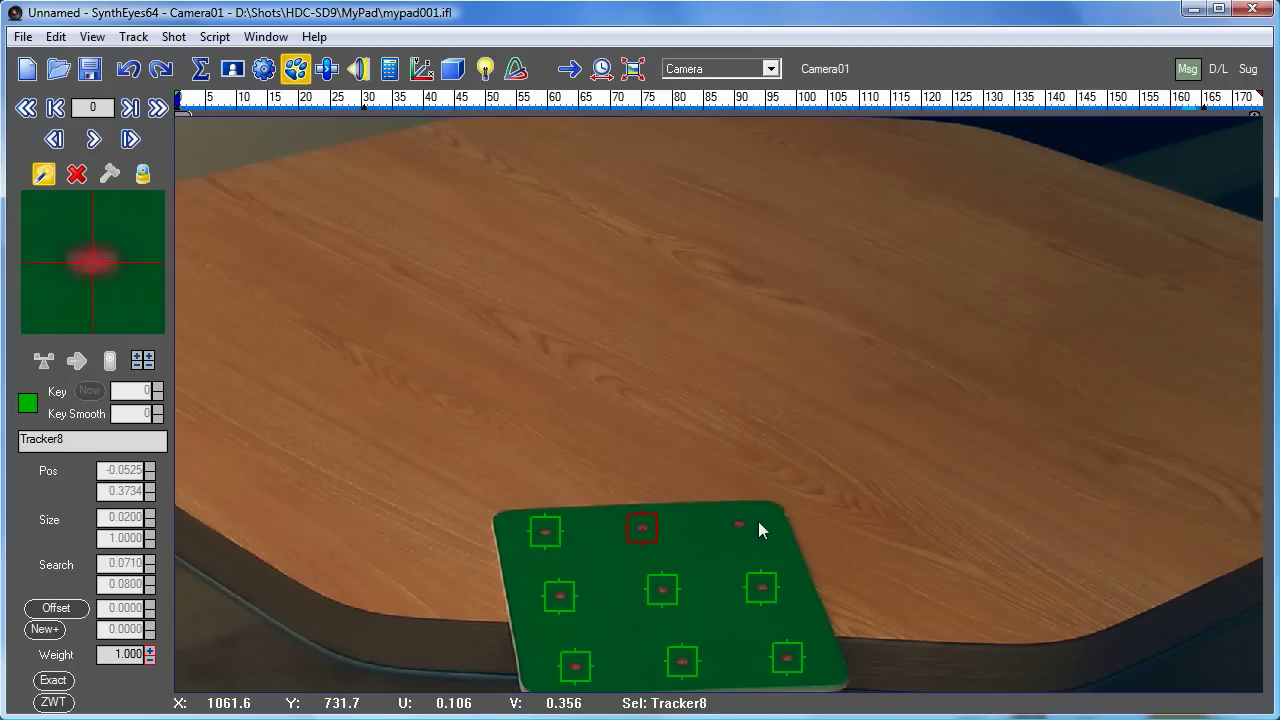
Create Tracker9 on the tablet's top-right dot and track it forward.
{"action": "left_click", "coordinate": [738, 524]}
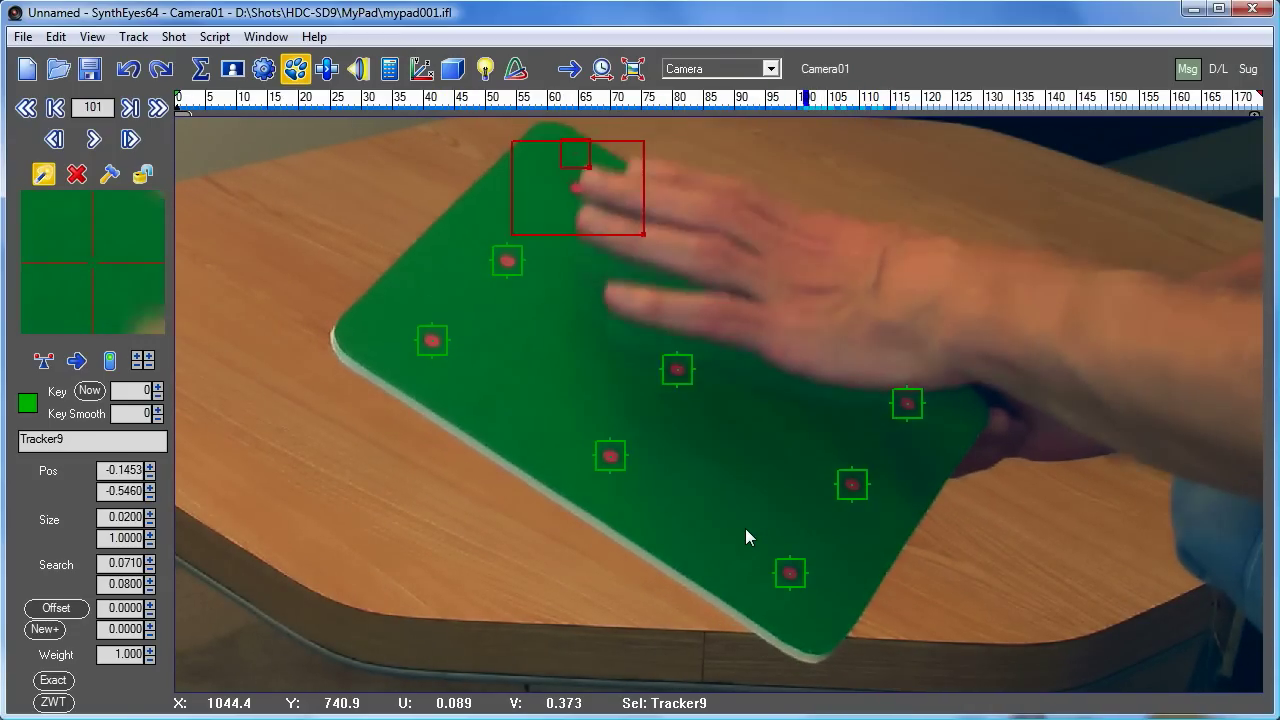
{"action": "mouse_move", "coordinate": [584, 462]}
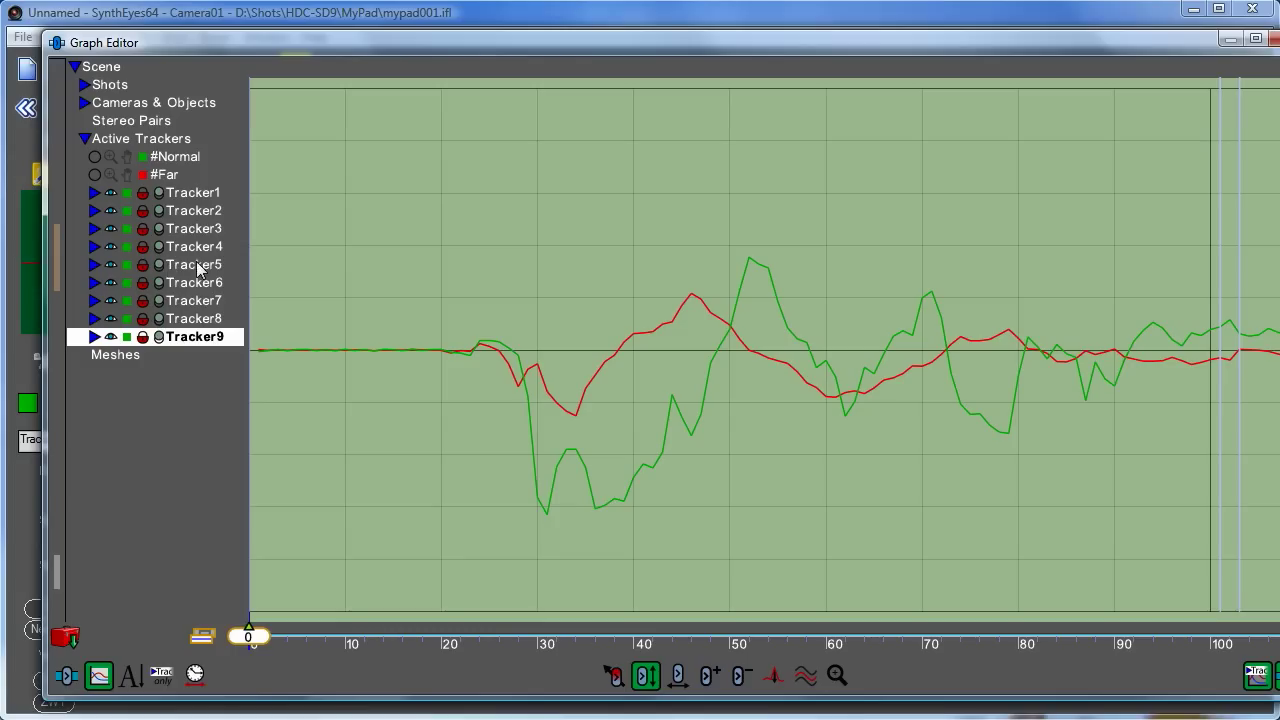
{"action": "mouse_move", "coordinate": [388, 414]}
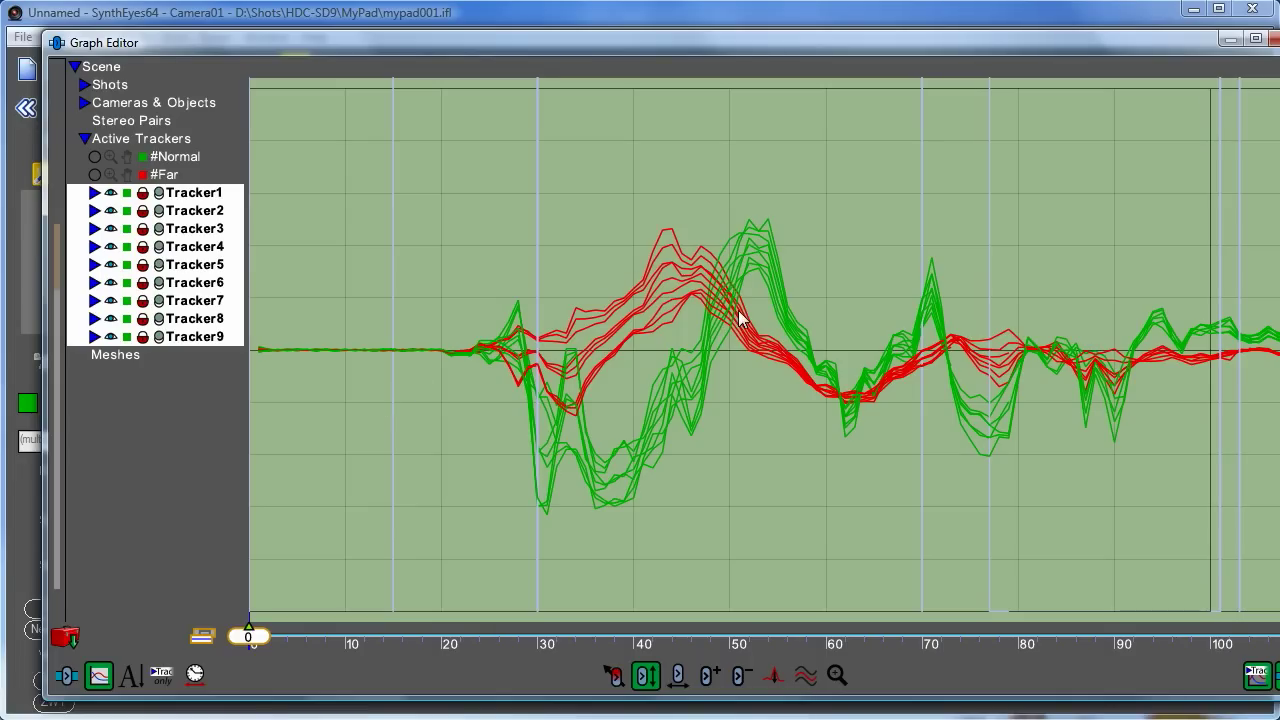
{"action": "mouse_move", "coordinate": [668, 444]}
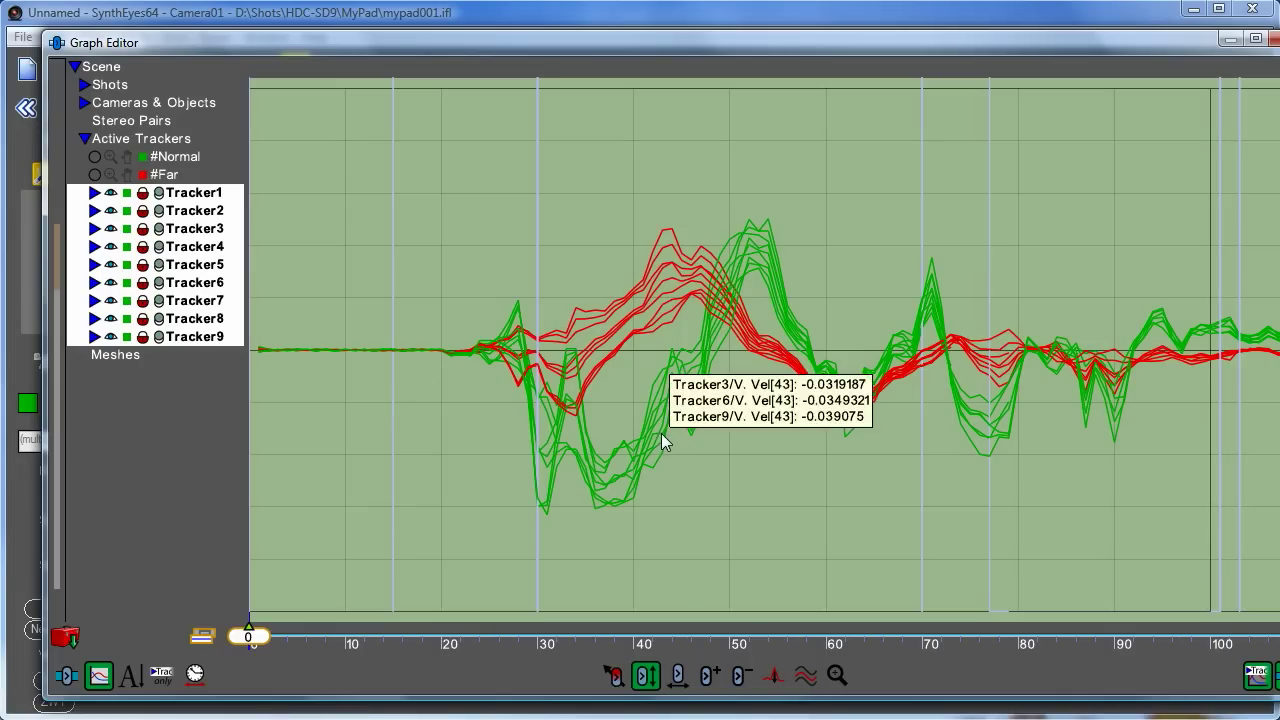
{"action": "mouse_move", "coordinate": [694, 212]}
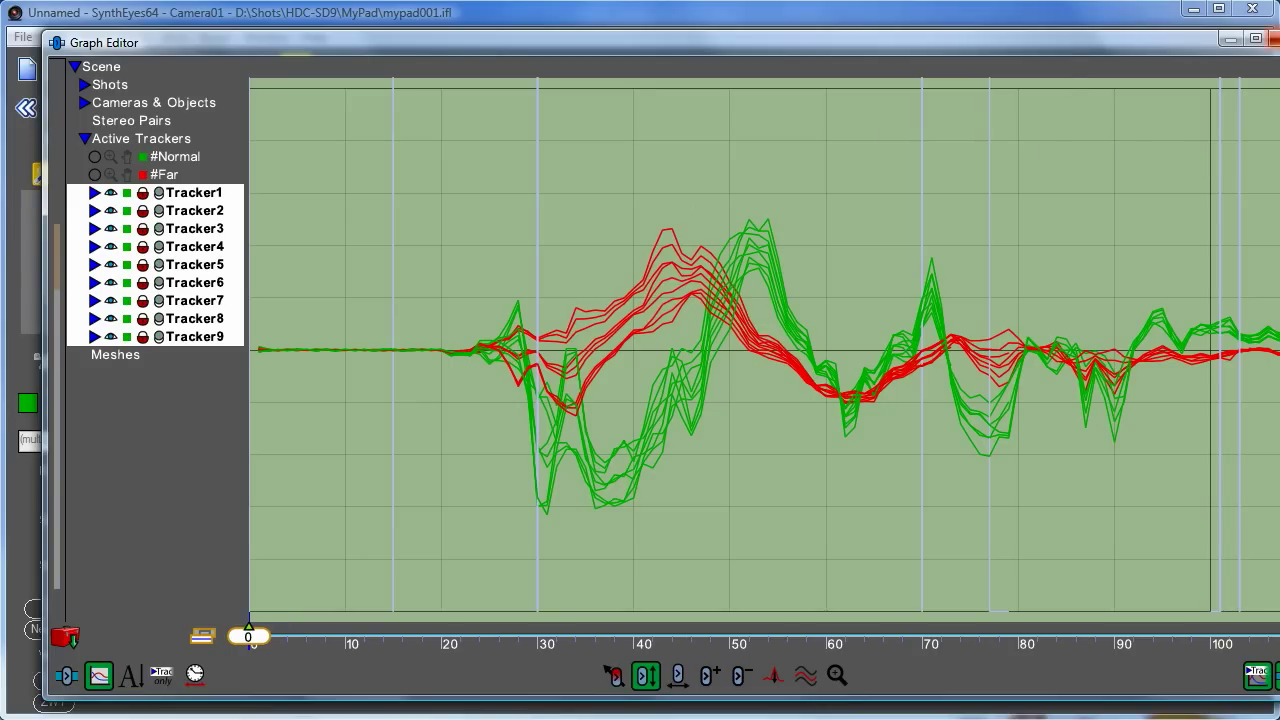
{"action": "left_click", "coordinate": [1256, 42]}
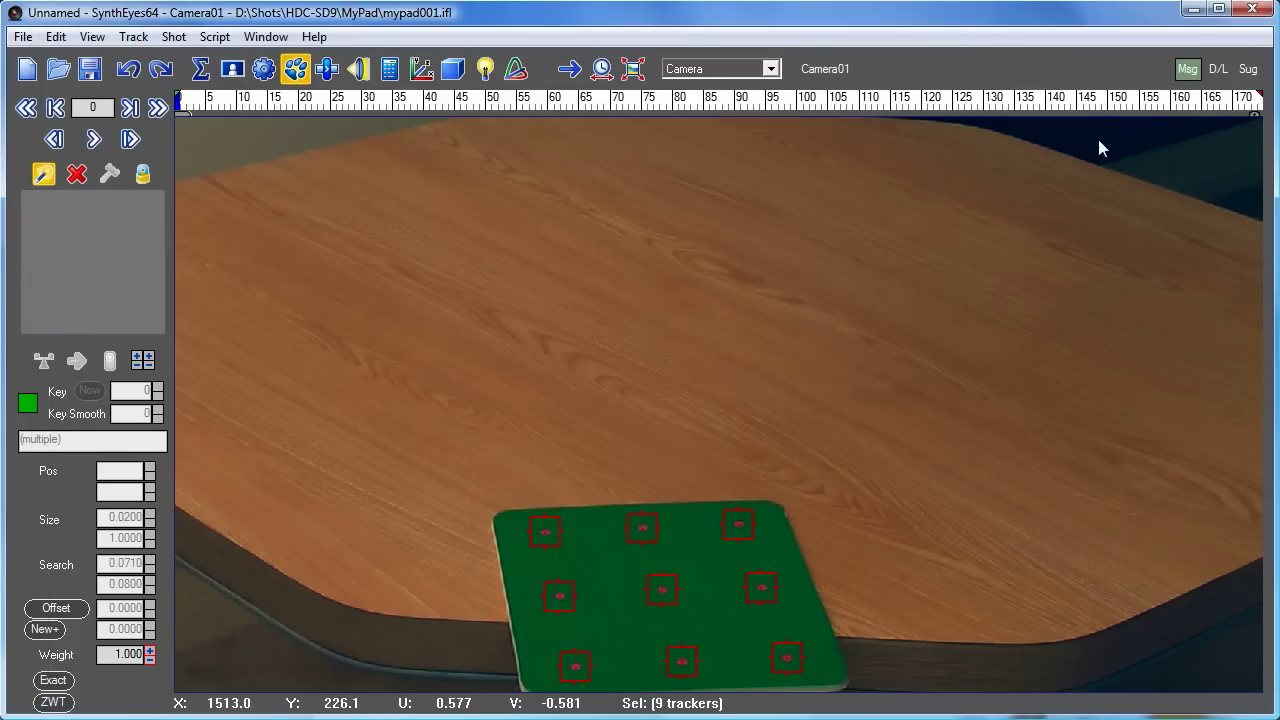
Show the loaded mypadTrackedTute scene with its nine tablet trackers and reach the Shot menu.
{"action": "left_click", "coordinate": [452, 68]}
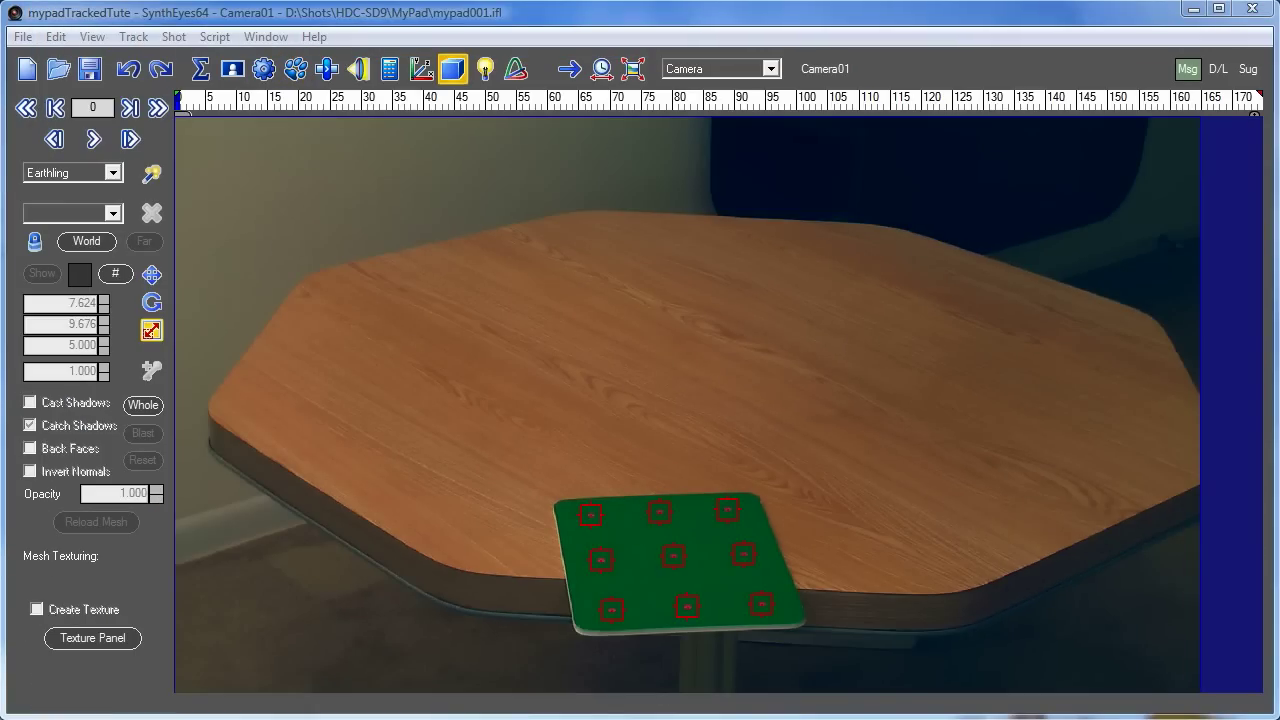
{"action": "mouse_move", "coordinate": [344, 212]}
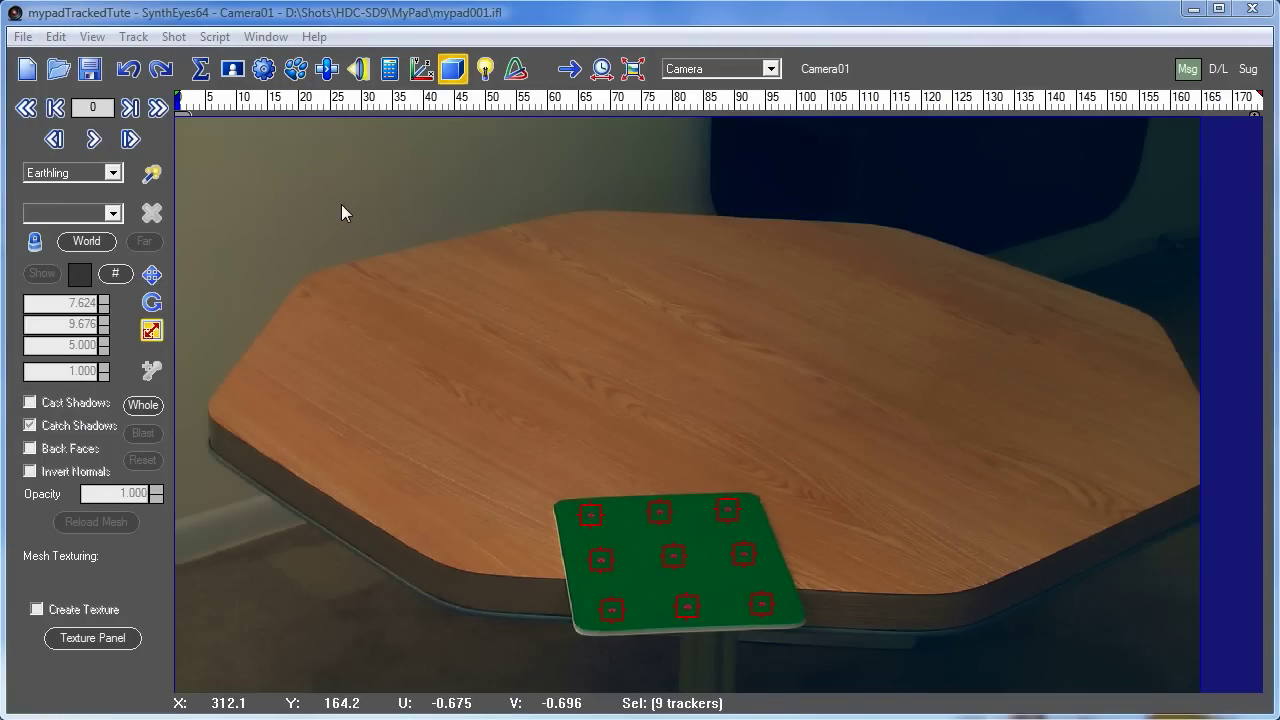
{"action": "mouse_move", "coordinate": [380, 184]}
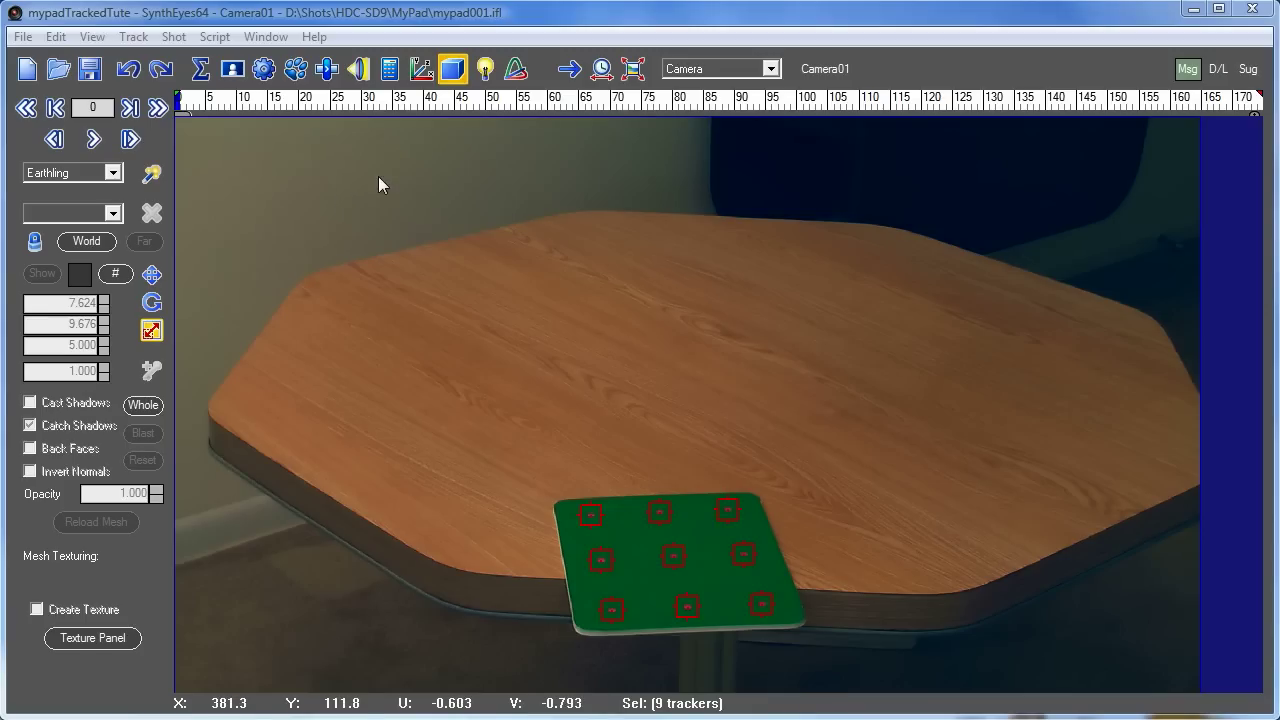
{"action": "mouse_move", "coordinate": [772, 126]}
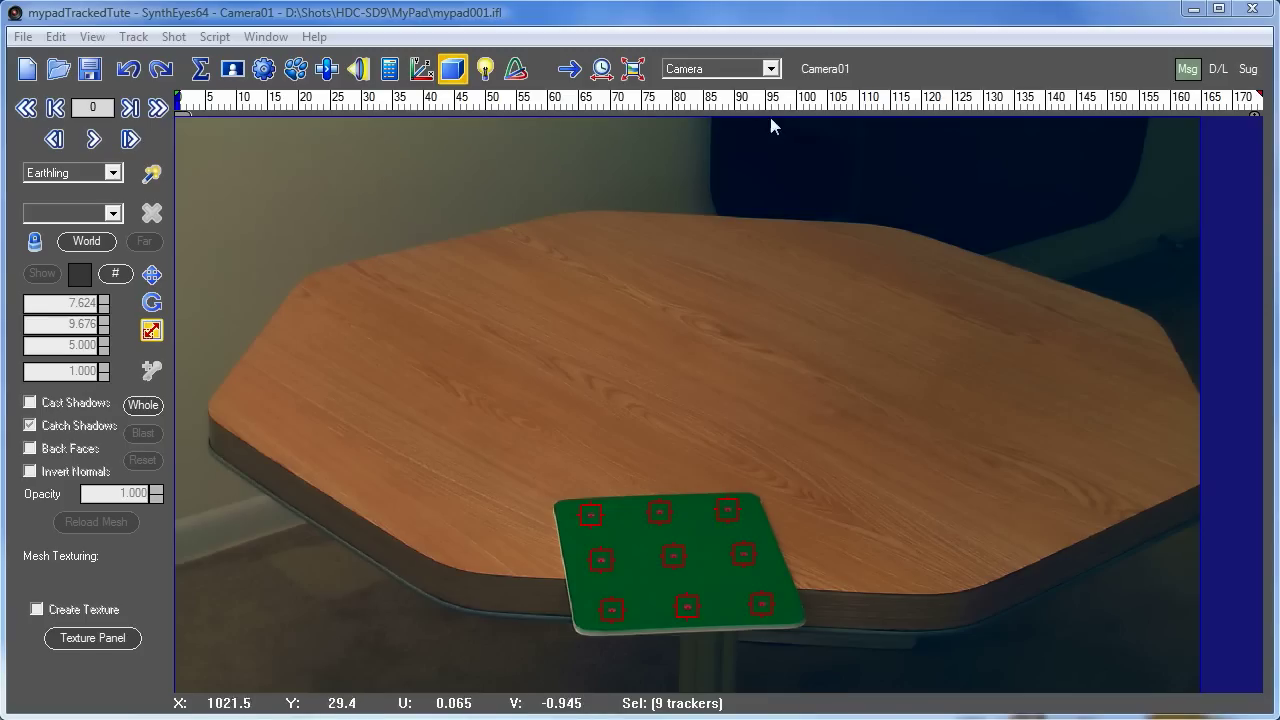
{"action": "mouse_move", "coordinate": [824, 68]}
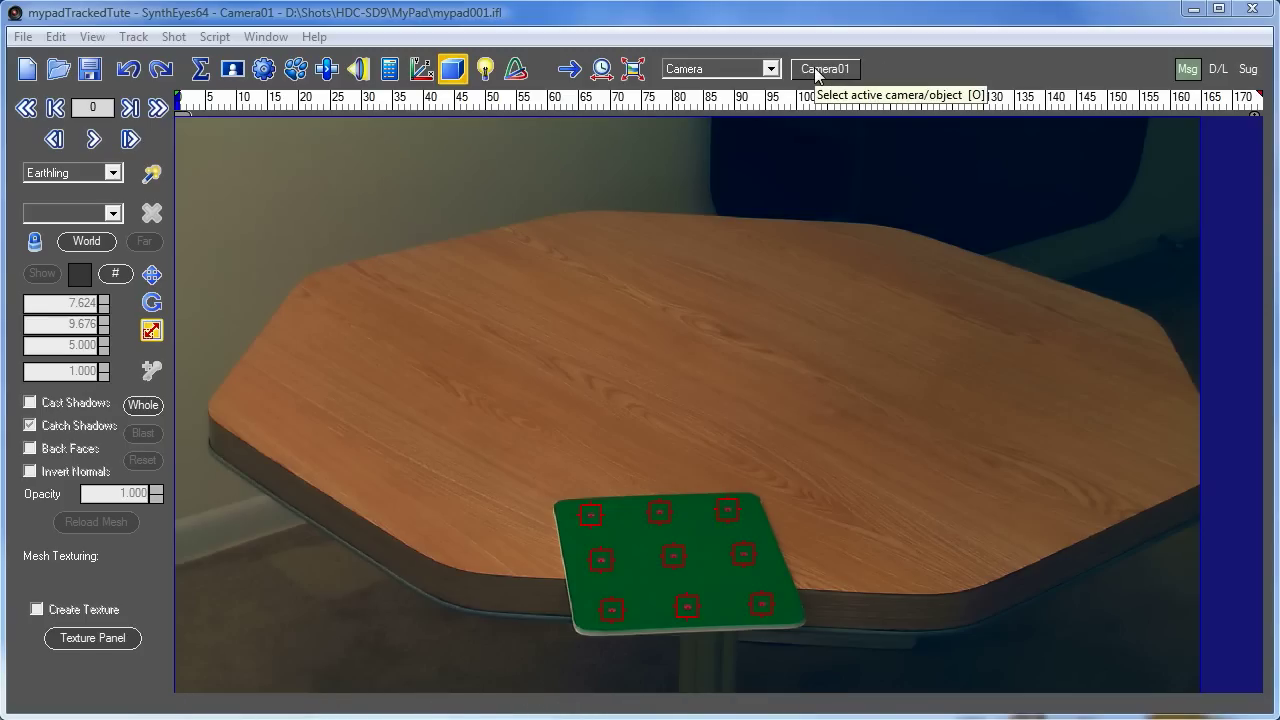
{"action": "mouse_move", "coordinate": [700, 372]}
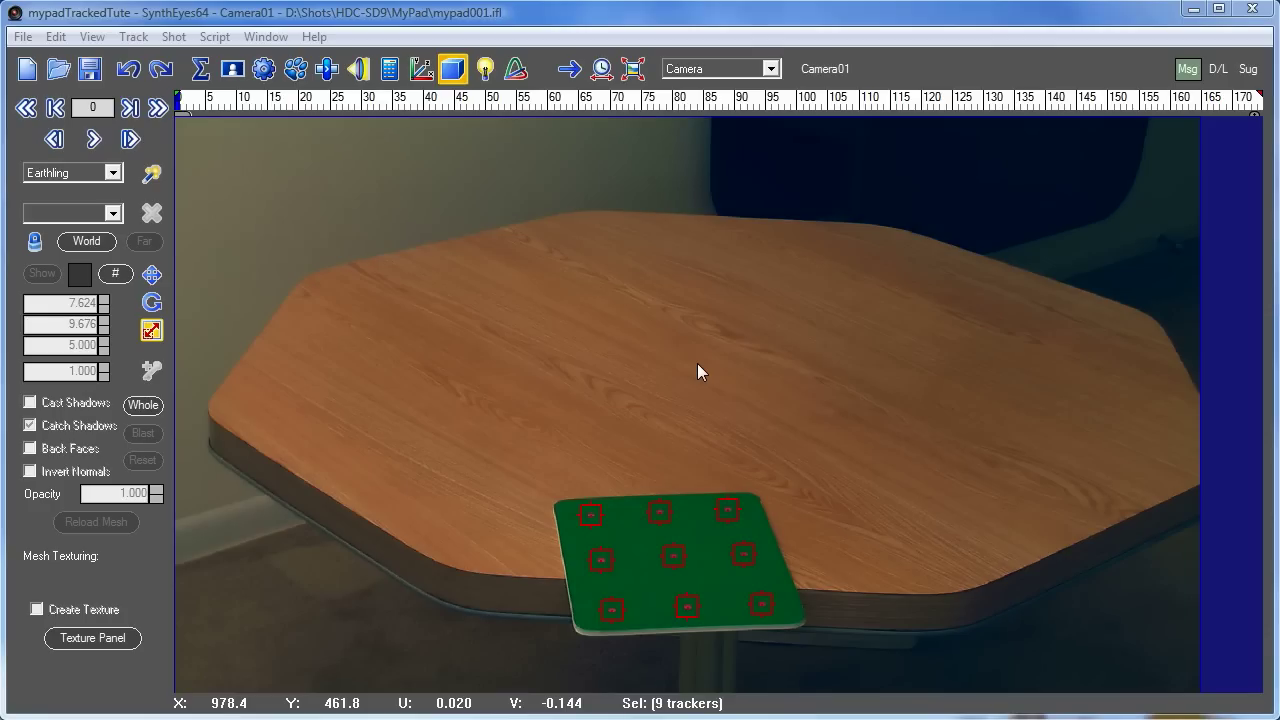
{"action": "mouse_move", "coordinate": [456, 308]}
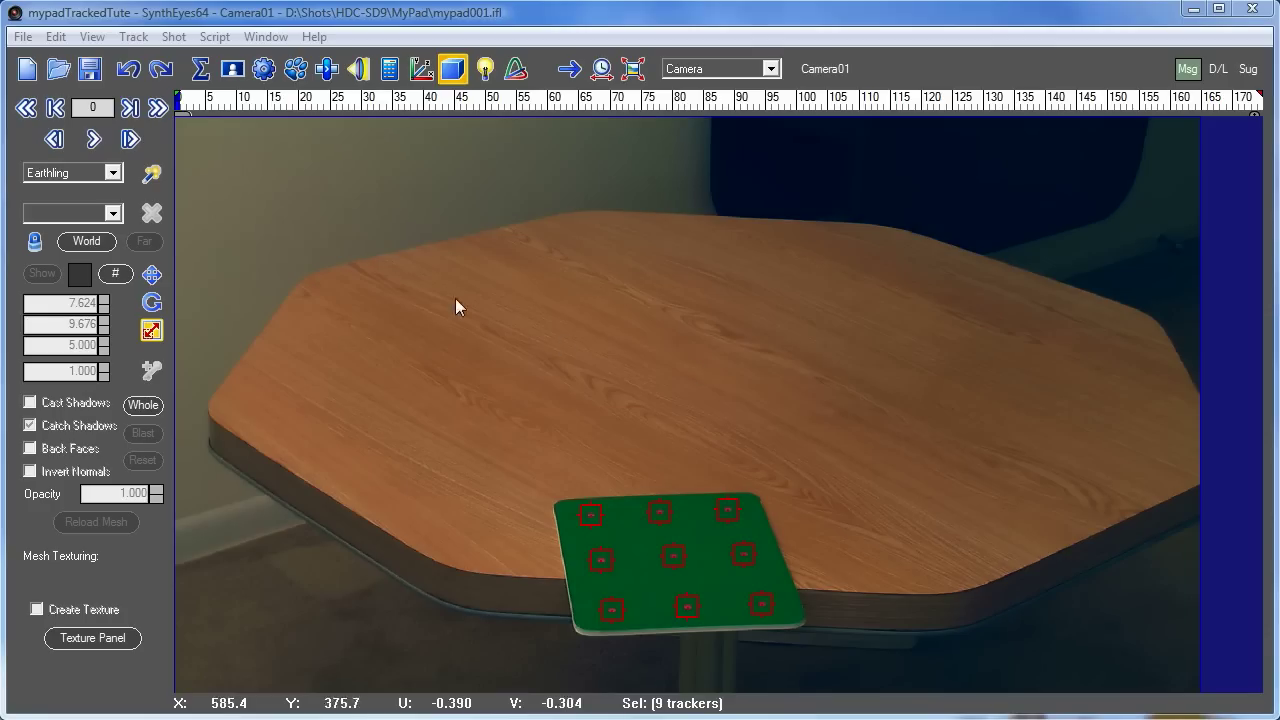
{"action": "left_click", "coordinate": [172, 36]}
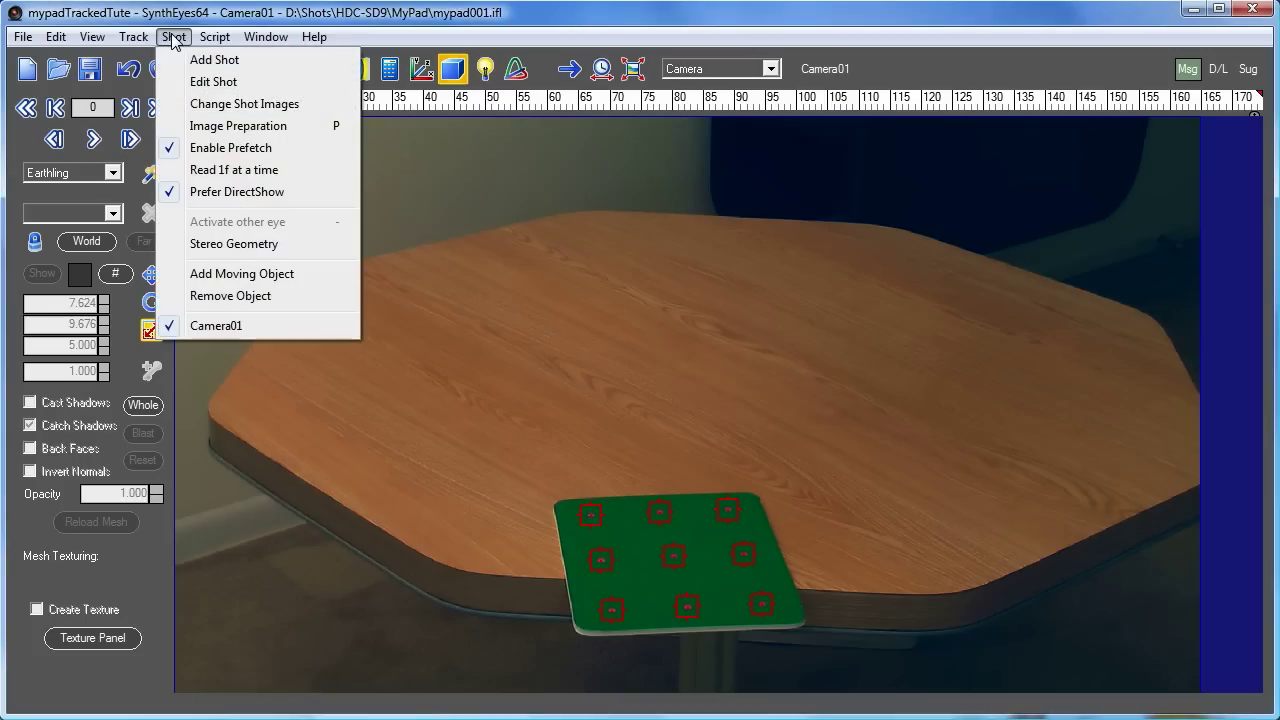
Add moving object Object01 and move the nine tablet trackers onto it rather than cloning.
{"action": "left_click", "coordinate": [242, 272]}
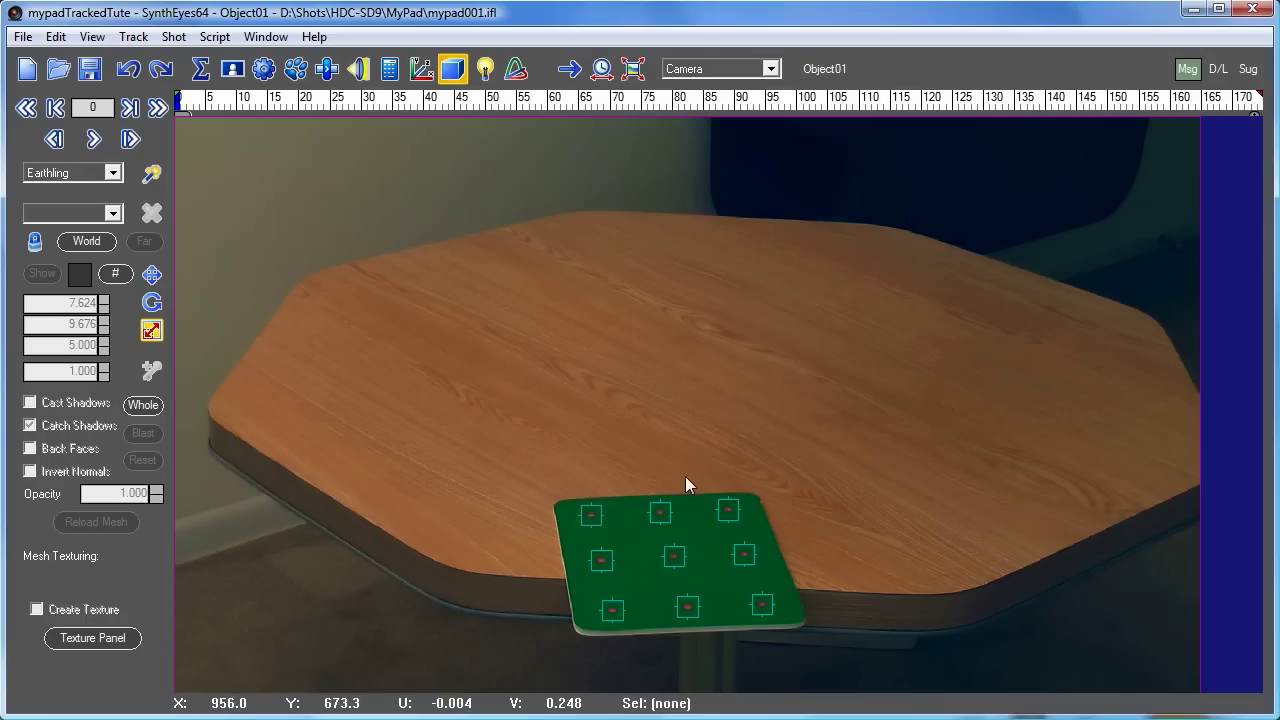
{"action": "mouse_move", "coordinate": [830, 68]}
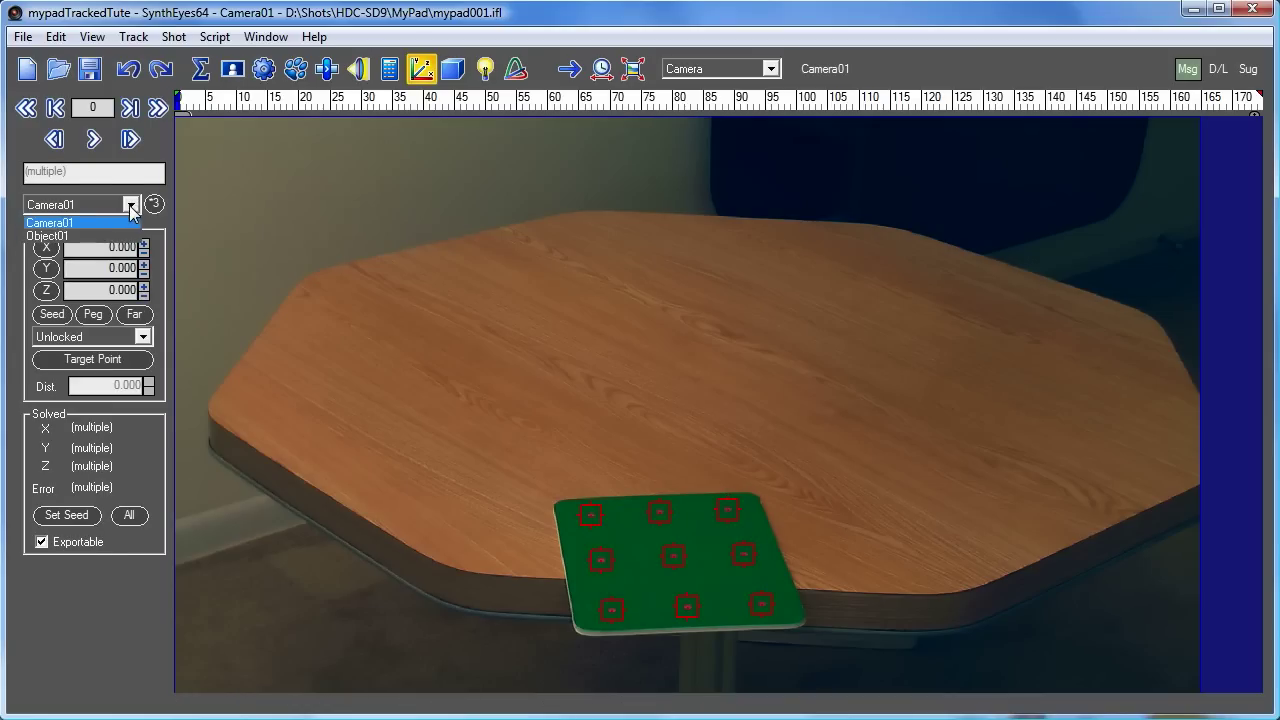
{"action": "left_click", "coordinate": [50, 236]}
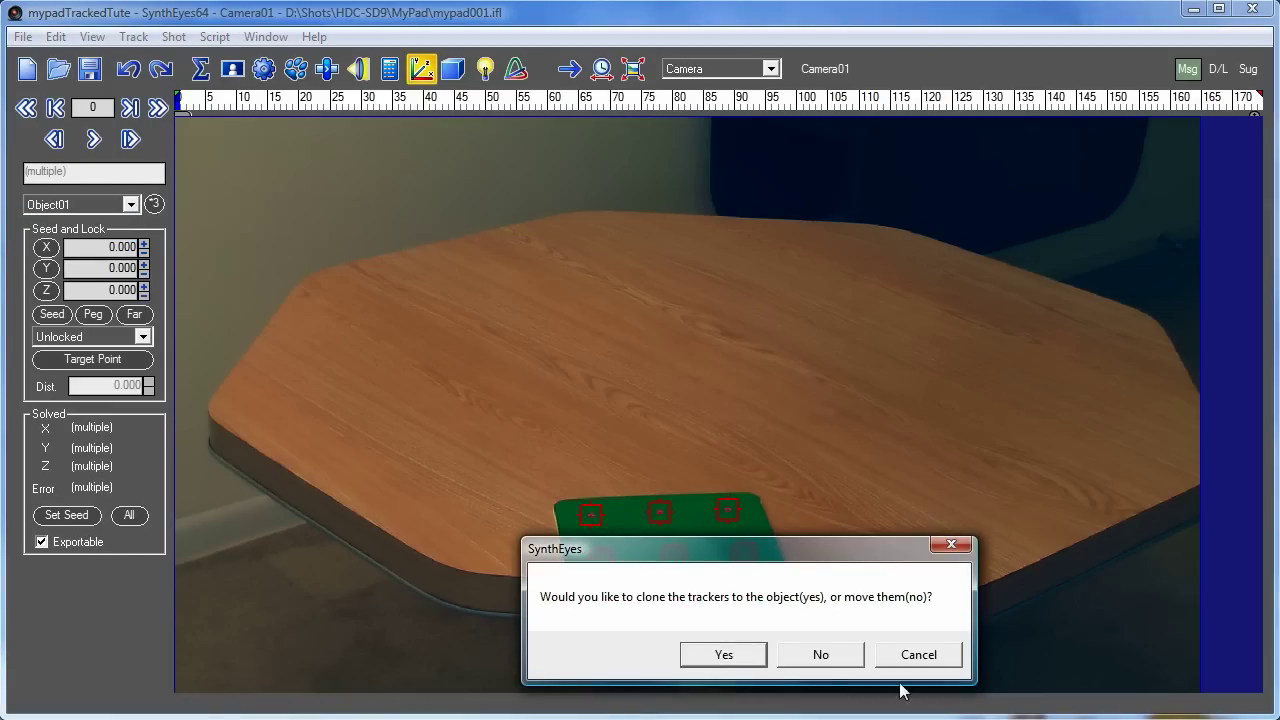
{"action": "left_click", "coordinate": [820, 654]}
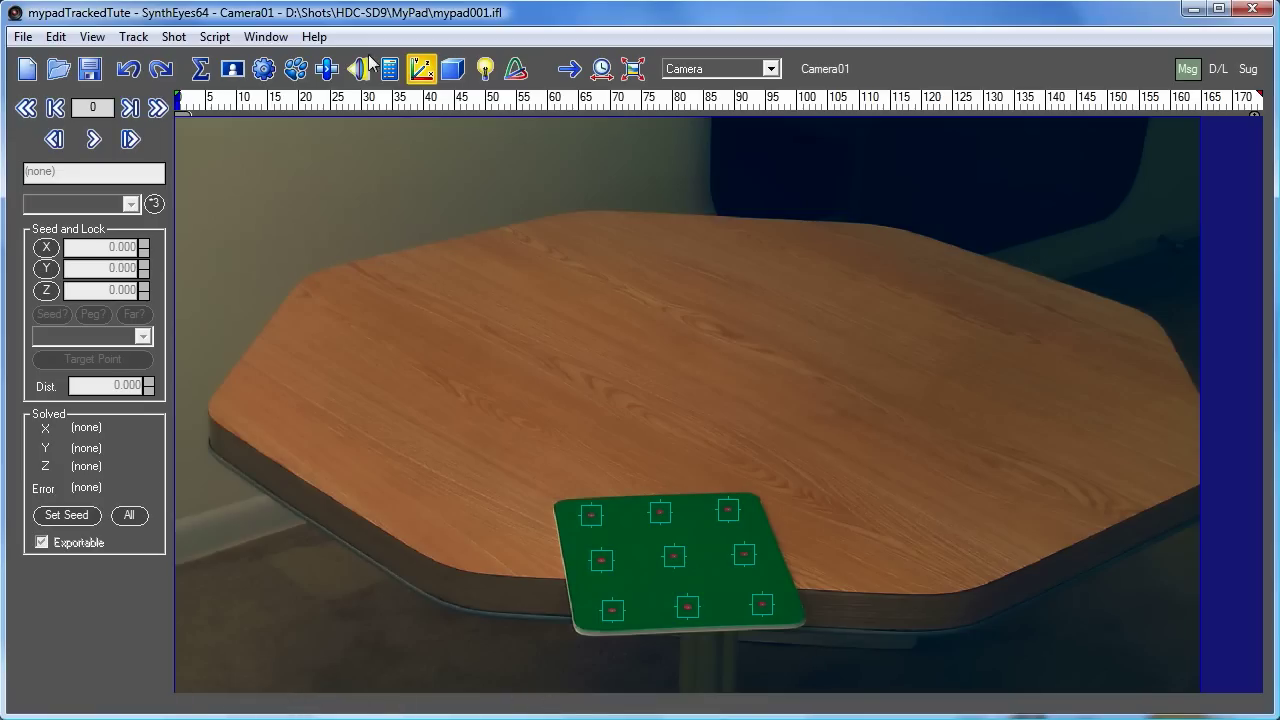
{"action": "left_click", "coordinate": [388, 68]}
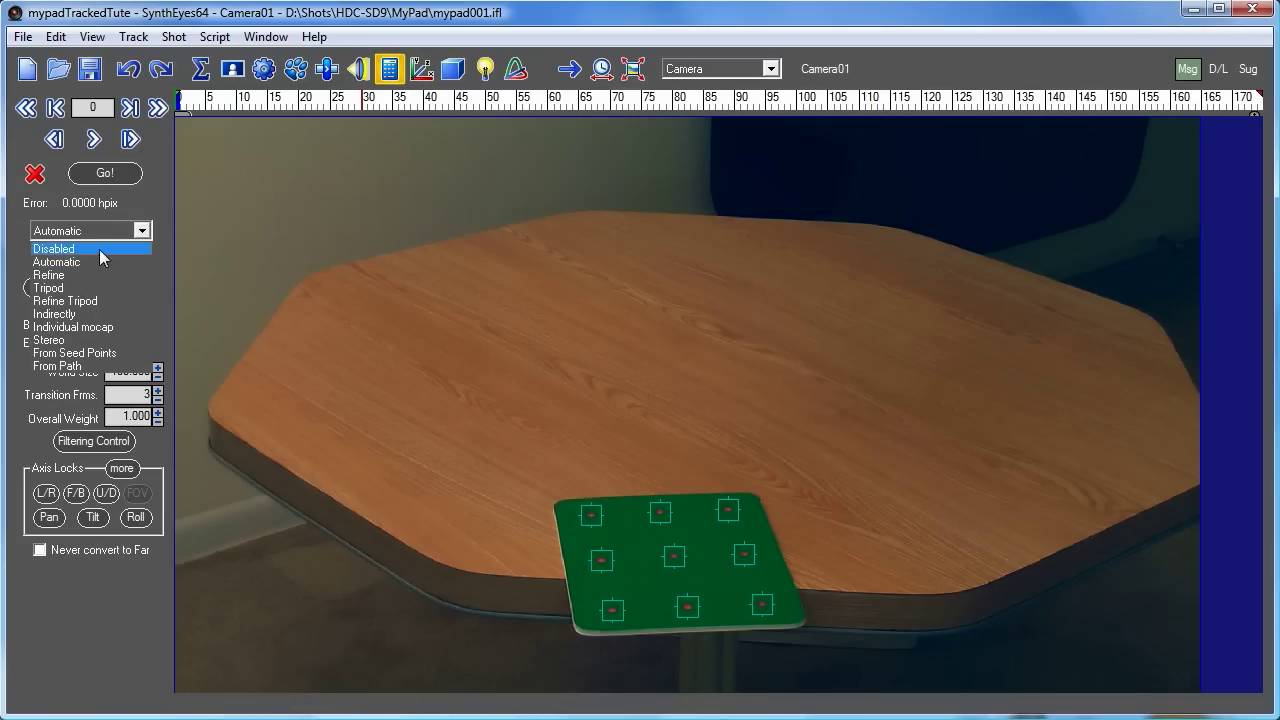
Set Camera01's solver mode to Disabled and make Object01 the active object.
{"action": "left_click", "coordinate": [54, 248]}
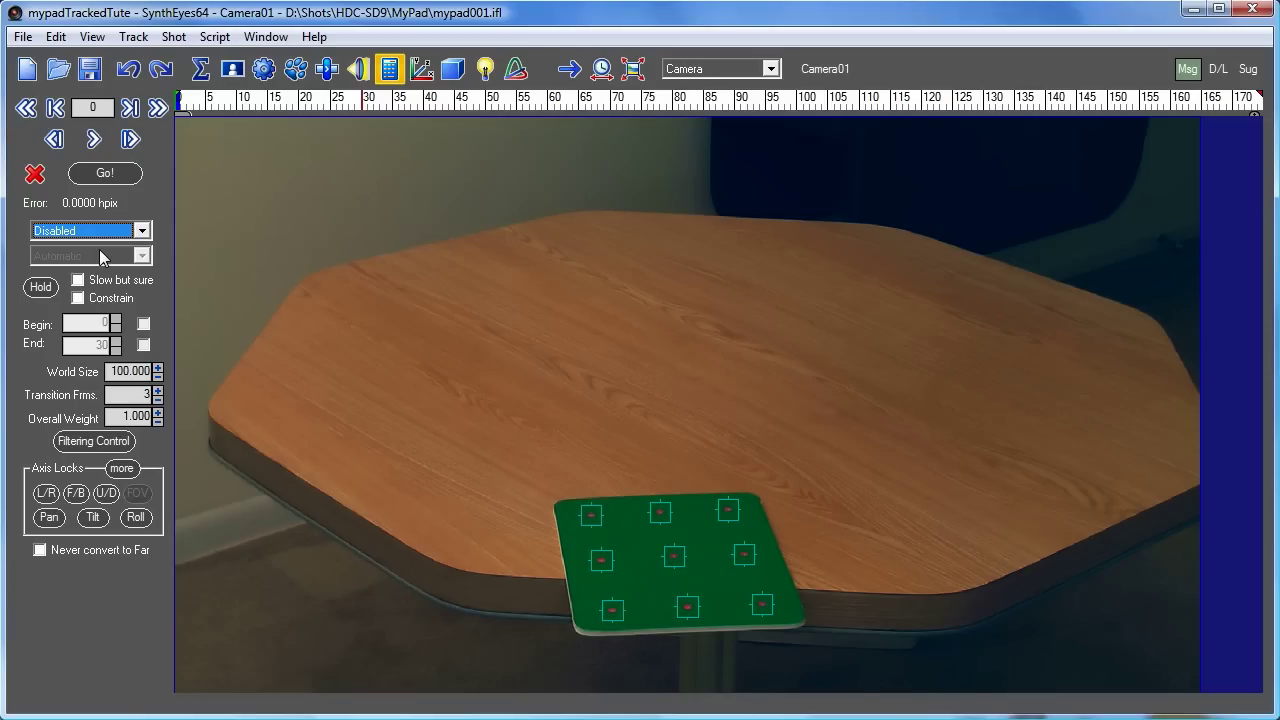
{"action": "mouse_move", "coordinate": [370, 222]}
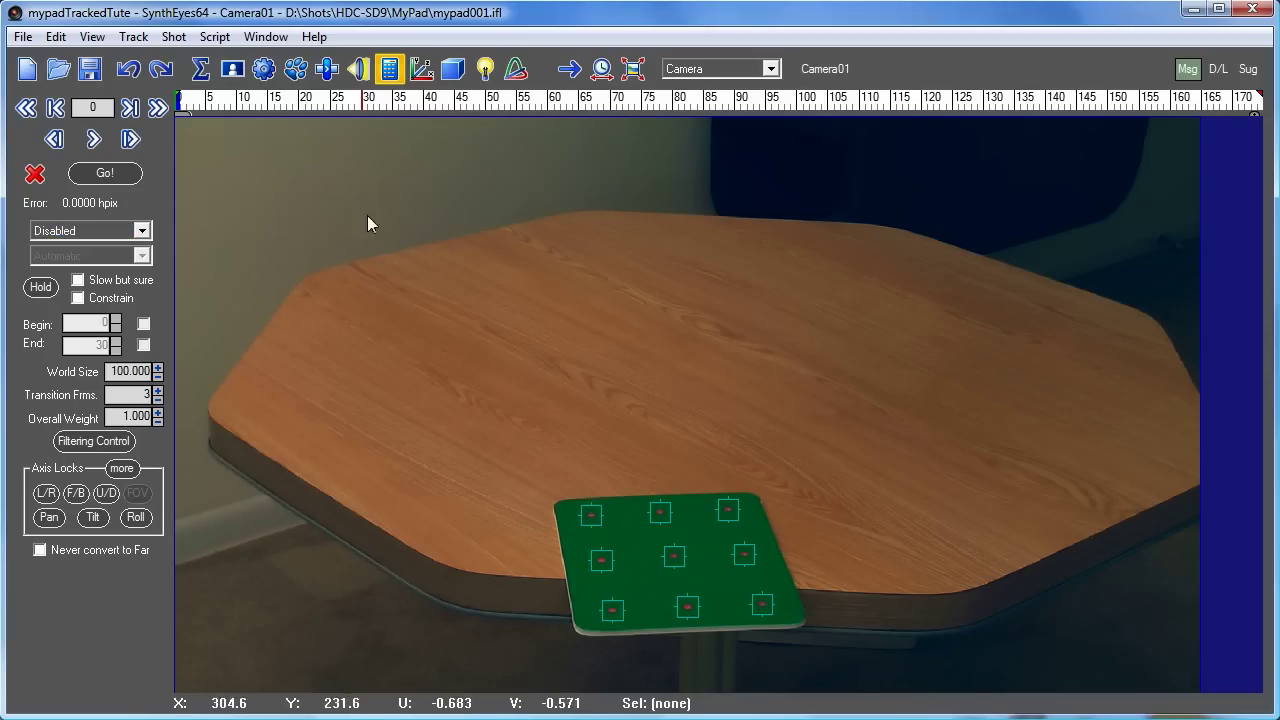
{"action": "mouse_move", "coordinate": [280, 528]}
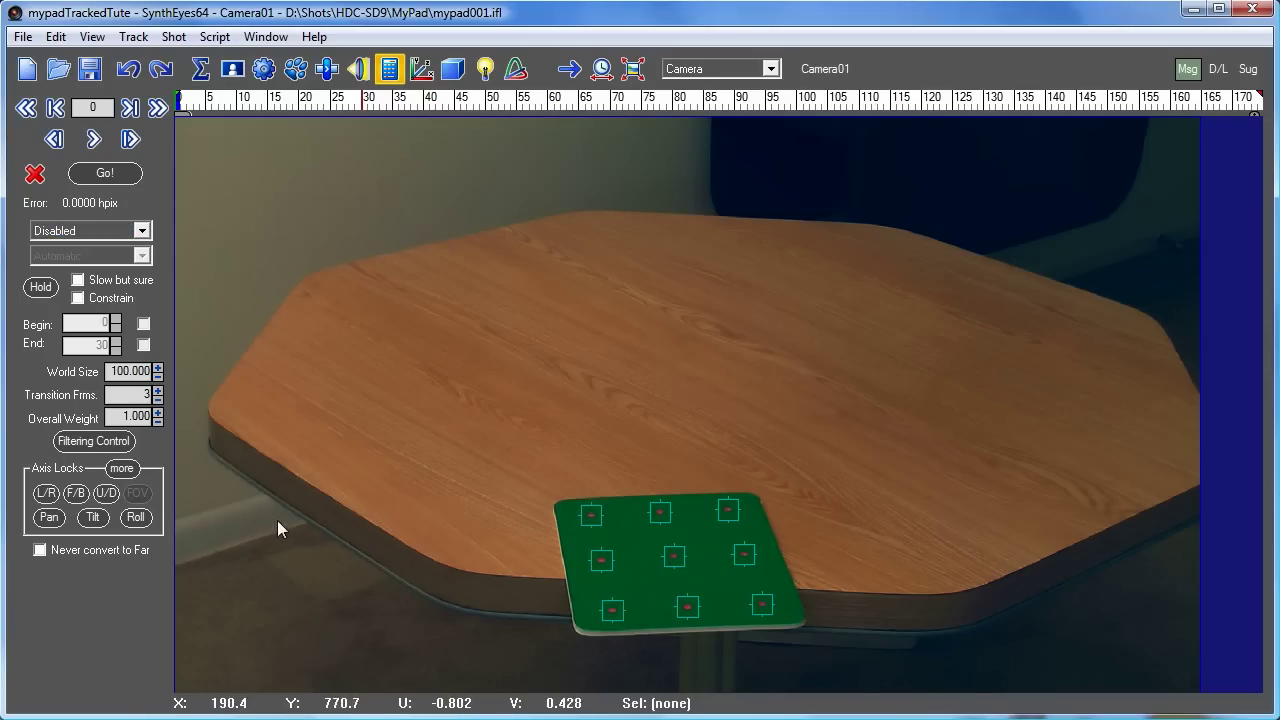
{"action": "mouse_move", "coordinate": [256, 418]}
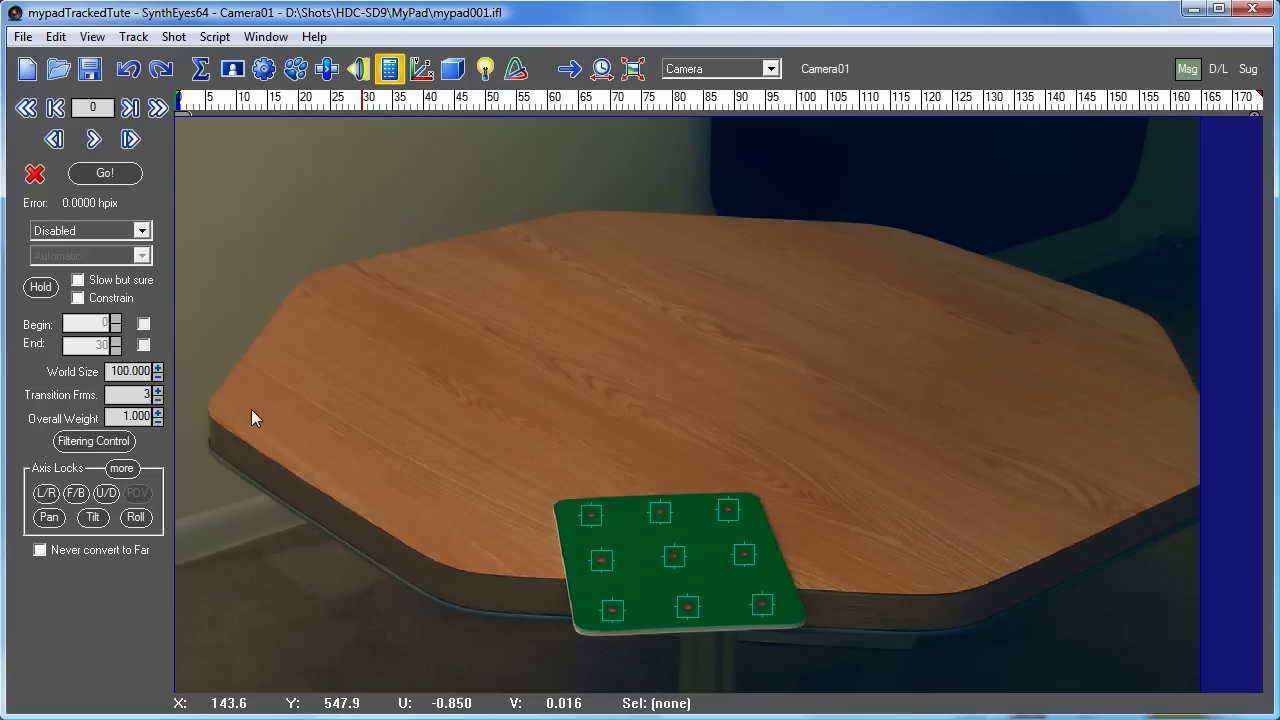
{"action": "mouse_move", "coordinate": [478, 420]}
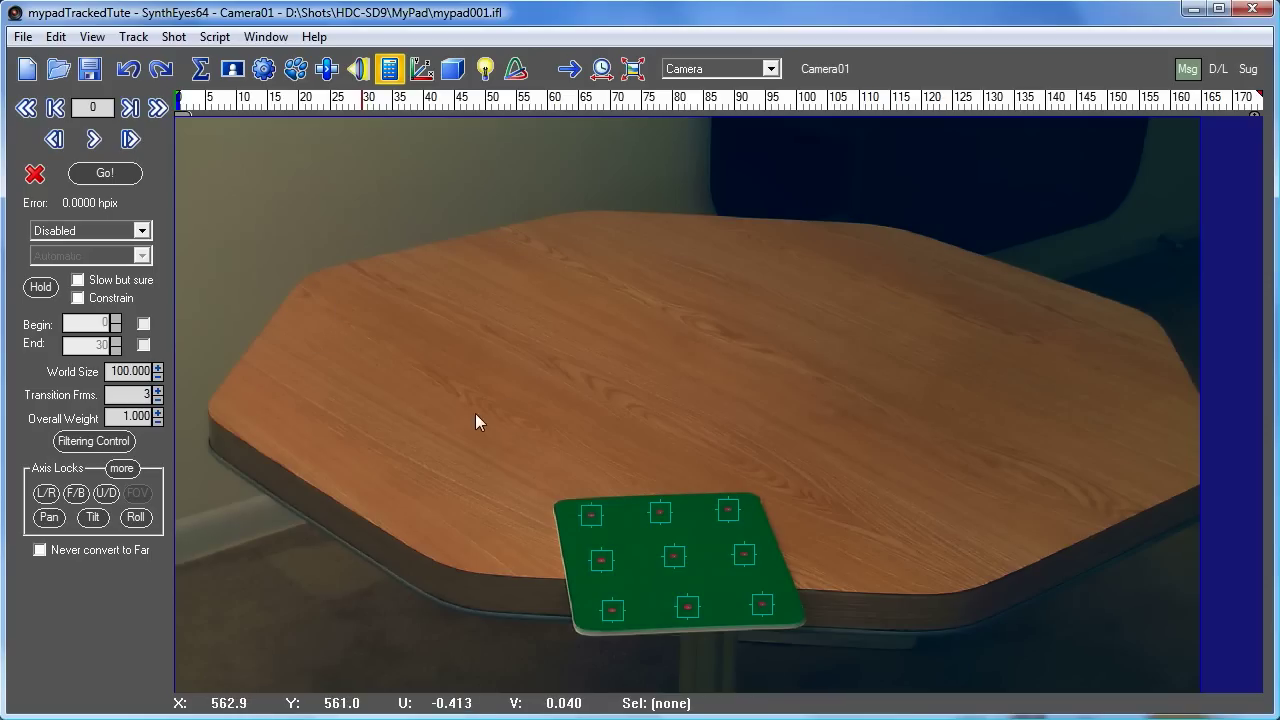
{"action": "mouse_move", "coordinate": [704, 250]}
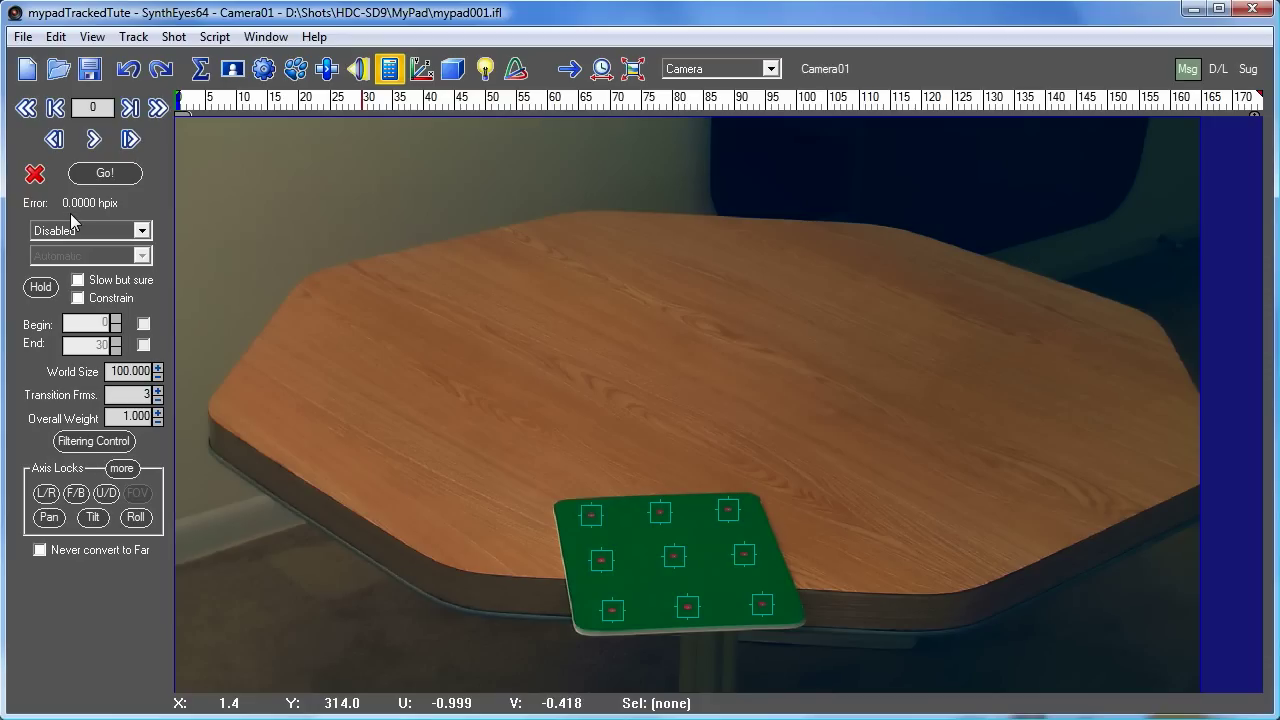
{"action": "mouse_move", "coordinate": [284, 276]}
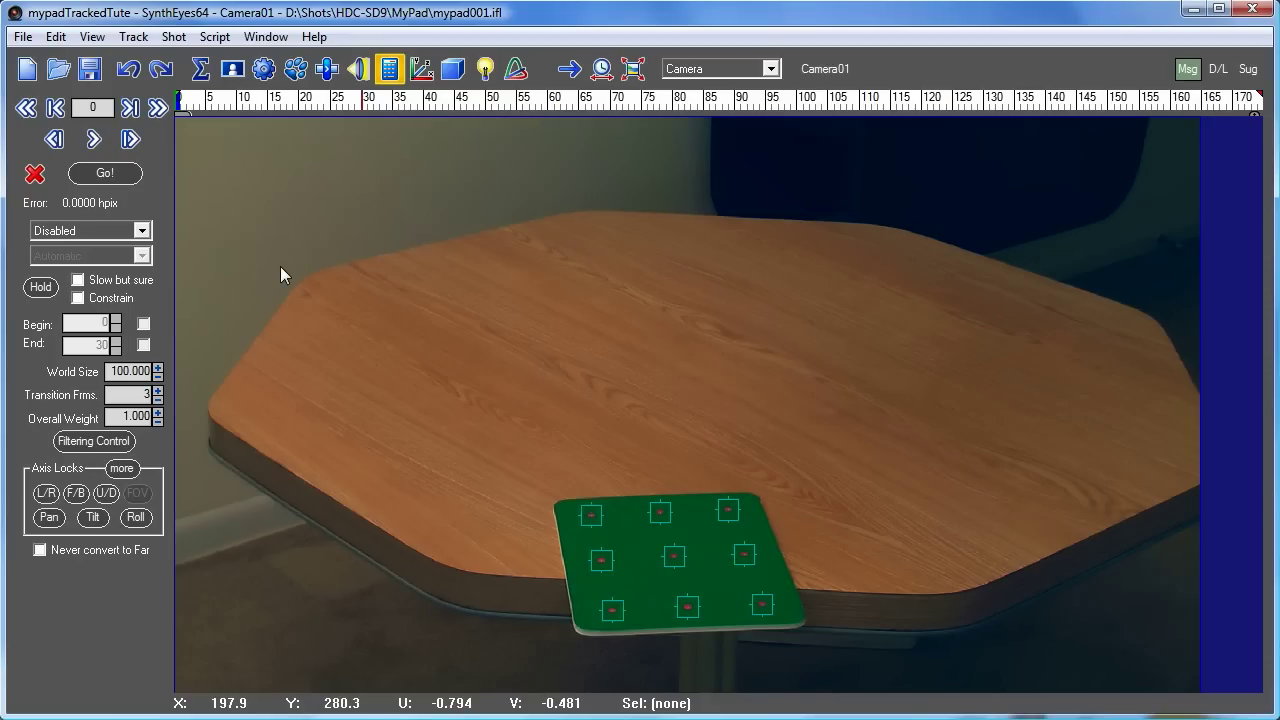
{"action": "mouse_move", "coordinate": [650, 282]}
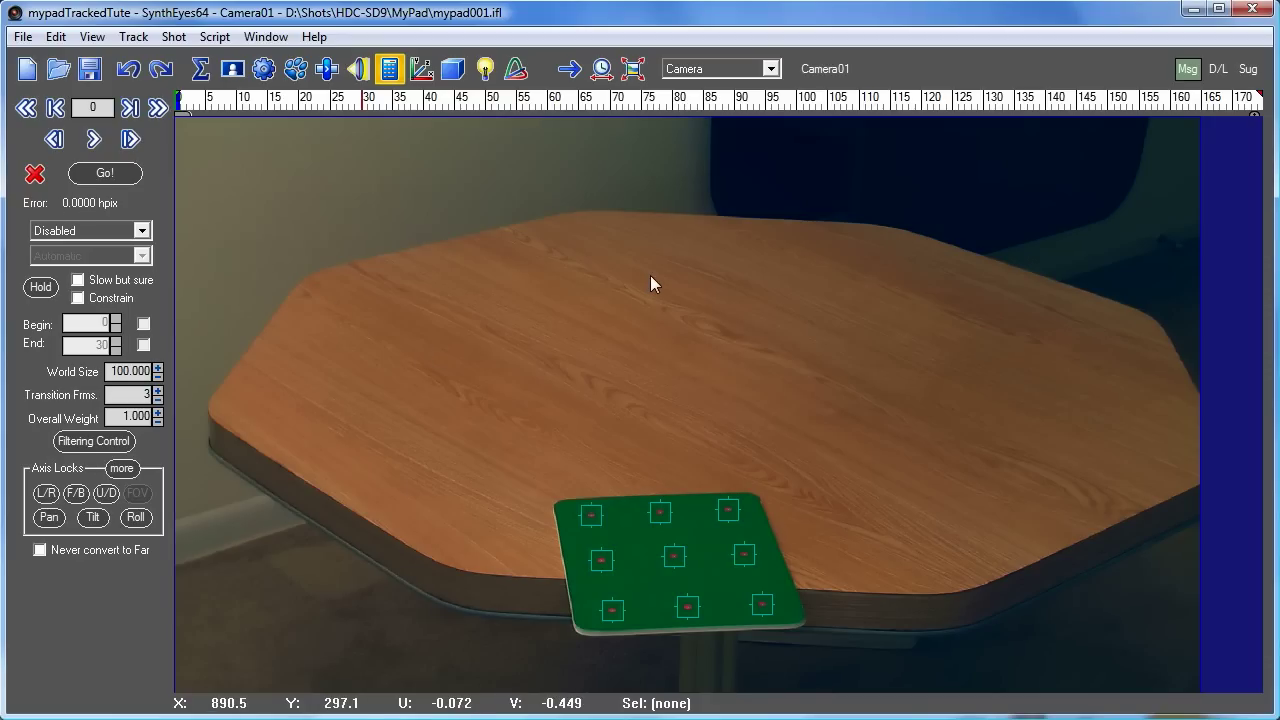
{"action": "mouse_move", "coordinate": [764, 210]}
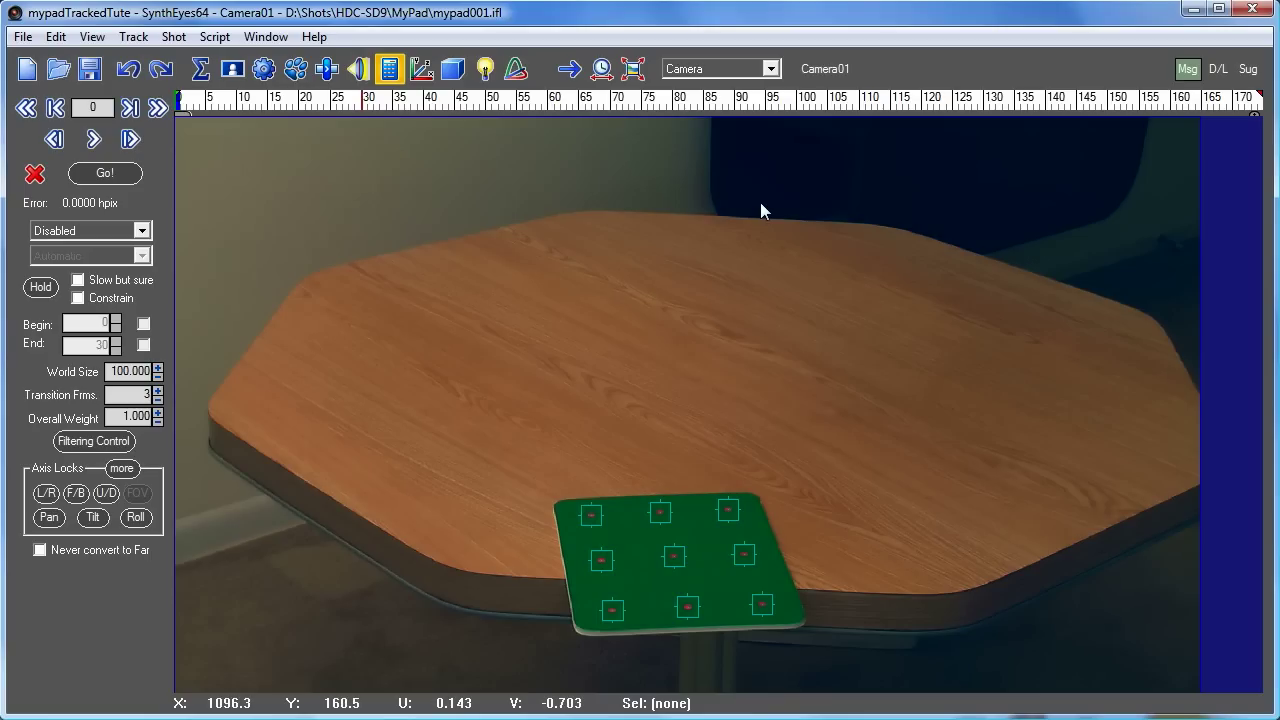
{"action": "mouse_move", "coordinate": [824, 78]}
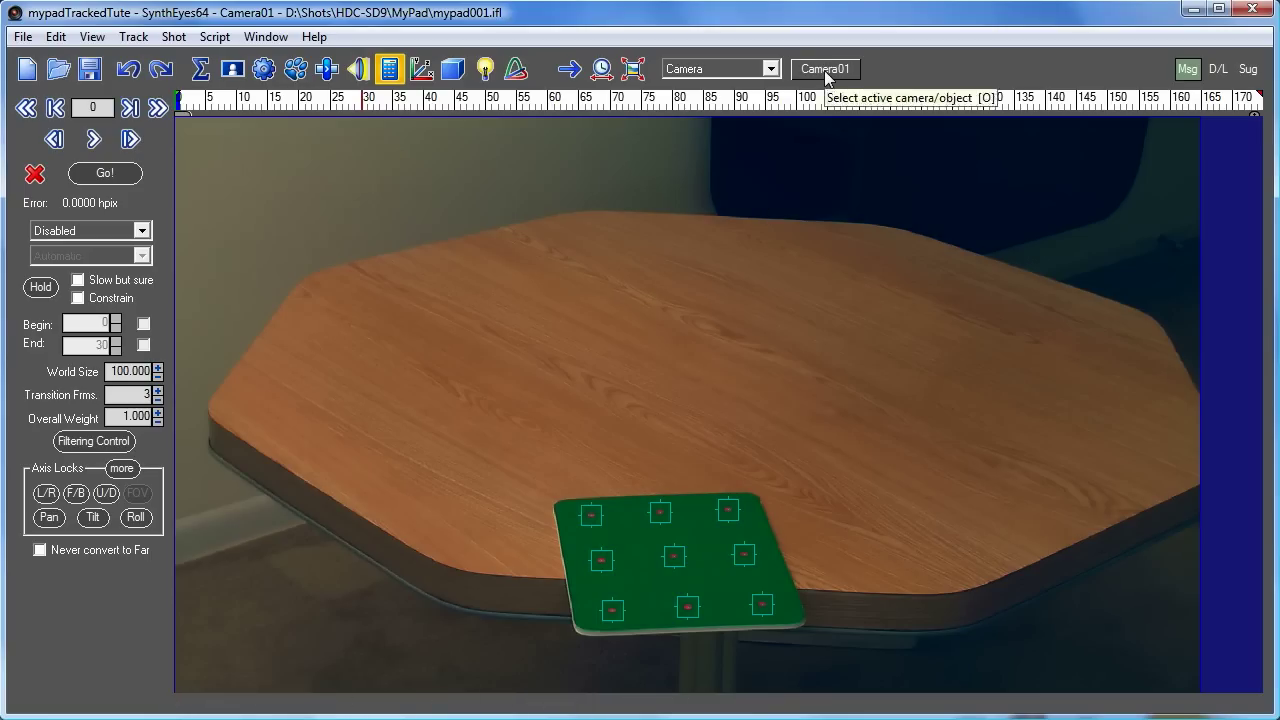
{"action": "left_click", "coordinate": [824, 68]}
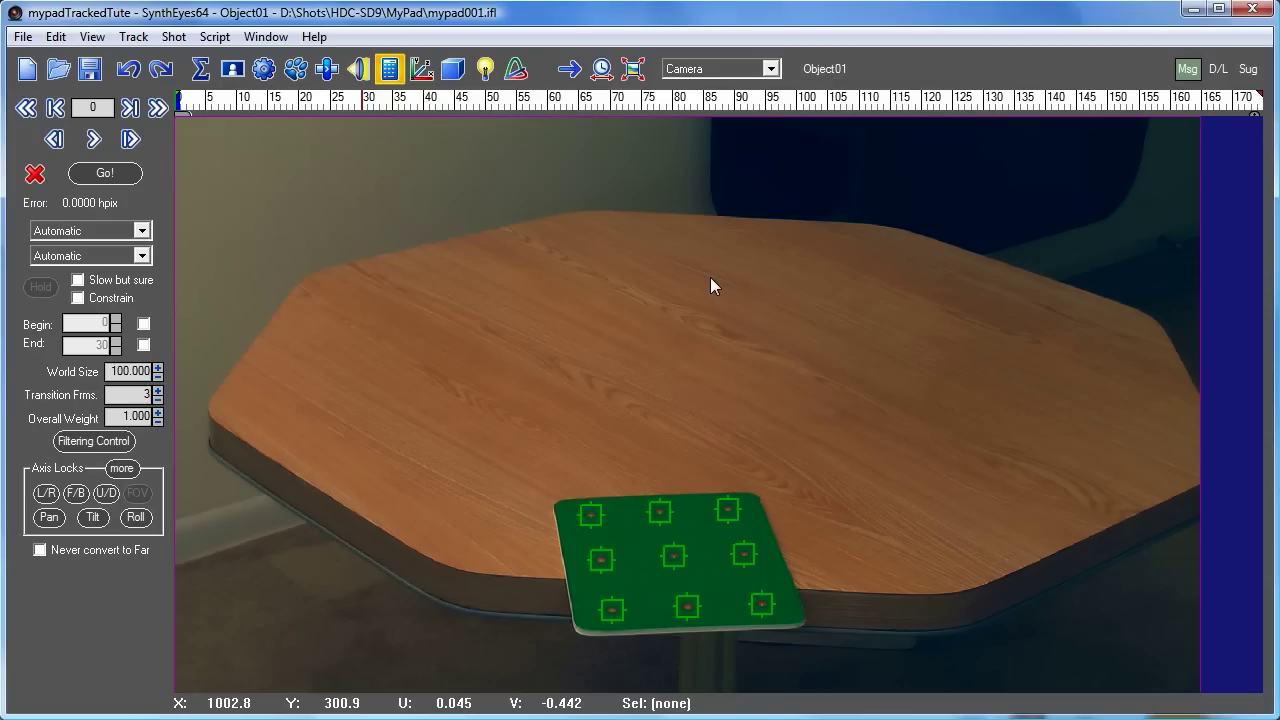
{"action": "mouse_move", "coordinate": [360, 110]}
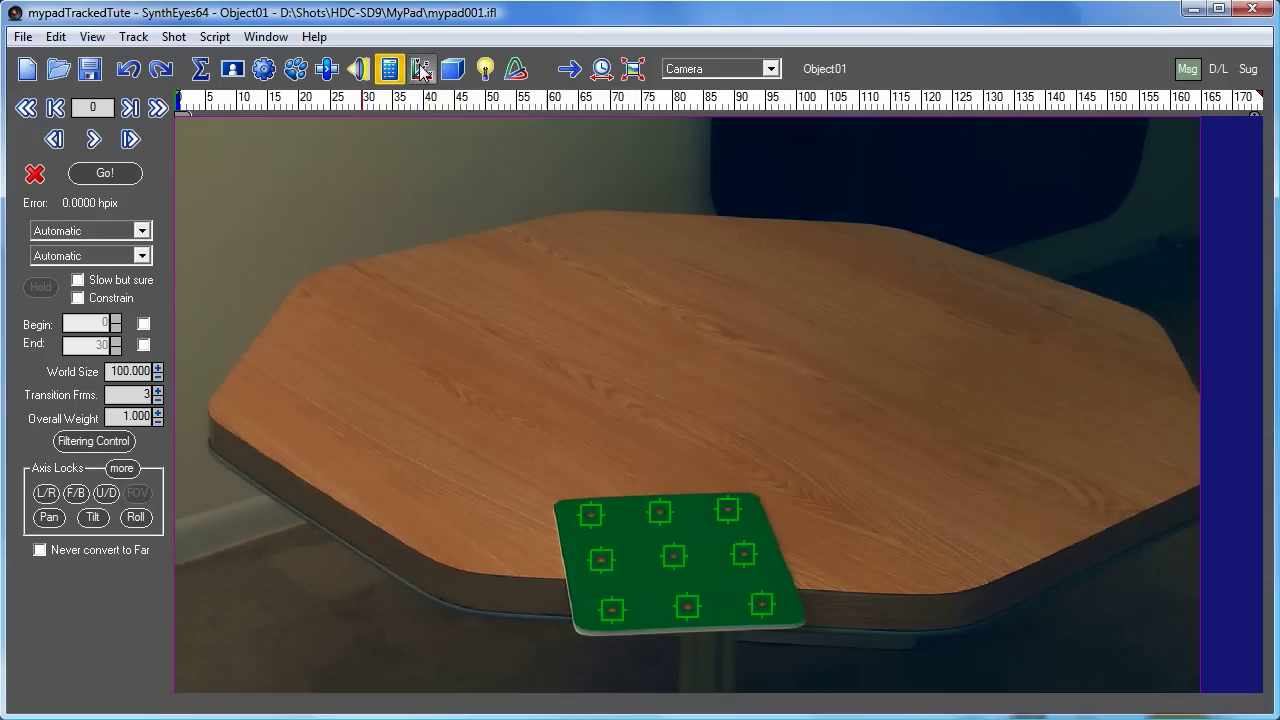
Show the Coordinate System panel and select Tracker1 at the tablet's bottom-left.
{"action": "left_click", "coordinate": [422, 68]}
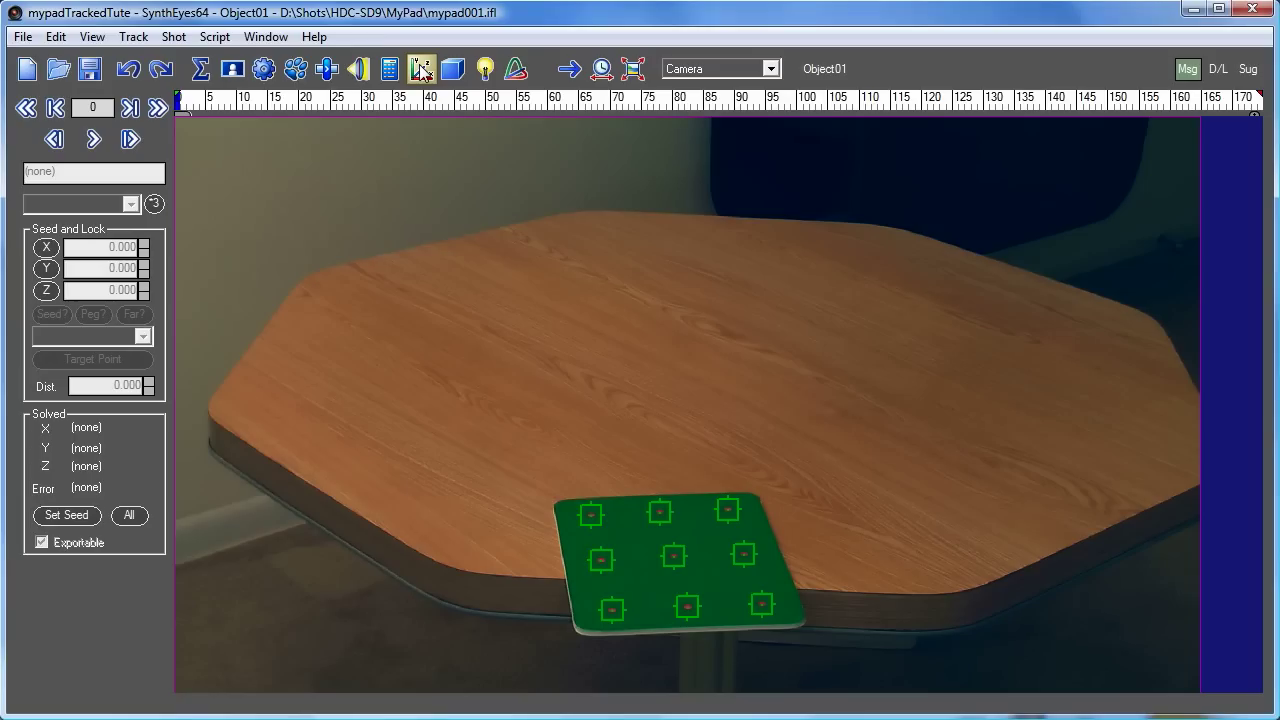
{"action": "left_click", "coordinate": [420, 68]}
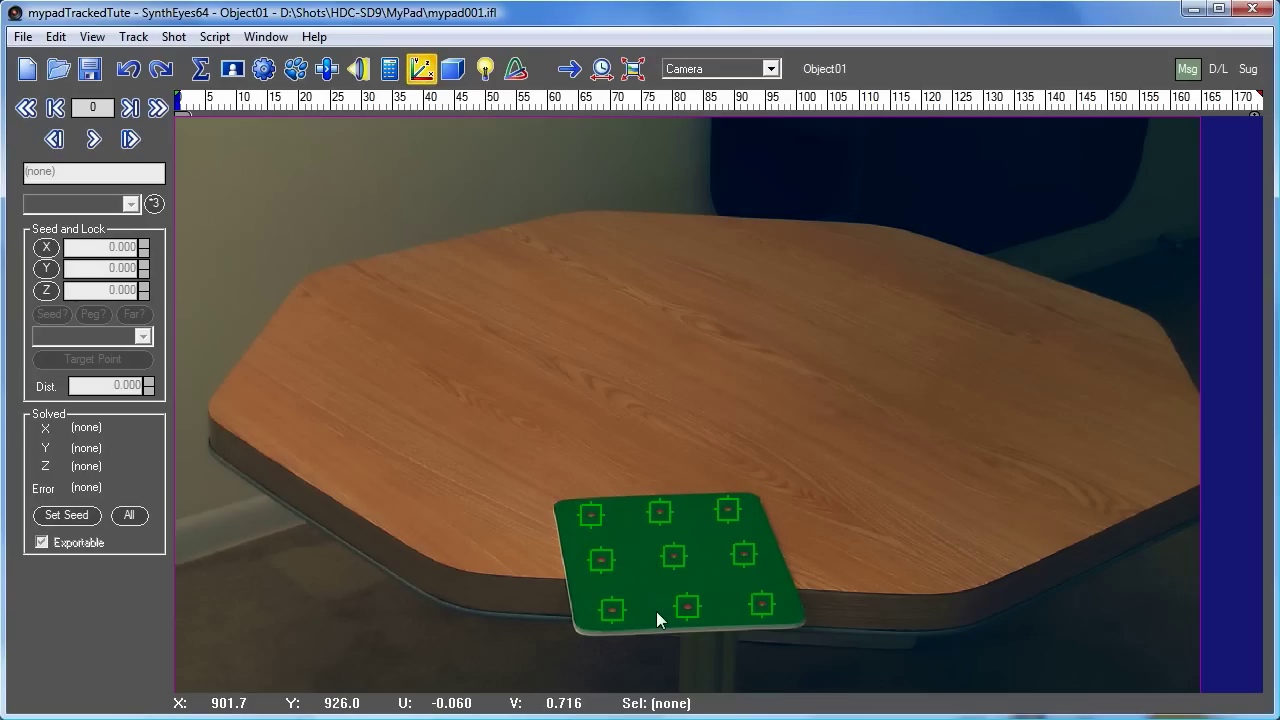
{"action": "mouse_move", "coordinate": [764, 536]}
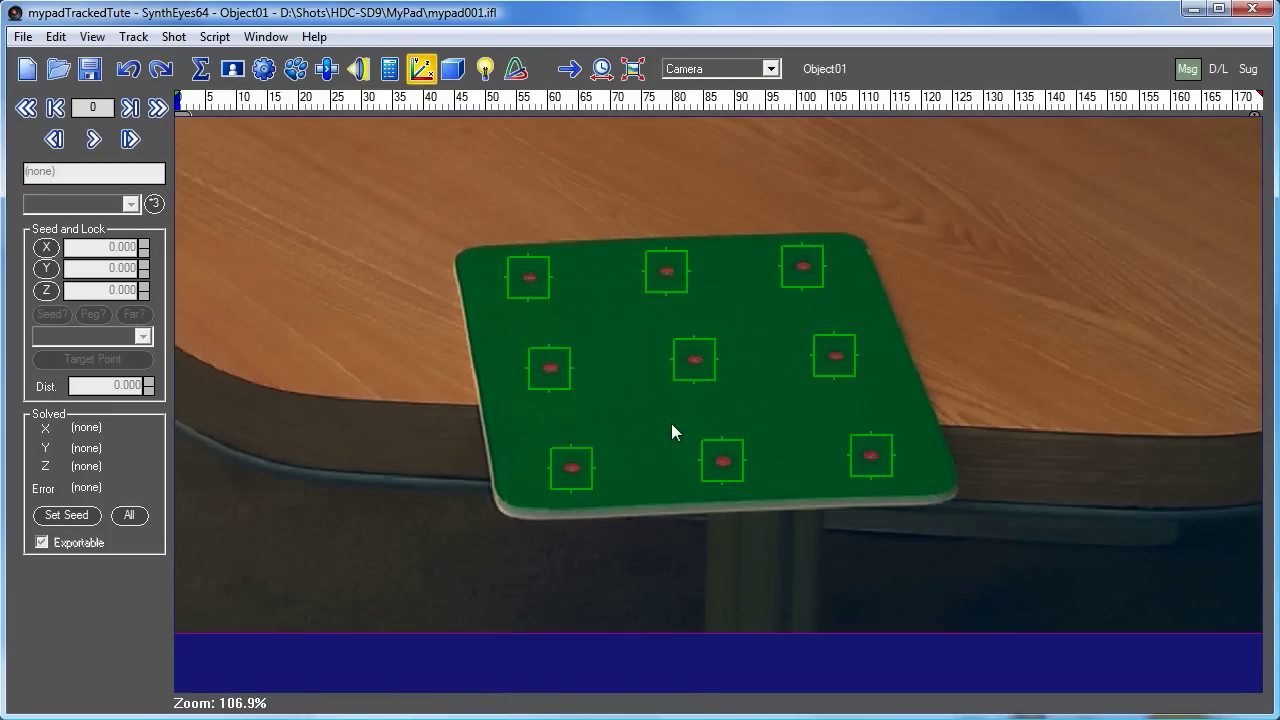
{"action": "mouse_move", "coordinate": [640, 472]}
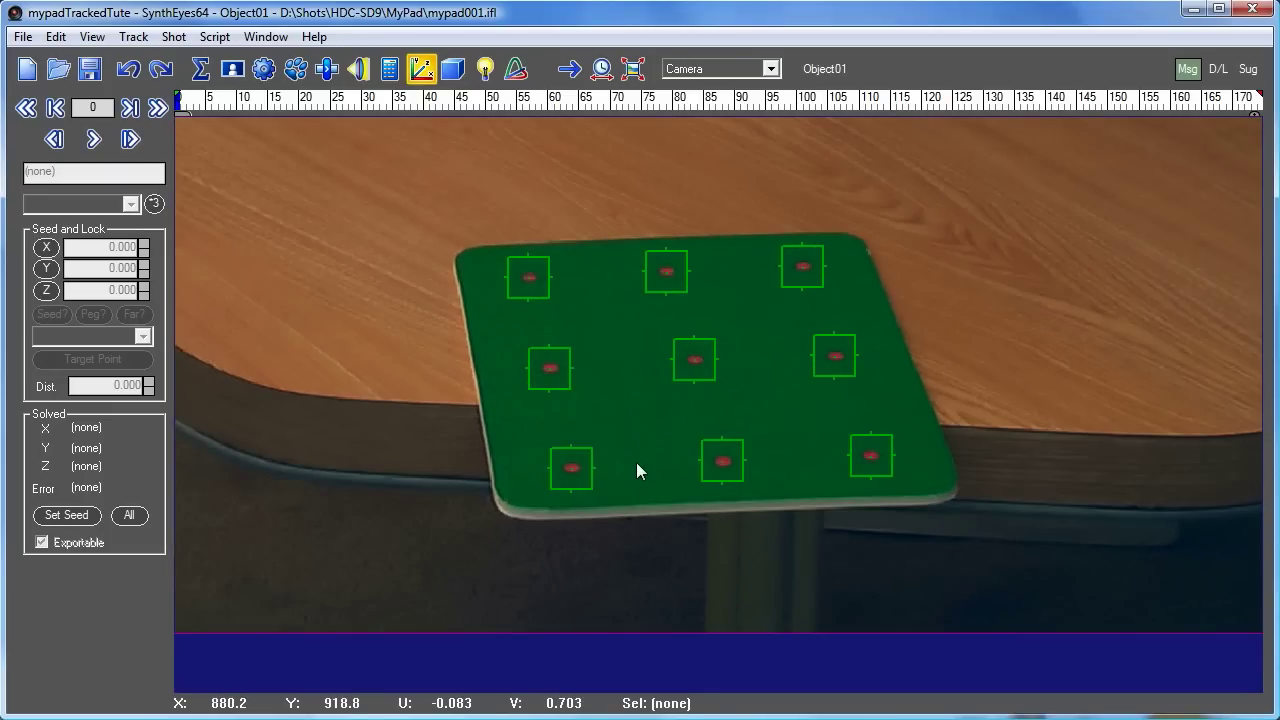
{"action": "mouse_move", "coordinate": [808, 264]}
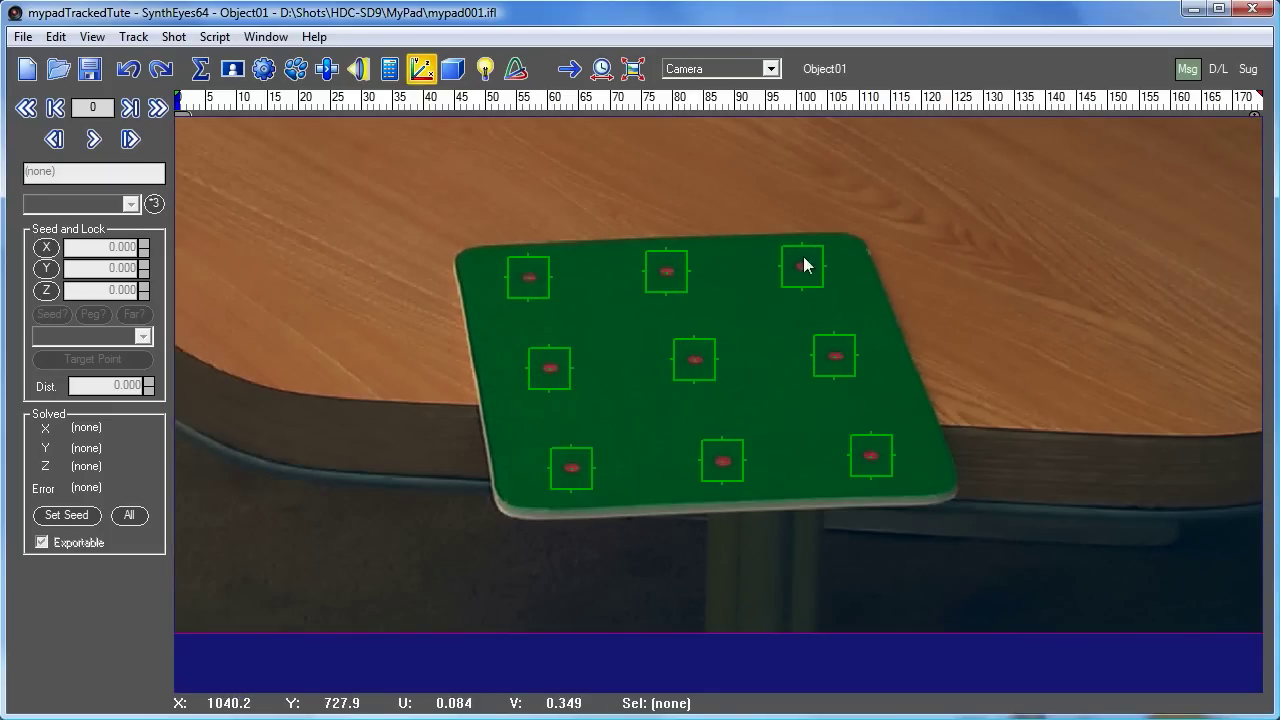
{"action": "mouse_move", "coordinate": [640, 518]}
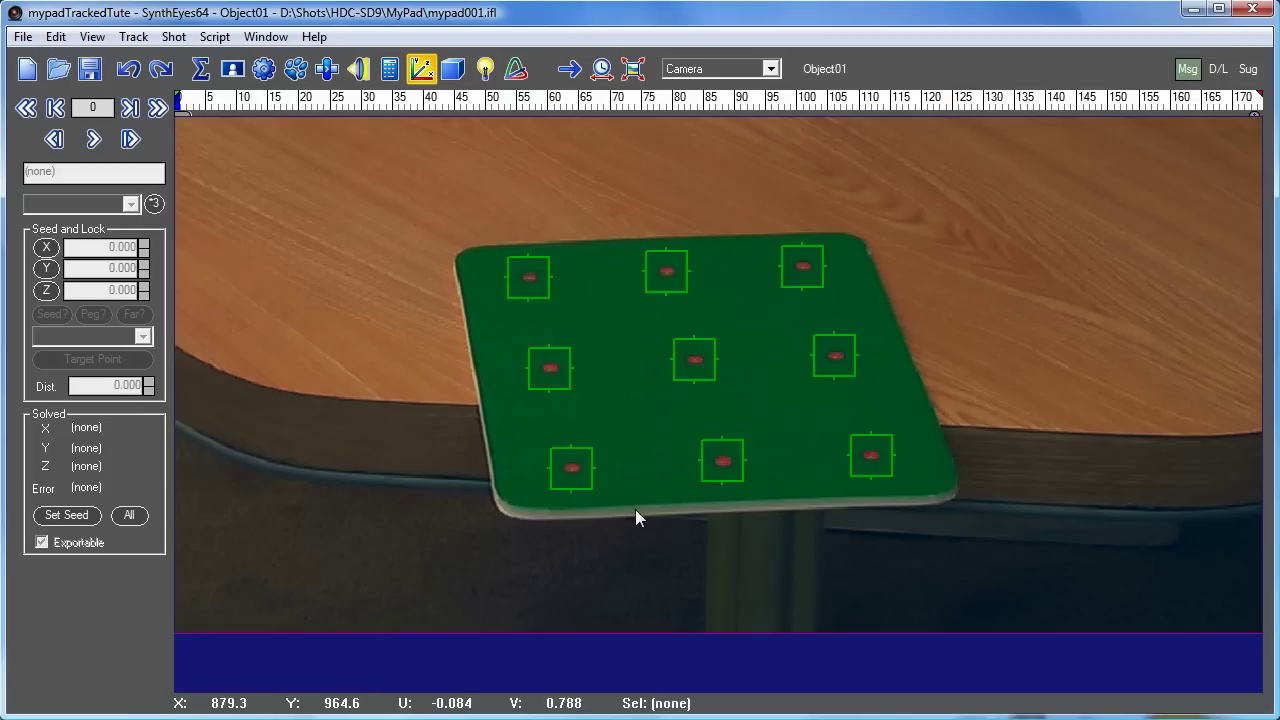
{"action": "left_click", "coordinate": [572, 468]}
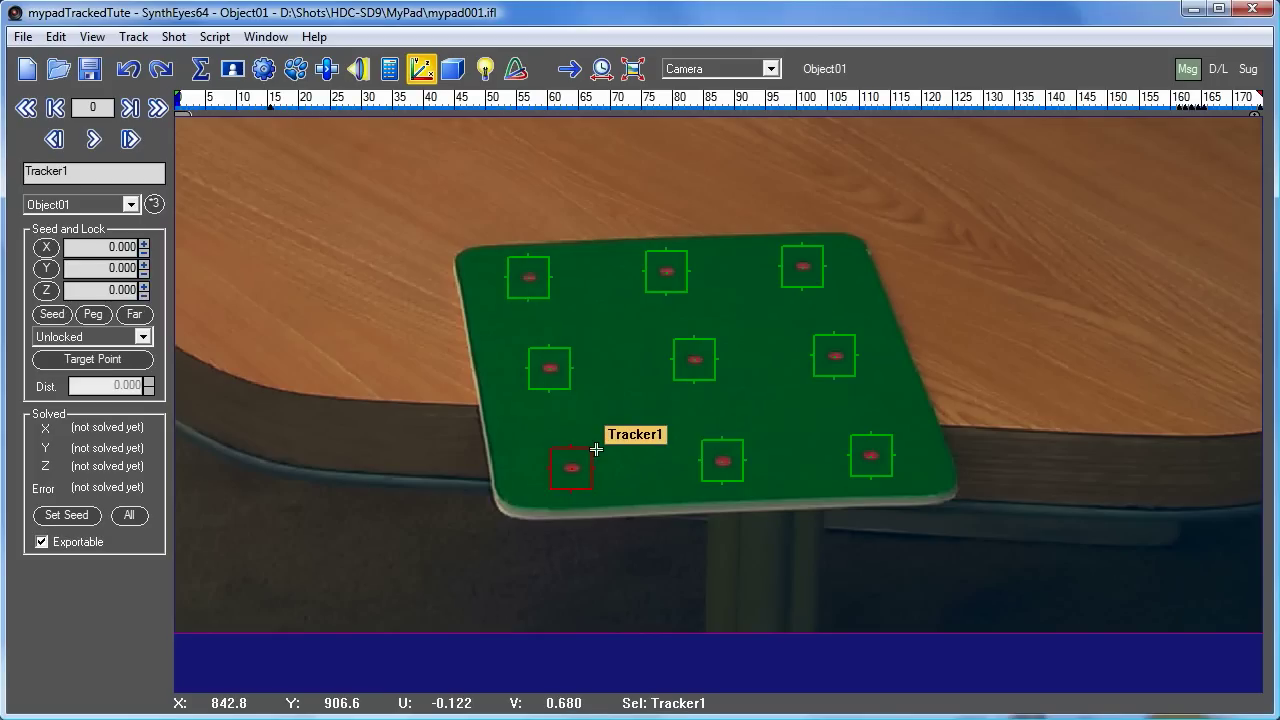
{"action": "mouse_move", "coordinate": [728, 358]}
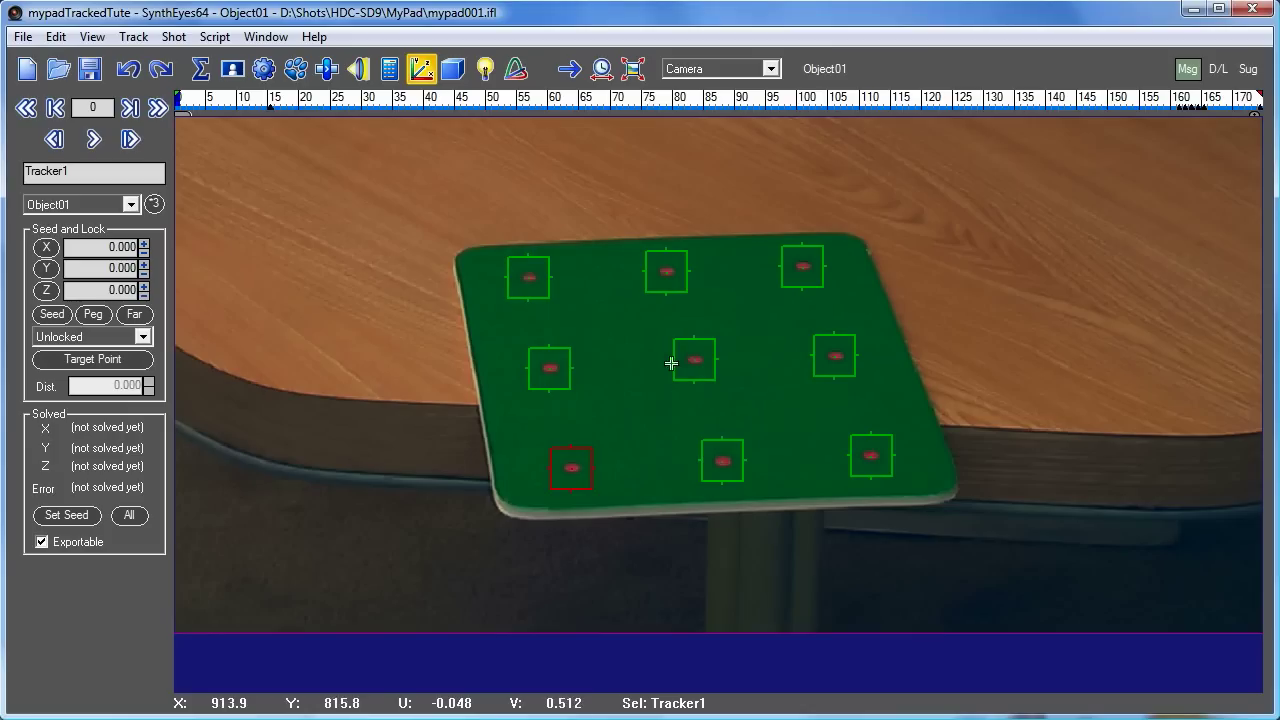
{"action": "mouse_move", "coordinate": [416, 422]}
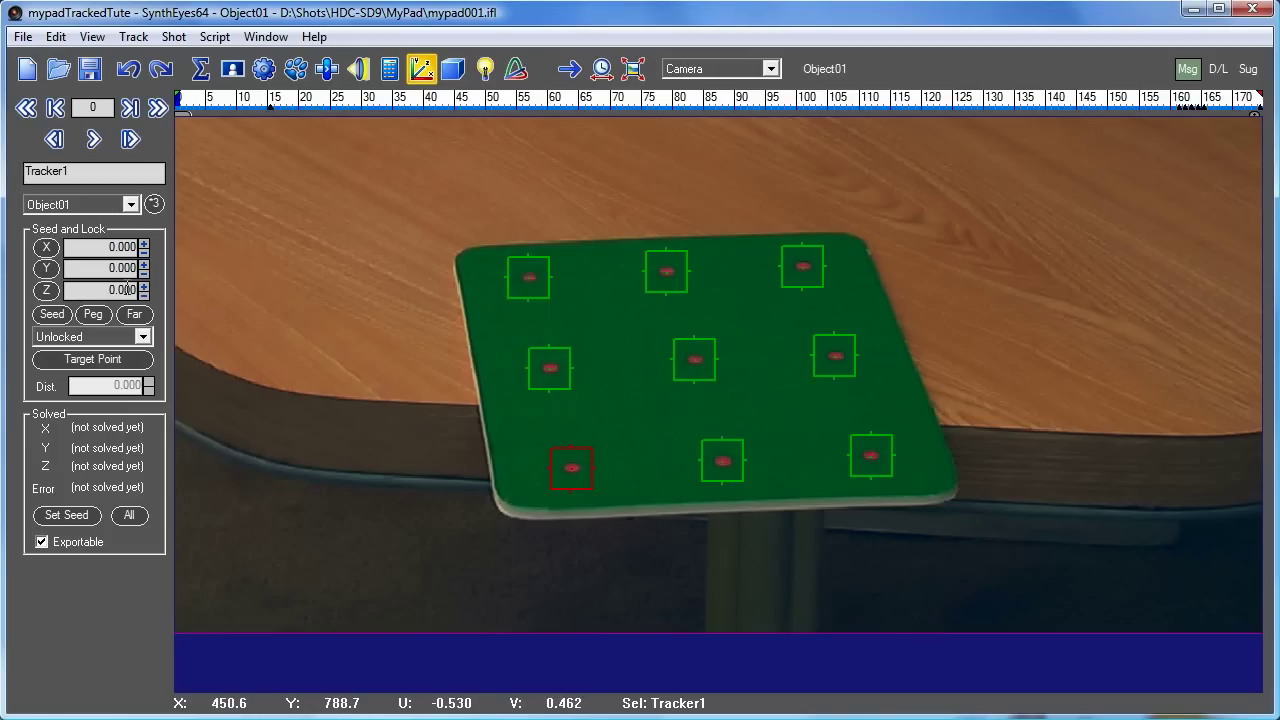
{"action": "mouse_move", "coordinate": [850, 478]}
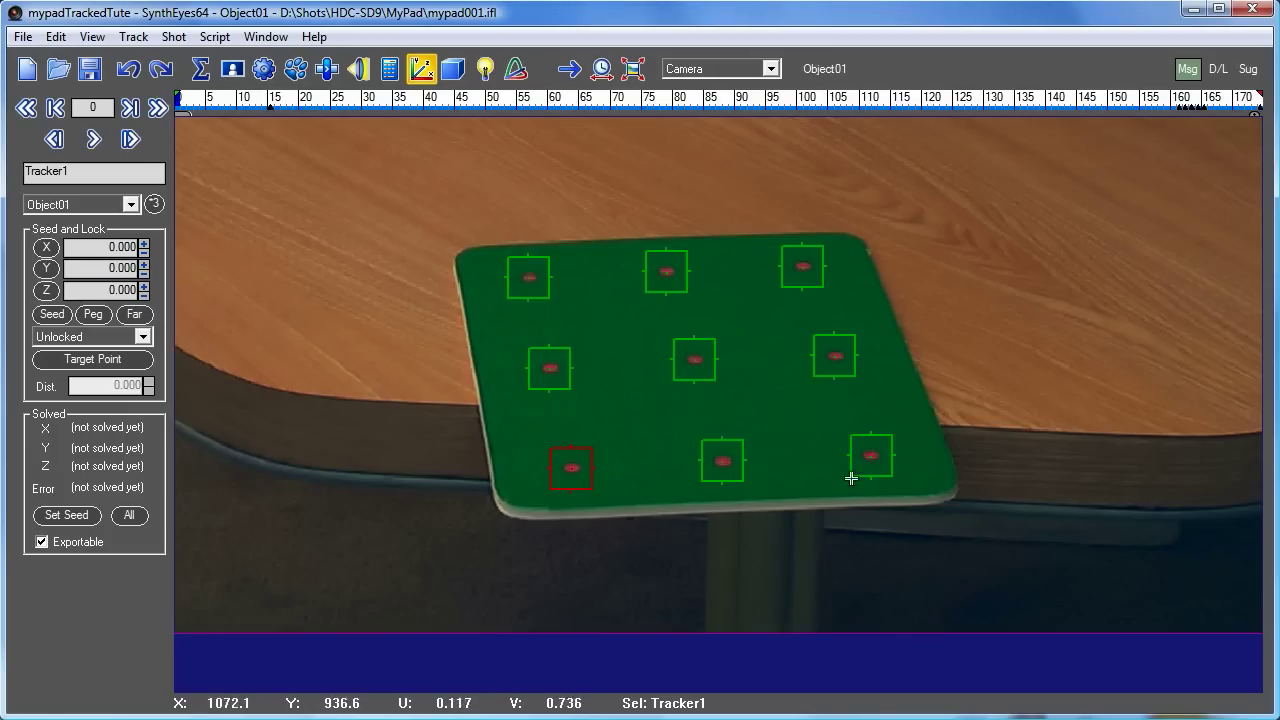
{"action": "mouse_move", "coordinate": [740, 482]}
{"action": "type", "text": "-3.500"}
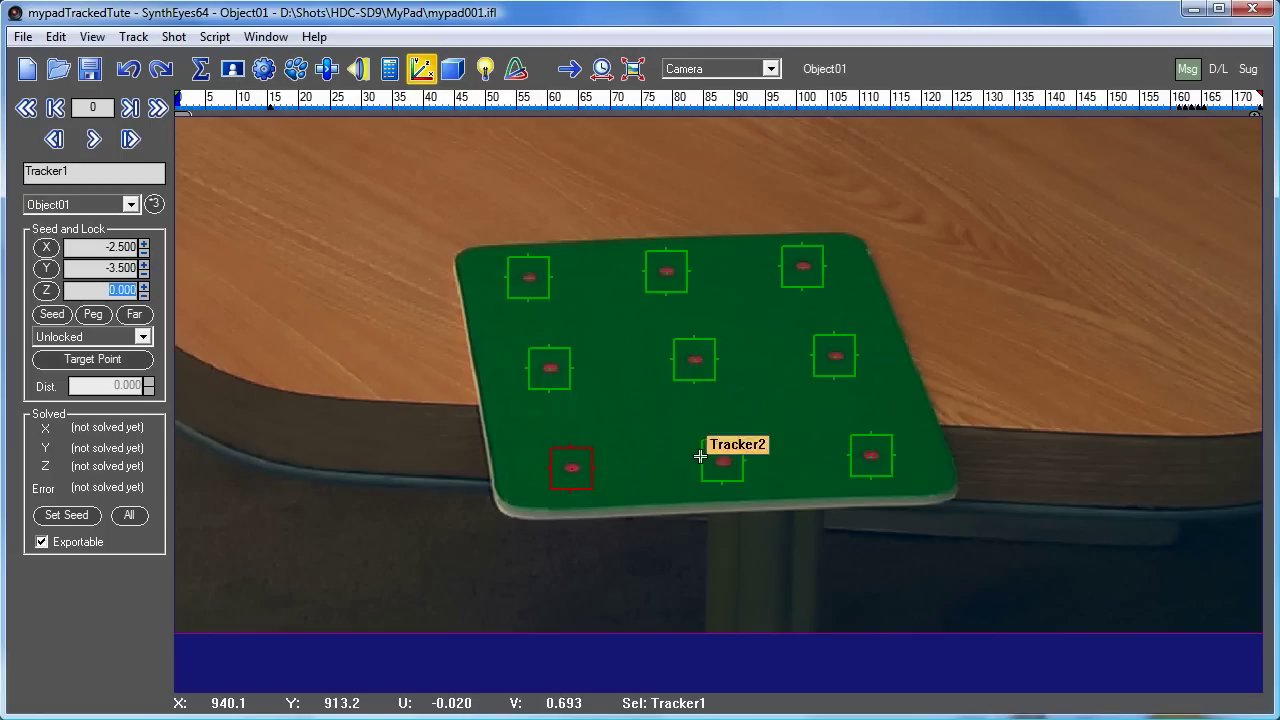
Enter seed coordinates for the bottom-middle, bottom-right and middle-row trackers on the 2.5 by 3.5 grid.
{"action": "left_click", "coordinate": [722, 460]}
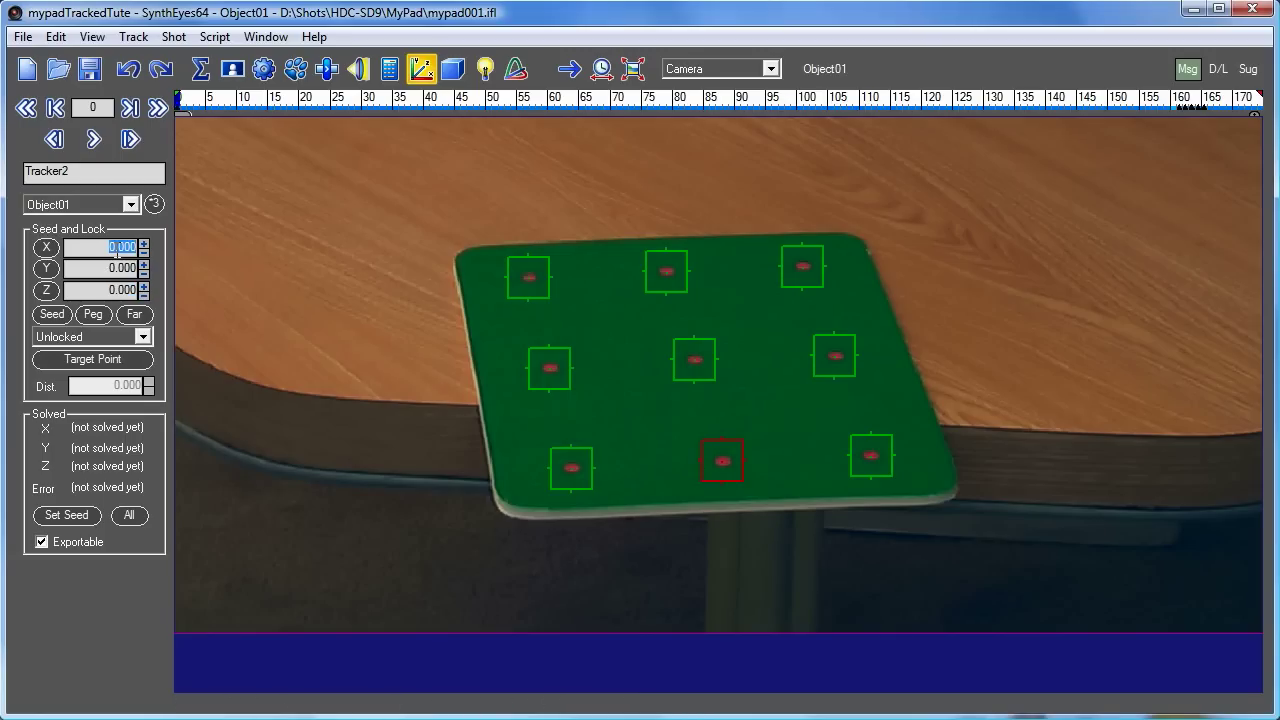
{"action": "left_click", "coordinate": [104, 268]}
{"action": "type", "text": "-3.5"}
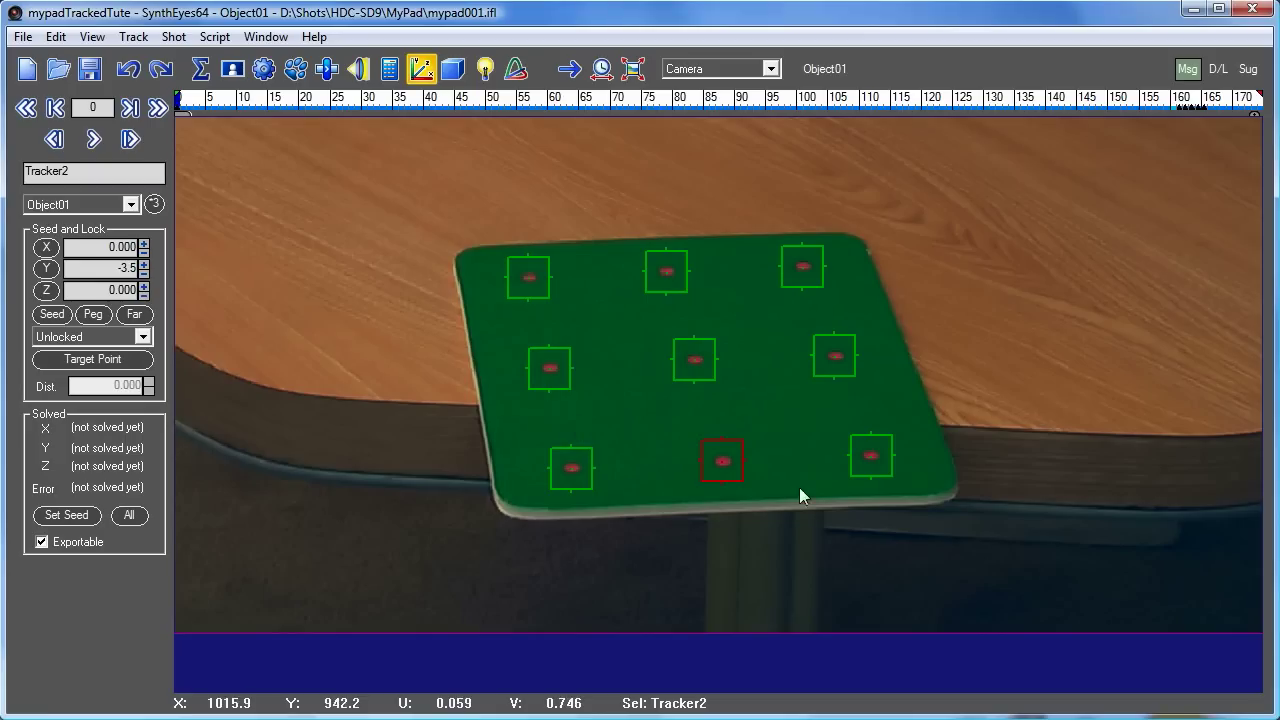
{"action": "left_click", "coordinate": [870, 456]}
{"action": "type", "text": "2.500"}
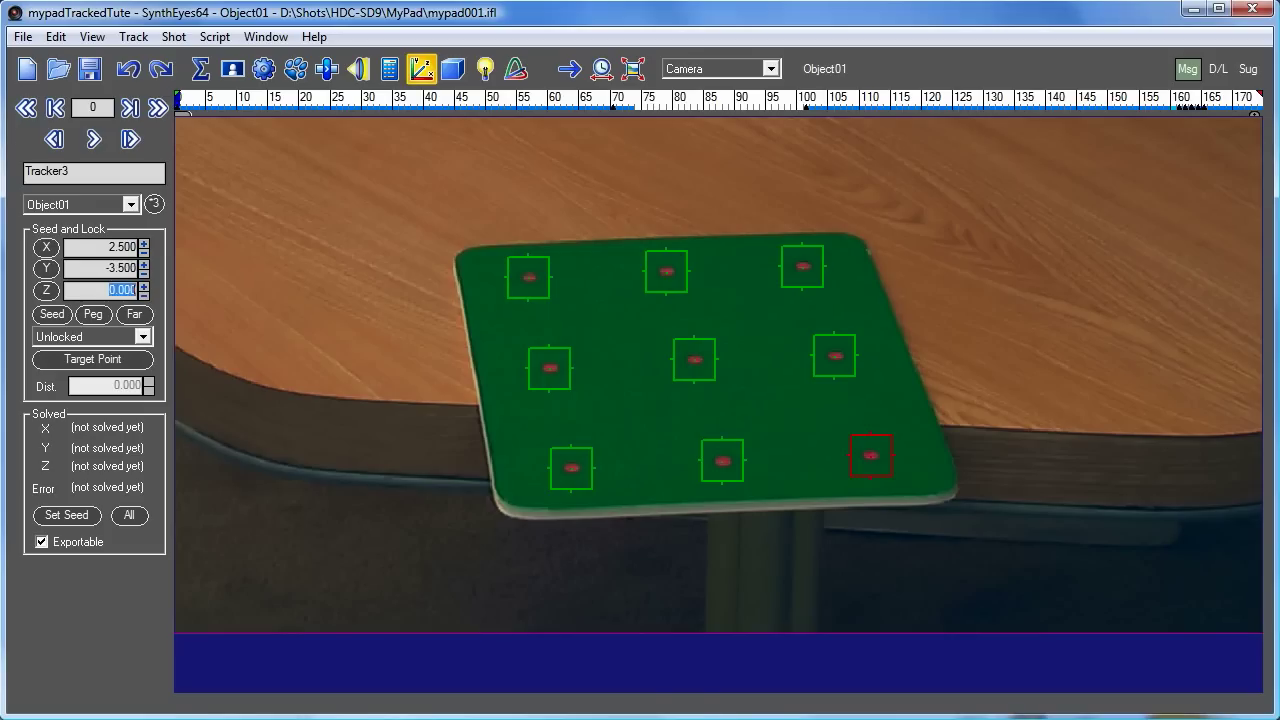
{"action": "mouse_move", "coordinate": [572, 356]}
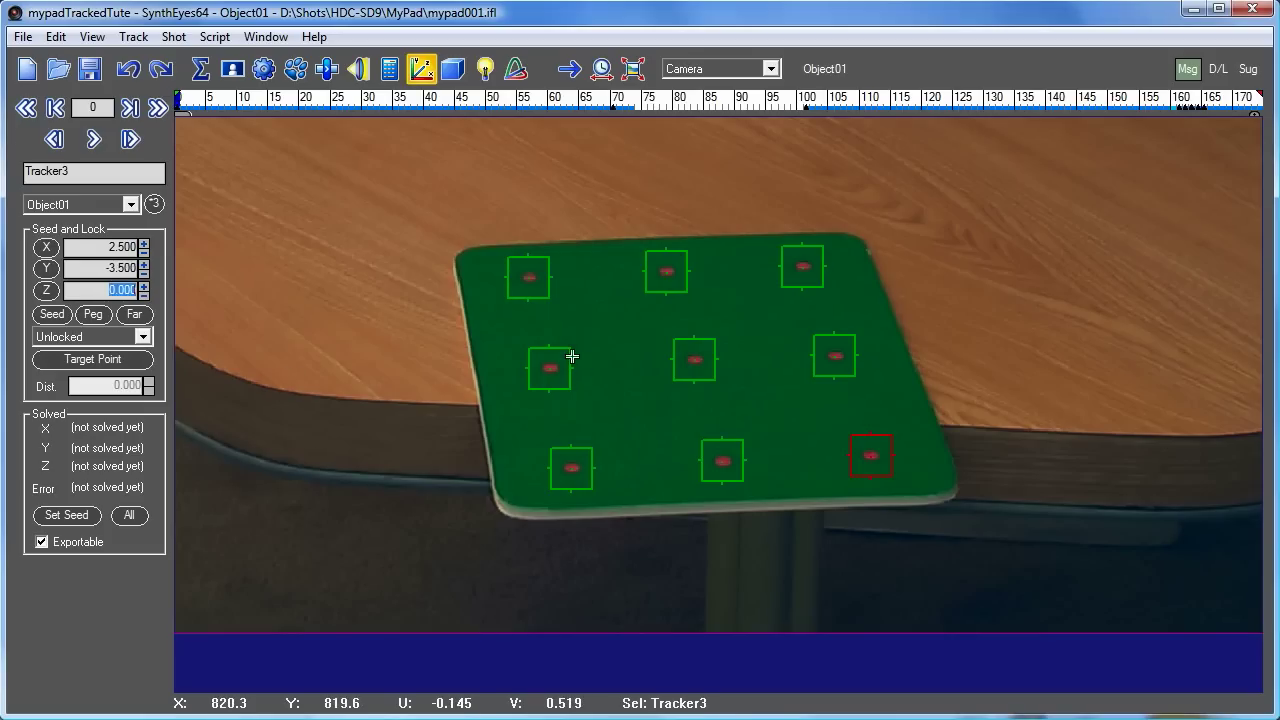
{"action": "left_click", "coordinate": [548, 368]}
{"action": "type", "text": "-2.5"}
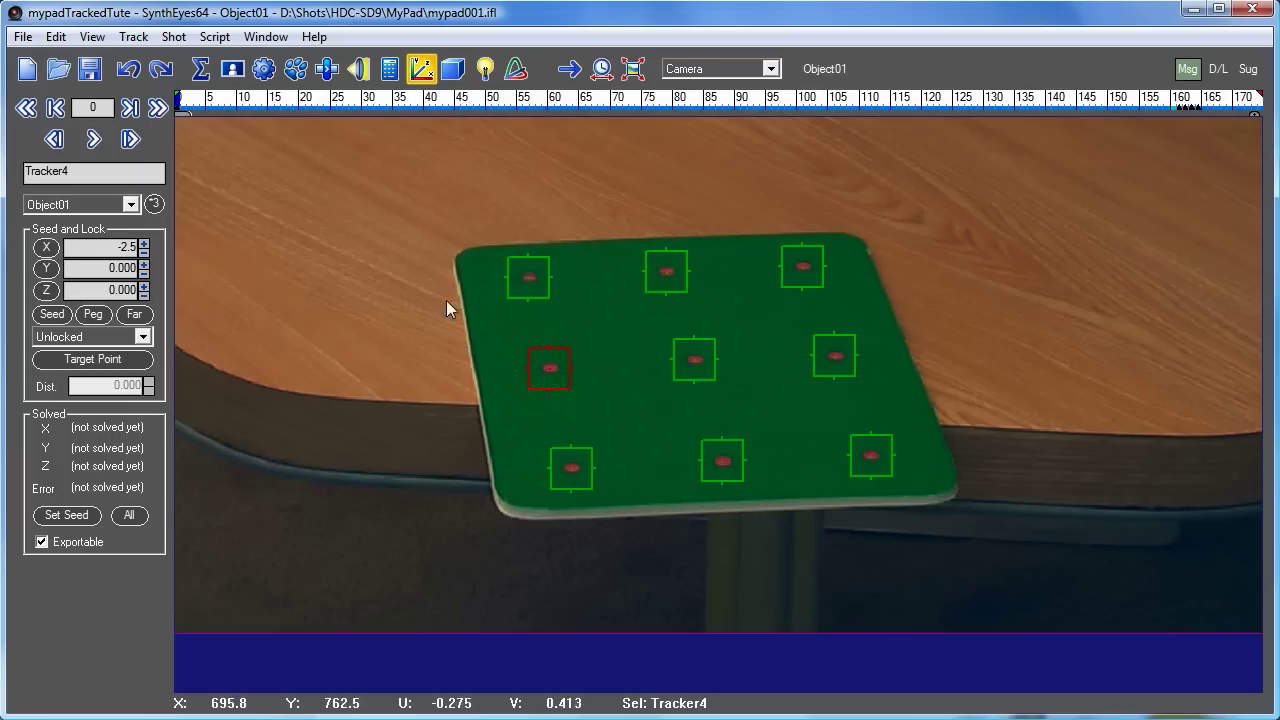
{"action": "left_click", "coordinate": [834, 356]}
{"action": "type", "text": "2.500"}
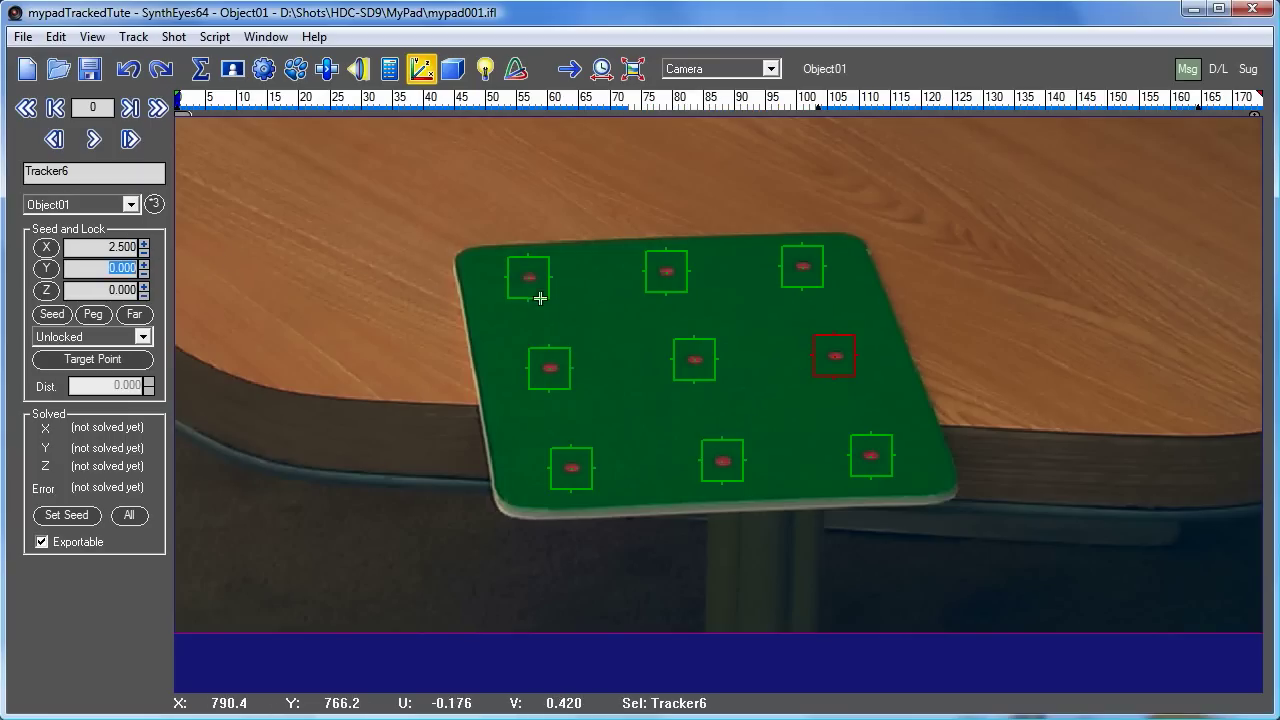
Seed the top-row trackers with X values -2.5, 0 and 2.5 at Z 0.
{"action": "left_click", "coordinate": [528, 276]}
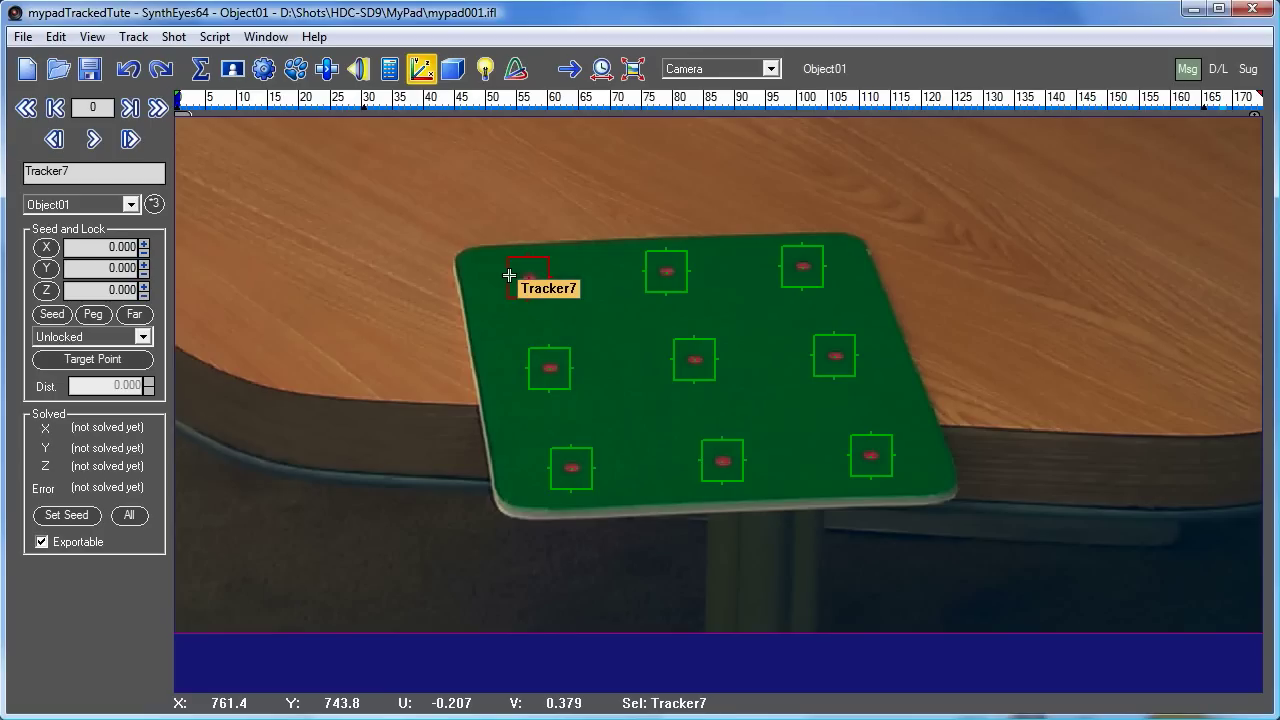
{"action": "left_click", "coordinate": [110, 248]}
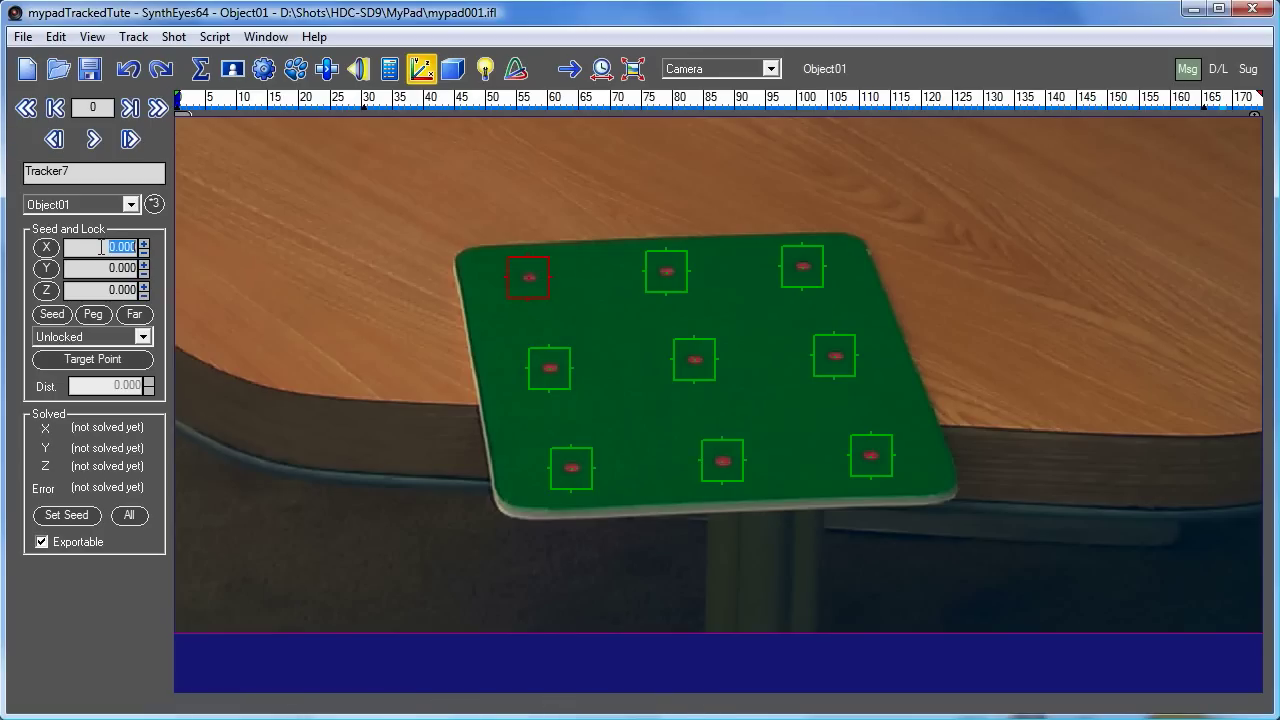
{"action": "type", "text": "-2.500"}
{"action": "left_click", "coordinate": [102, 268]}
{"action": "type", "text": "3.500"}
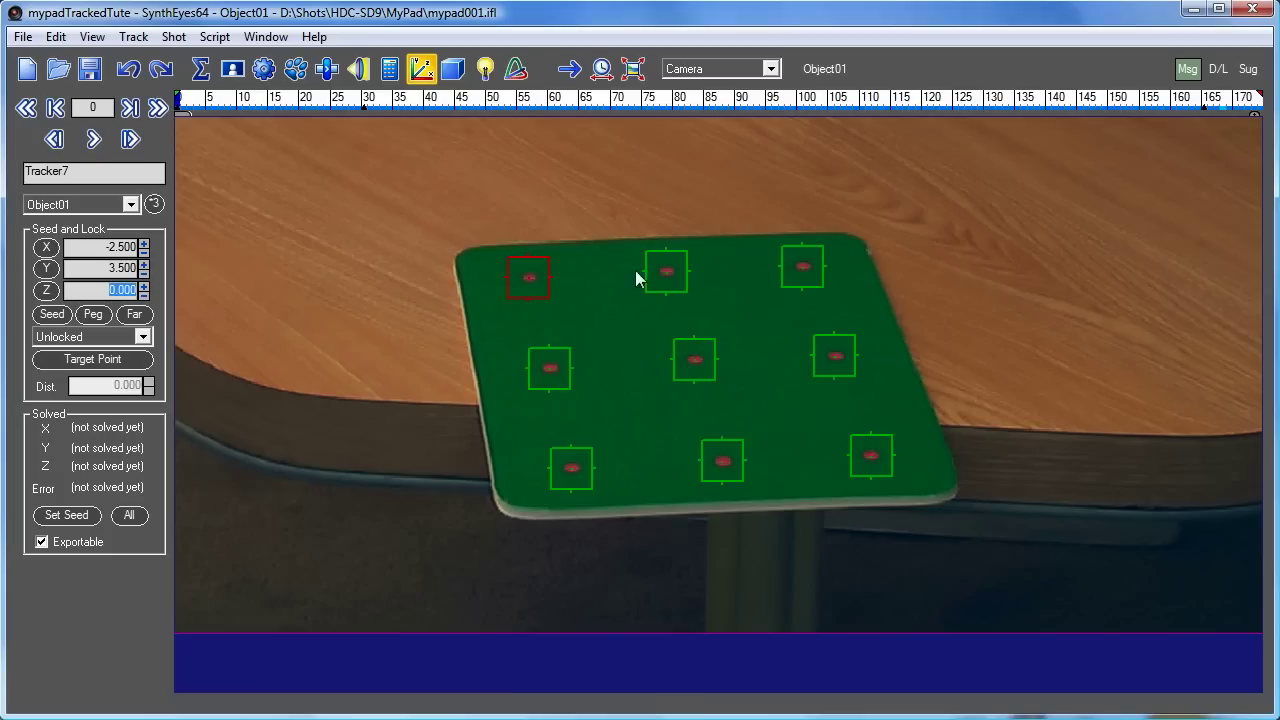
{"action": "left_click", "coordinate": [664, 270]}
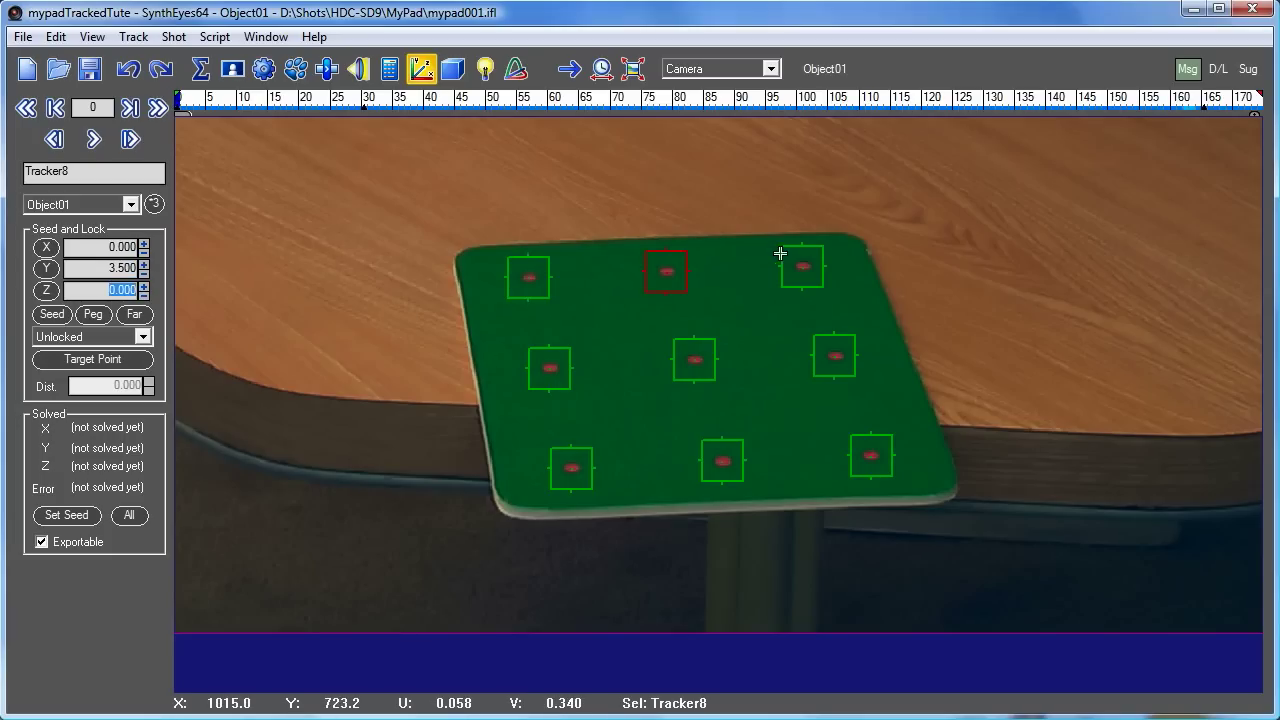
{"action": "left_click", "coordinate": [800, 264]}
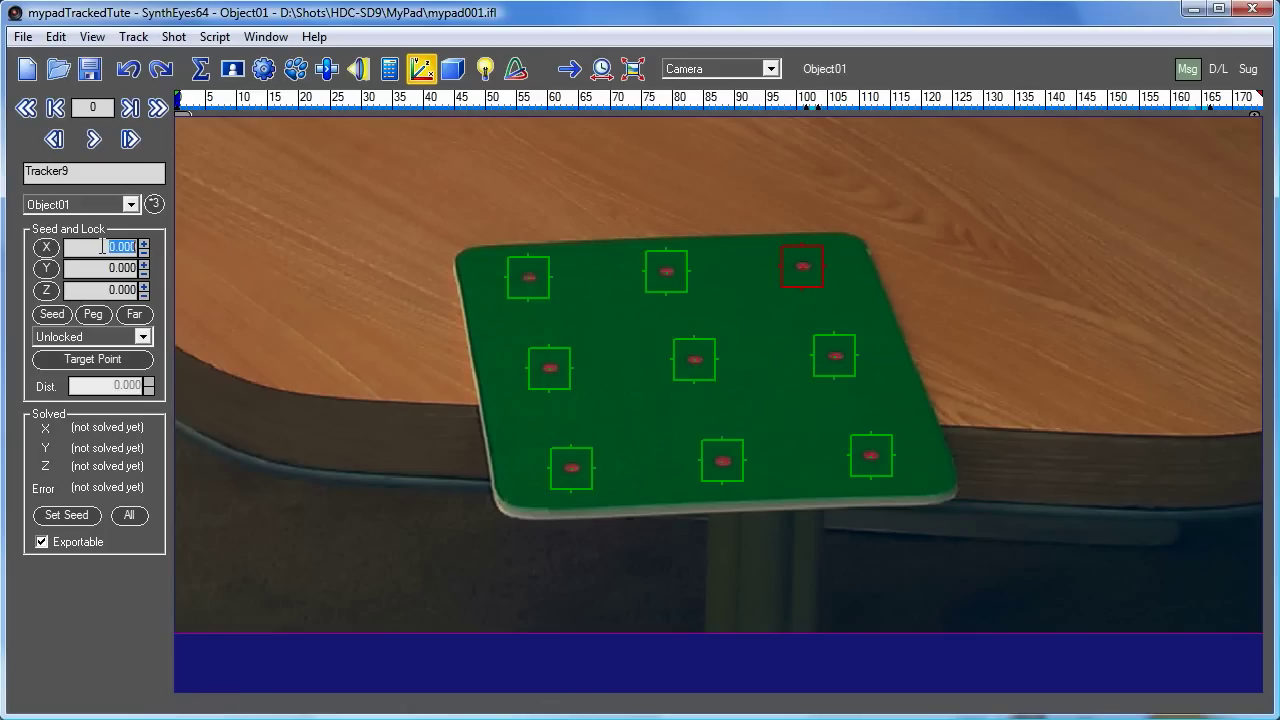
{"action": "type", "text": "2.500"}
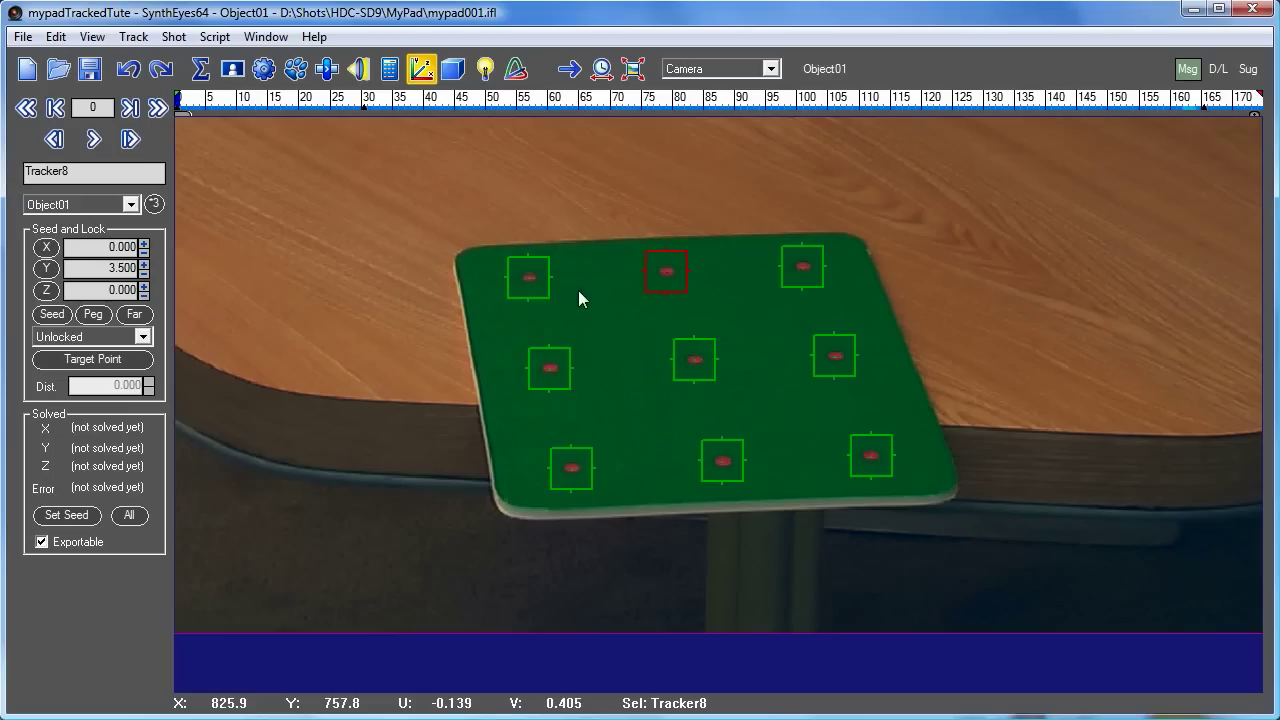
Recheck the seed coordinates of the top-left, middle and bottom trackers.
{"action": "left_click", "coordinate": [528, 276]}
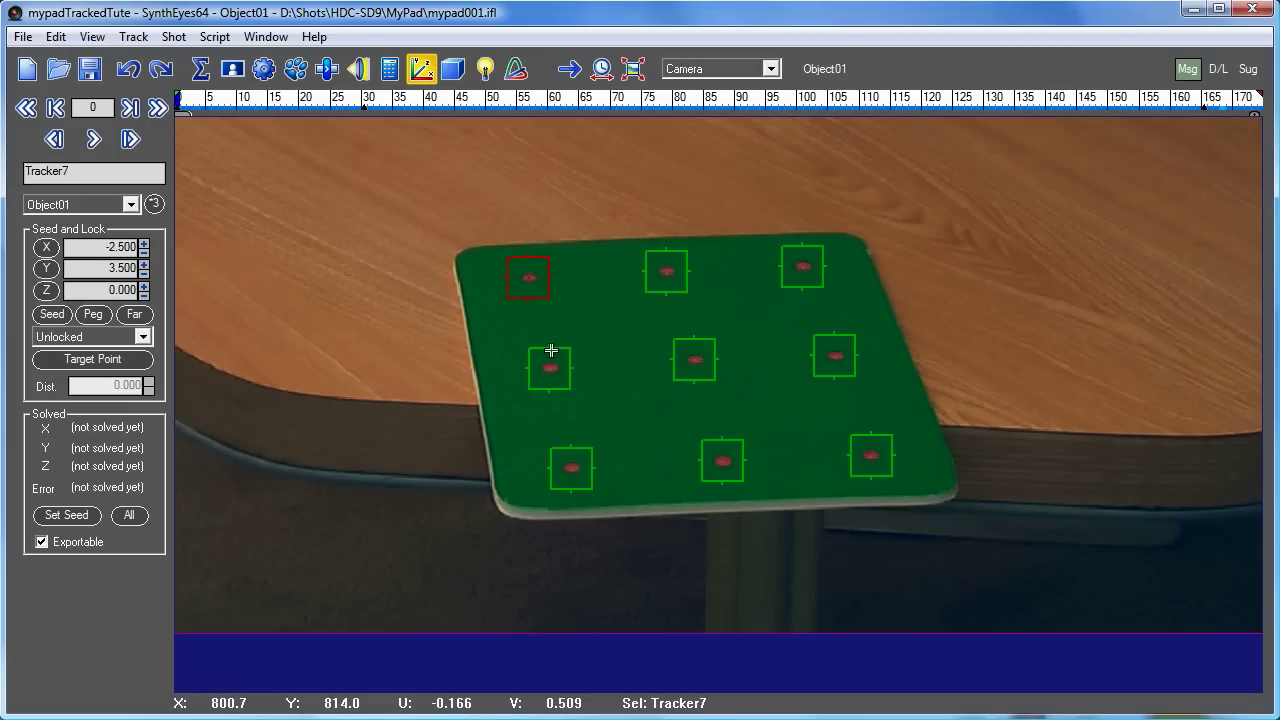
{"action": "left_click", "coordinate": [694, 358]}
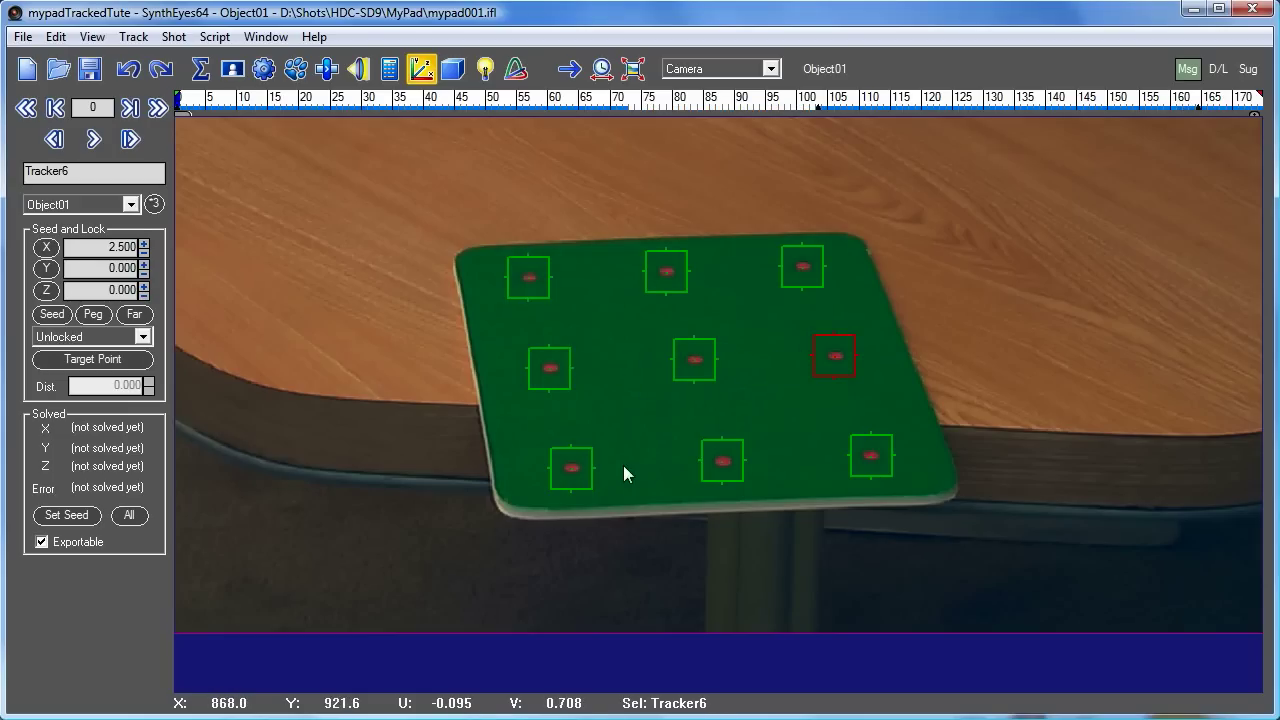
{"action": "left_click", "coordinate": [724, 460]}
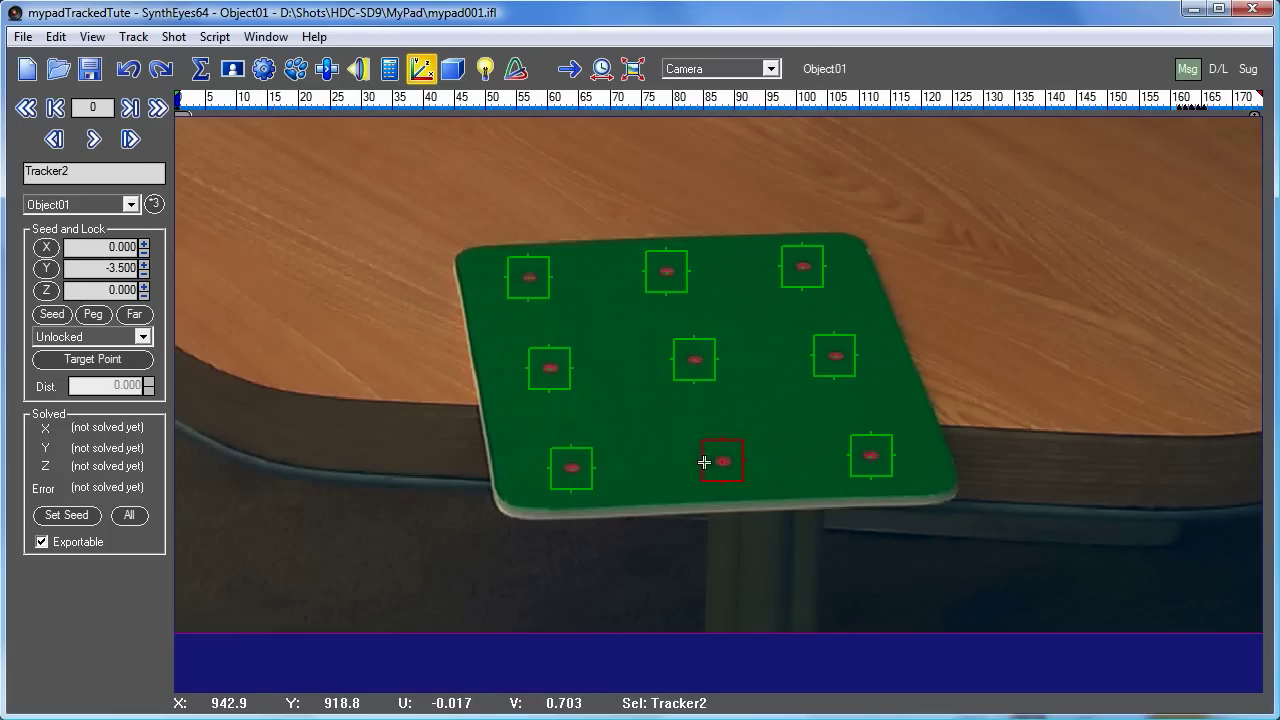
{"action": "left_click", "coordinate": [870, 456]}
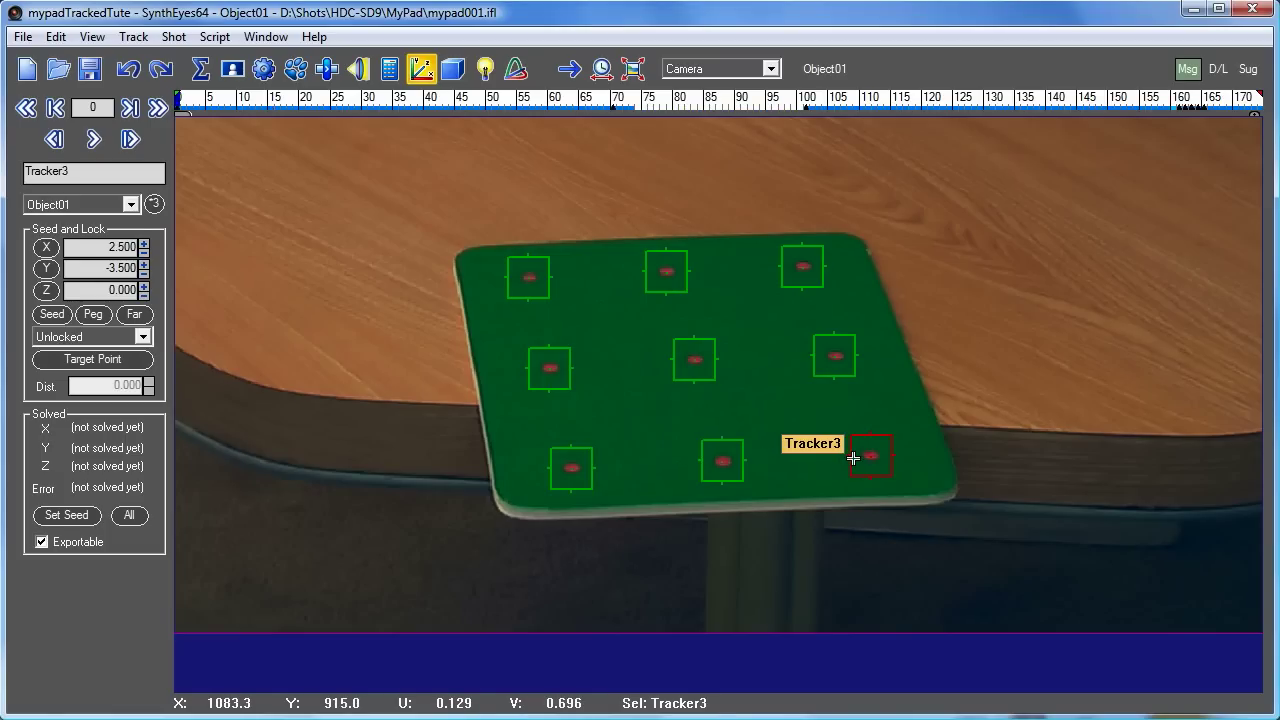
{"action": "mouse_move", "coordinate": [650, 424]}
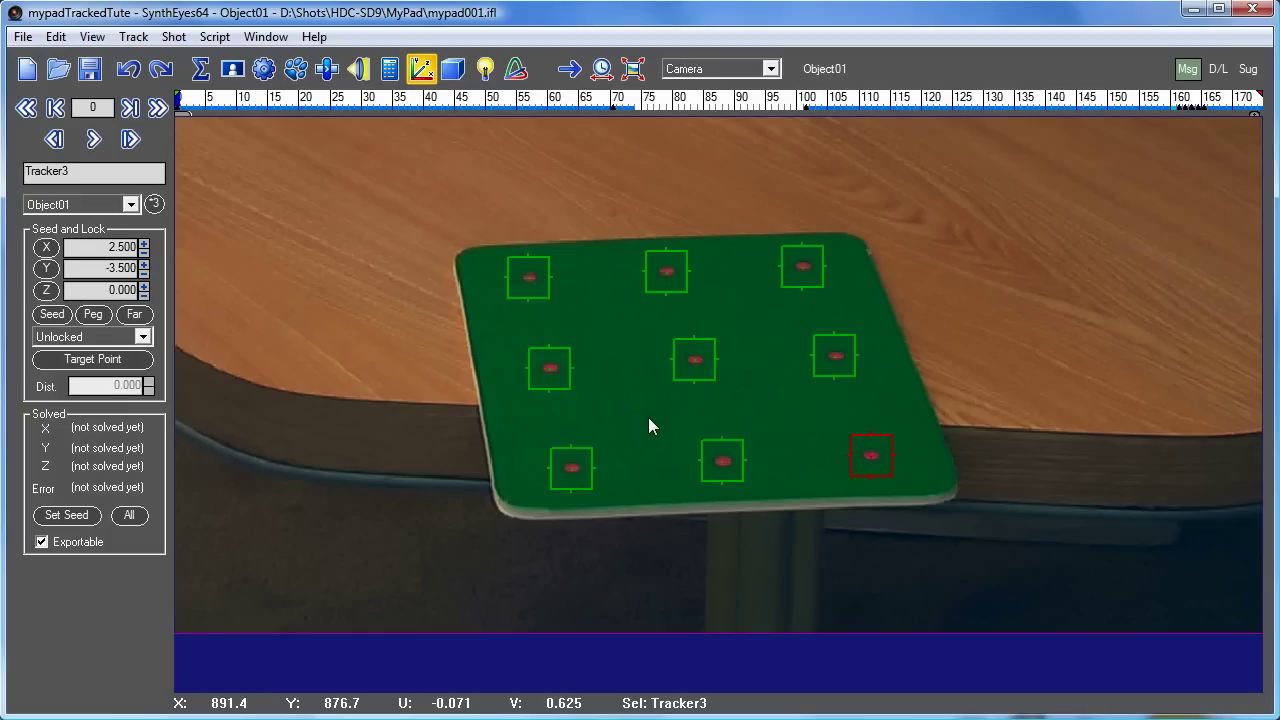
{"action": "mouse_move", "coordinate": [304, 372]}
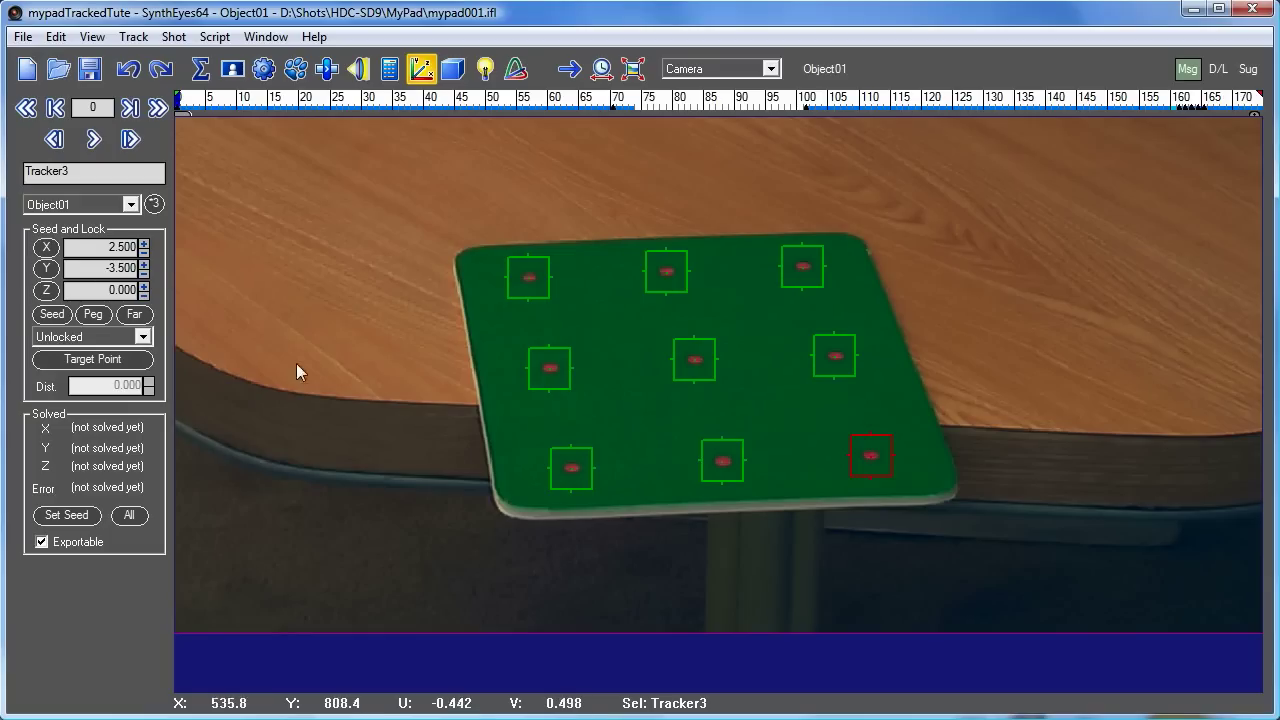
{"action": "mouse_move", "coordinate": [728, 478]}
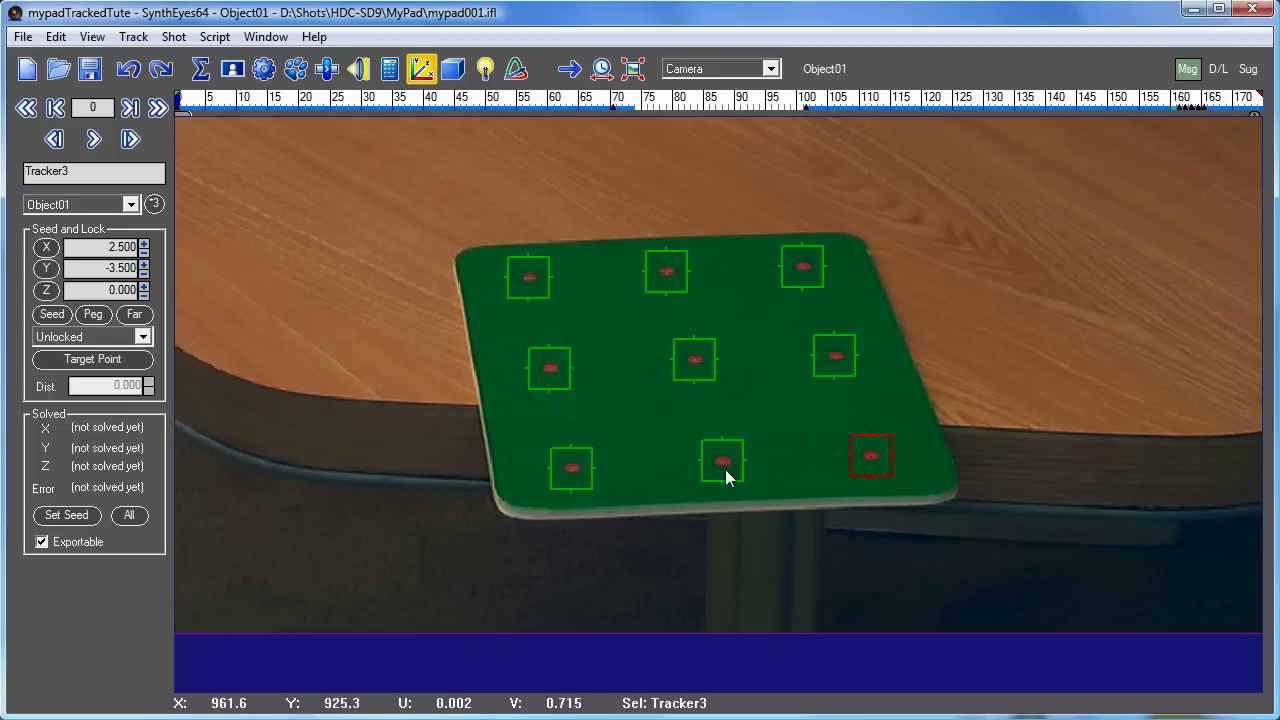
{"action": "mouse_move", "coordinate": [772, 370]}
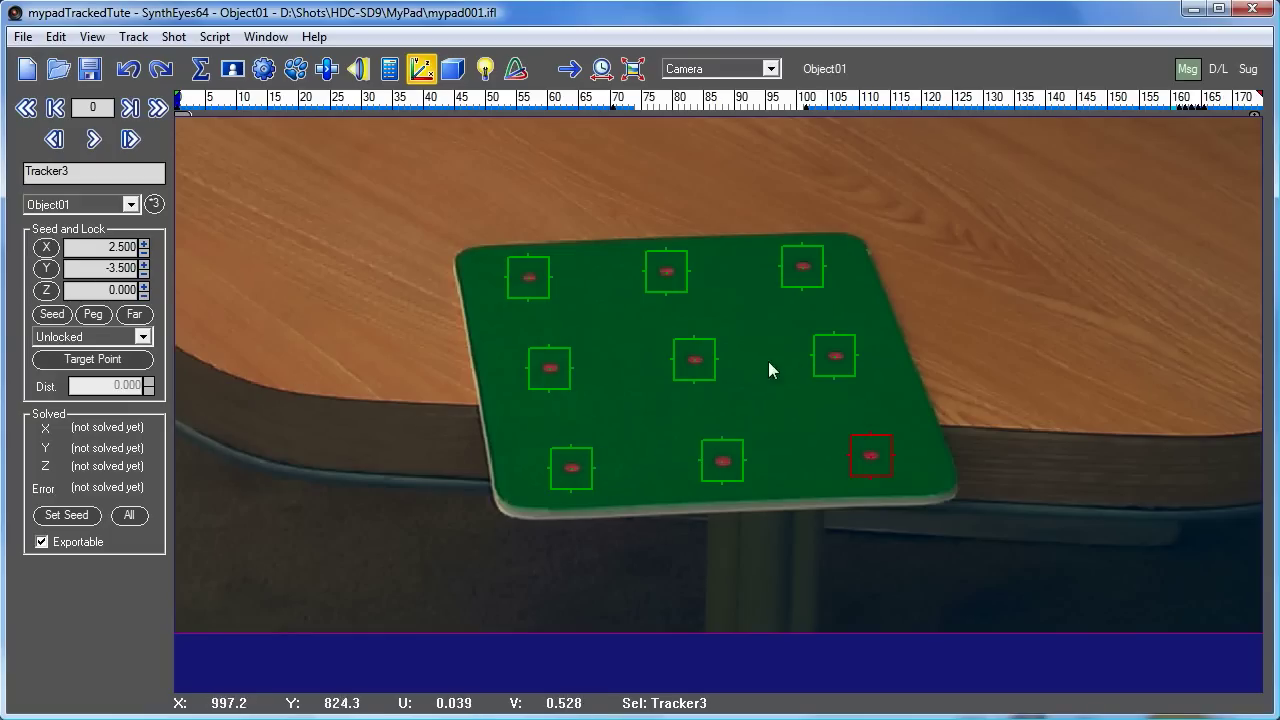
{"action": "mouse_move", "coordinate": [764, 272]}
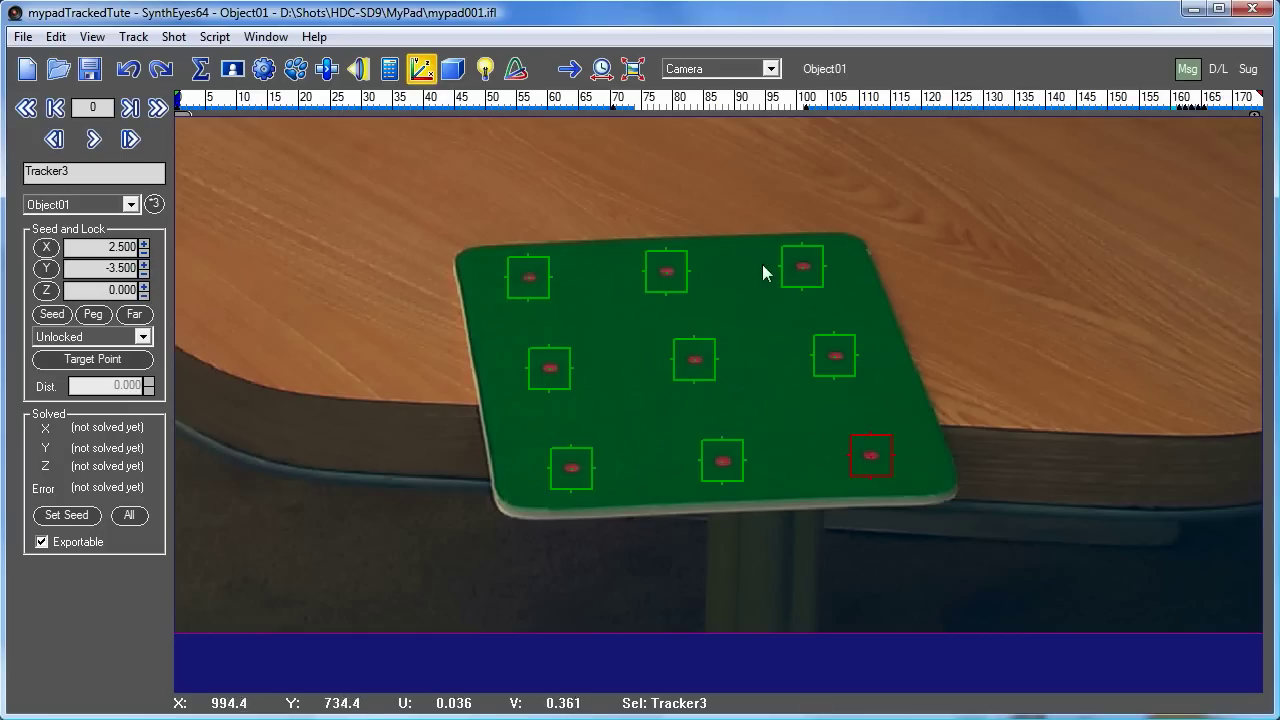
{"action": "mouse_move", "coordinate": [56, 56]}
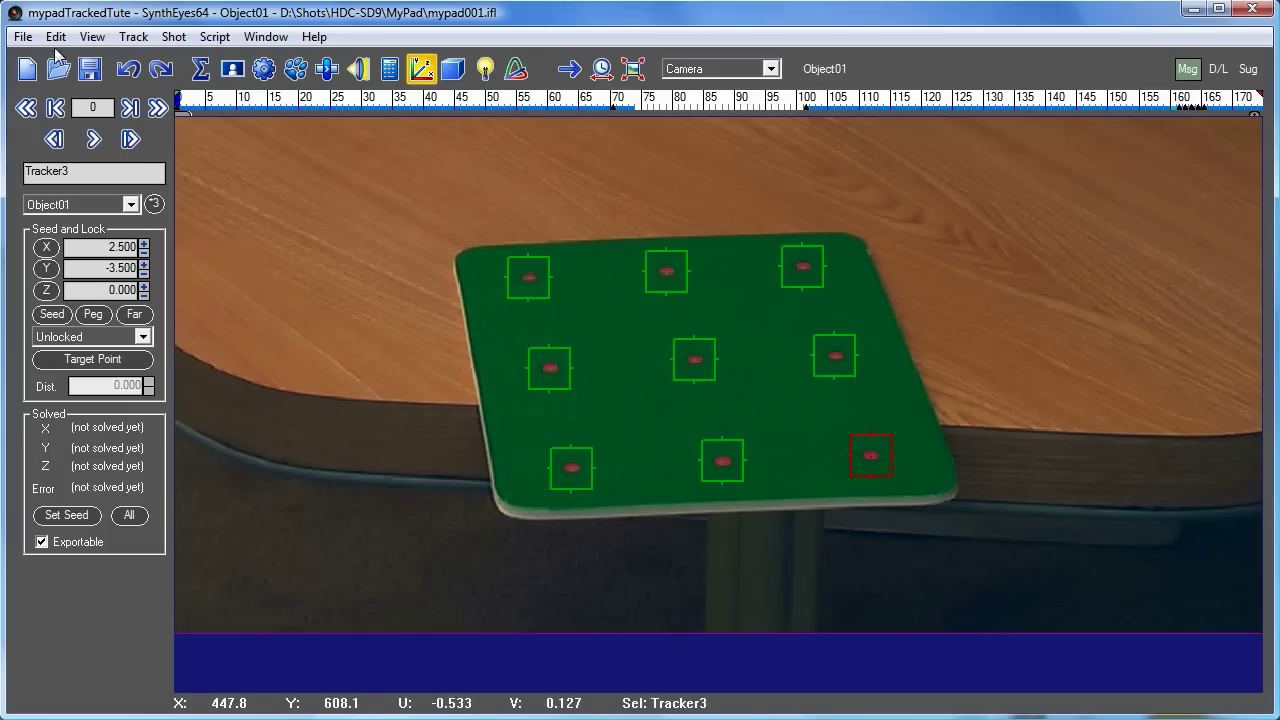
{"action": "left_click", "coordinate": [22, 36]}
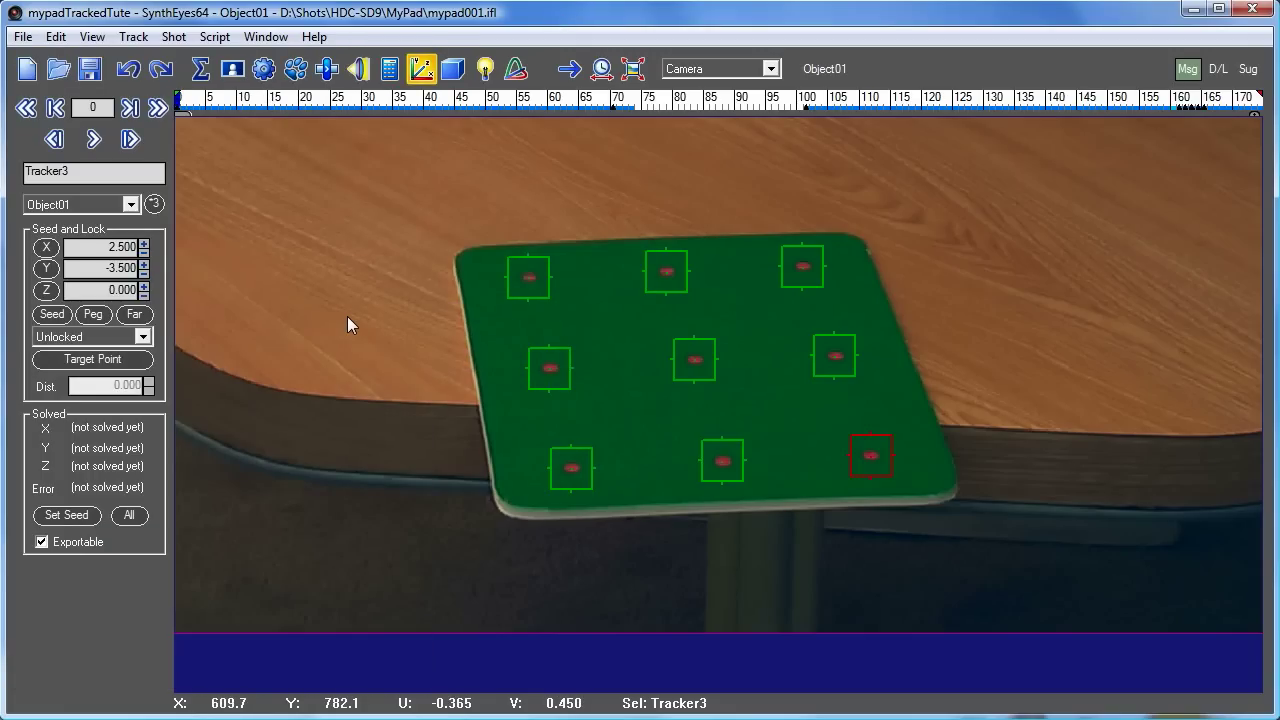
{"action": "mouse_move", "coordinate": [416, 260]}
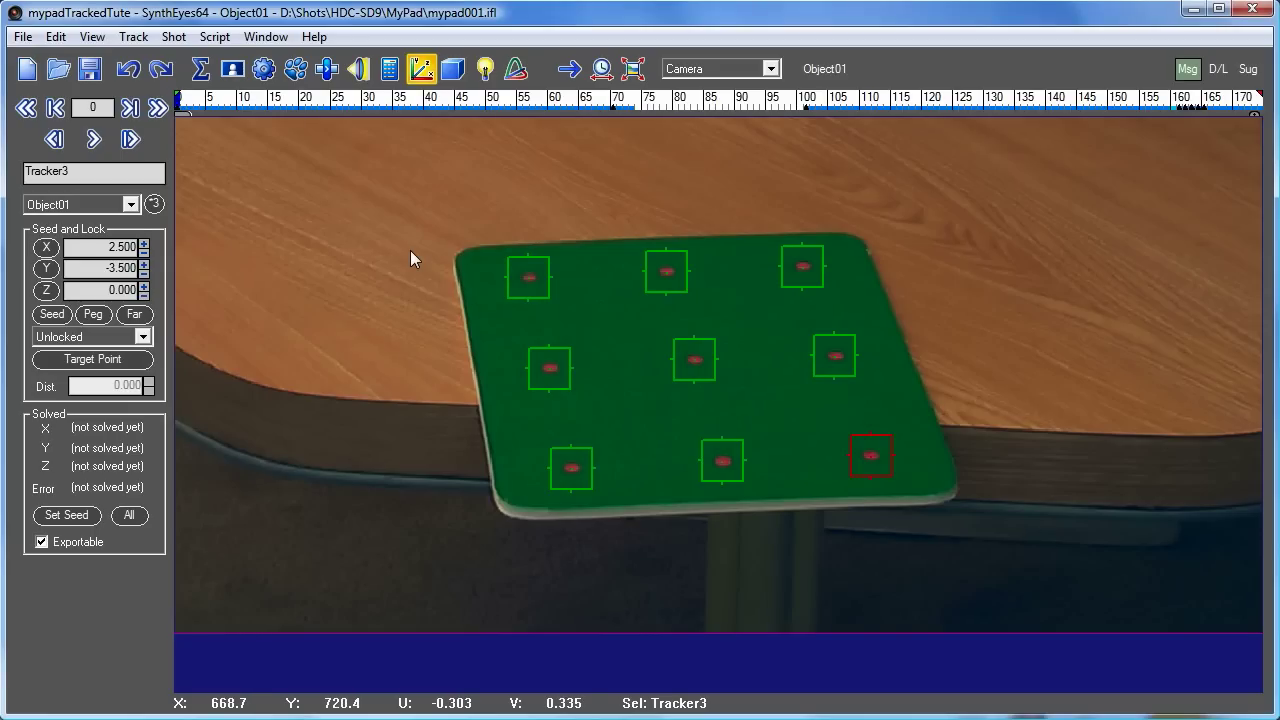
{"action": "mouse_move", "coordinate": [376, 252]}
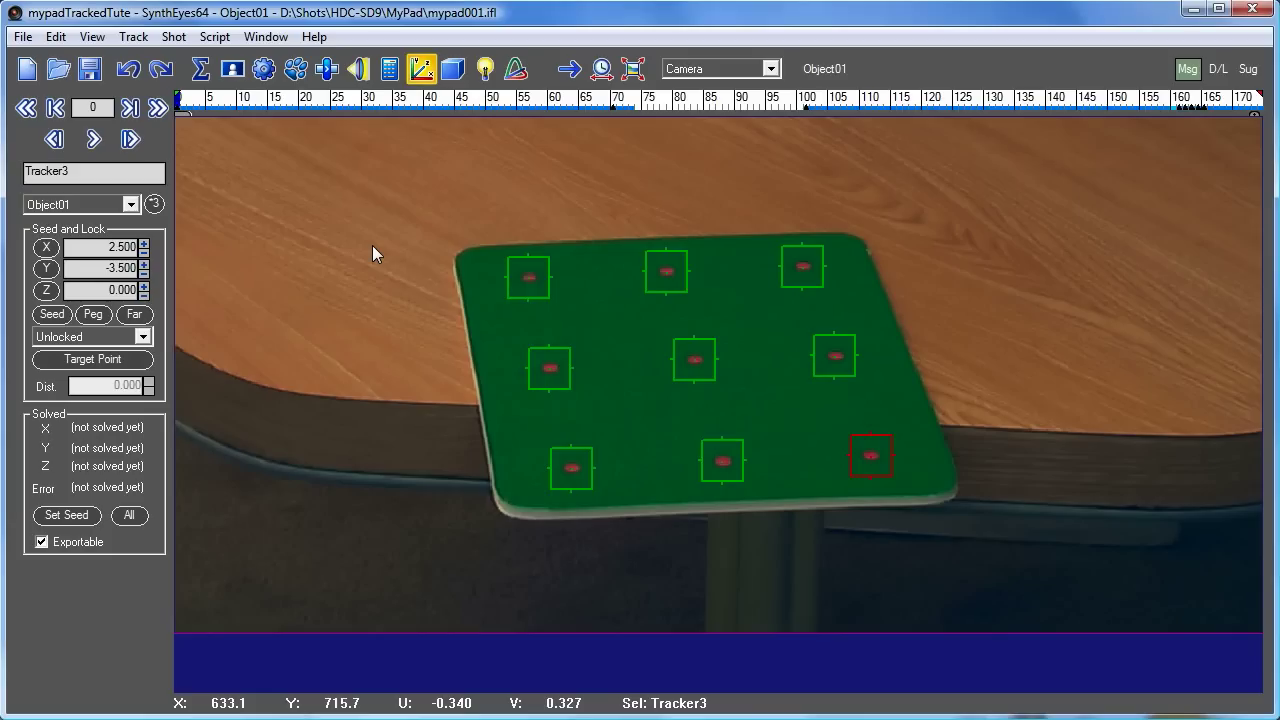
Select all nine tablet trackers, set them to Lock Point and mark them as Seed.
{"action": "left_click", "coordinate": [90, 336]}
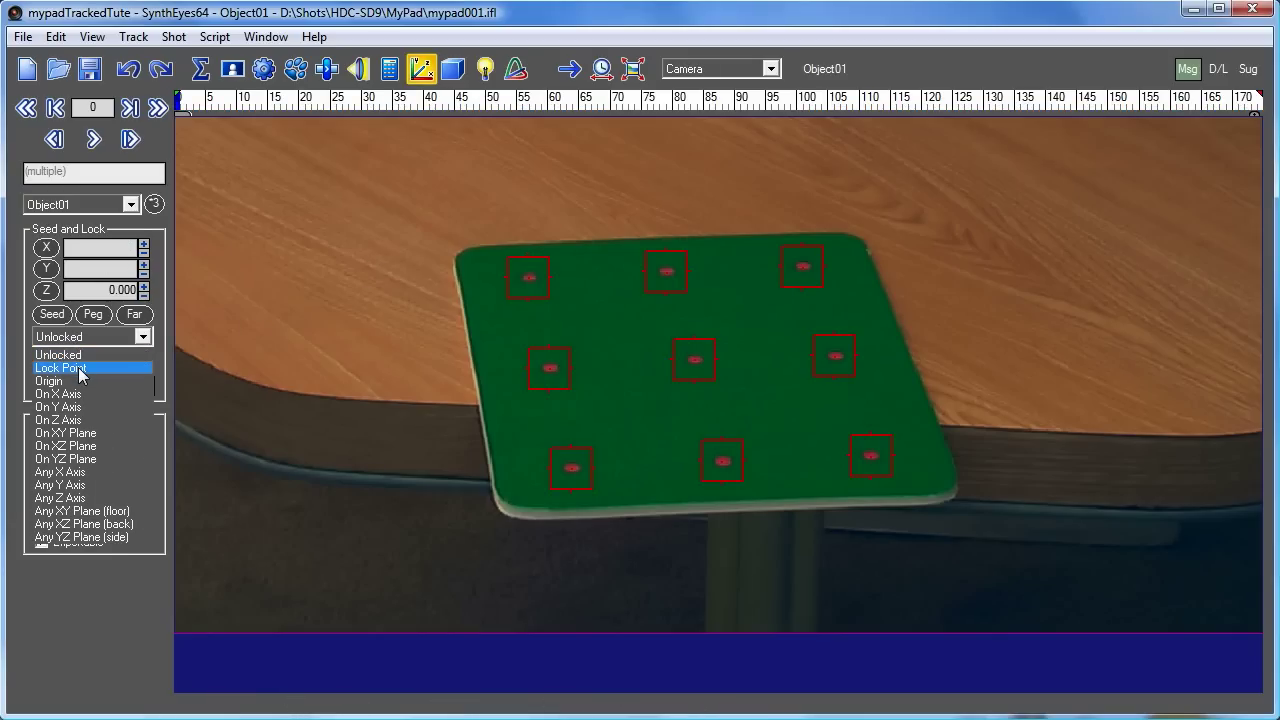
{"action": "left_click", "coordinate": [60, 368]}
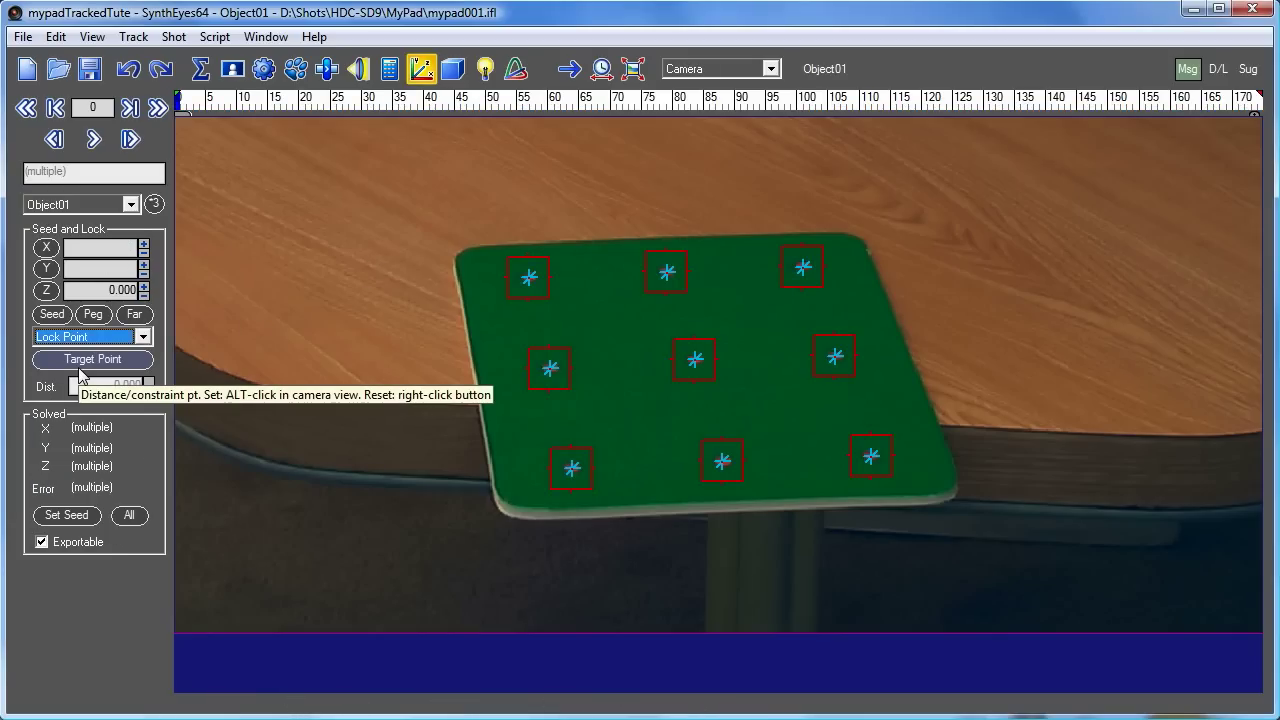
{"action": "mouse_move", "coordinate": [24, 320]}
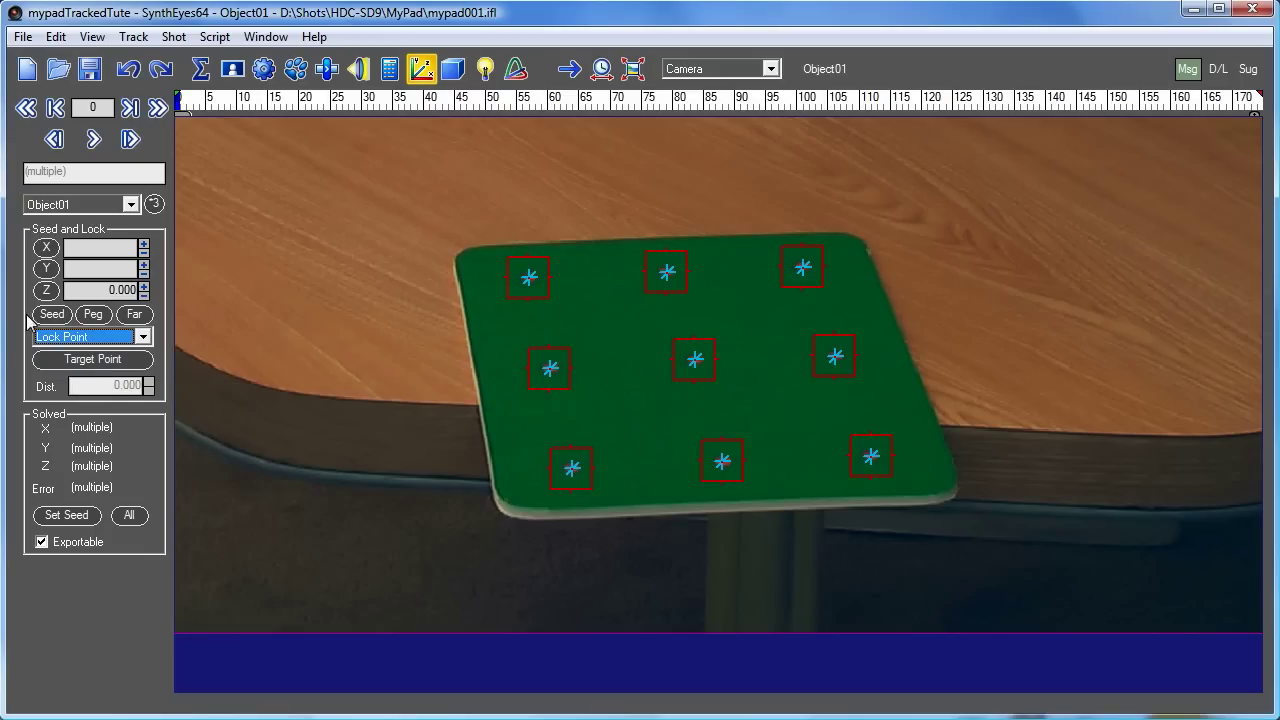
{"action": "mouse_move", "coordinate": [52, 314]}
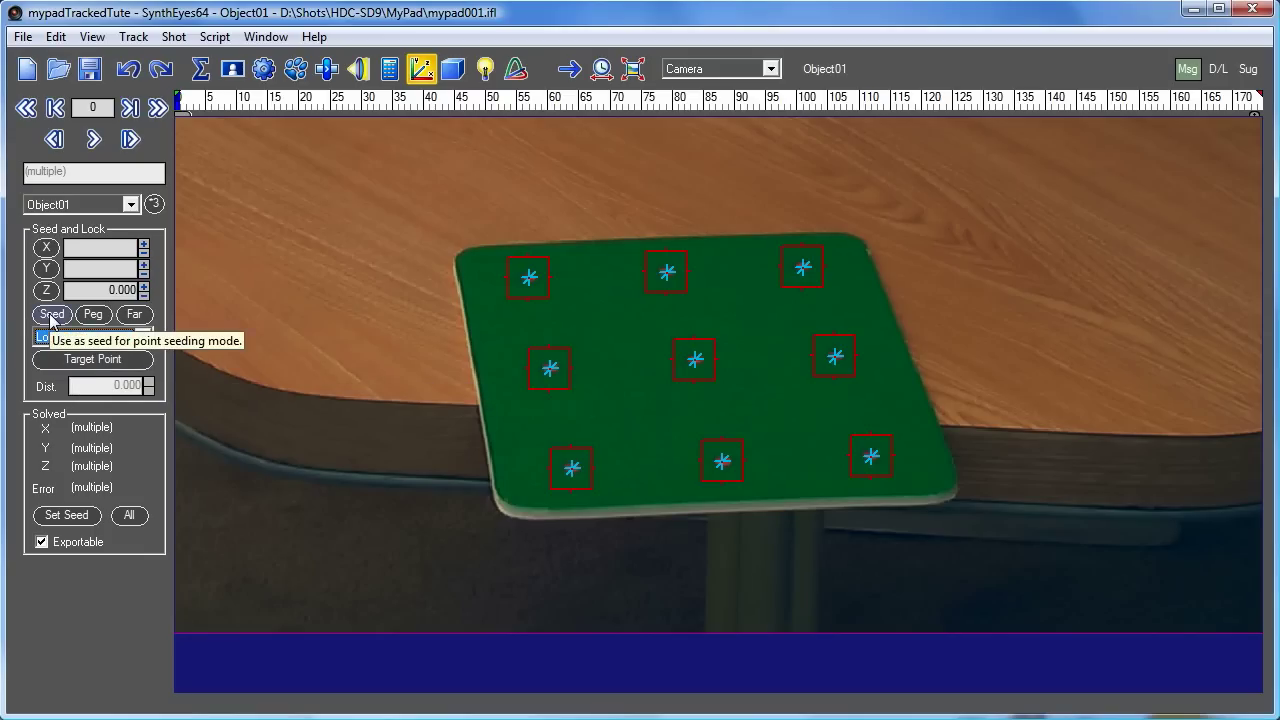
{"action": "left_click", "coordinate": [52, 314]}
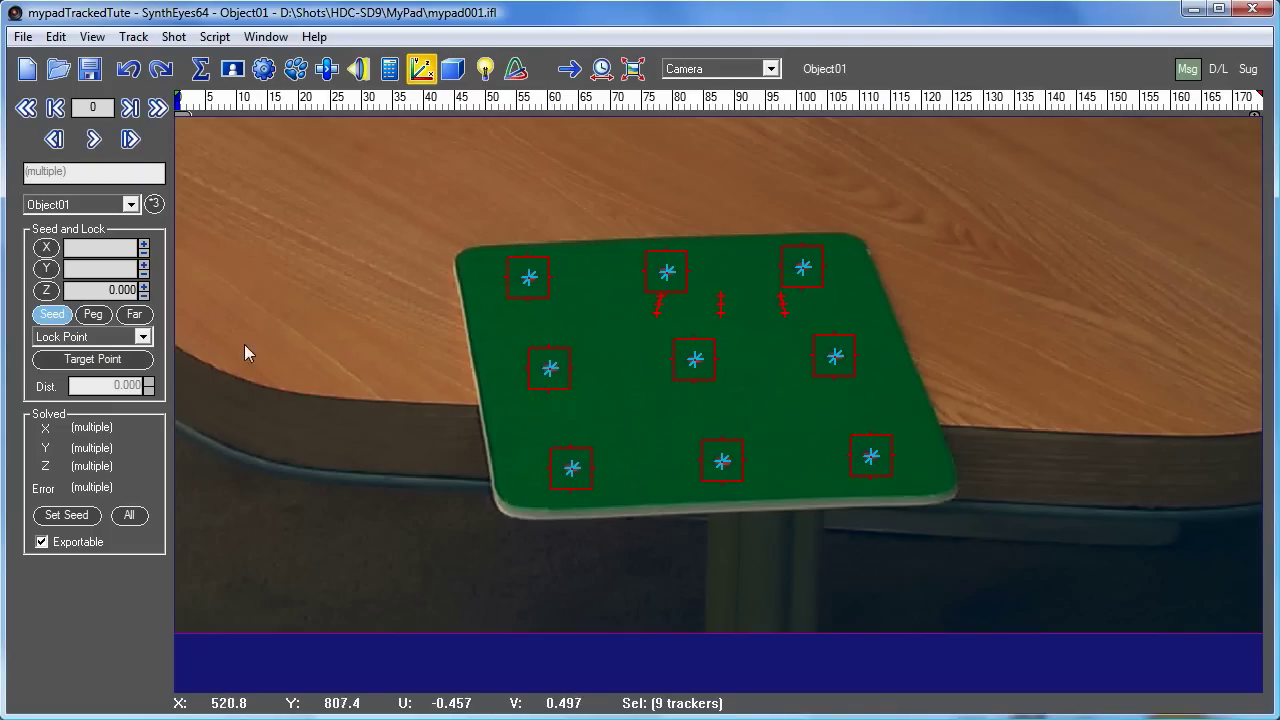
{"action": "mouse_move", "coordinate": [330, 56]}
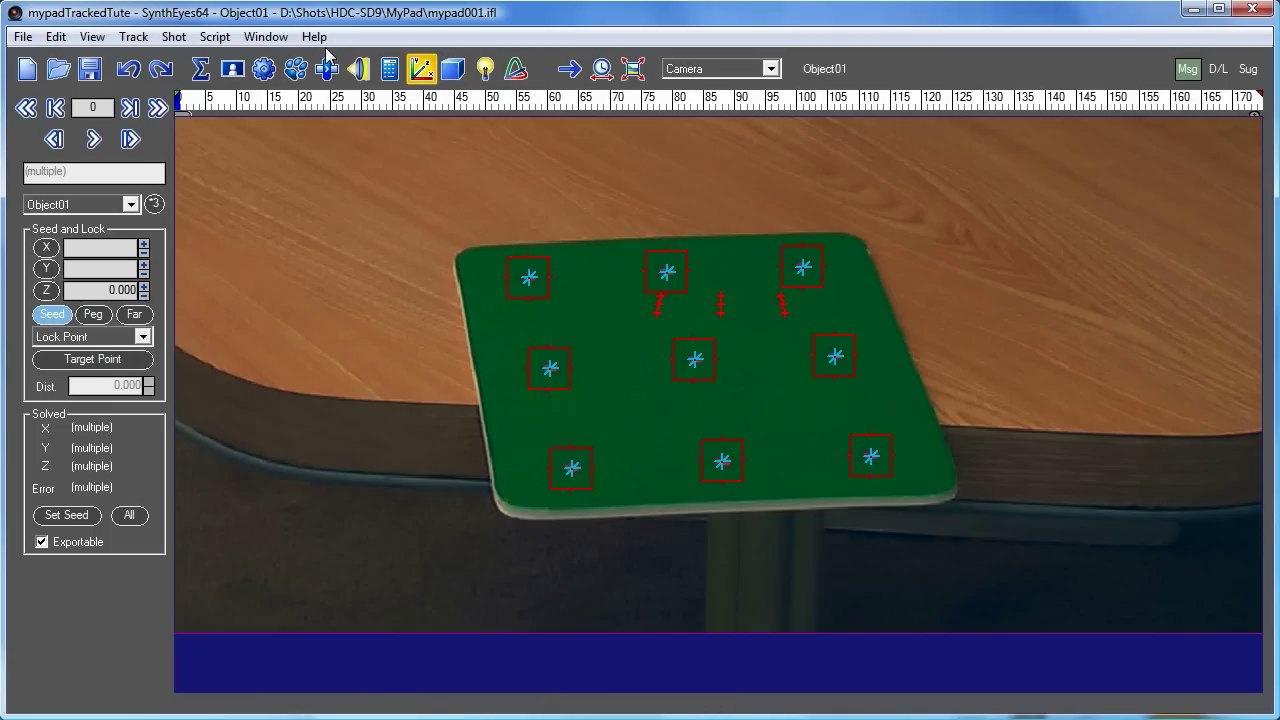
{"action": "left_click", "coordinate": [388, 68]}
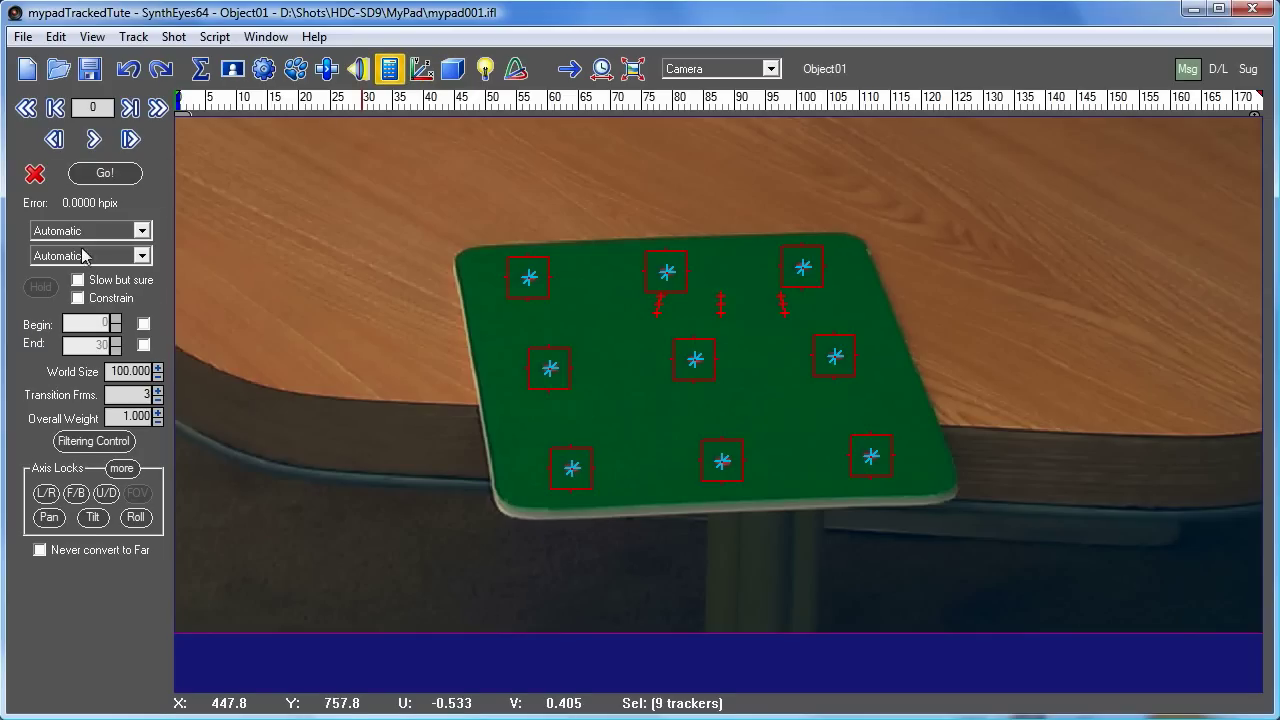
Solve Object01 from seed points, accept the ~0.49 hpx result and scrub to a later frame.
{"action": "left_click", "coordinate": [90, 230]}
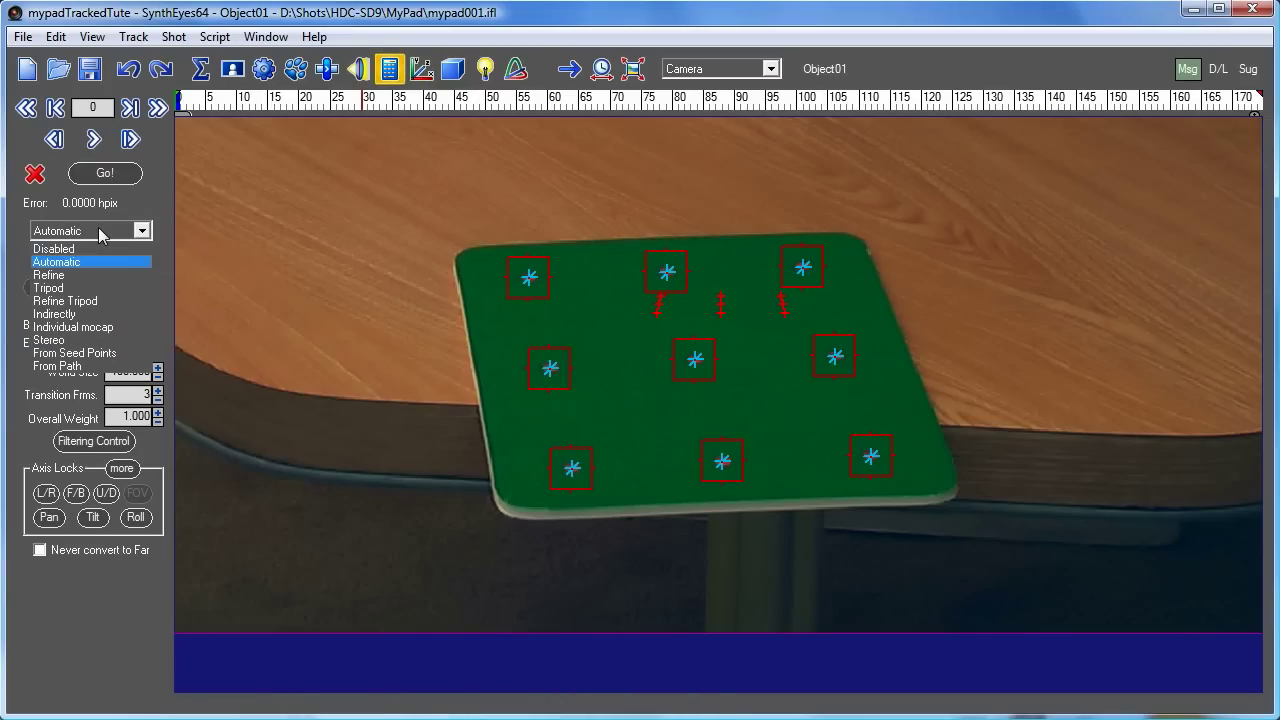
{"action": "mouse_move", "coordinate": [90, 352]}
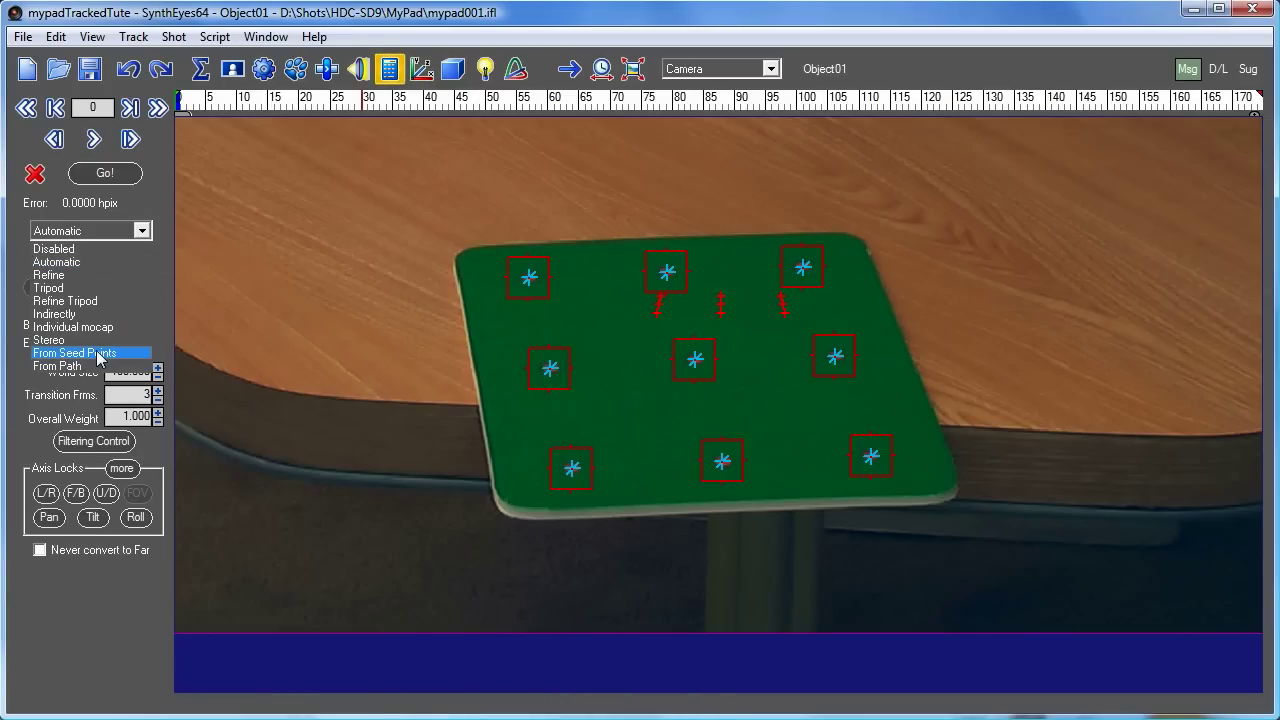
{"action": "left_click", "coordinate": [76, 352]}
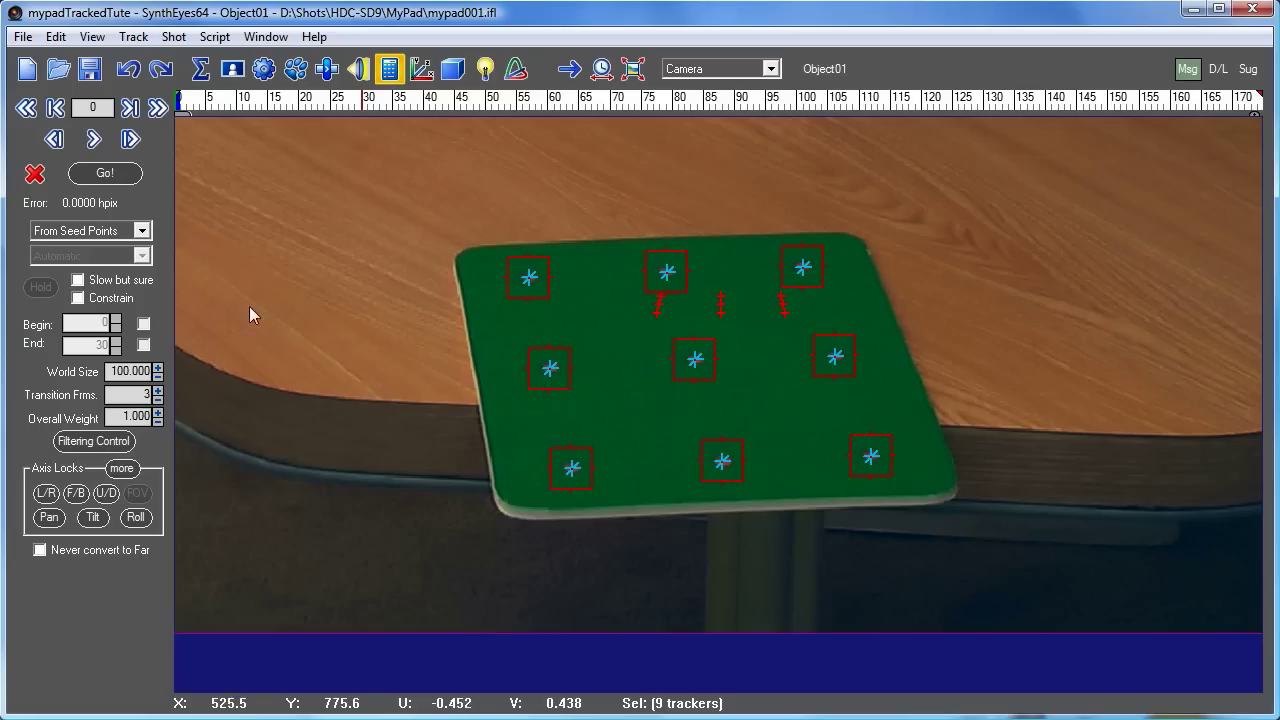
{"action": "mouse_move", "coordinate": [104, 172]}
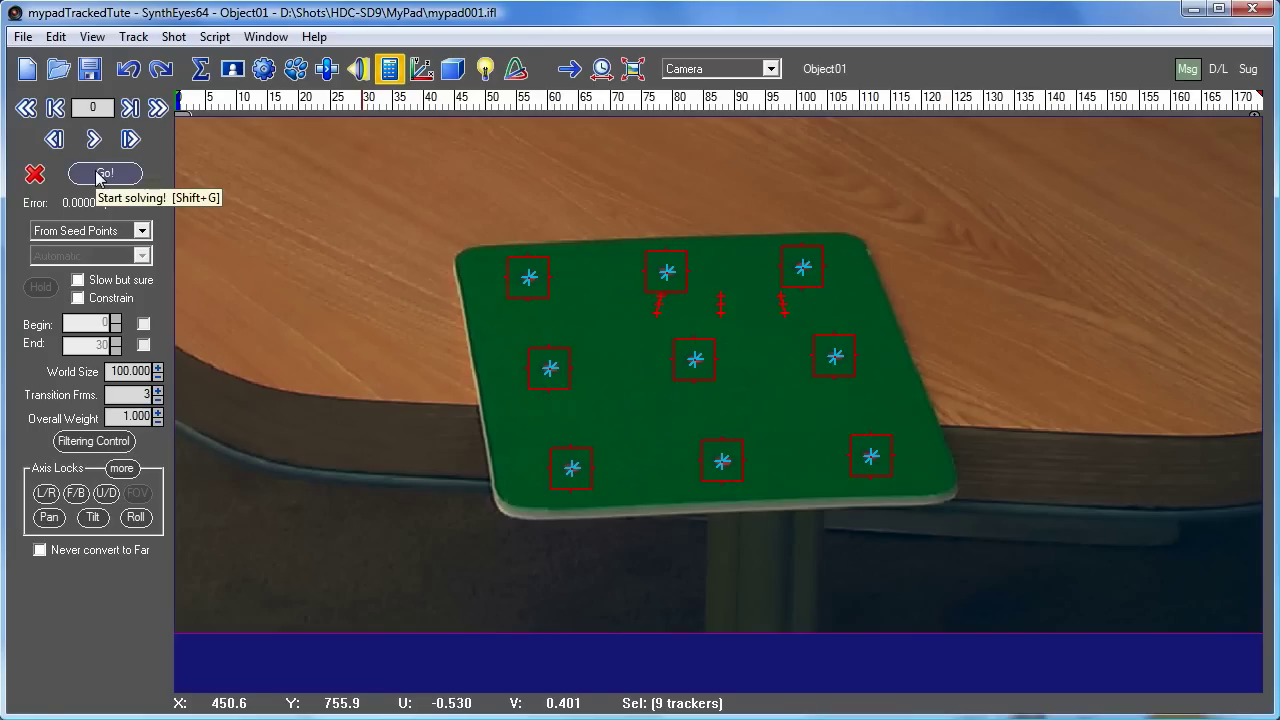
{"action": "left_click", "coordinate": [104, 172]}
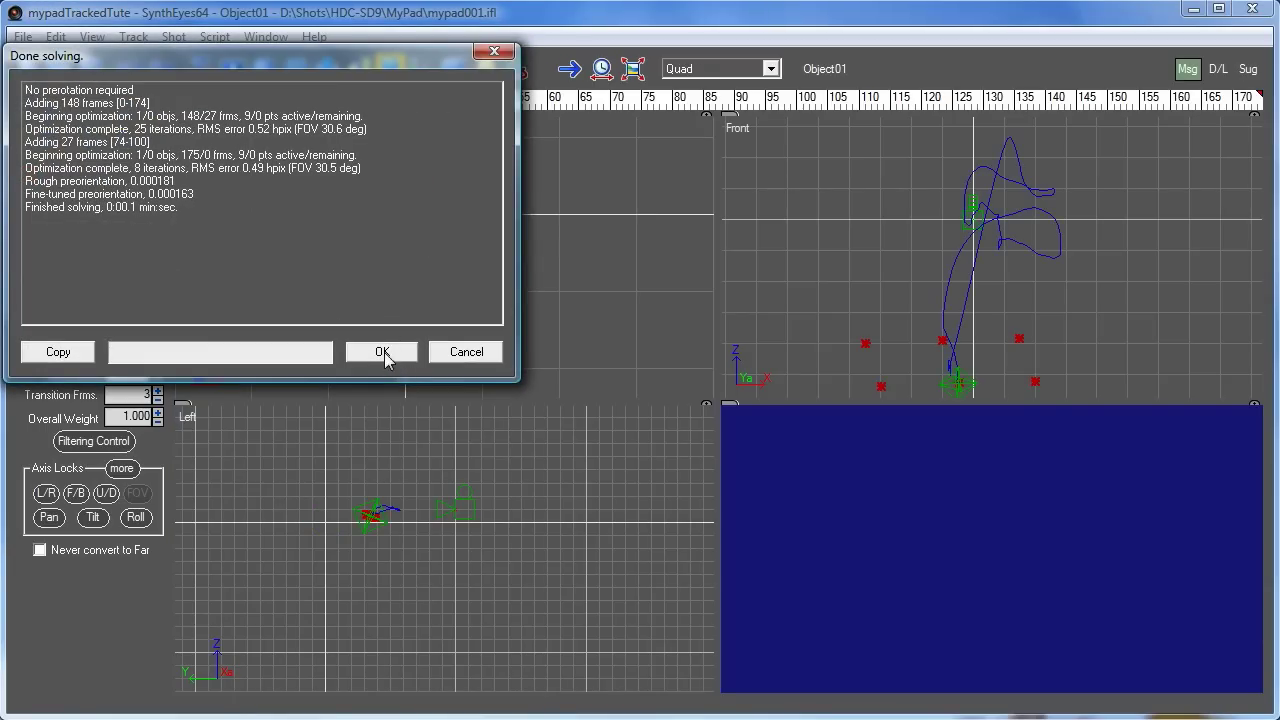
{"action": "left_click", "coordinate": [380, 352]}
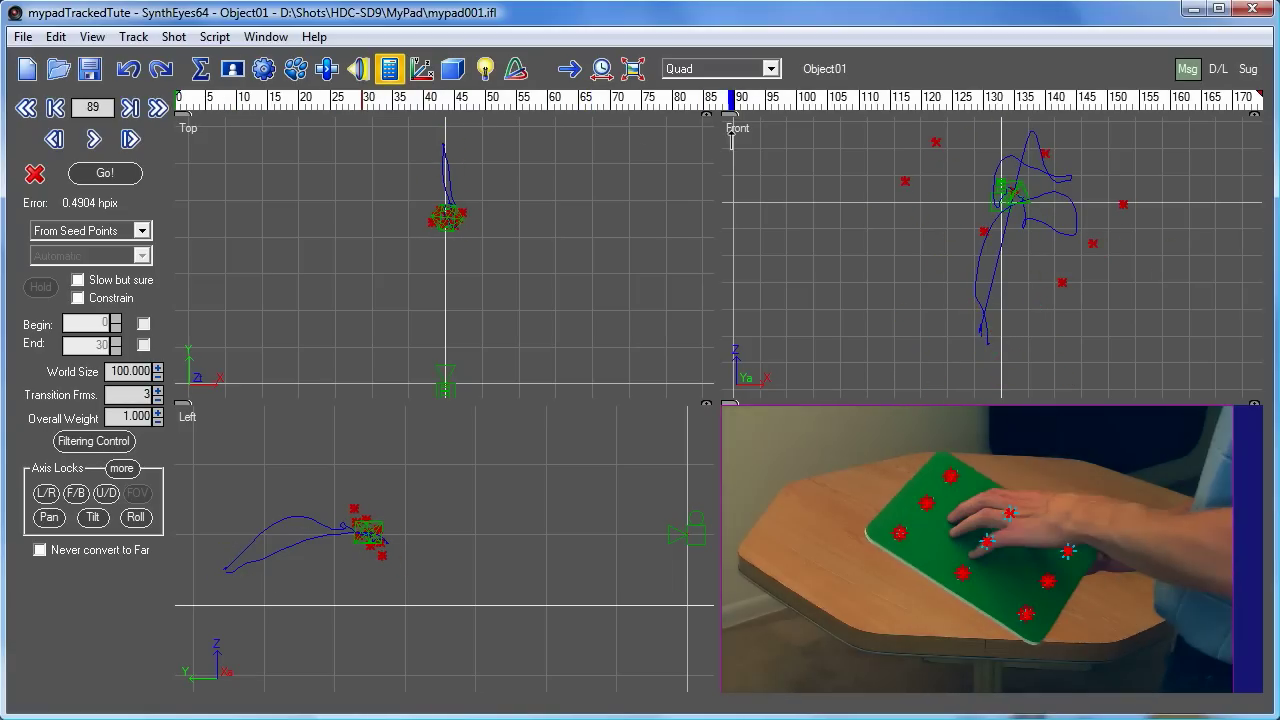
{"action": "left_click", "coordinate": [688, 530]}
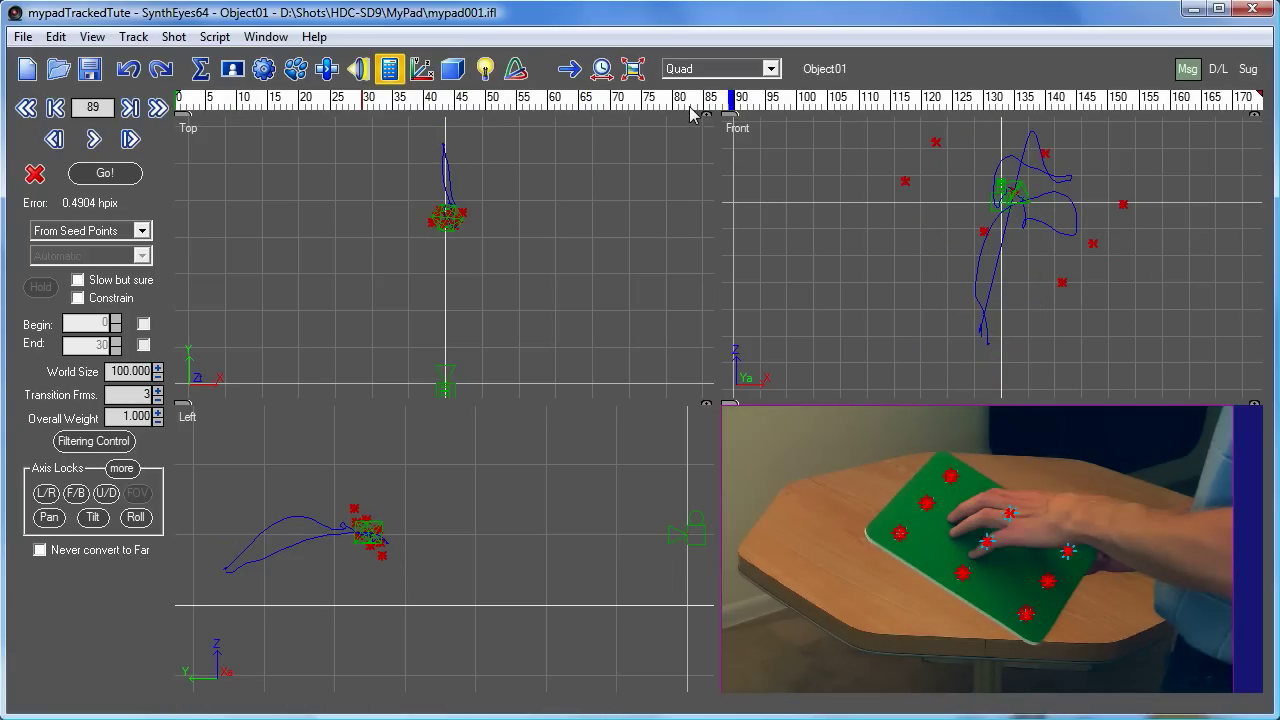
{"action": "left_click", "coordinate": [520, 100]}
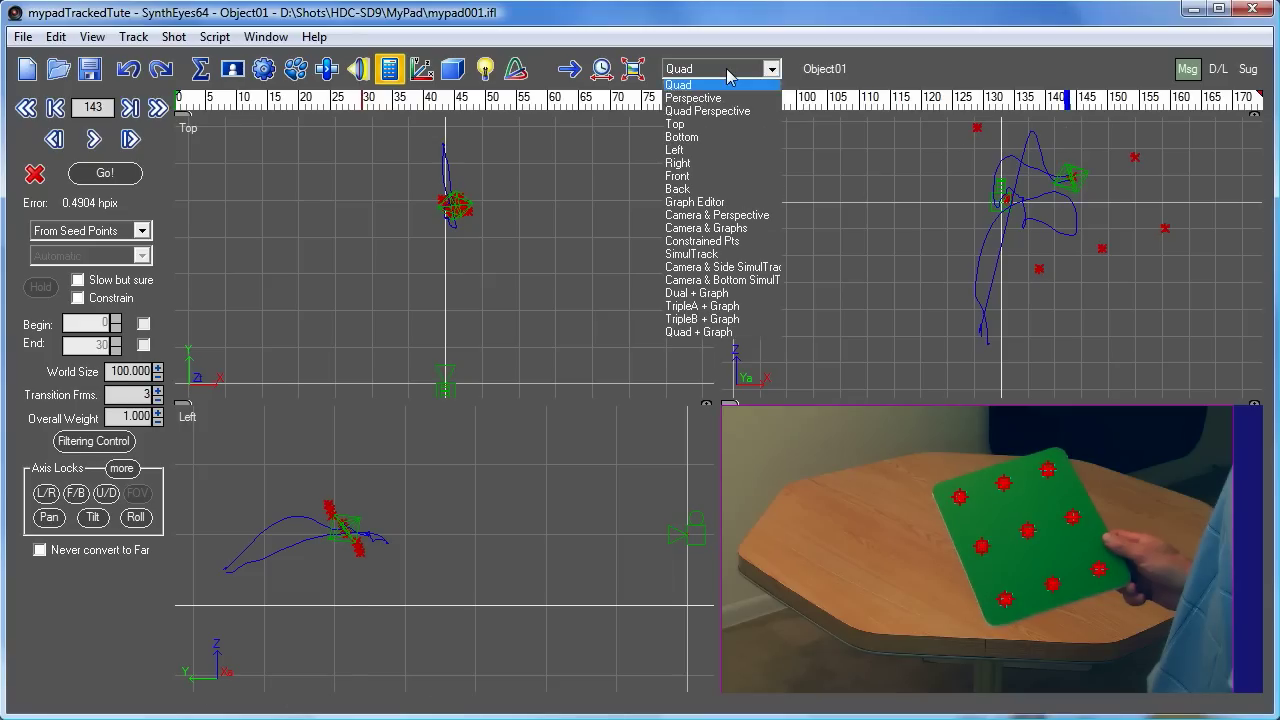
{"action": "mouse_move", "coordinate": [708, 140]}
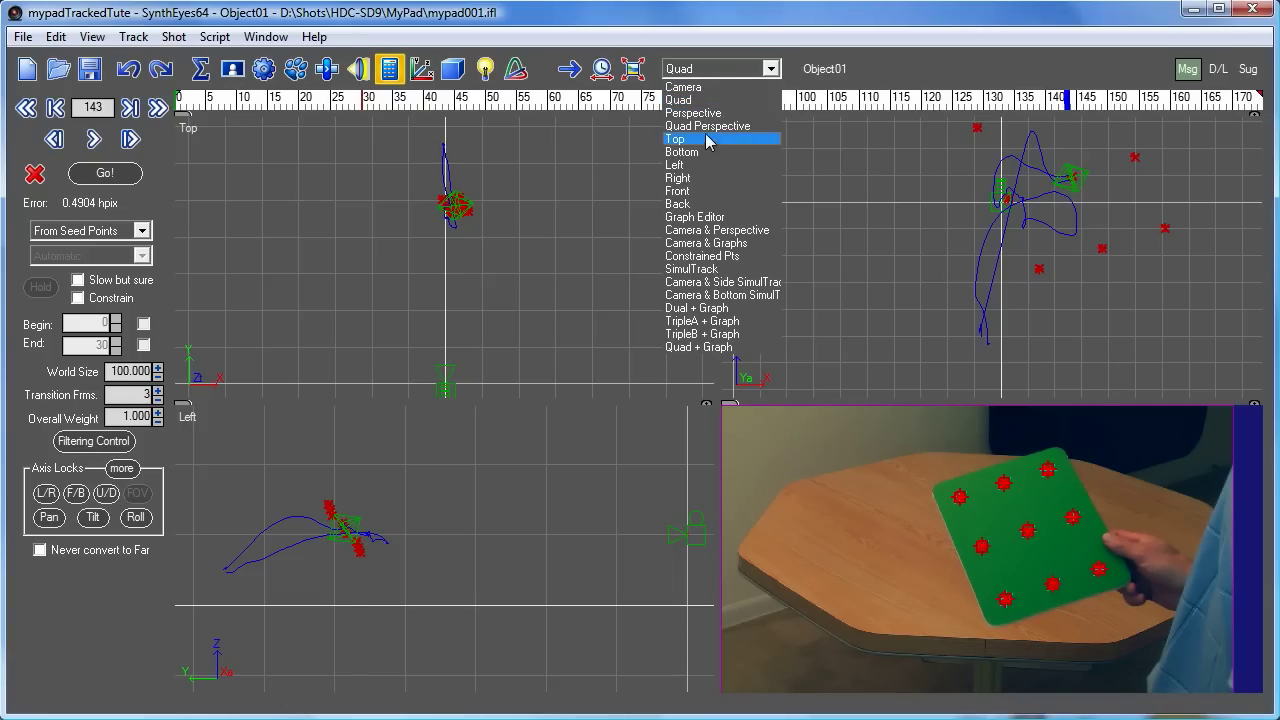
{"action": "mouse_move", "coordinate": [708, 126]}
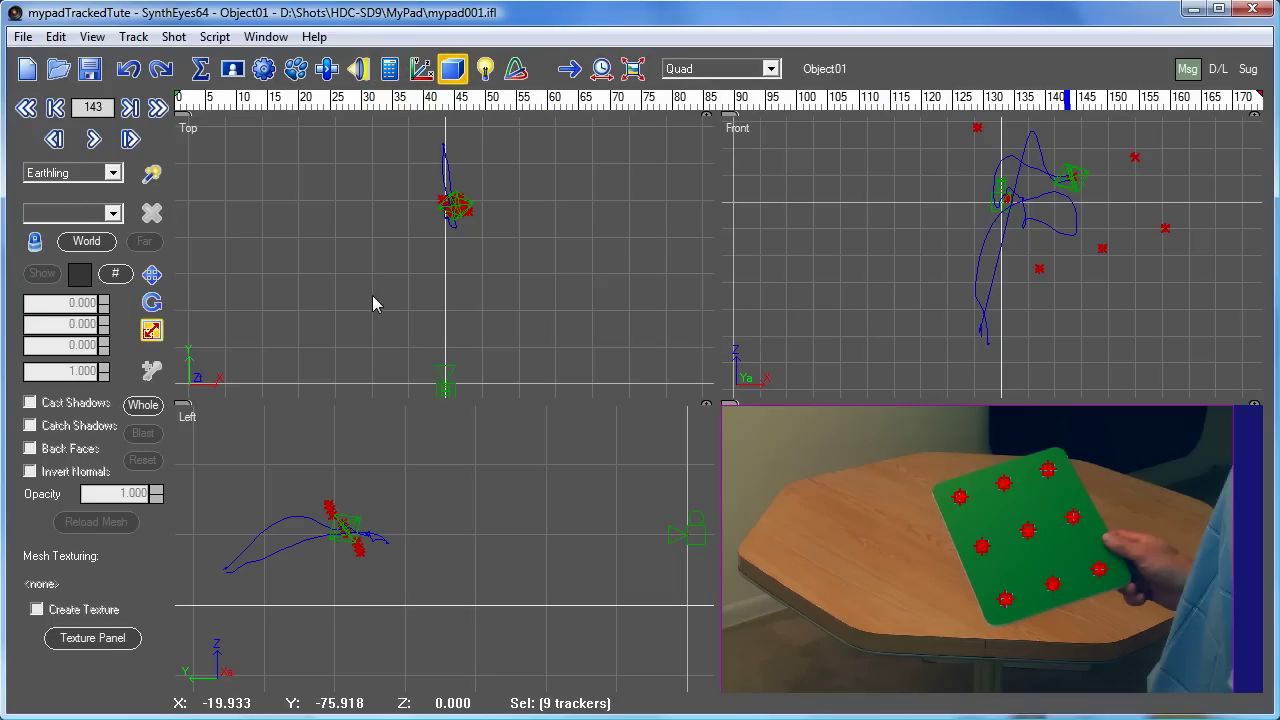
Create a plane on the tablet in Object01's own coordinate system.
{"action": "left_click", "coordinate": [86, 242]}
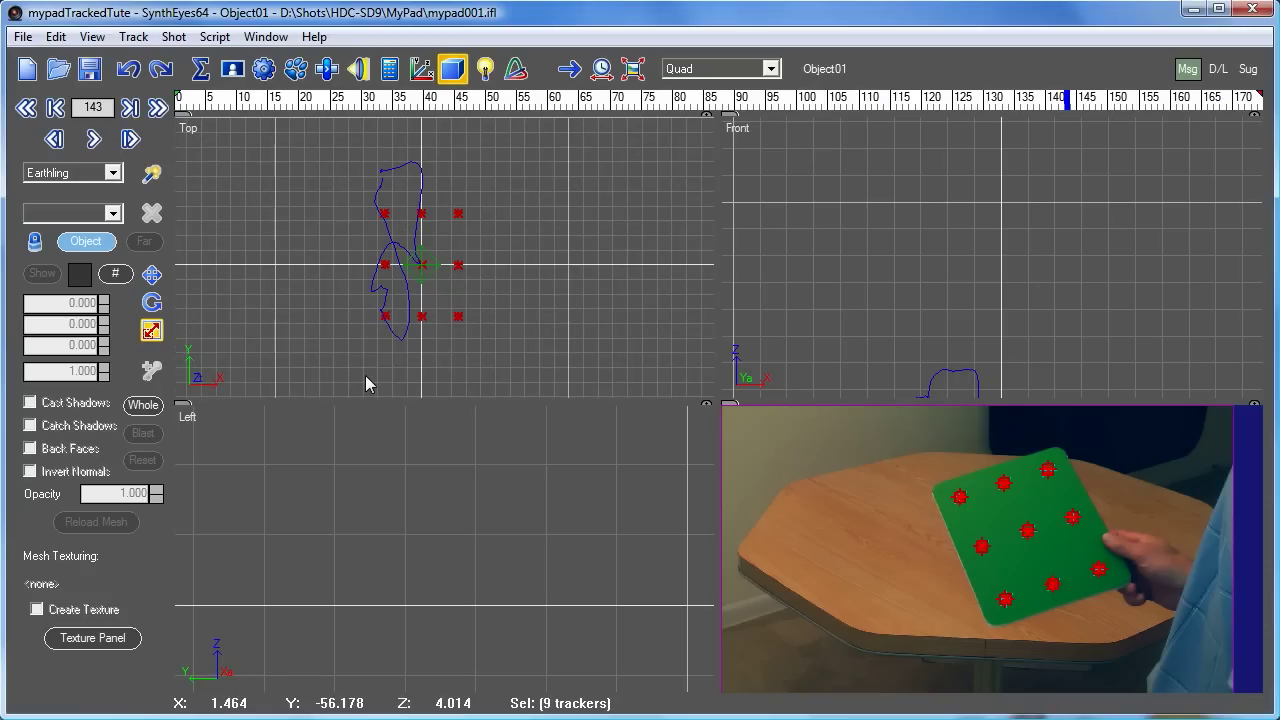
{"action": "right_click", "coordinate": [368, 384]}
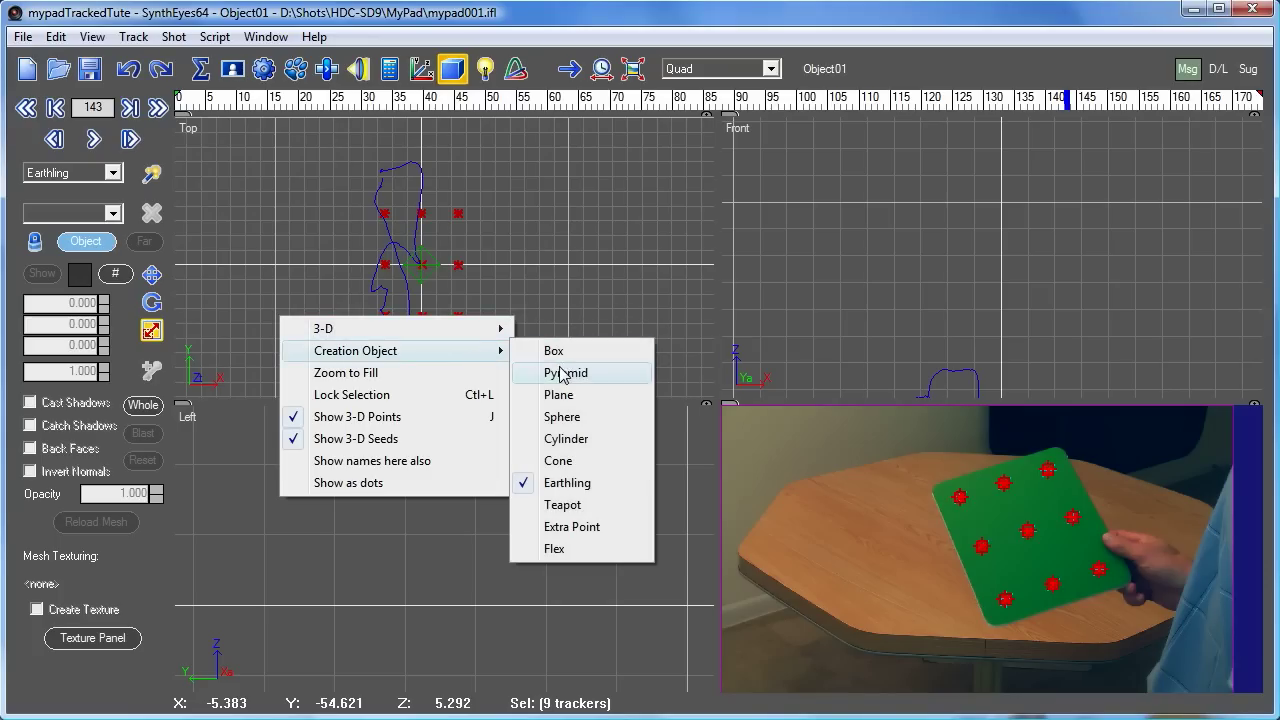
{"action": "left_click", "coordinate": [558, 394]}
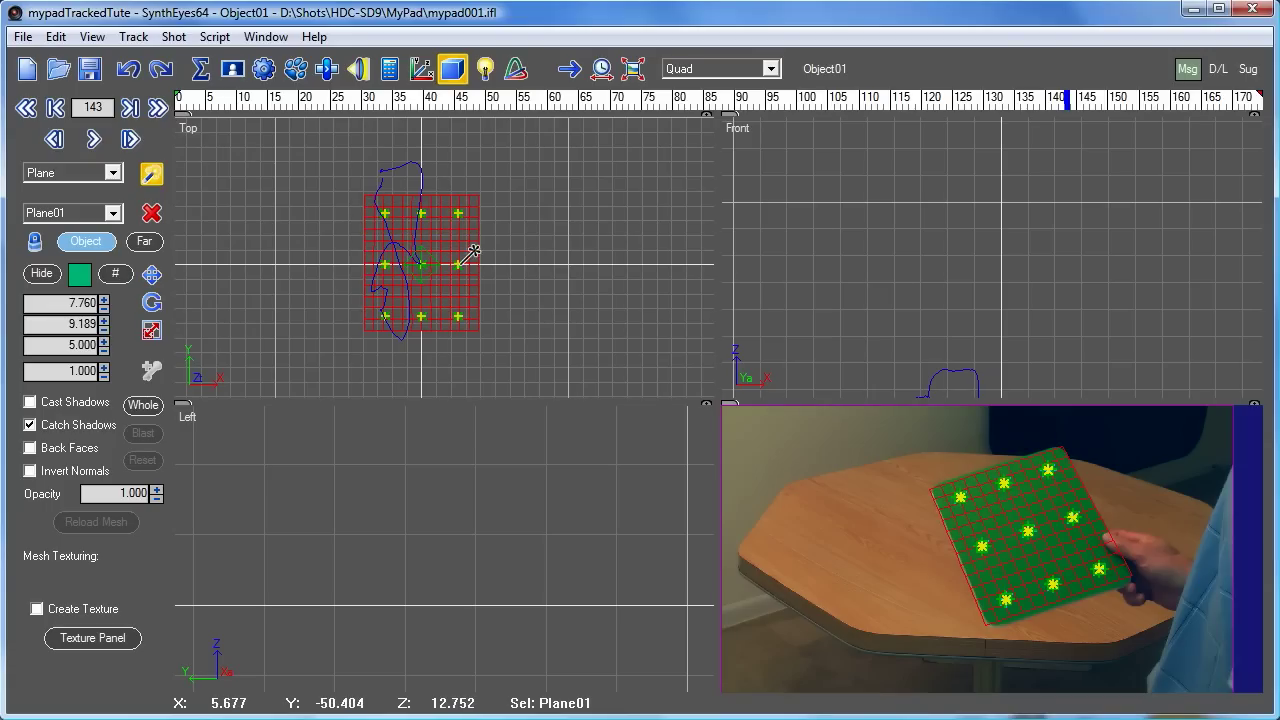
Add an Earthling figure (Guy01) standing on the plane and check it on a later frame.
{"action": "right_click", "coordinate": [464, 256]}
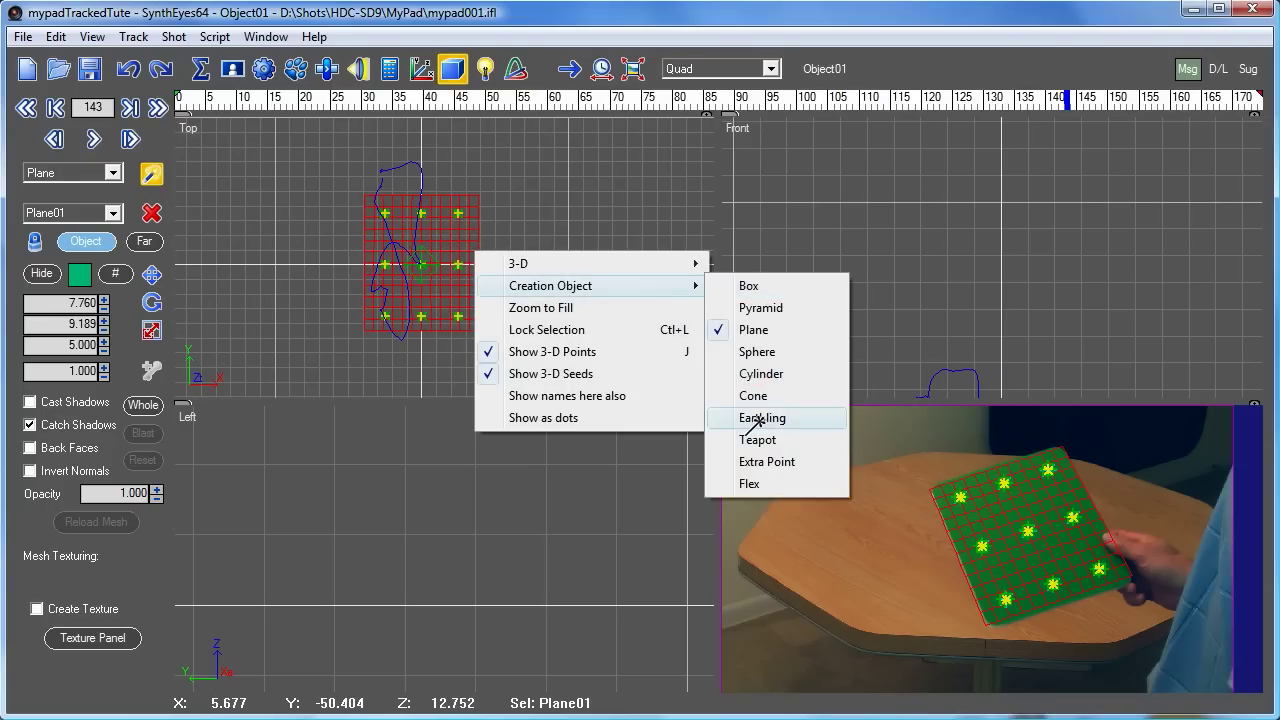
{"action": "left_click", "coordinate": [762, 418]}
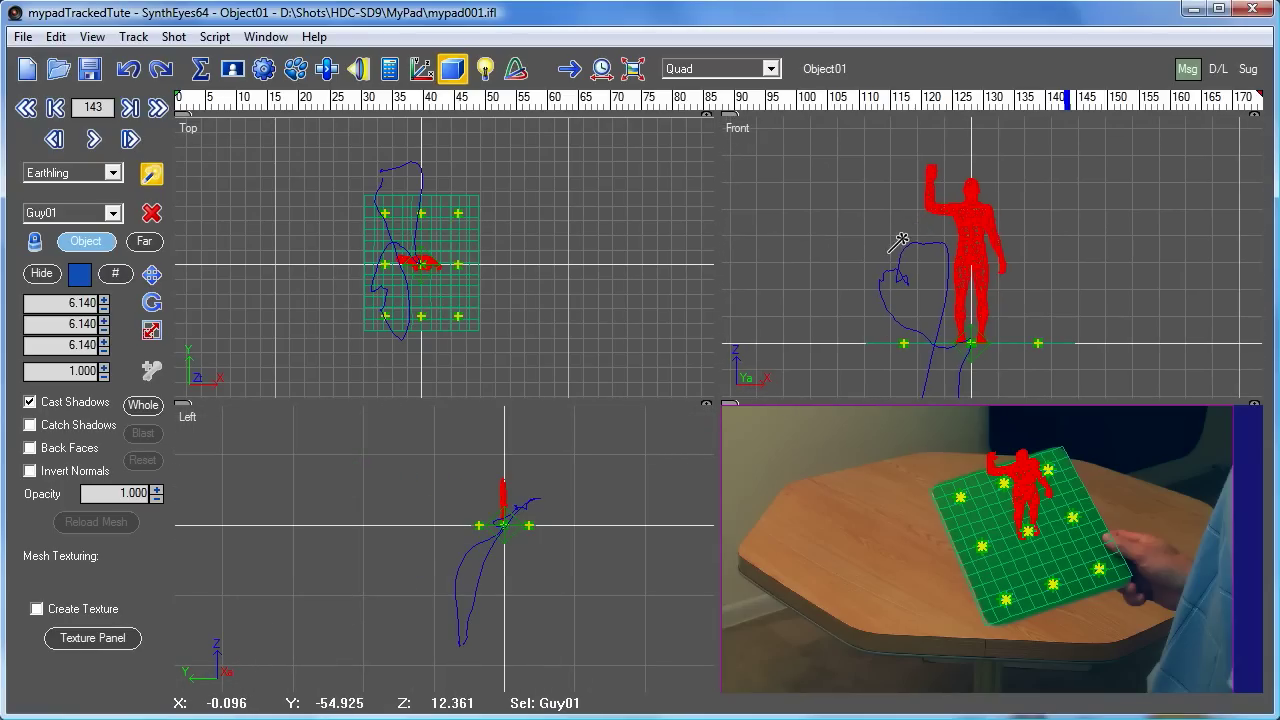
{"action": "mouse_move", "coordinate": [836, 108]}
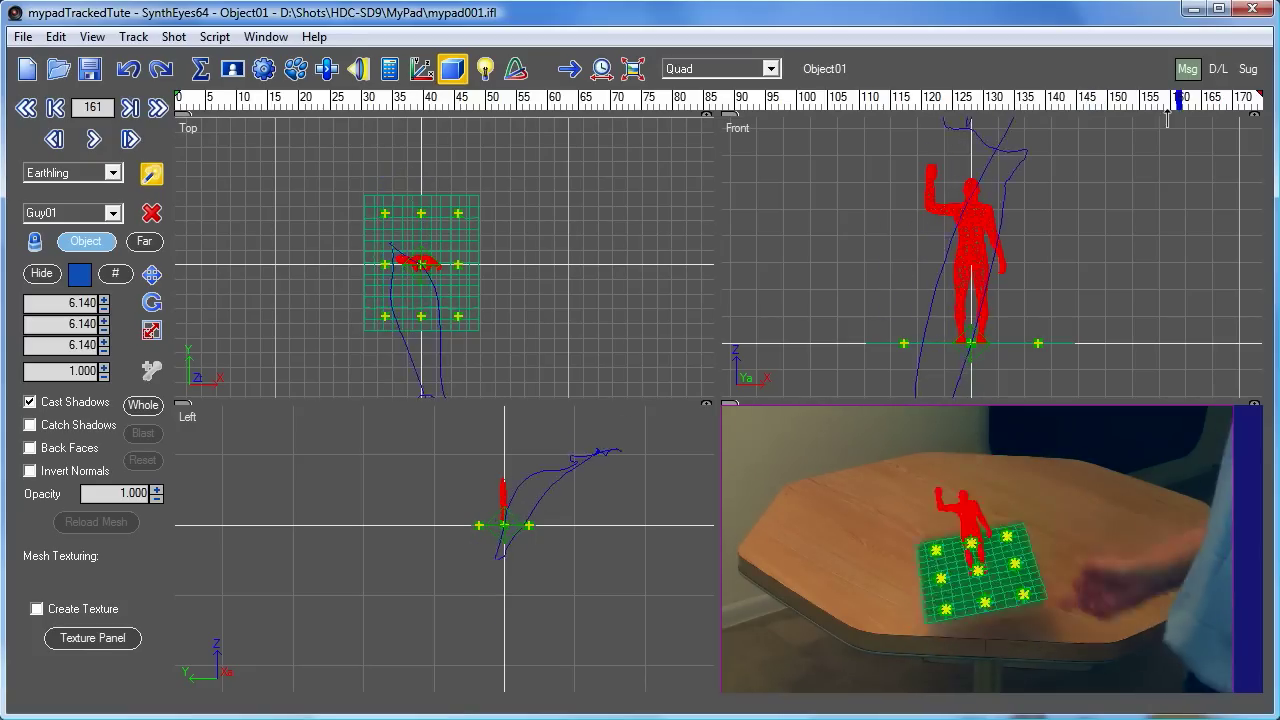
{"action": "left_click", "coordinate": [700, 100]}
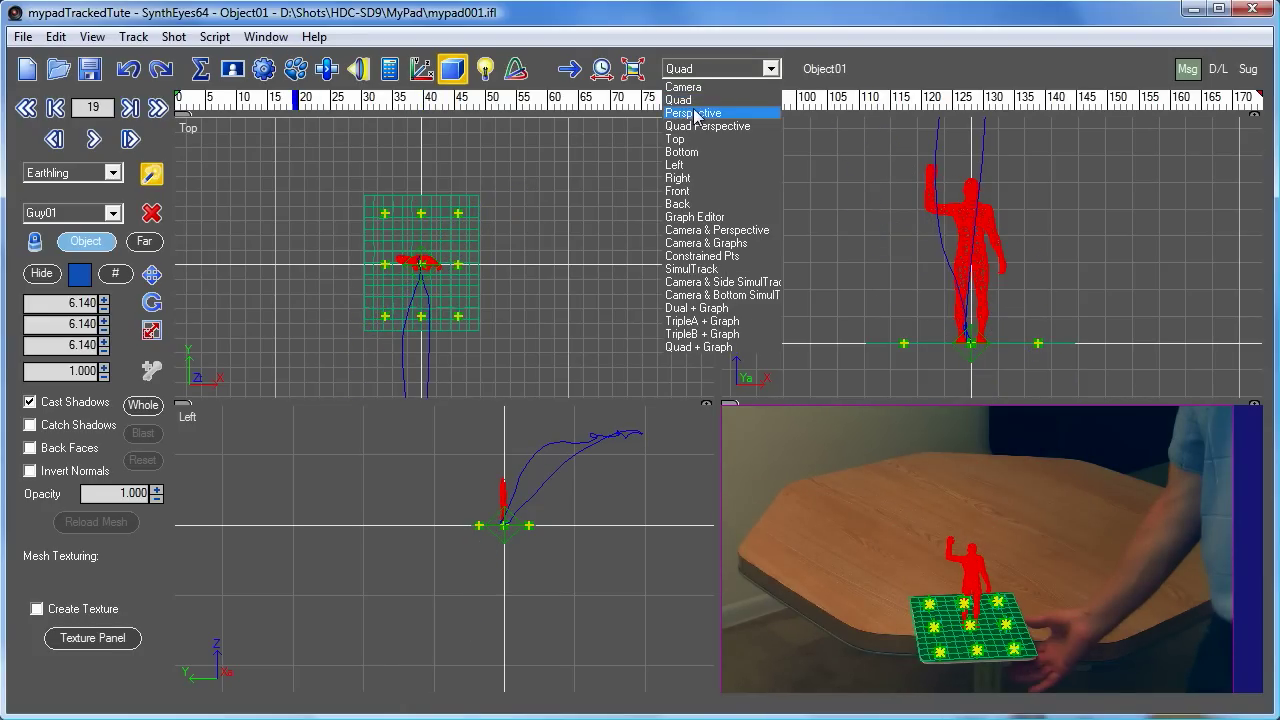
Resize Plane01 in the perspective view so it covers the tablet surface under Guy01.
{"action": "left_click", "coordinate": [692, 112]}
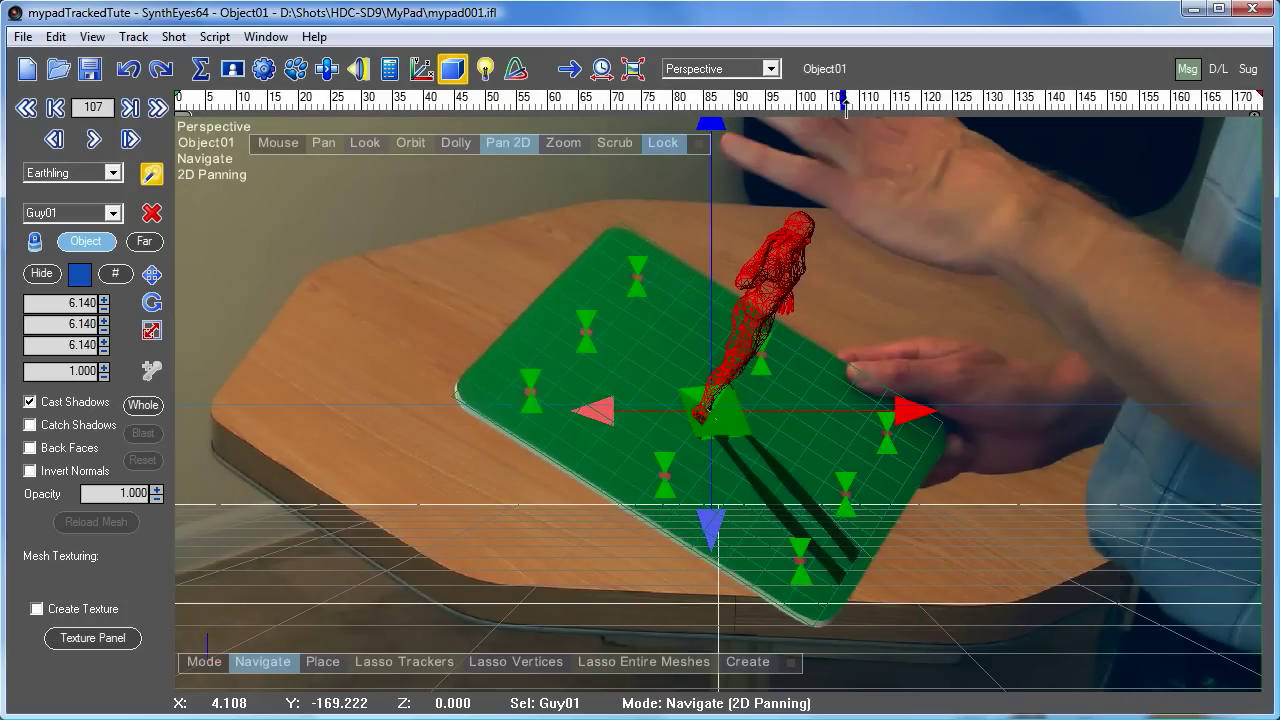
{"action": "mouse_move", "coordinate": [444, 328]}
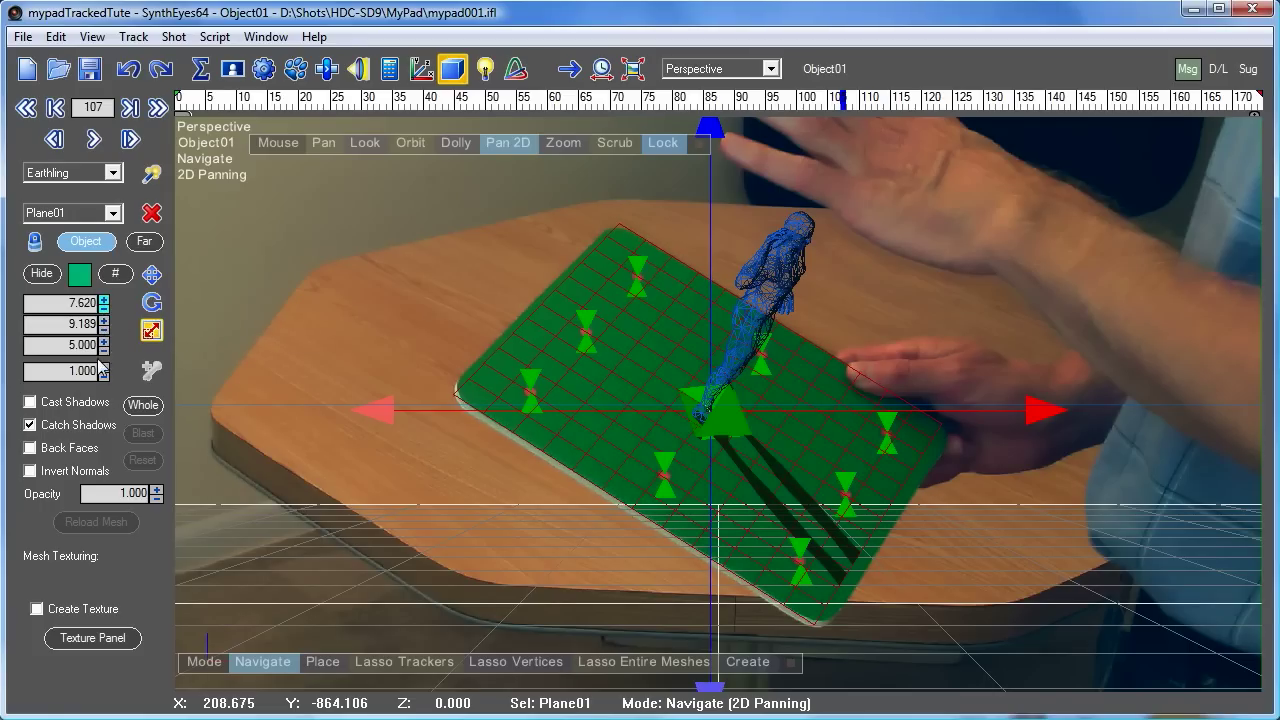
{"action": "left_click", "coordinate": [104, 308]}
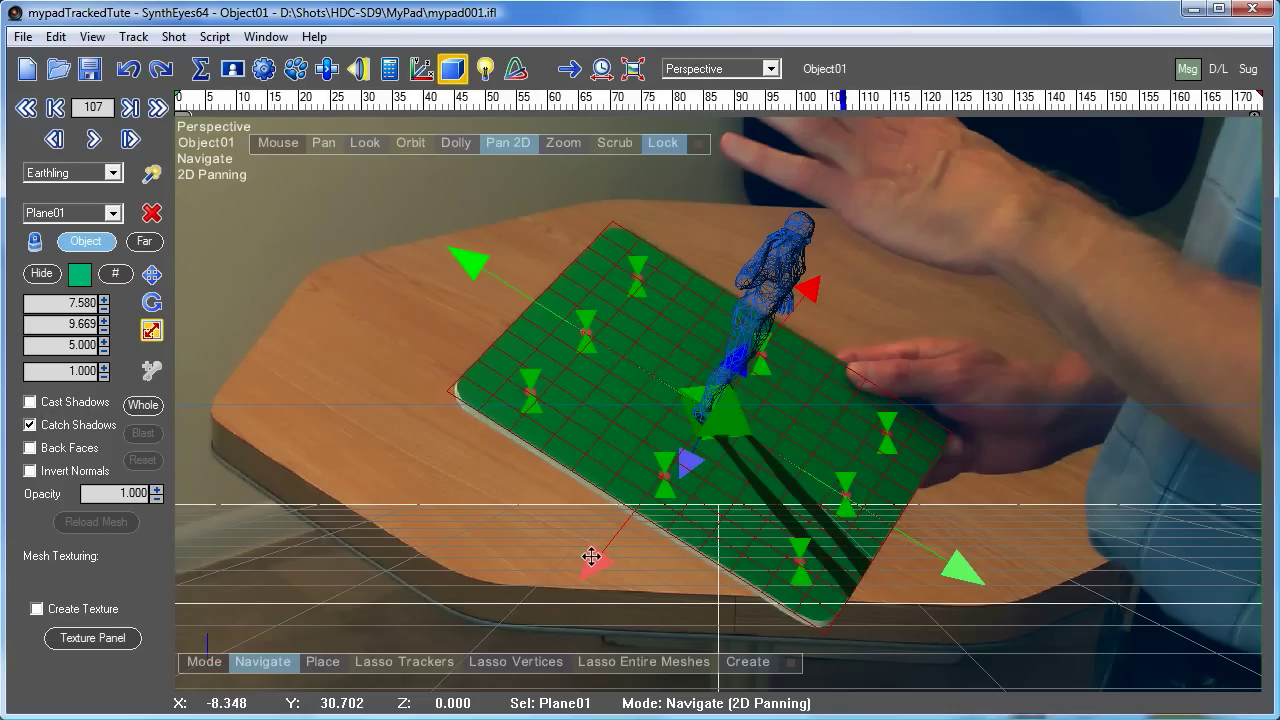
{"action": "left_click_drag", "start_coordinate": [592, 556], "coordinate": [420, 296]}
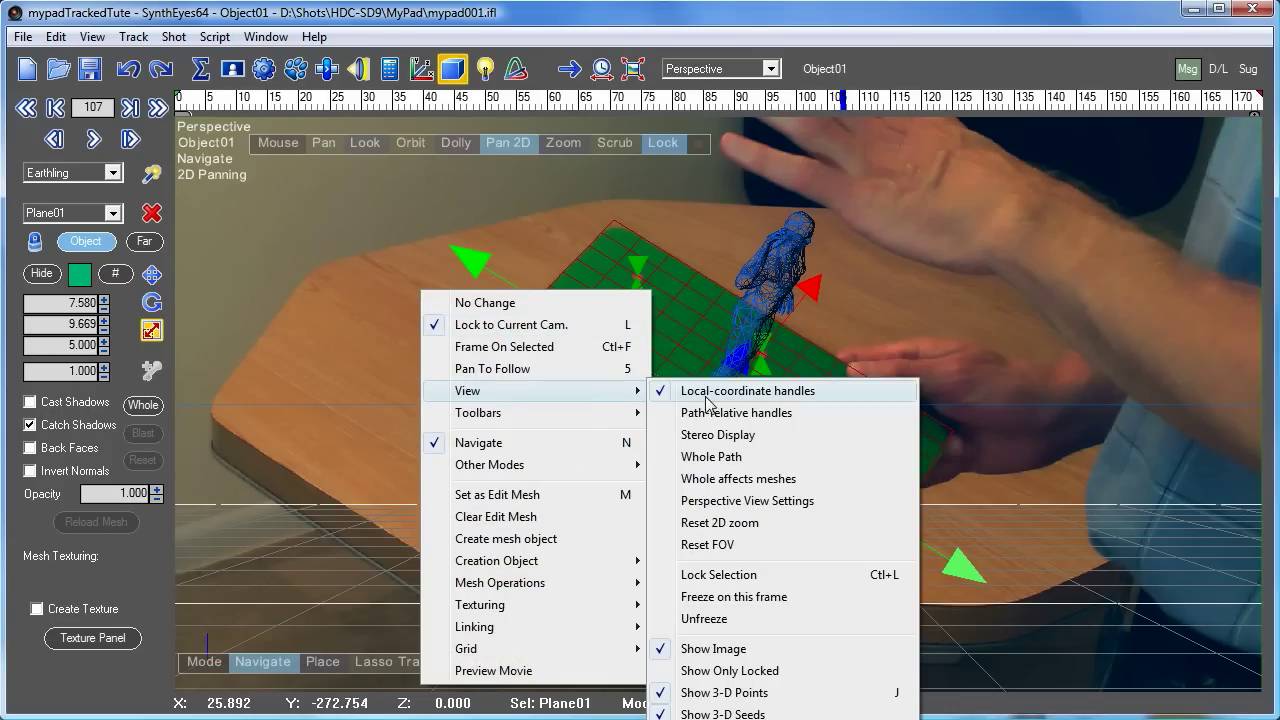
{"action": "mouse_move", "coordinate": [780, 574]}
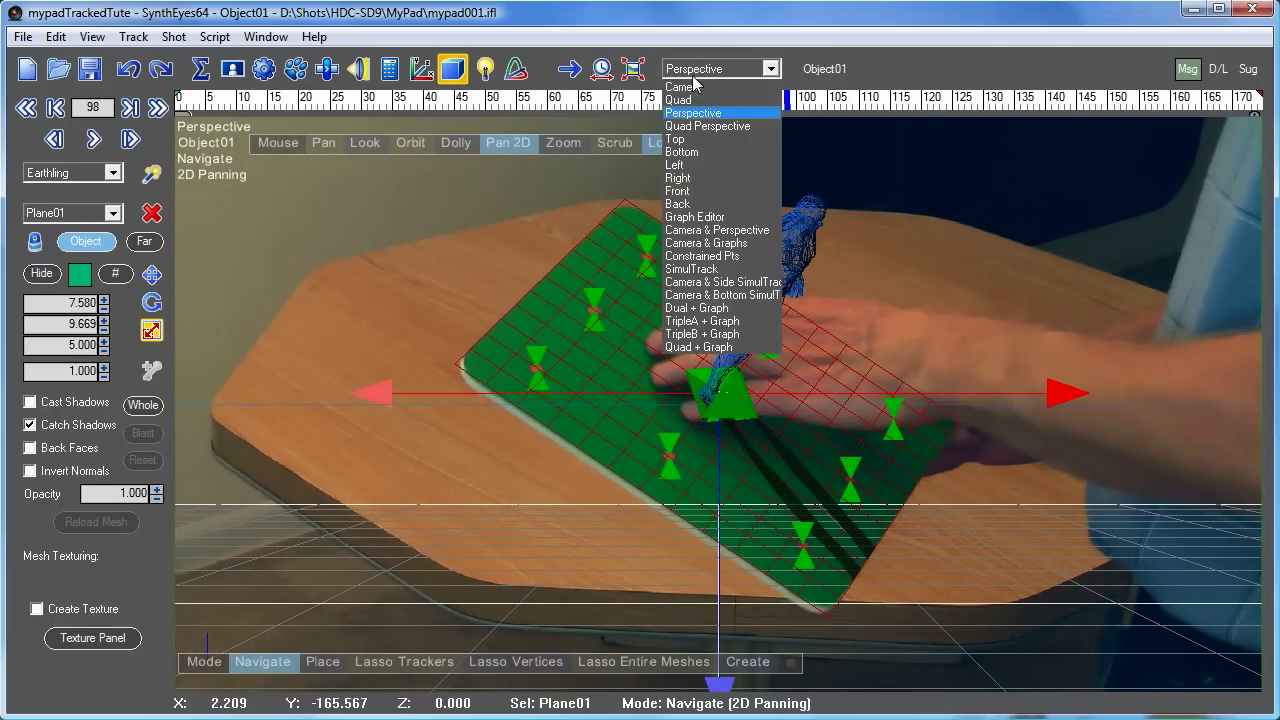
Return to the quad layout in world coordinates and scrub back to frame 0 to verify Plane01 tracks the pad.
{"action": "left_click", "coordinate": [678, 100]}
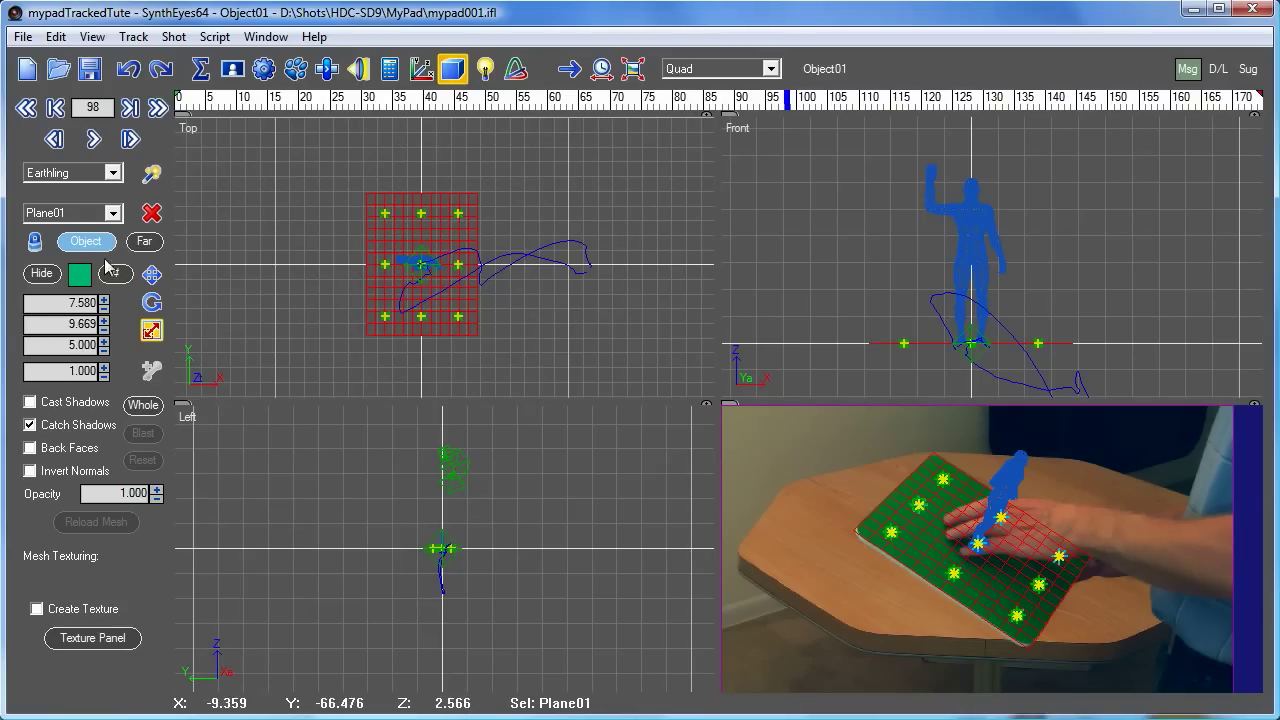
{"action": "left_click", "coordinate": [86, 240]}
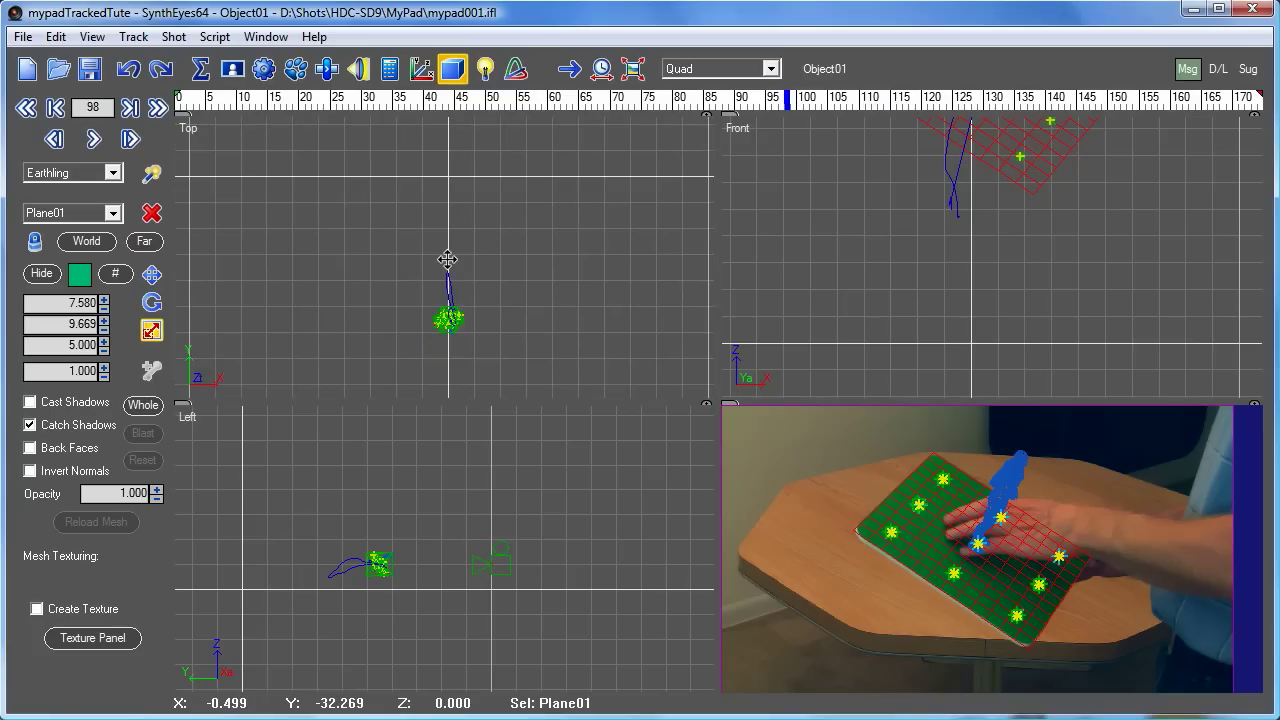
{"action": "left_click_drag", "start_coordinate": [448, 318], "coordinate": [462, 156]}
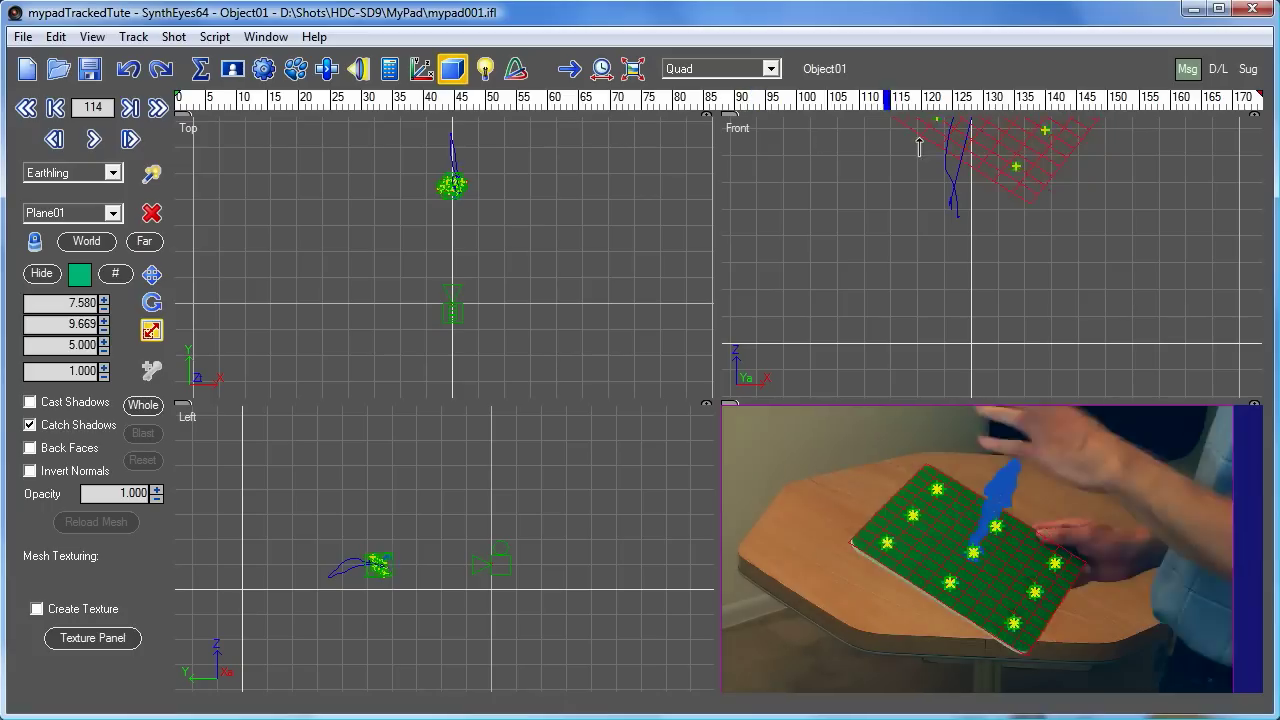
{"action": "left_click", "coordinate": [26, 108]}
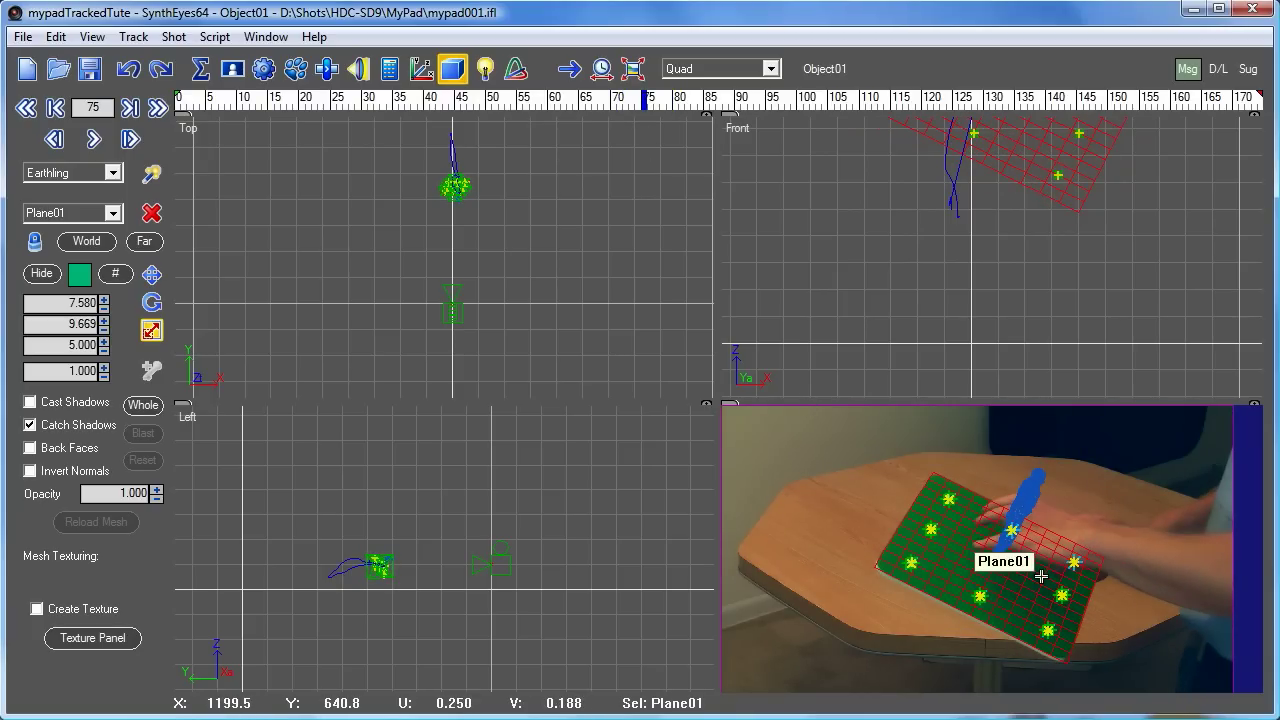
{"action": "mouse_move", "coordinate": [1038, 562]}
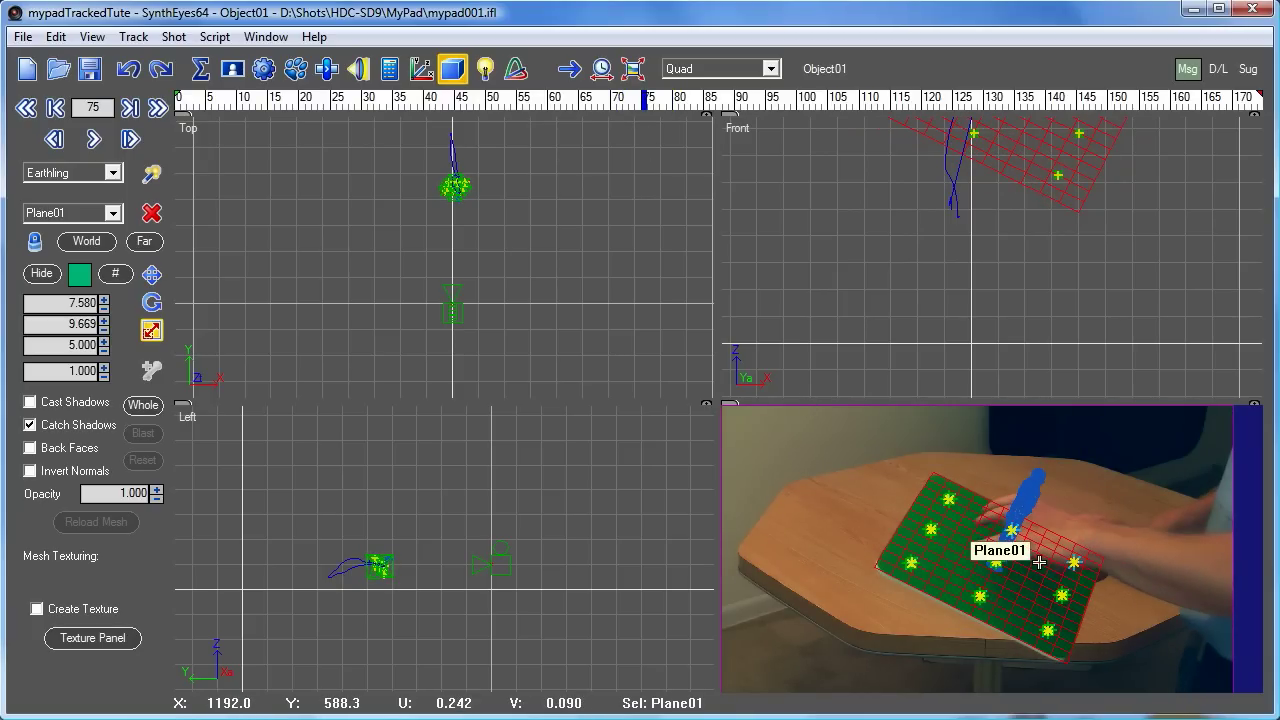
{"action": "mouse_move", "coordinate": [838, 110]}
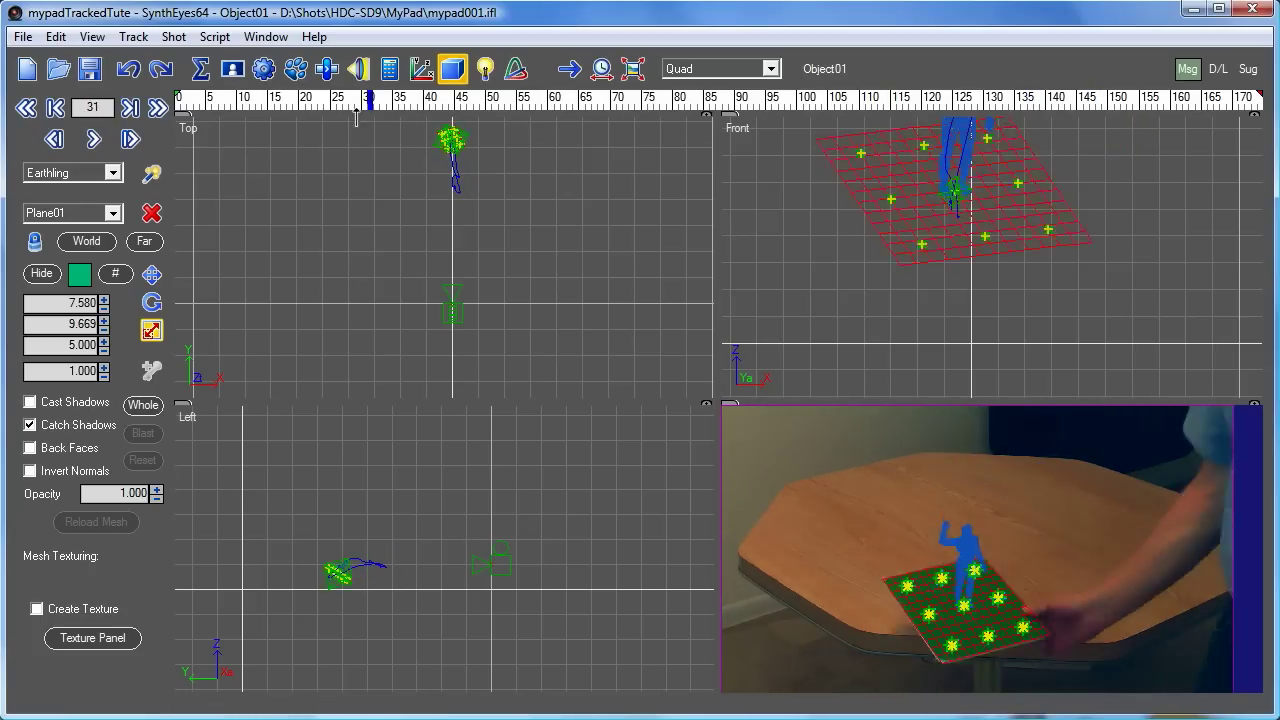
{"action": "left_click", "coordinate": [26, 108]}
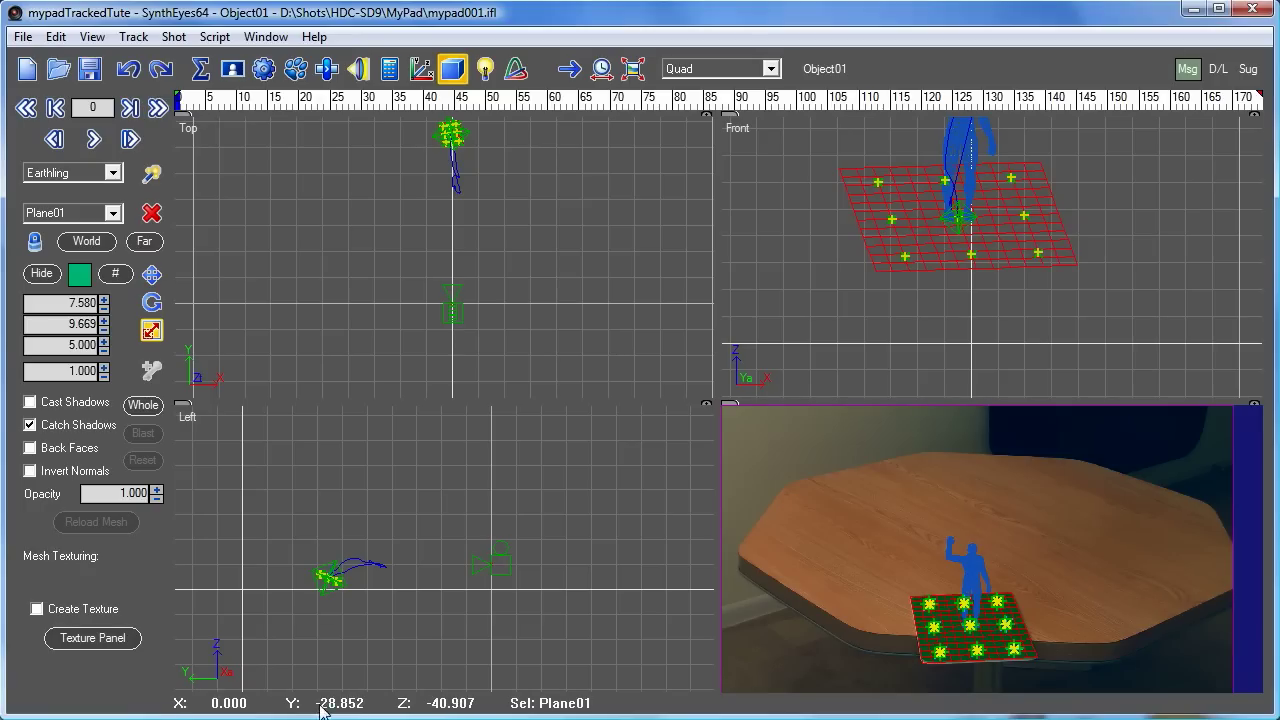
{"action": "mouse_move", "coordinate": [304, 148]}
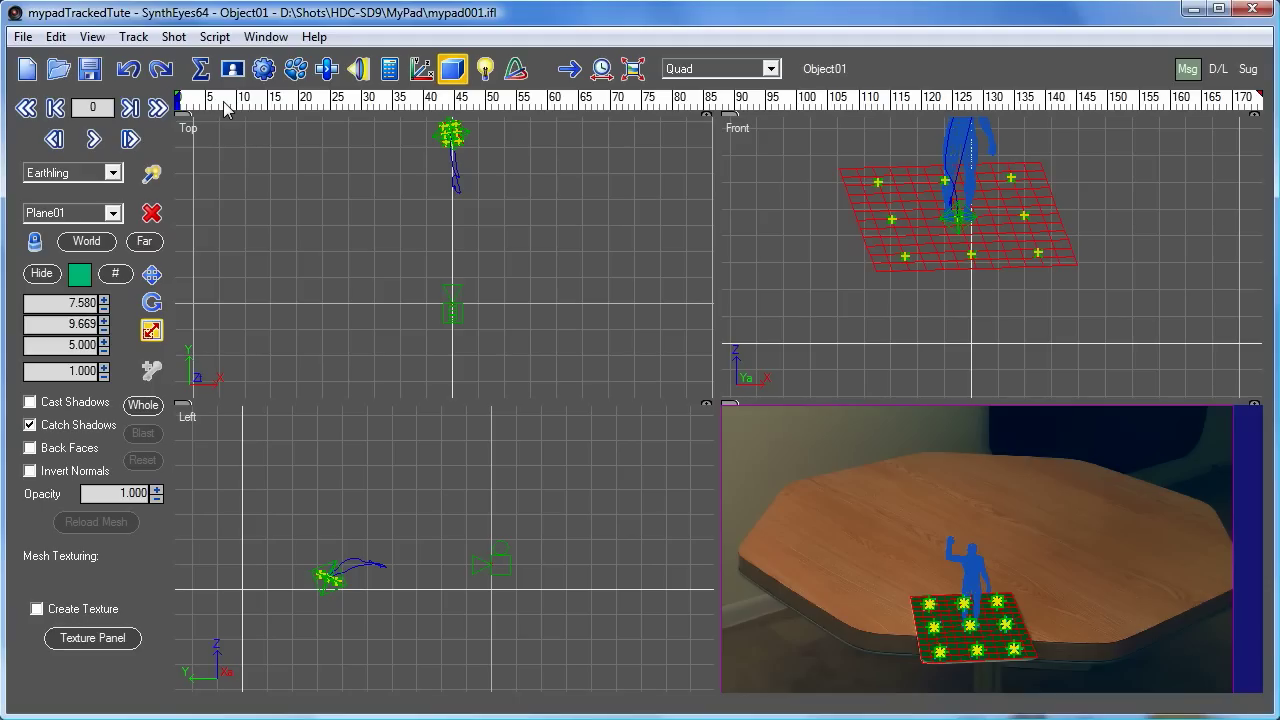
{"action": "mouse_move", "coordinate": [260, 596]}
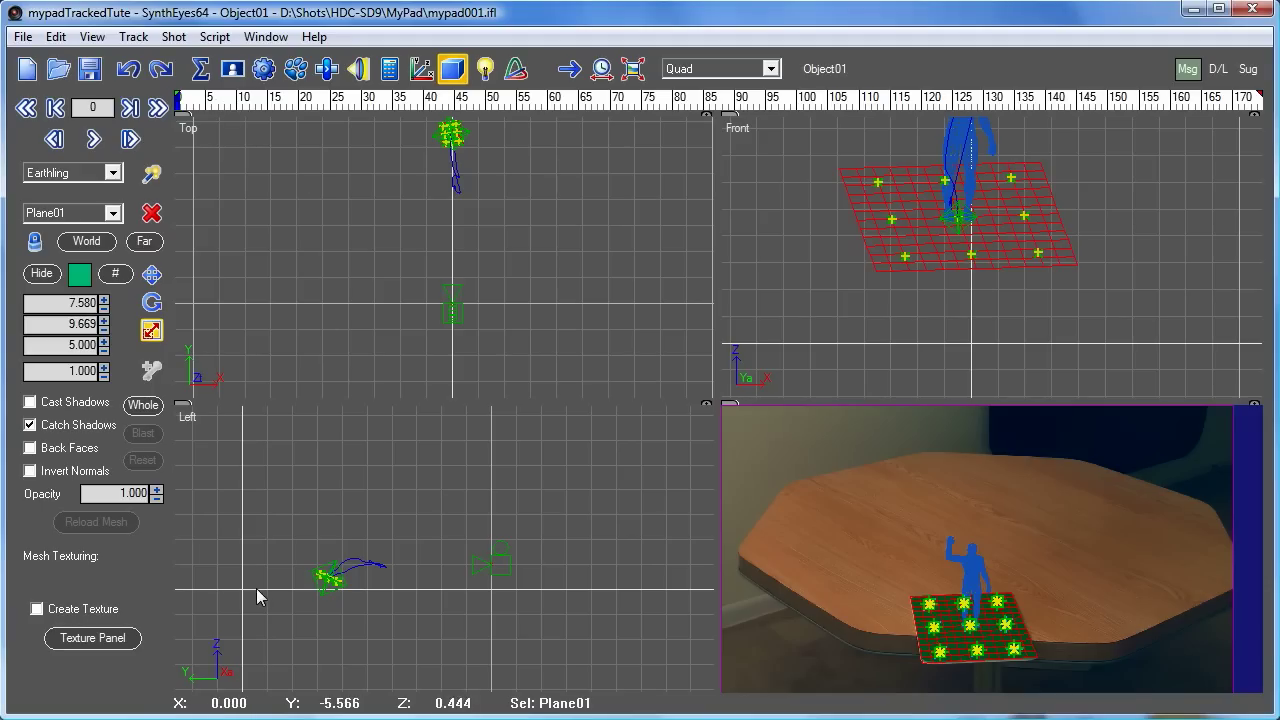
{"action": "mouse_move", "coordinate": [388, 604]}
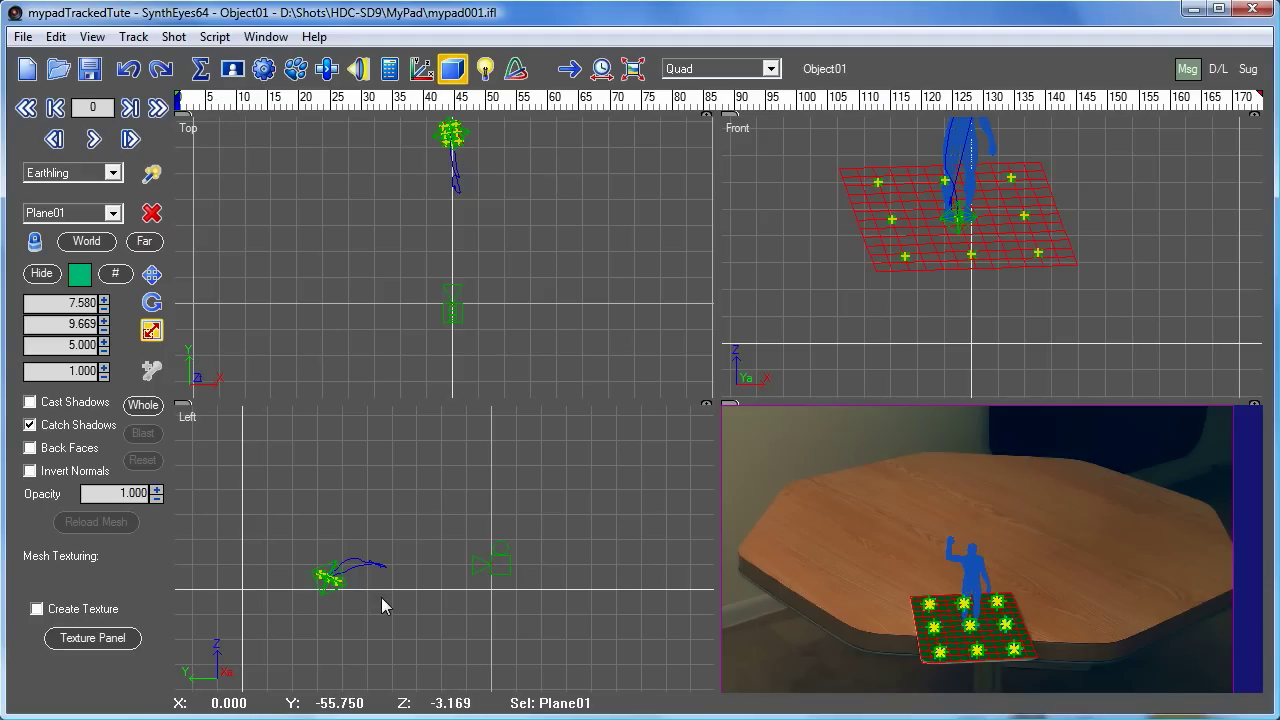
{"action": "mouse_move", "coordinate": [250, 332]}
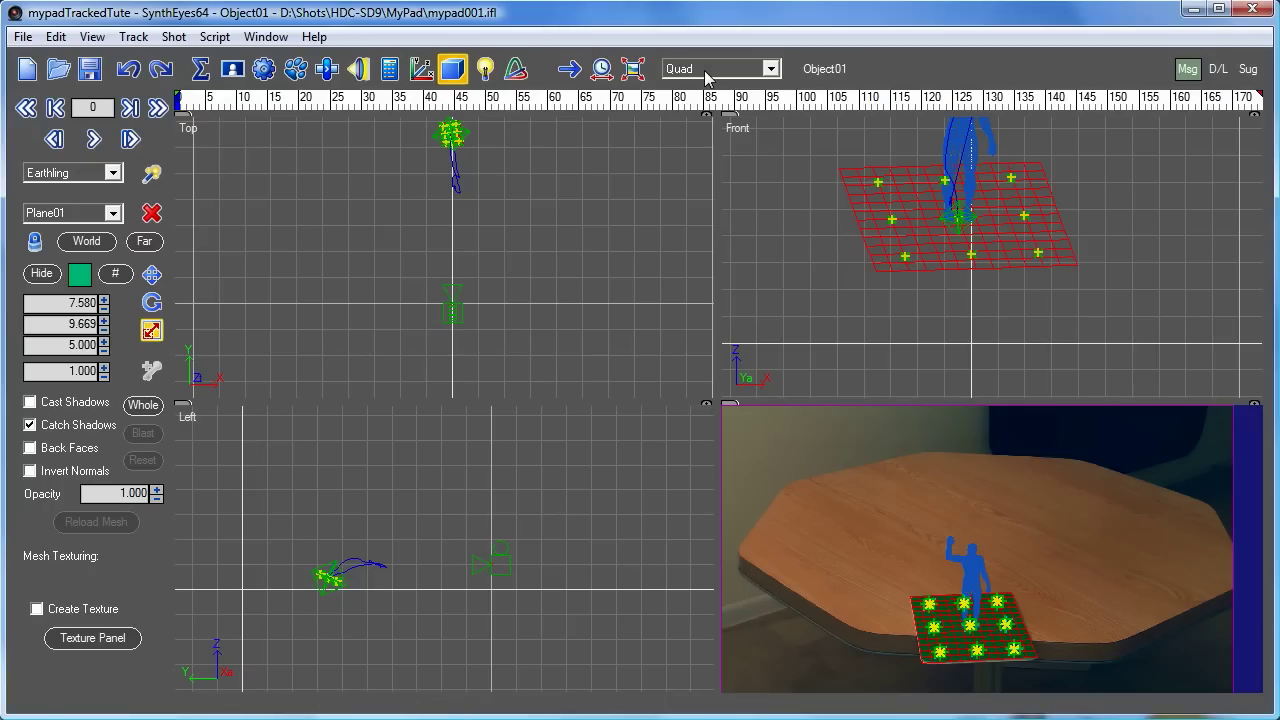
{"action": "left_click", "coordinate": [770, 68]}
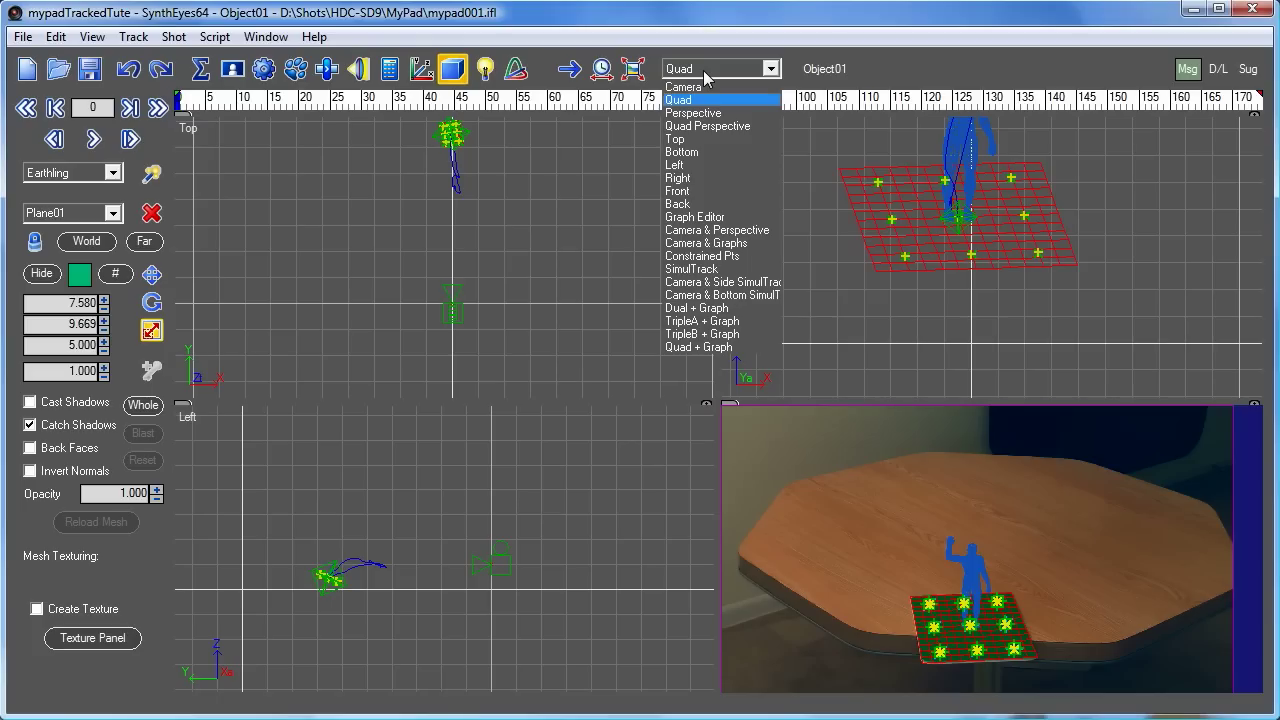
{"action": "mouse_move", "coordinate": [708, 112]}
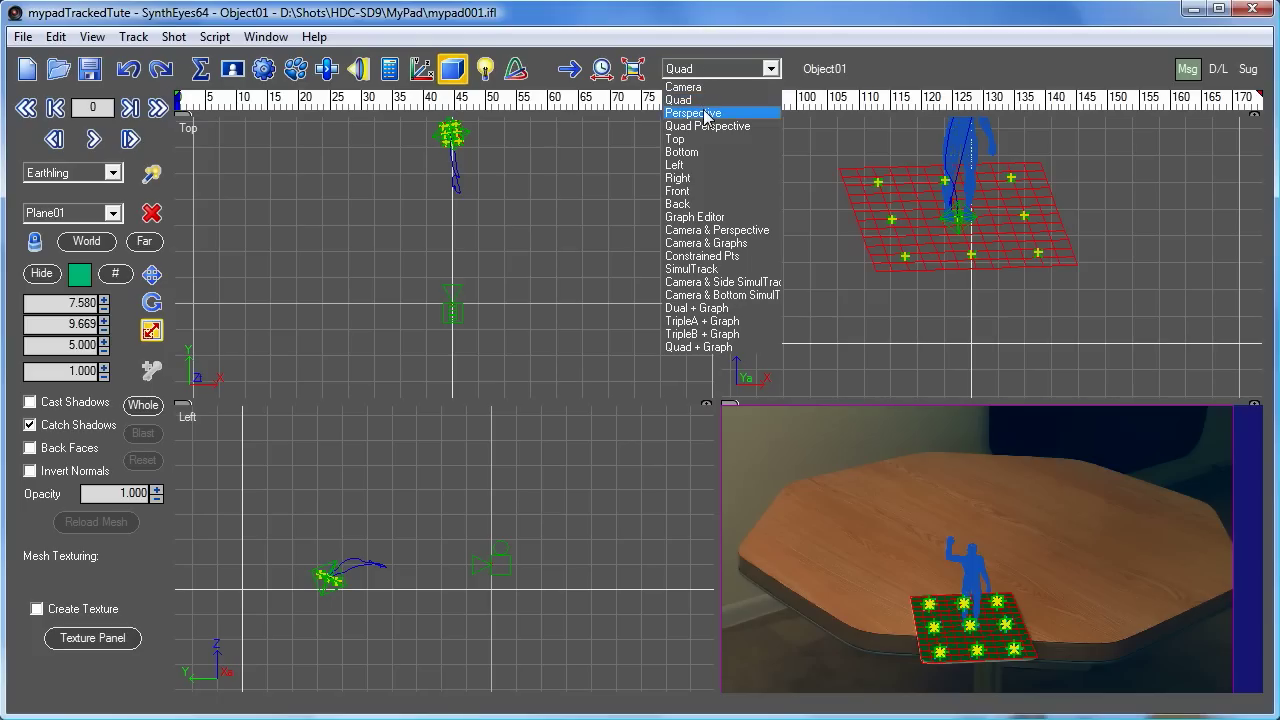
Show the single perspective view of Guy01 on Plane01.
{"action": "left_click", "coordinate": [692, 112]}
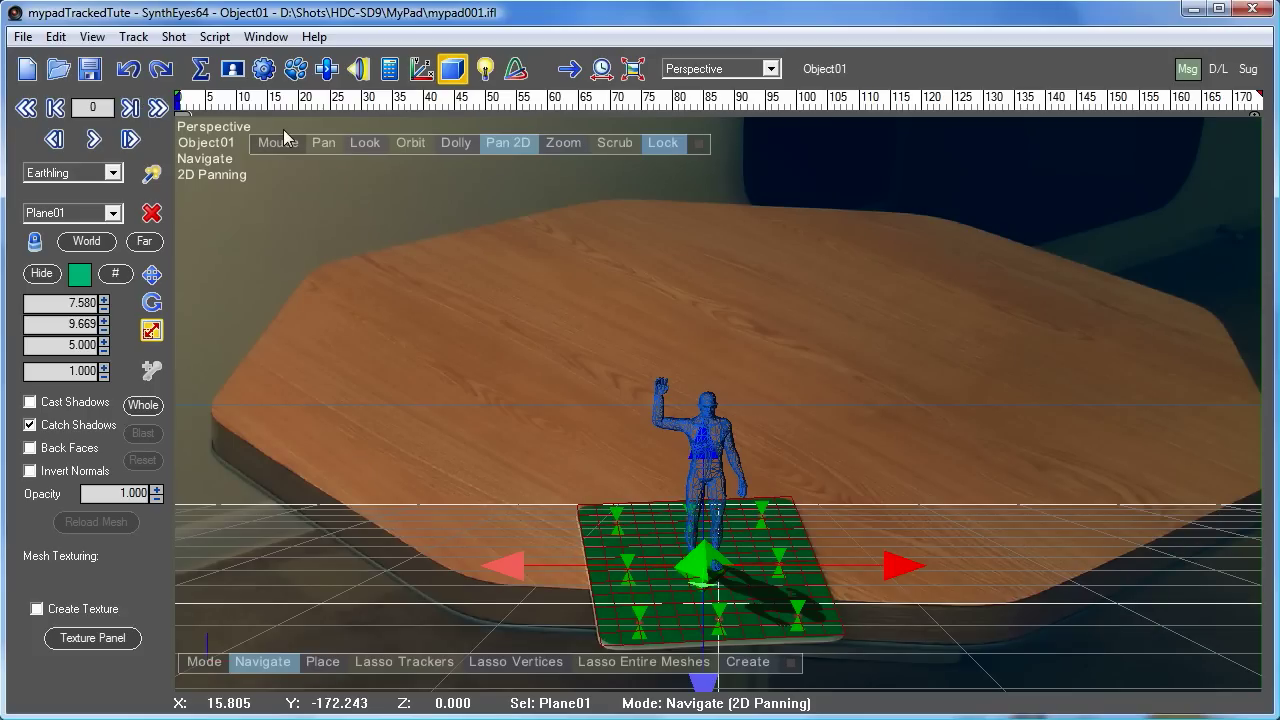
{"action": "mouse_move", "coordinate": [344, 328]}
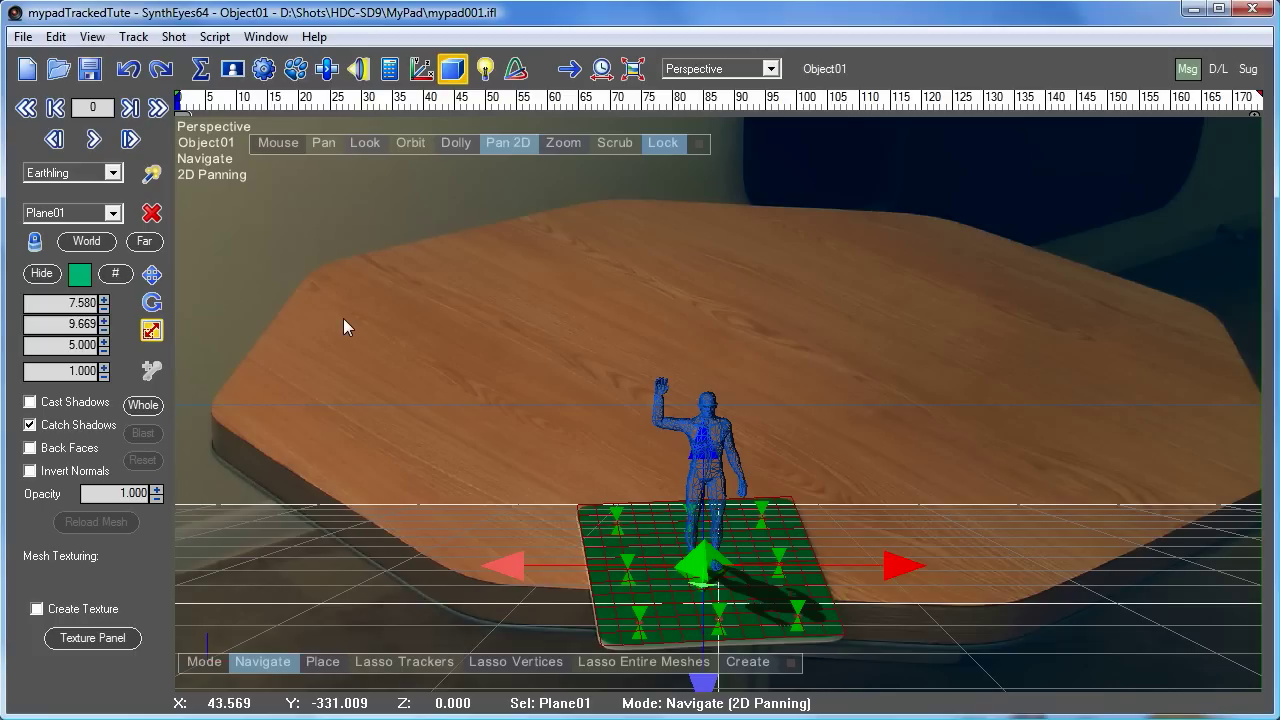
{"action": "mouse_move", "coordinate": [528, 258]}
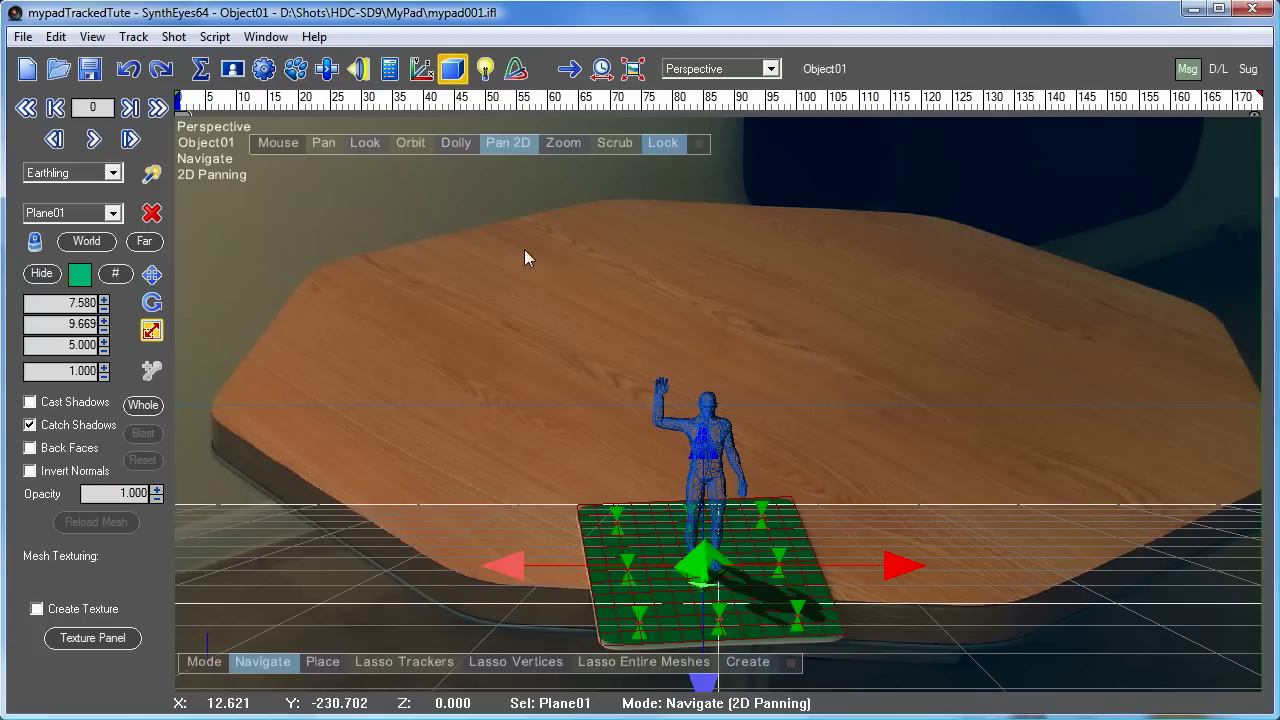
{"action": "mouse_move", "coordinate": [444, 176]}
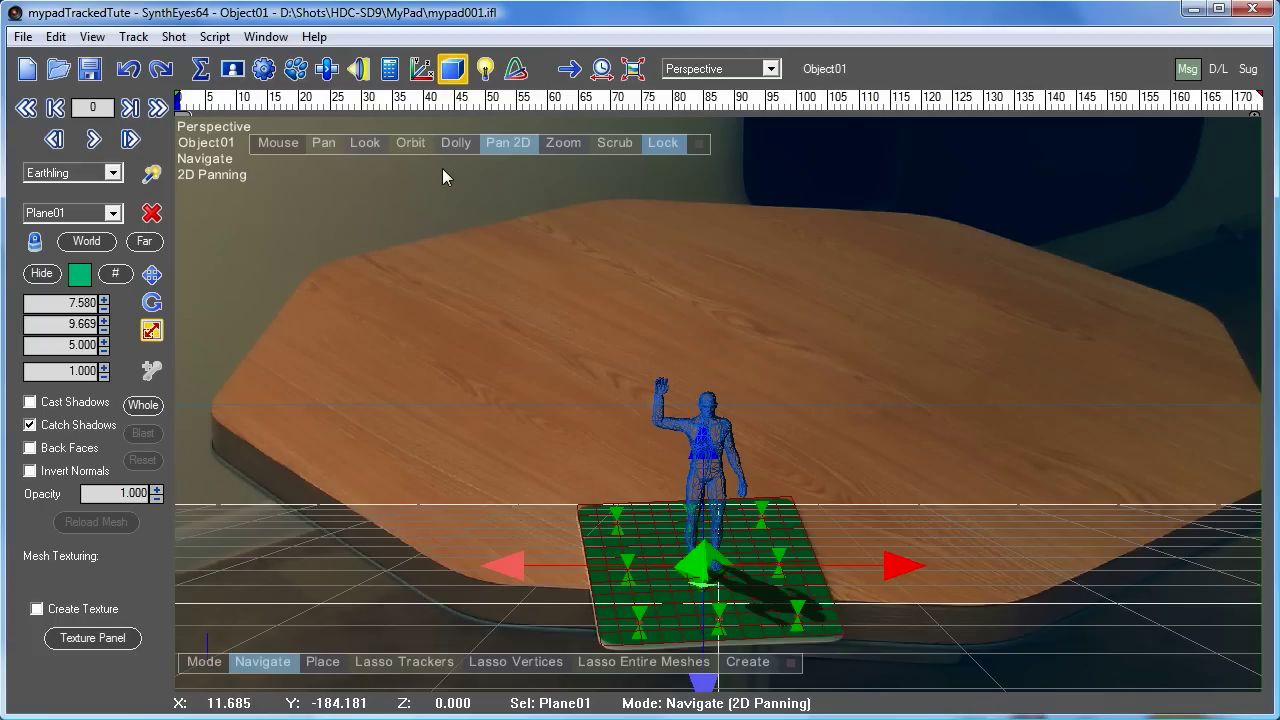
{"action": "mouse_move", "coordinate": [462, 128]}
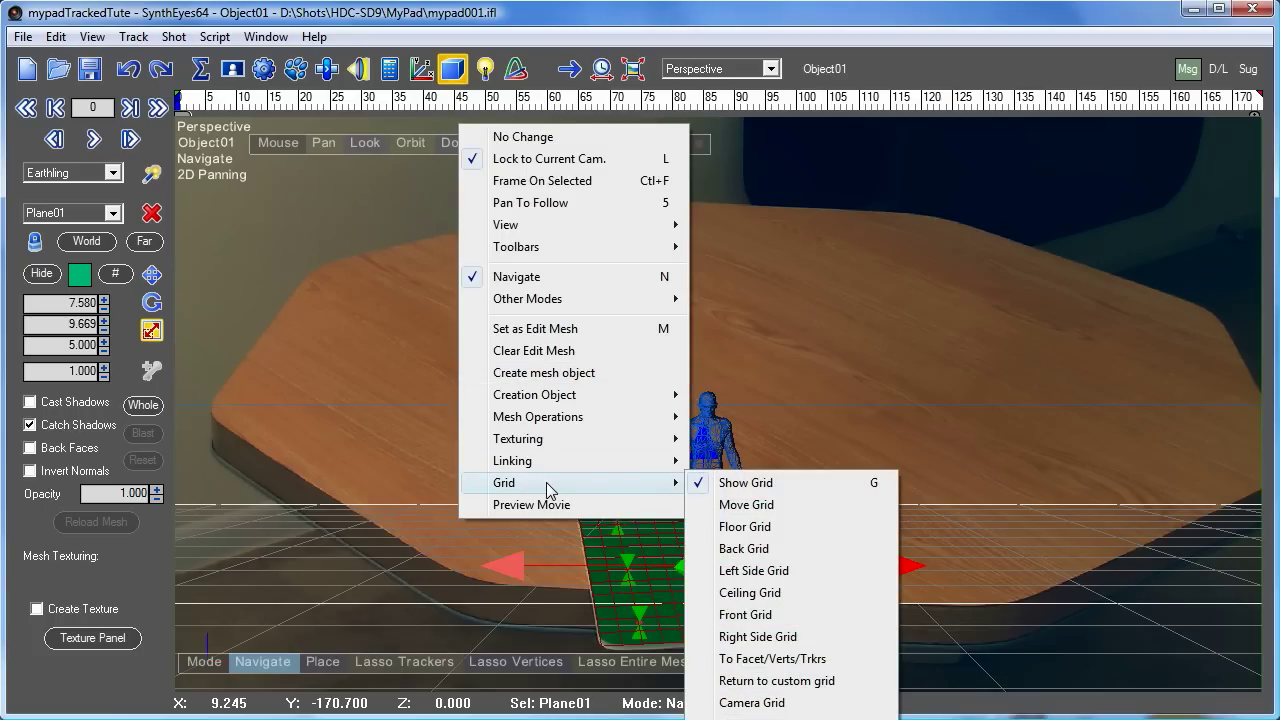
{"action": "mouse_move", "coordinate": [748, 500]}
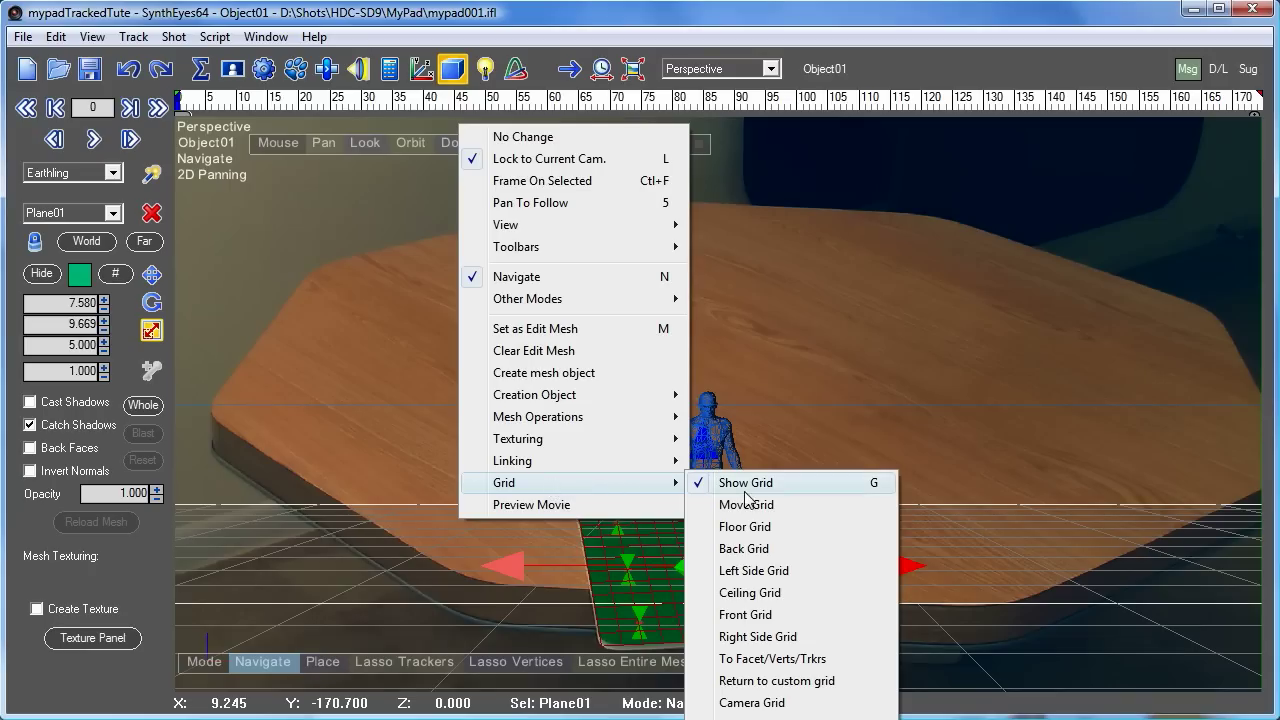
{"action": "mouse_move", "coordinate": [752, 702]}
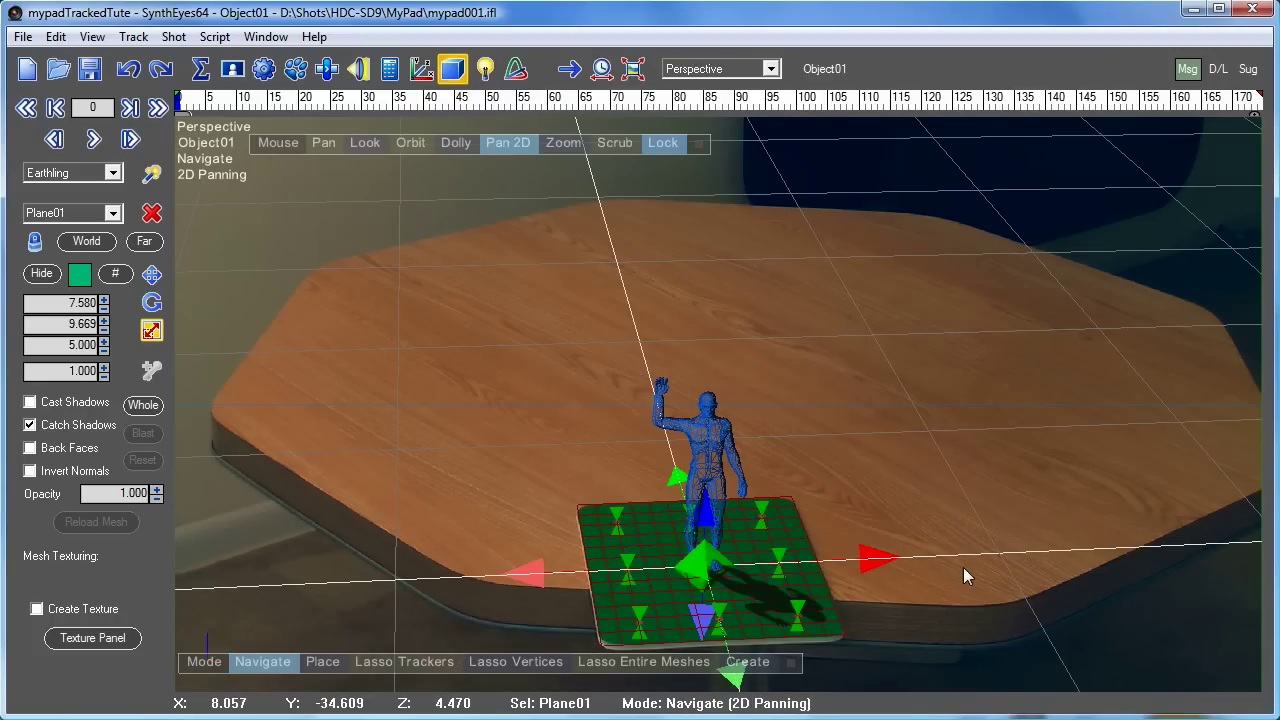
{"action": "mouse_move", "coordinate": [790, 204]}
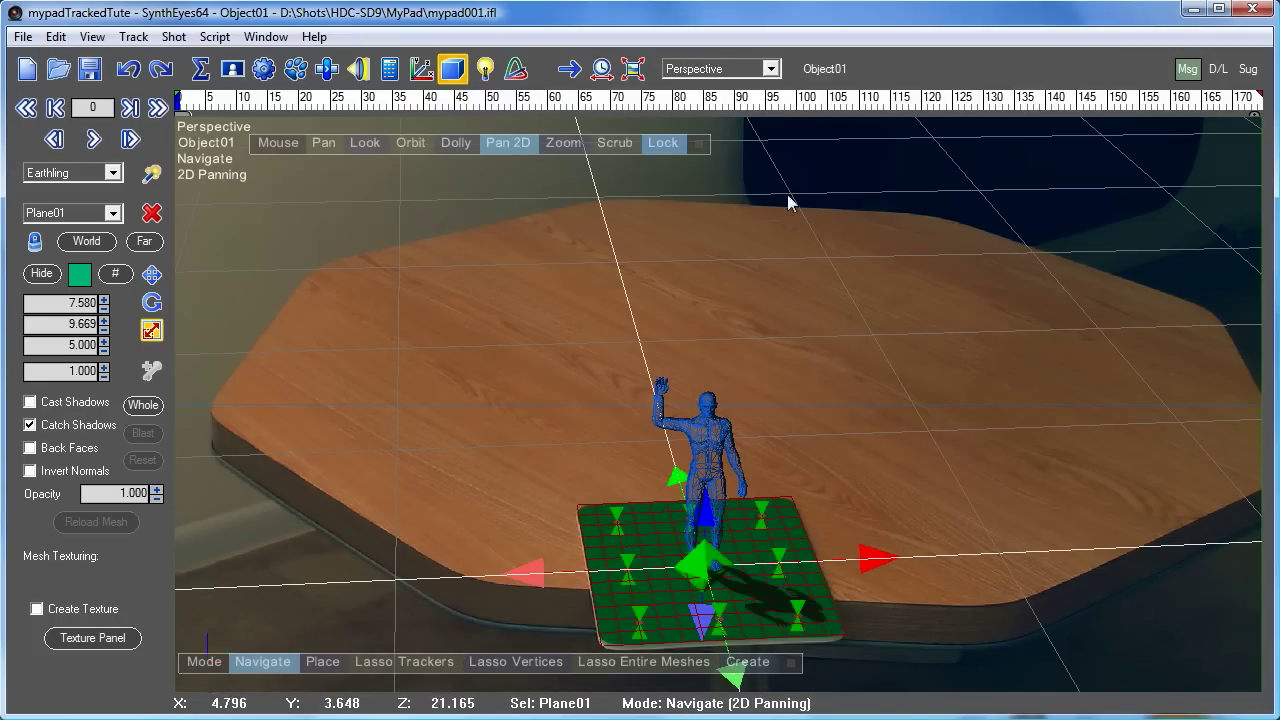
{"action": "mouse_move", "coordinate": [840, 388]}
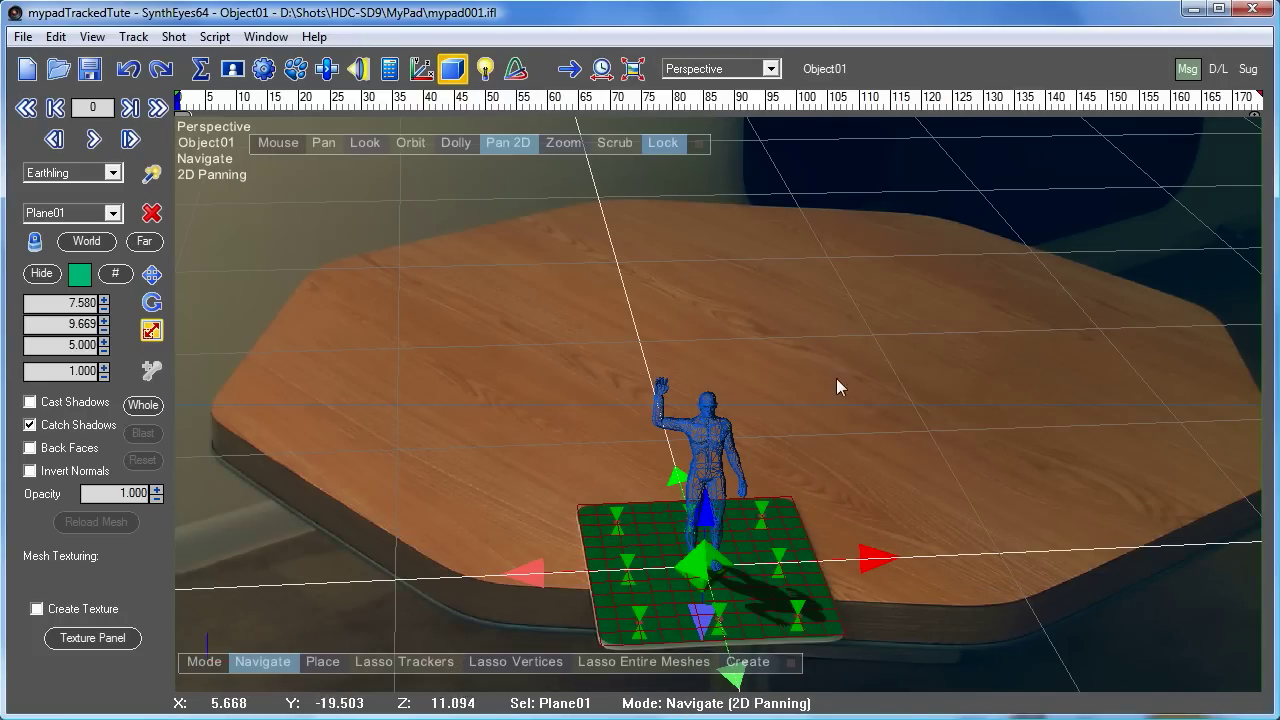
{"action": "mouse_move", "coordinate": [668, 236]}
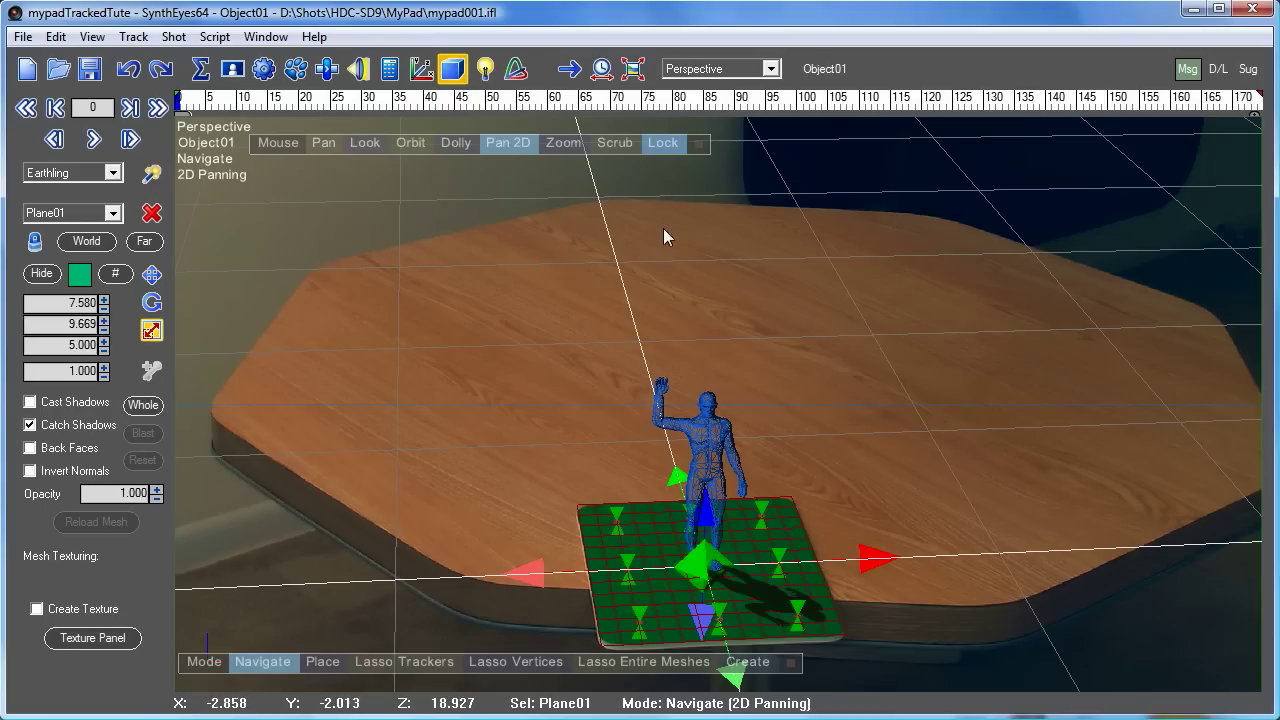
{"action": "mouse_move", "coordinate": [810, 638]}
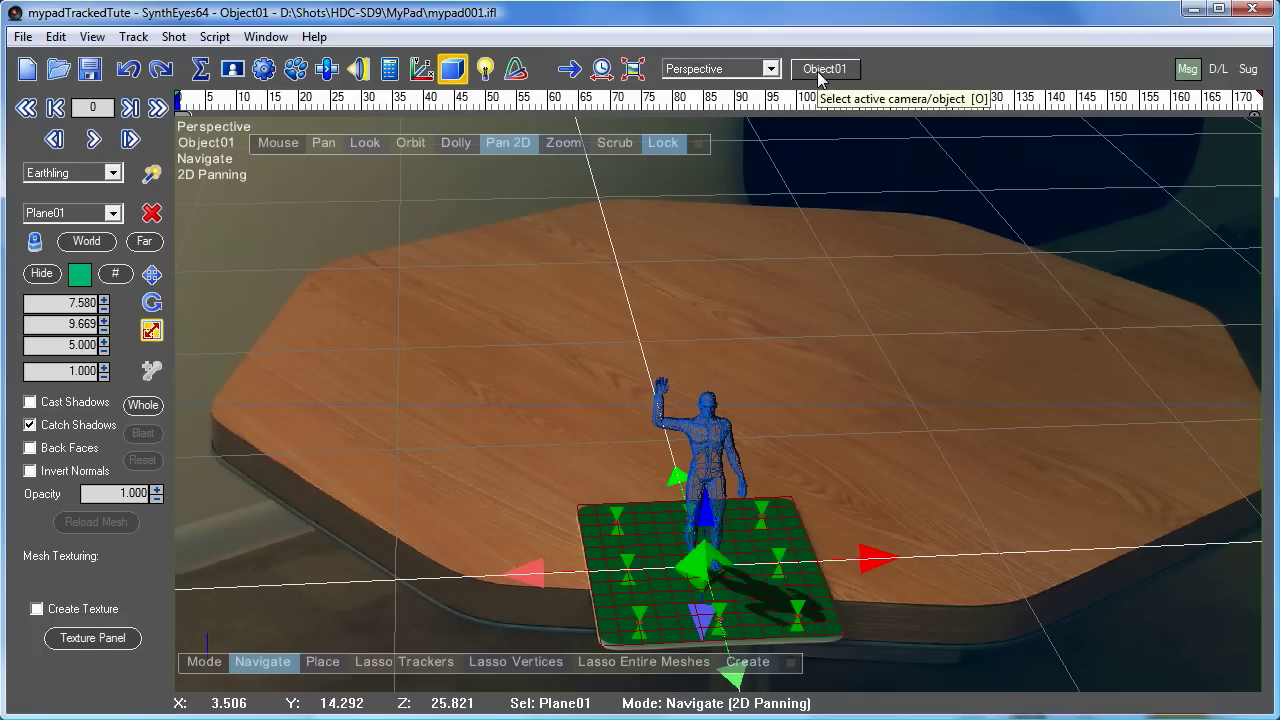
Make Camera01 the active object instead of Object01.
{"action": "left_click", "coordinate": [824, 68]}
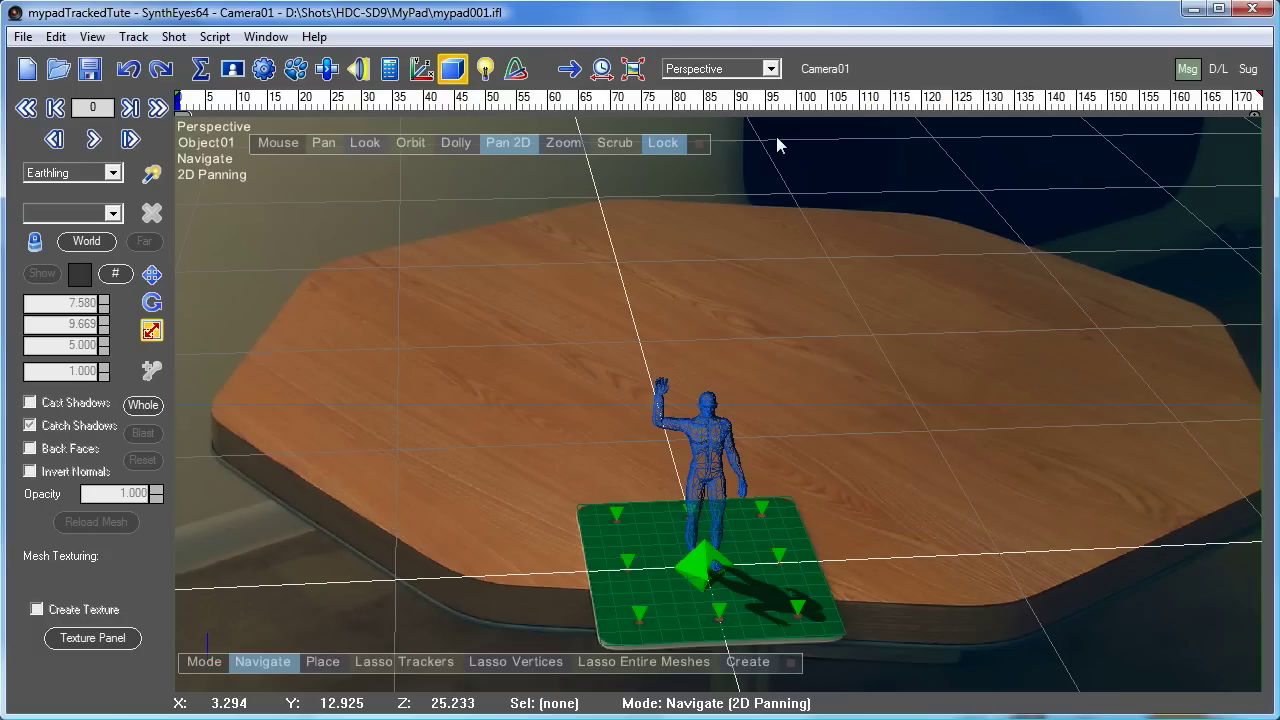
{"action": "right_click", "coordinate": [780, 144]}
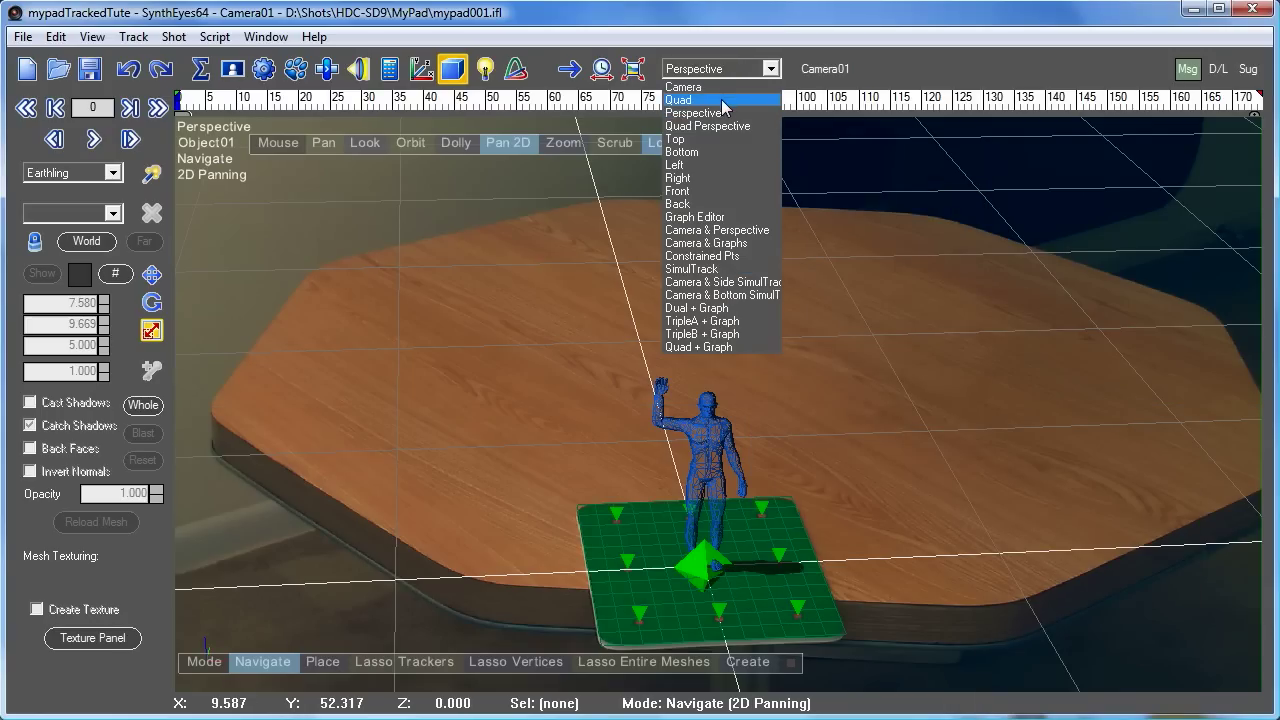
Switch to the Quad Perspective four-view layout.
{"action": "left_click", "coordinate": [708, 126]}
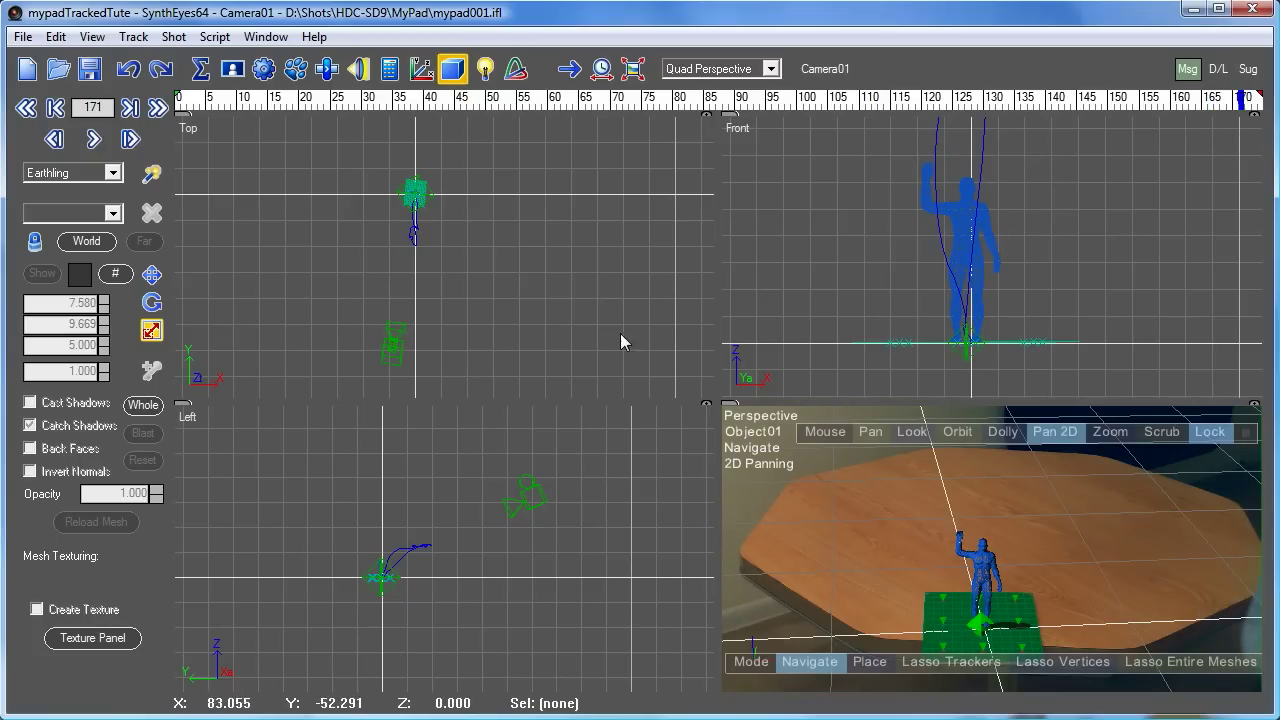
{"action": "mouse_move", "coordinate": [1088, 324]}
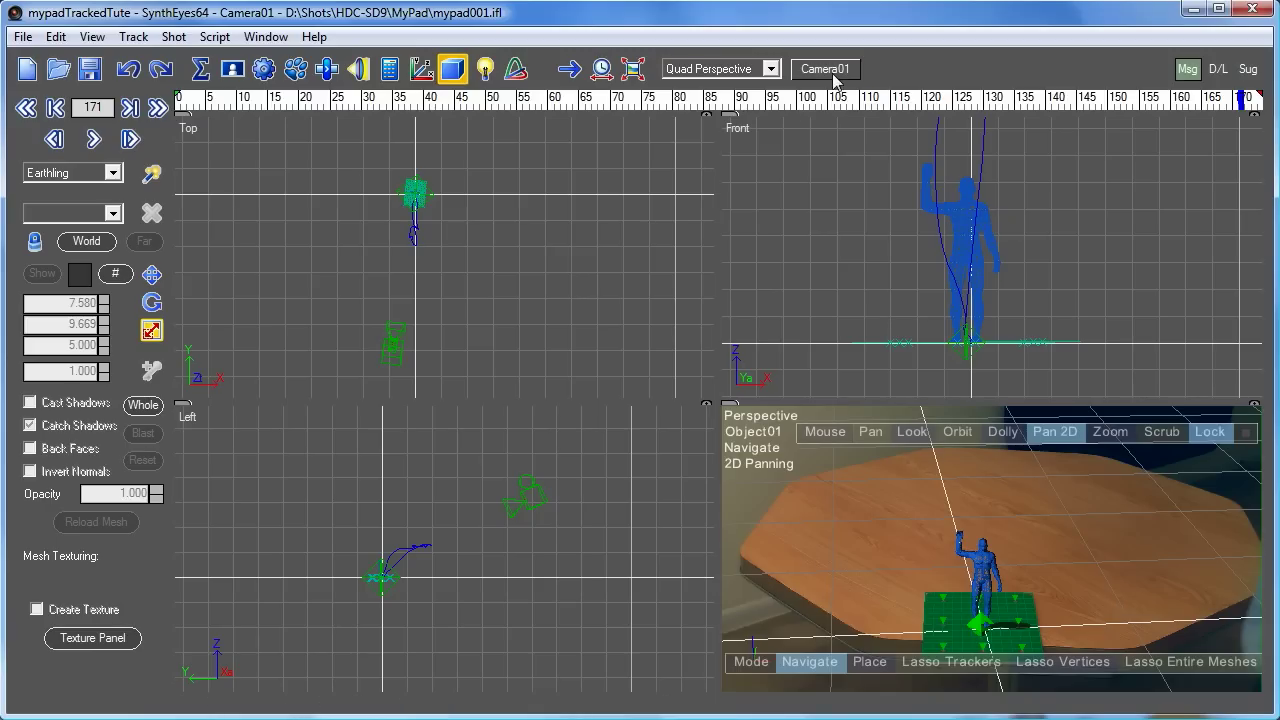
{"action": "mouse_move", "coordinate": [836, 78]}
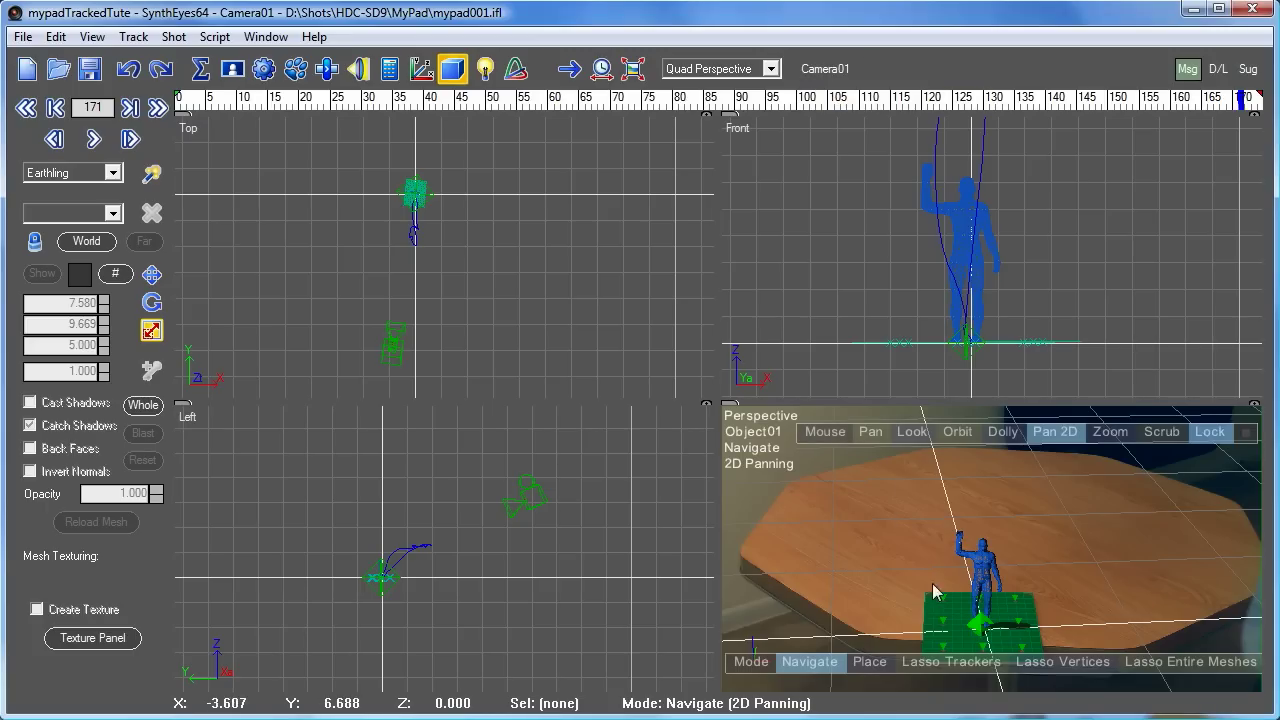
{"action": "mouse_move", "coordinate": [1004, 612]}
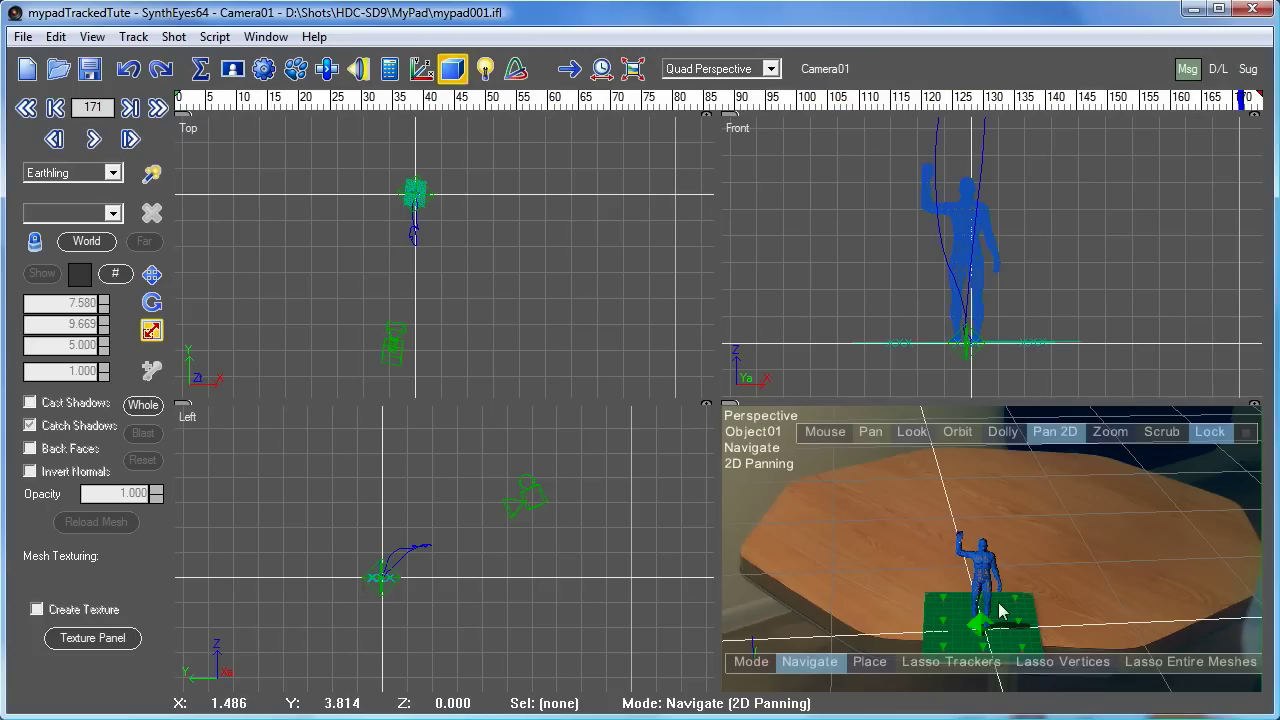
{"action": "mouse_move", "coordinate": [372, 216]}
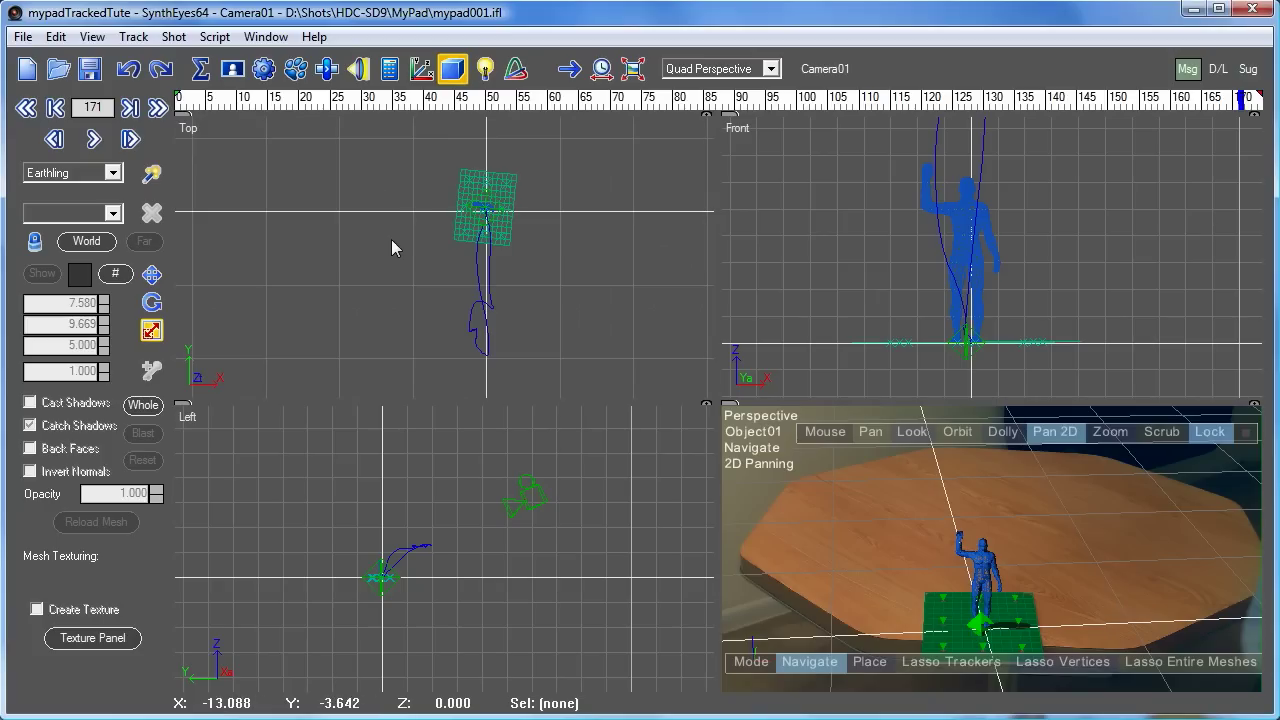
Create Plane02 on the tabletop beside the pad and place a red Earthling, Guy02, on it.
{"action": "right_click", "coordinate": [410, 260]}
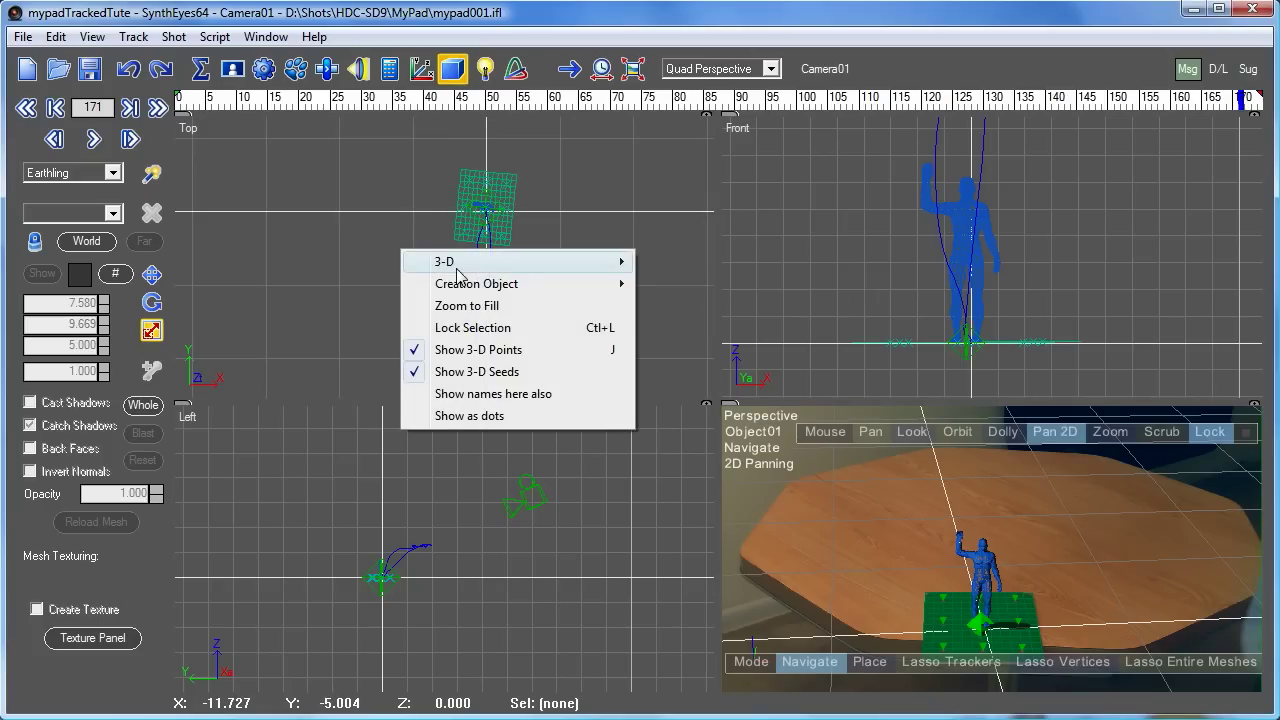
{"action": "mouse_move", "coordinate": [476, 284]}
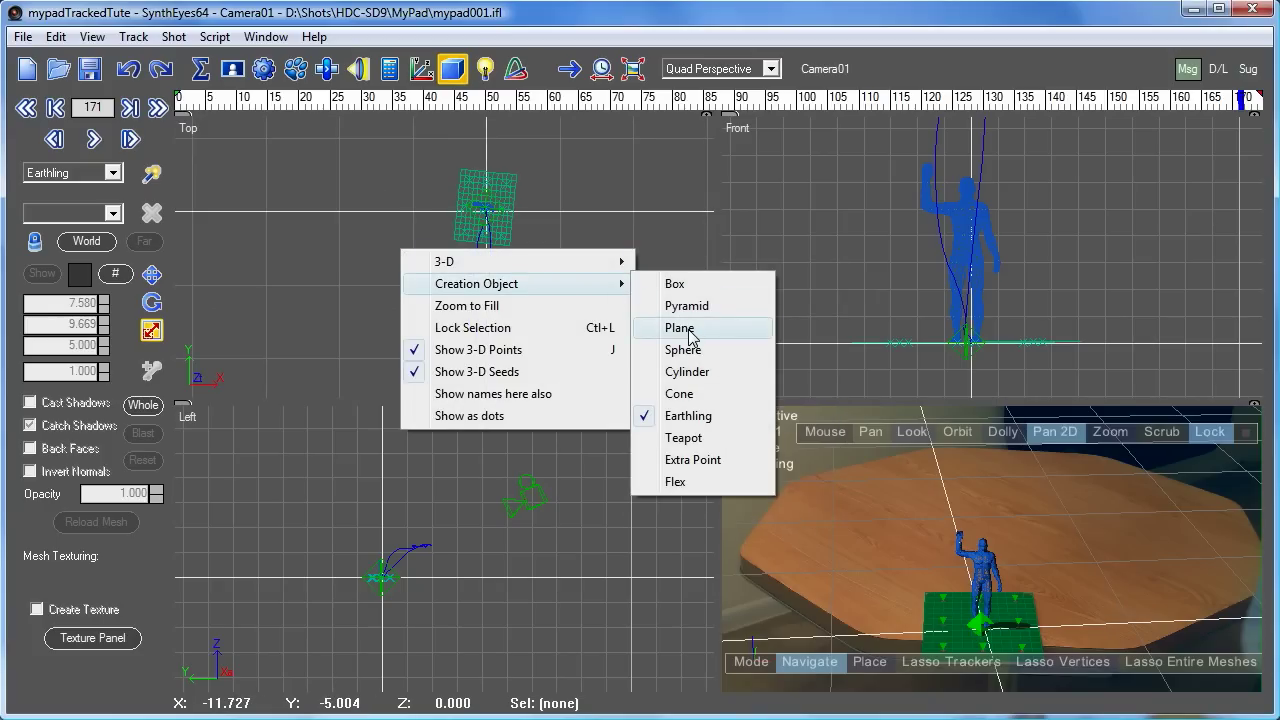
{"action": "left_click", "coordinate": [680, 328]}
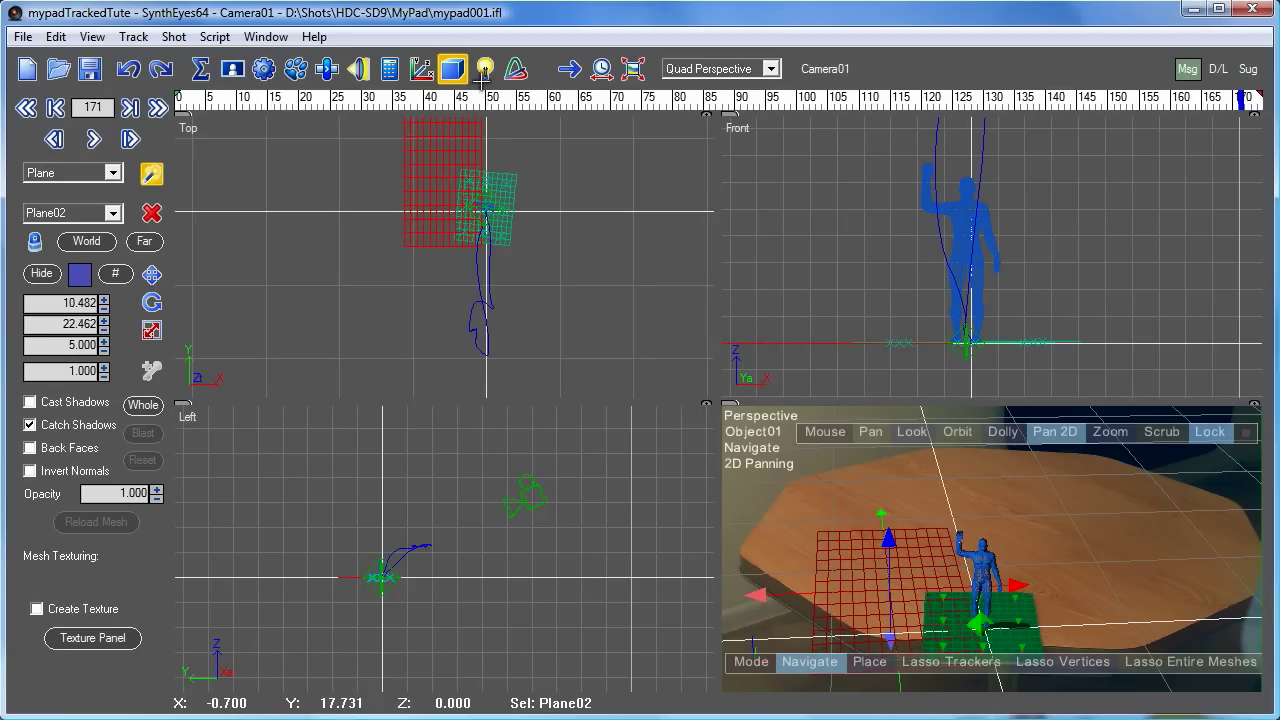
{"action": "mouse_move", "coordinate": [484, 68]}
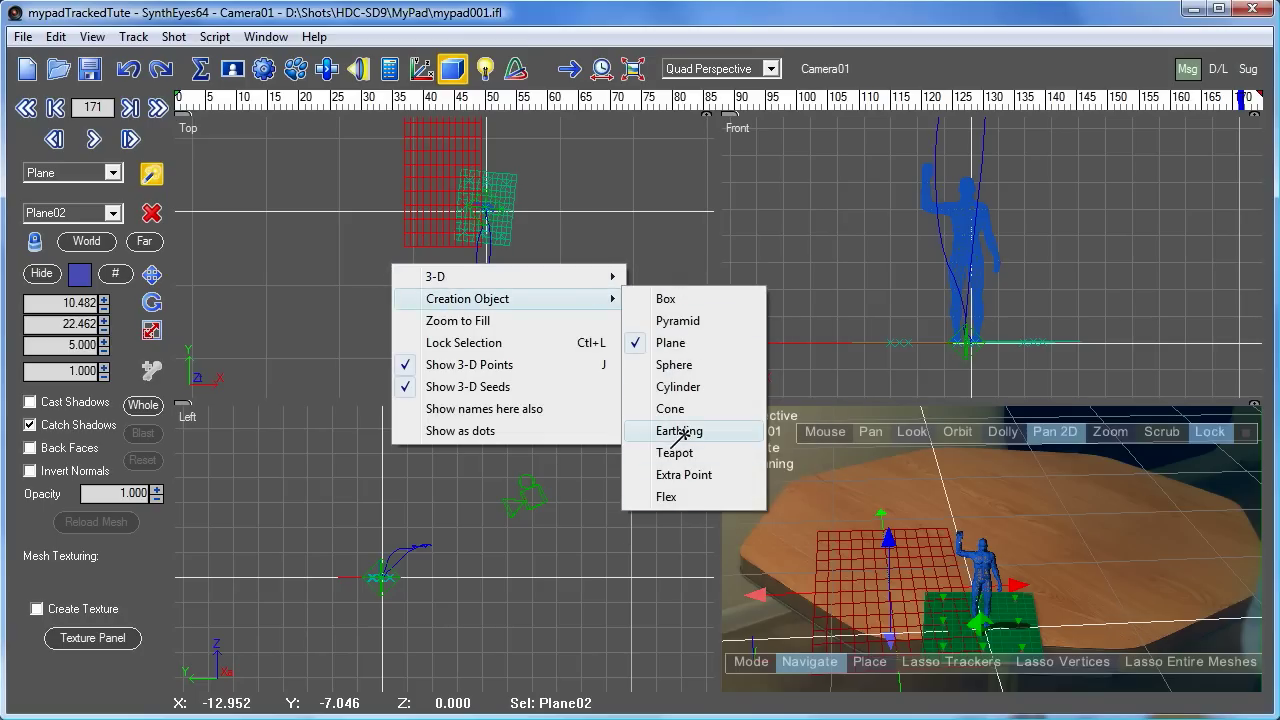
{"action": "left_click", "coordinate": [678, 430]}
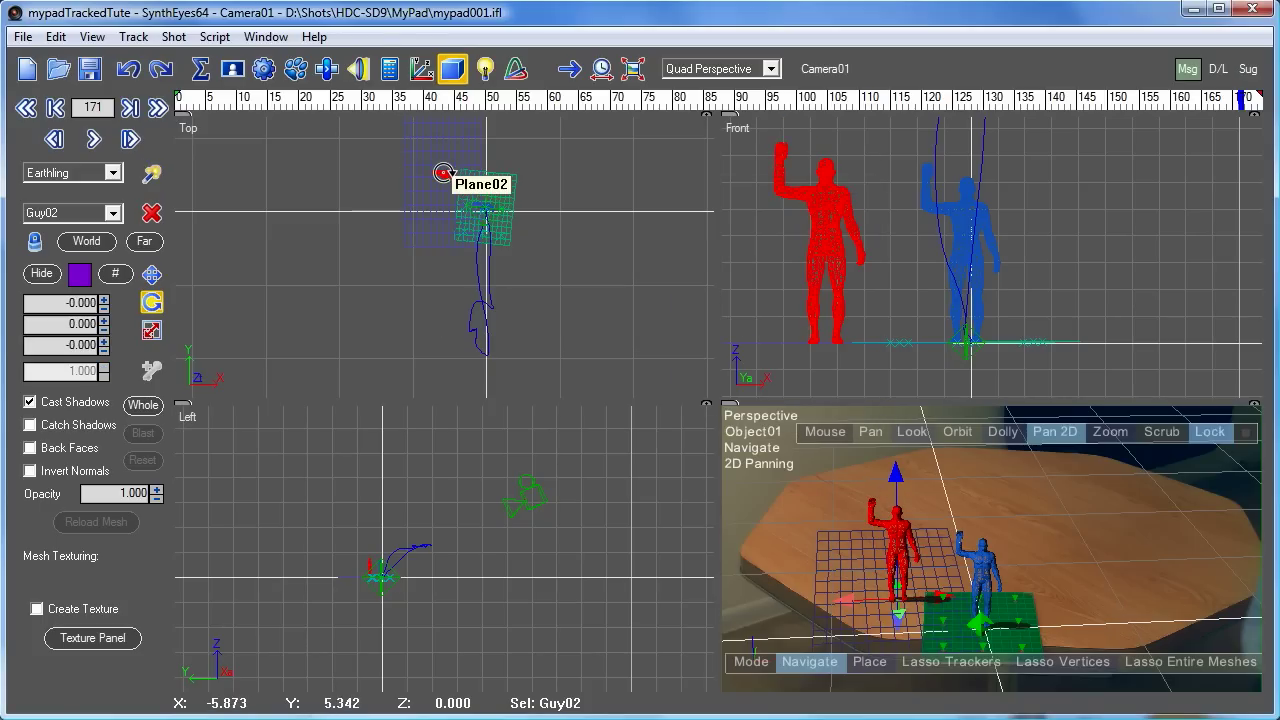
{"action": "left_click", "coordinate": [452, 68]}
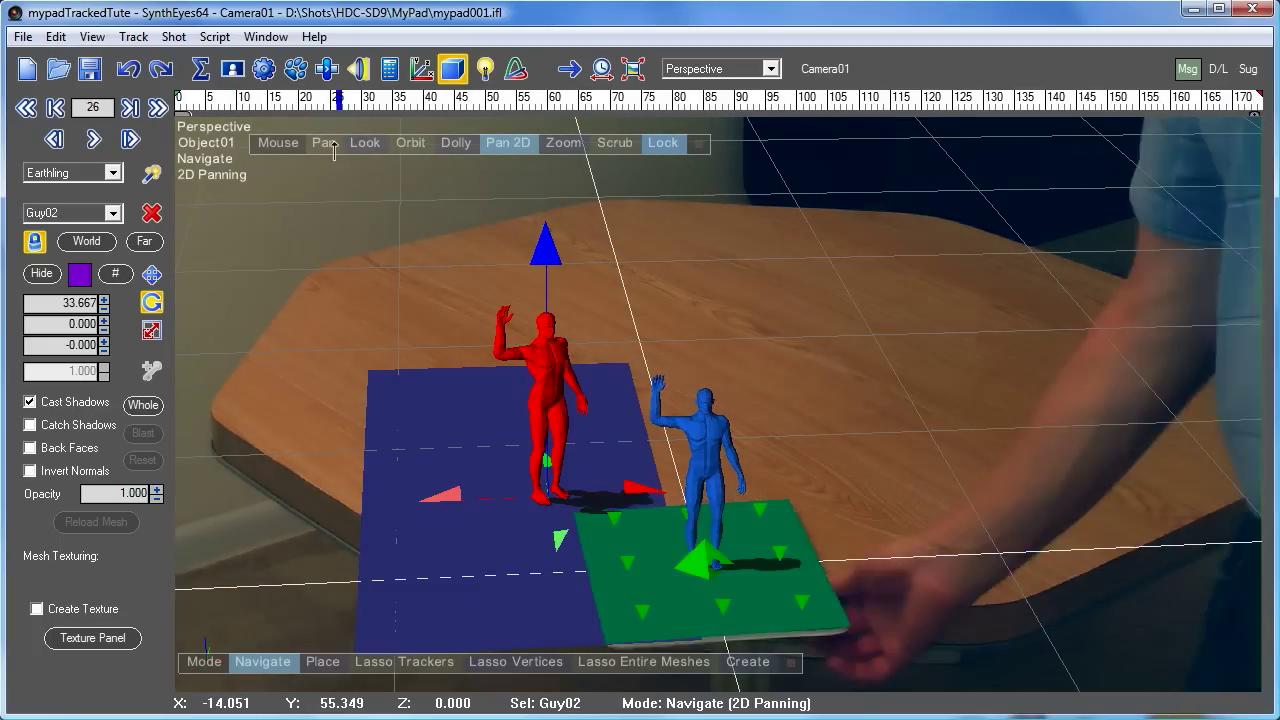
Play the shot from the Tracker panel so Guy01 and Guy02 ride along with the footage.
{"action": "left_click", "coordinate": [92, 36]}
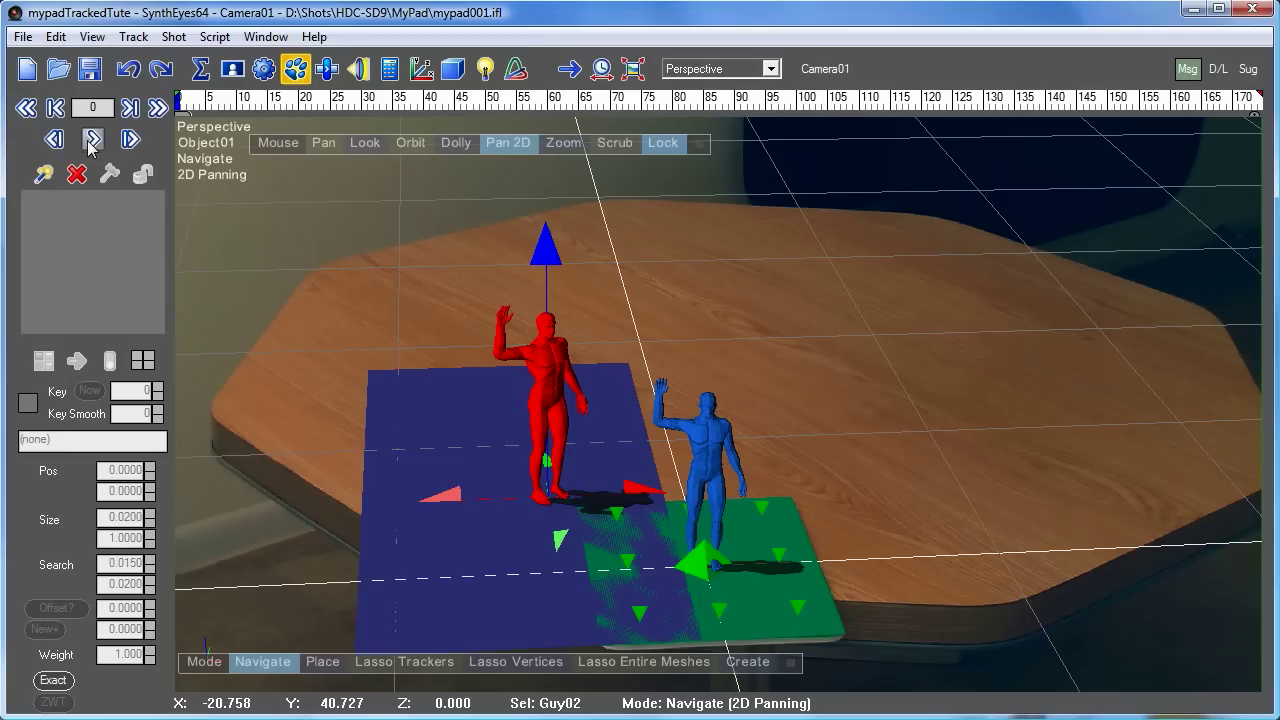
{"action": "mouse_move", "coordinate": [156, 108]}
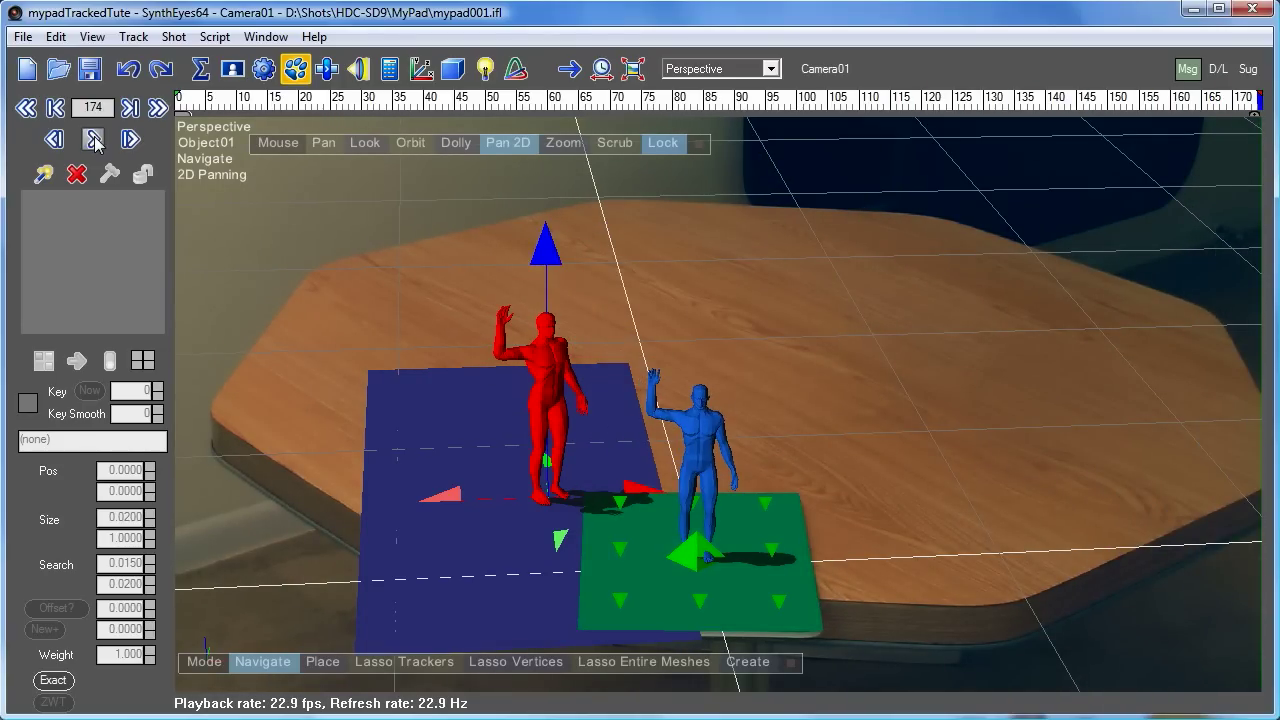
{"action": "left_click", "coordinate": [92, 140]}
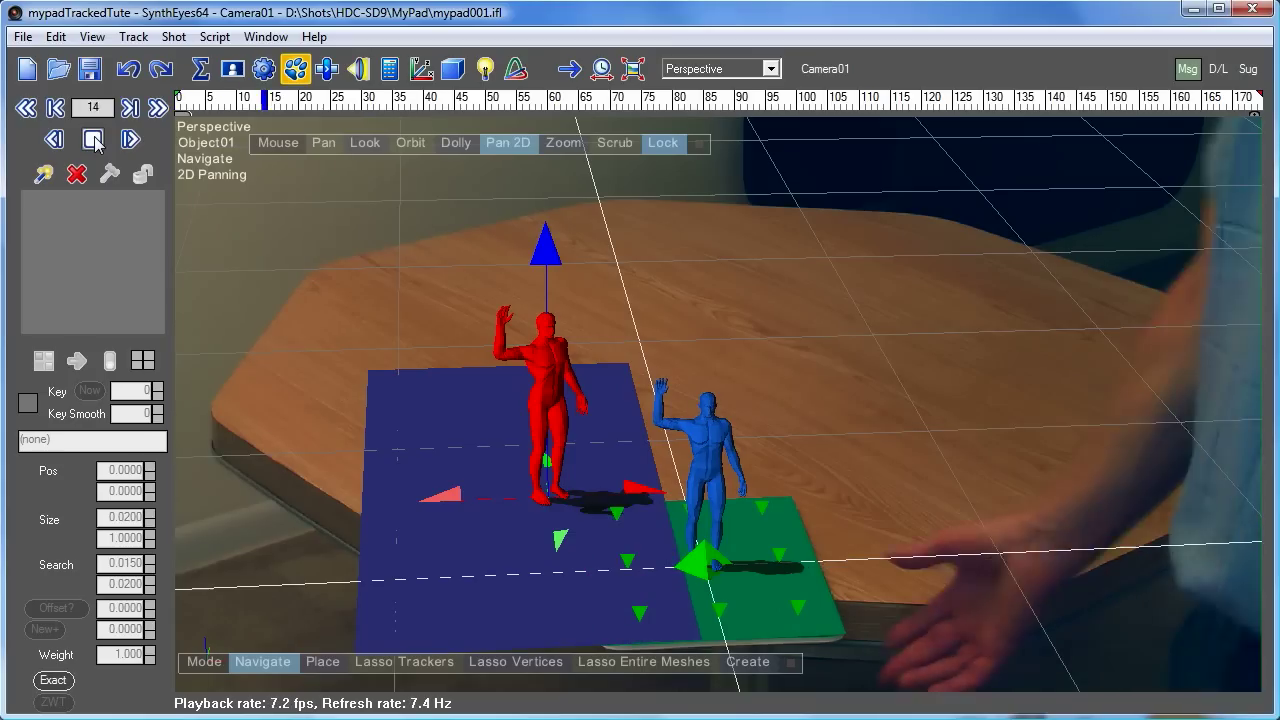